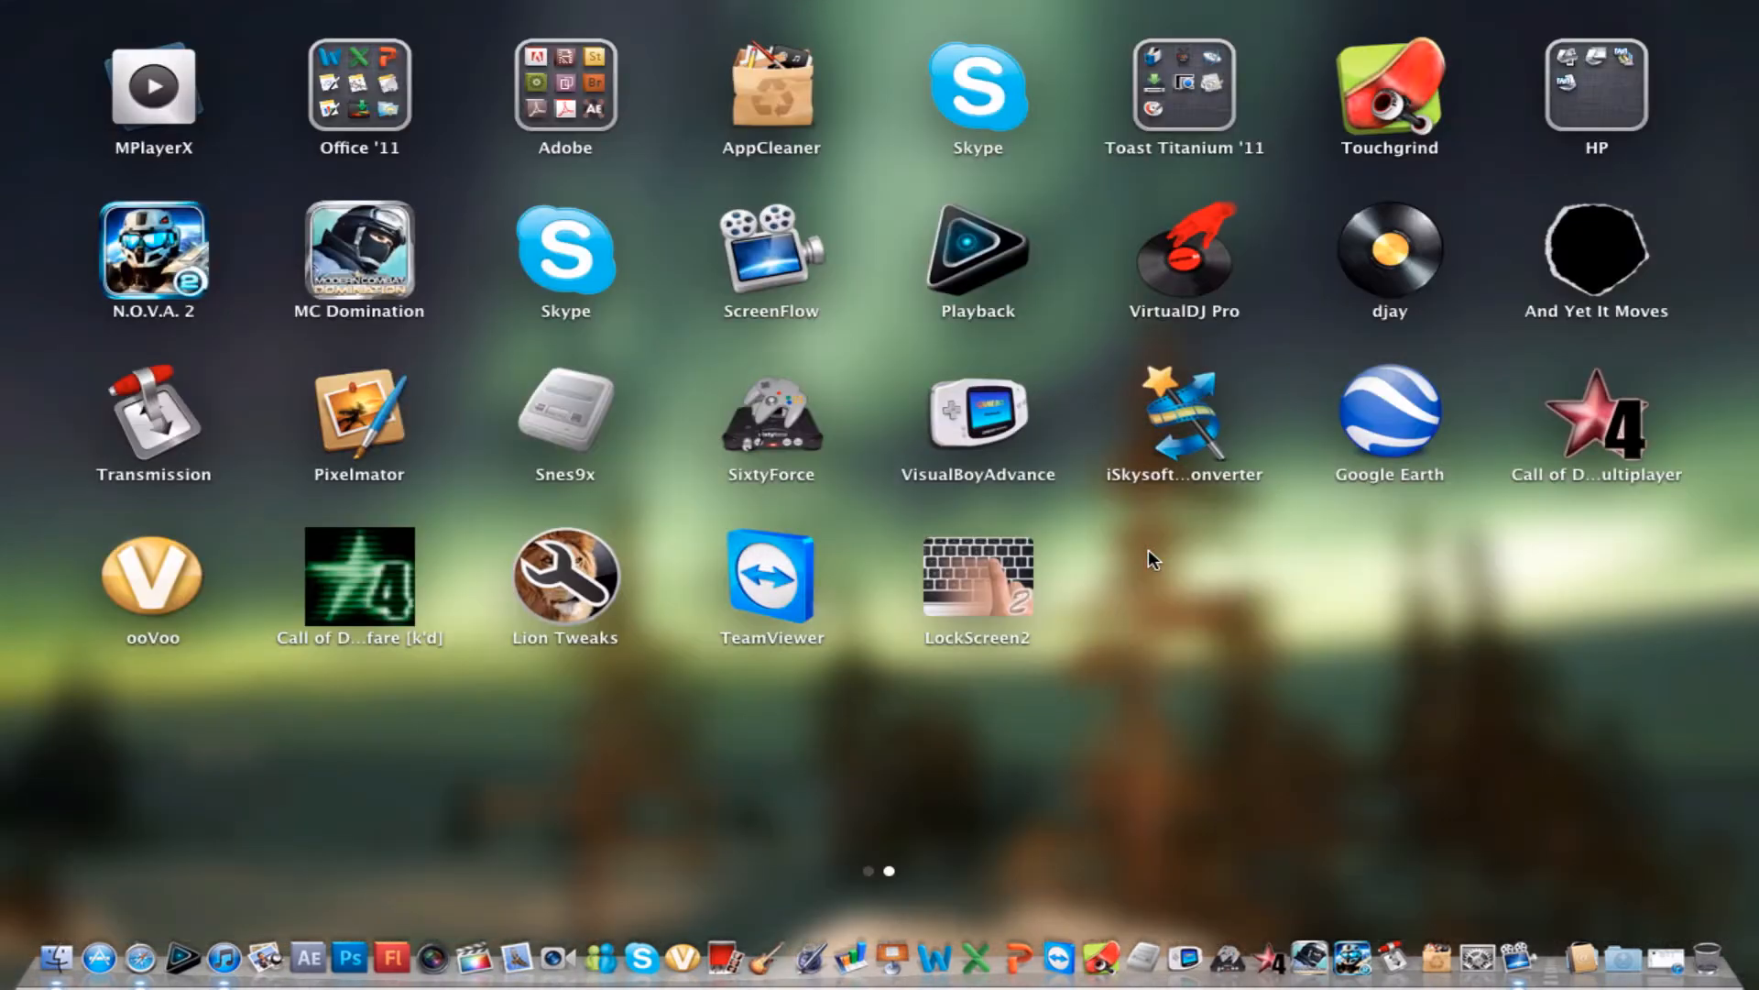
- Open the Toast Titanium '11 app group in Launchpad
left_click(1182, 86)
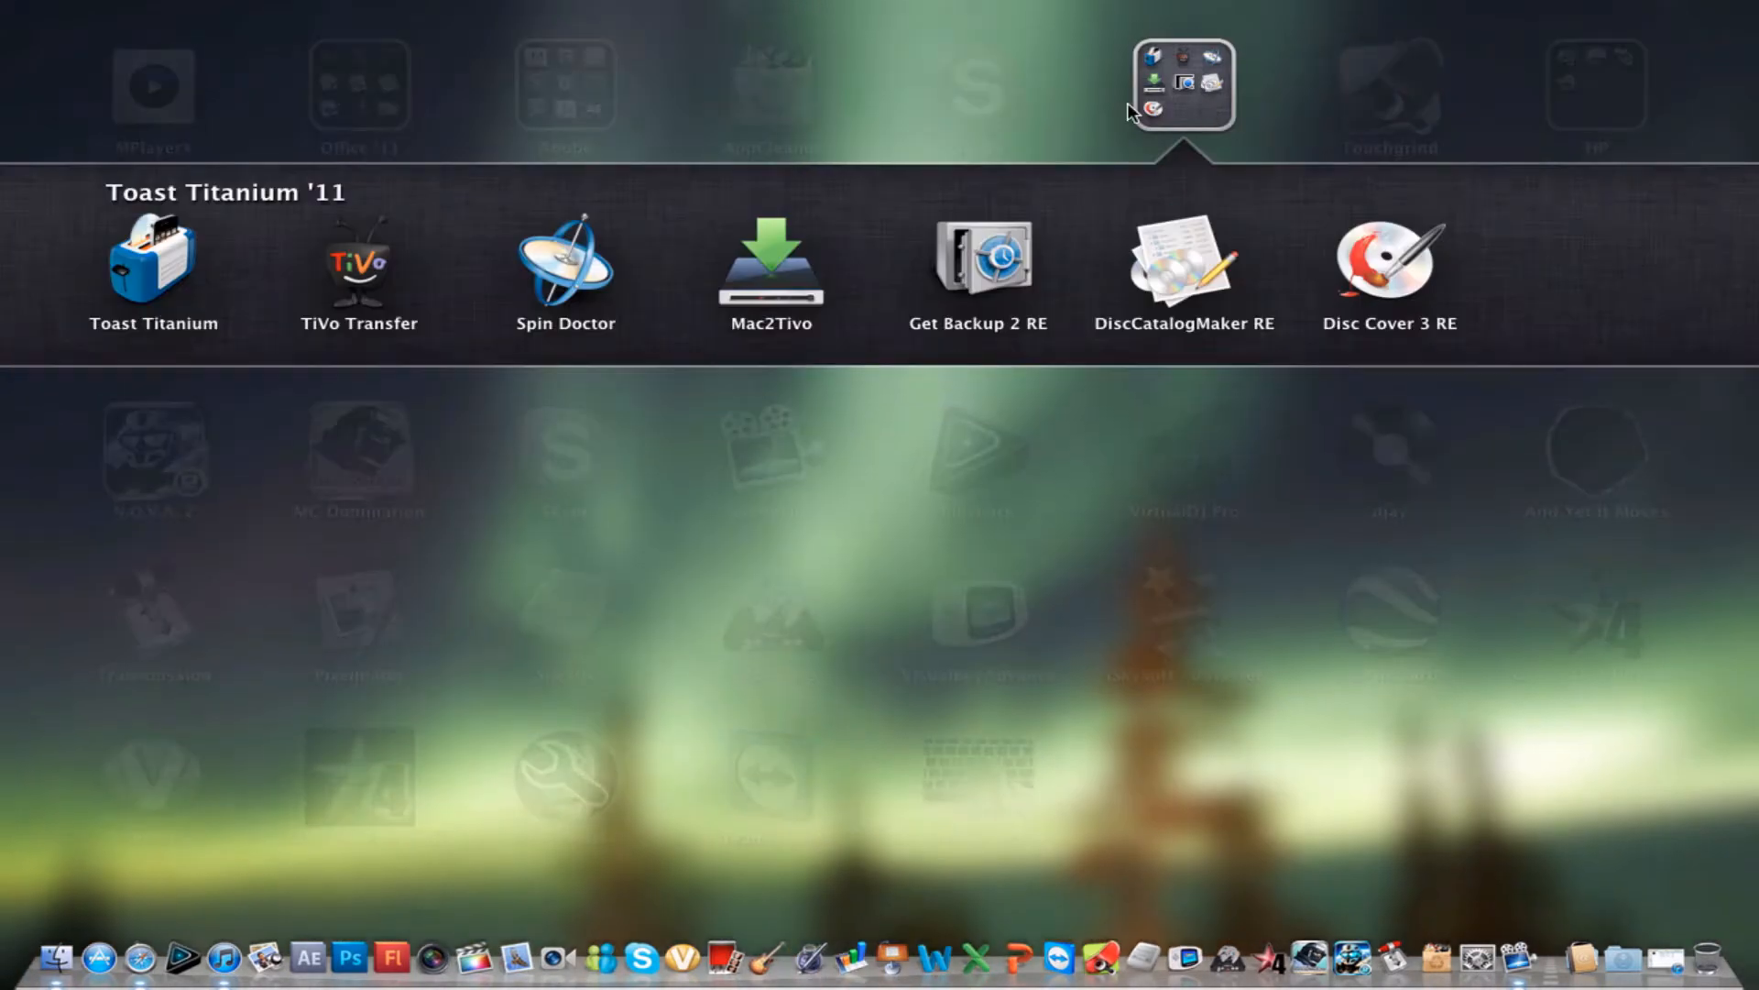
mouse_move(314, 196)
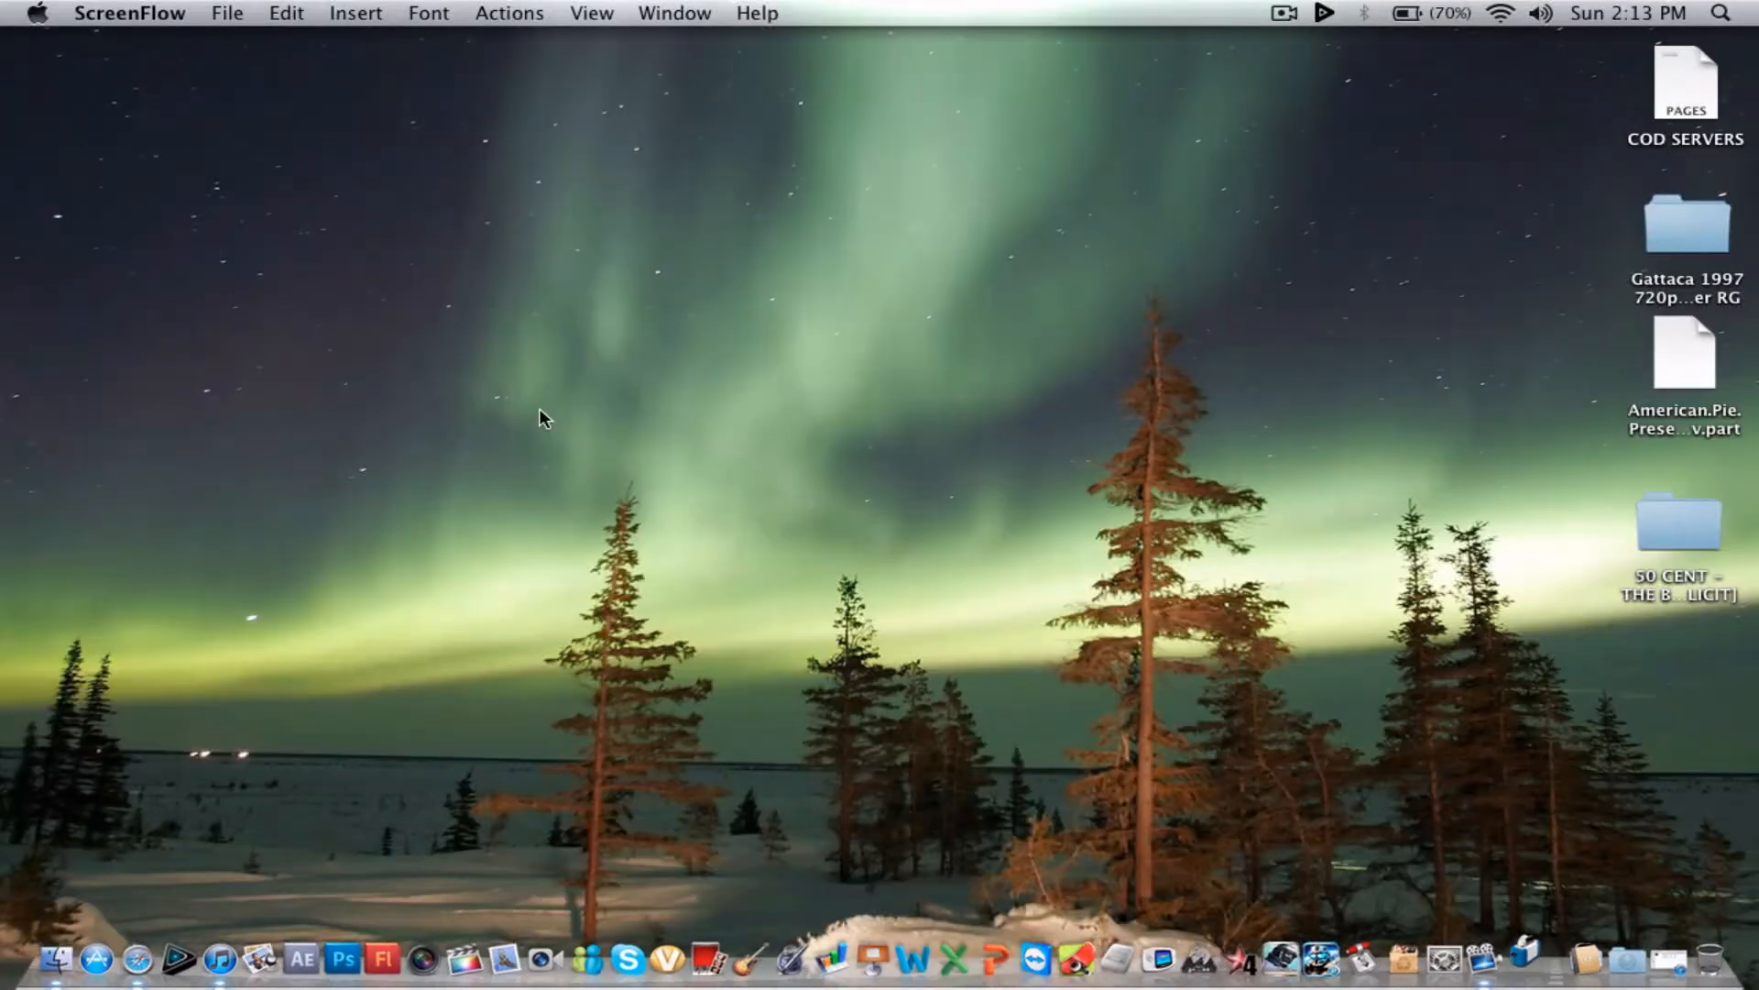
mouse_move(1312, 535)
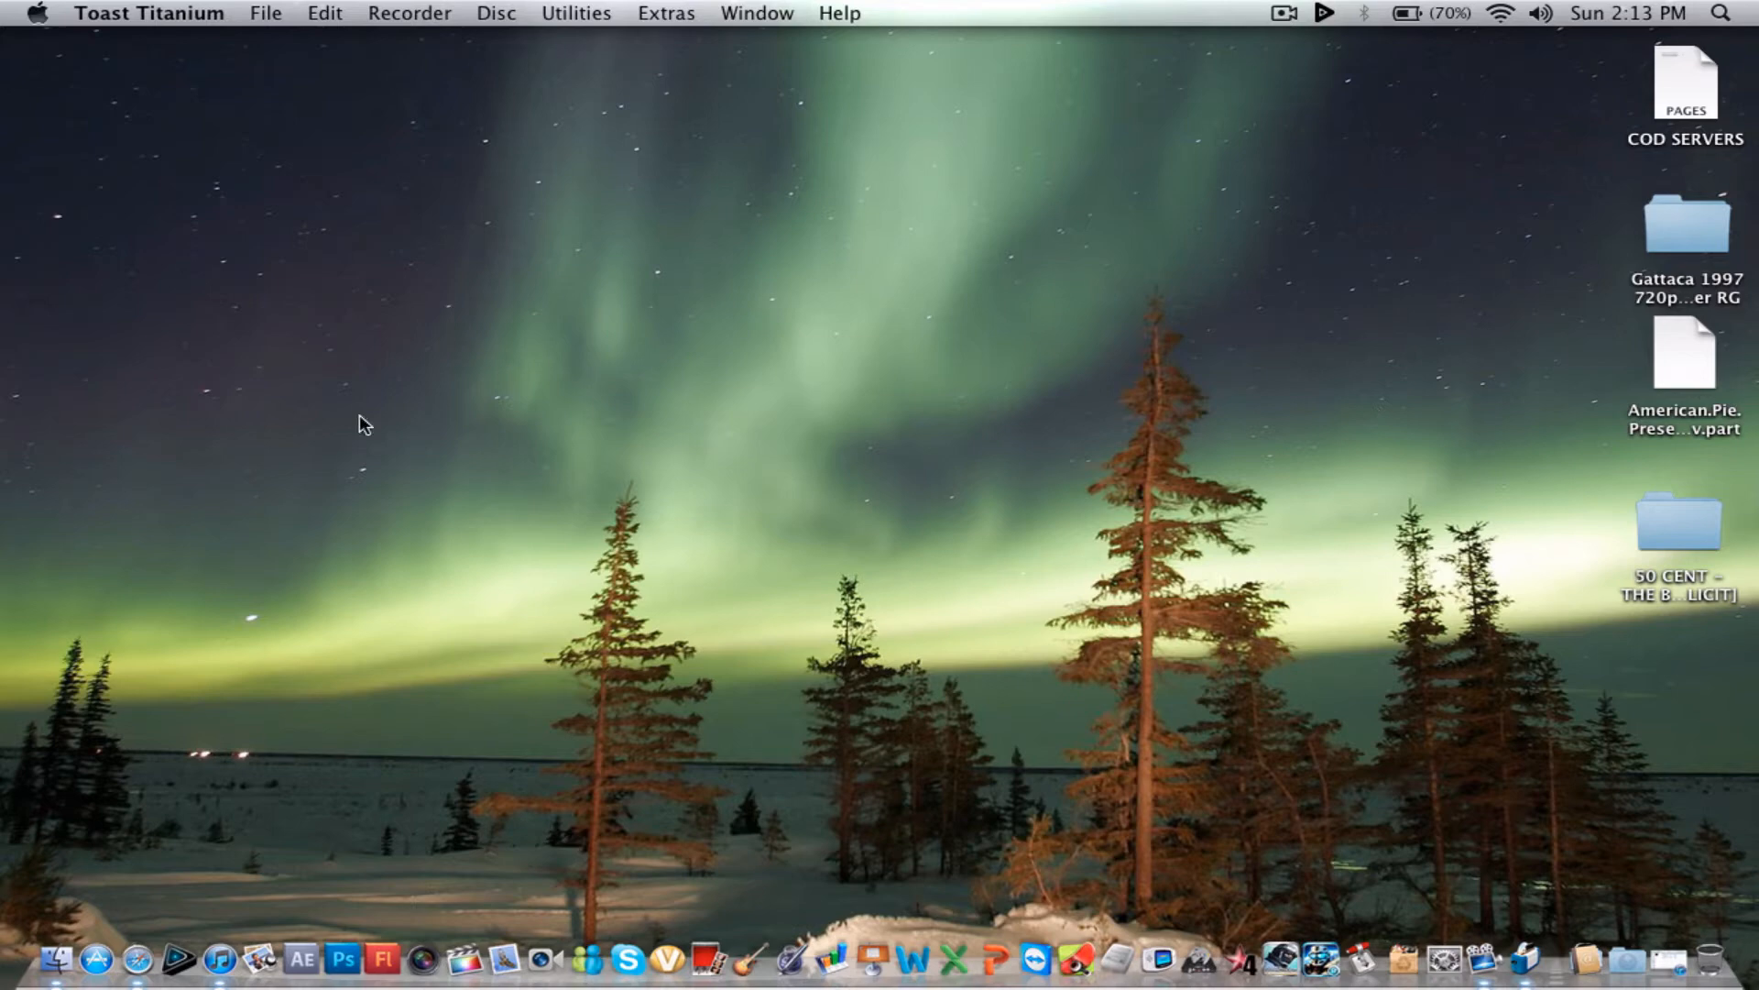
mouse_move(1481, 861)
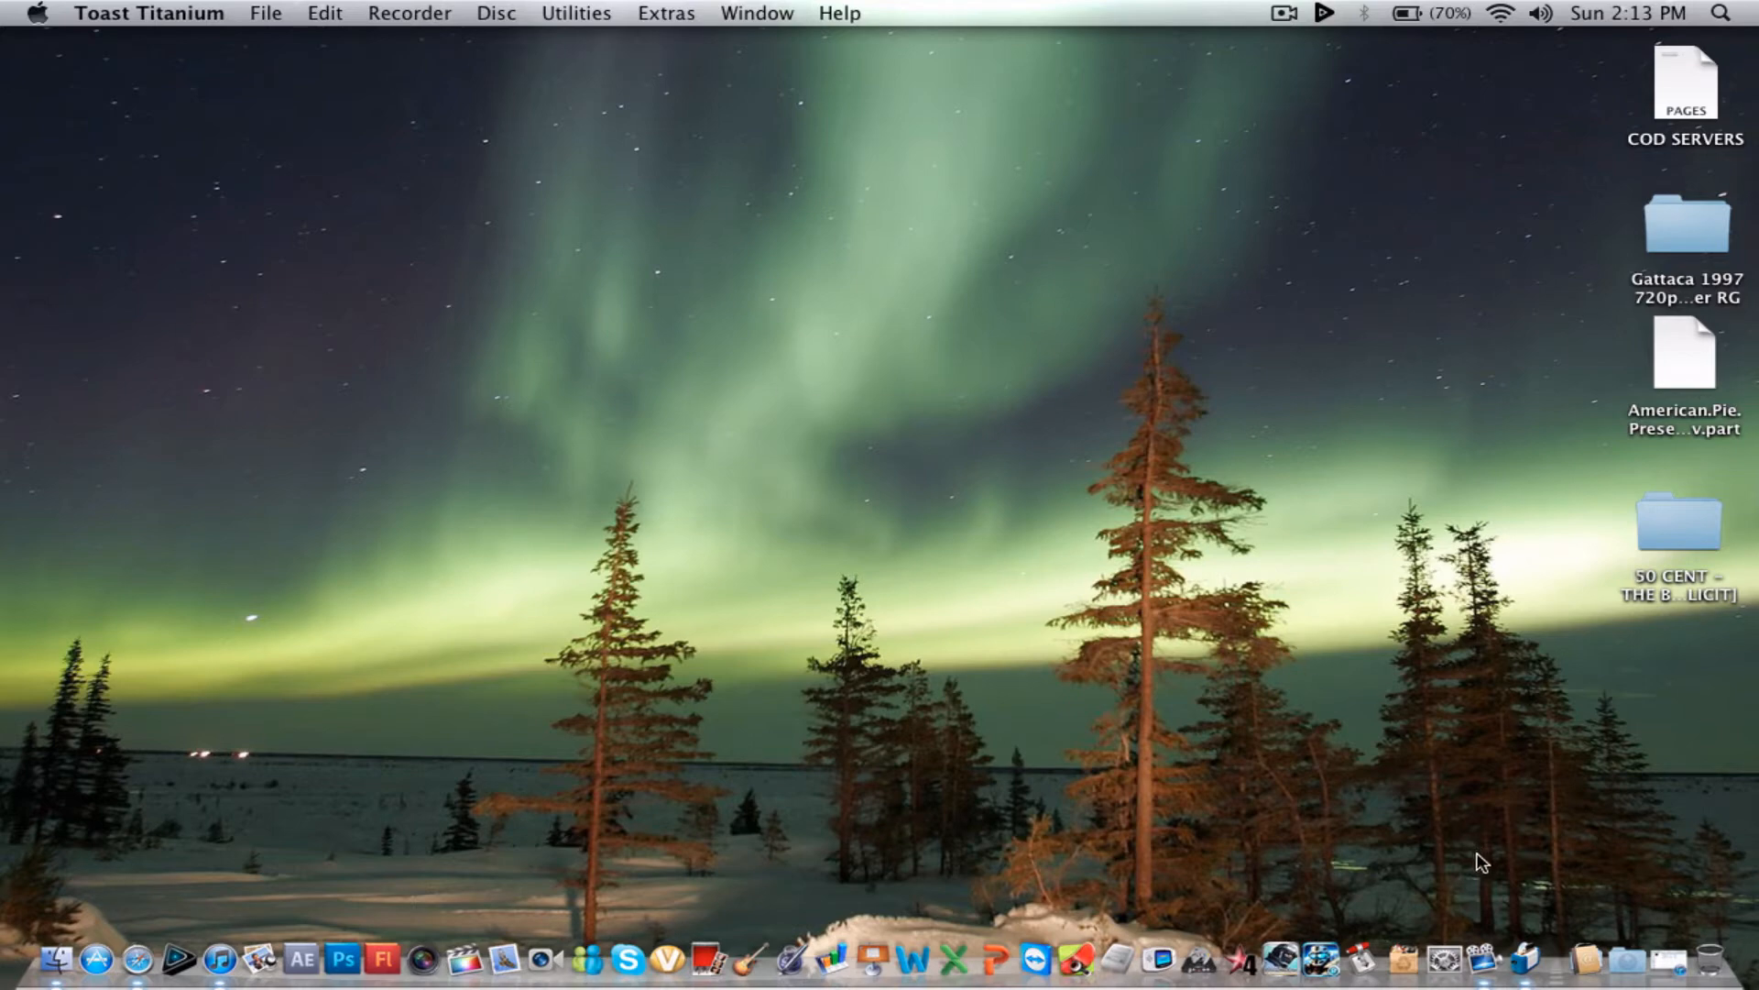
mouse_move(164, 137)
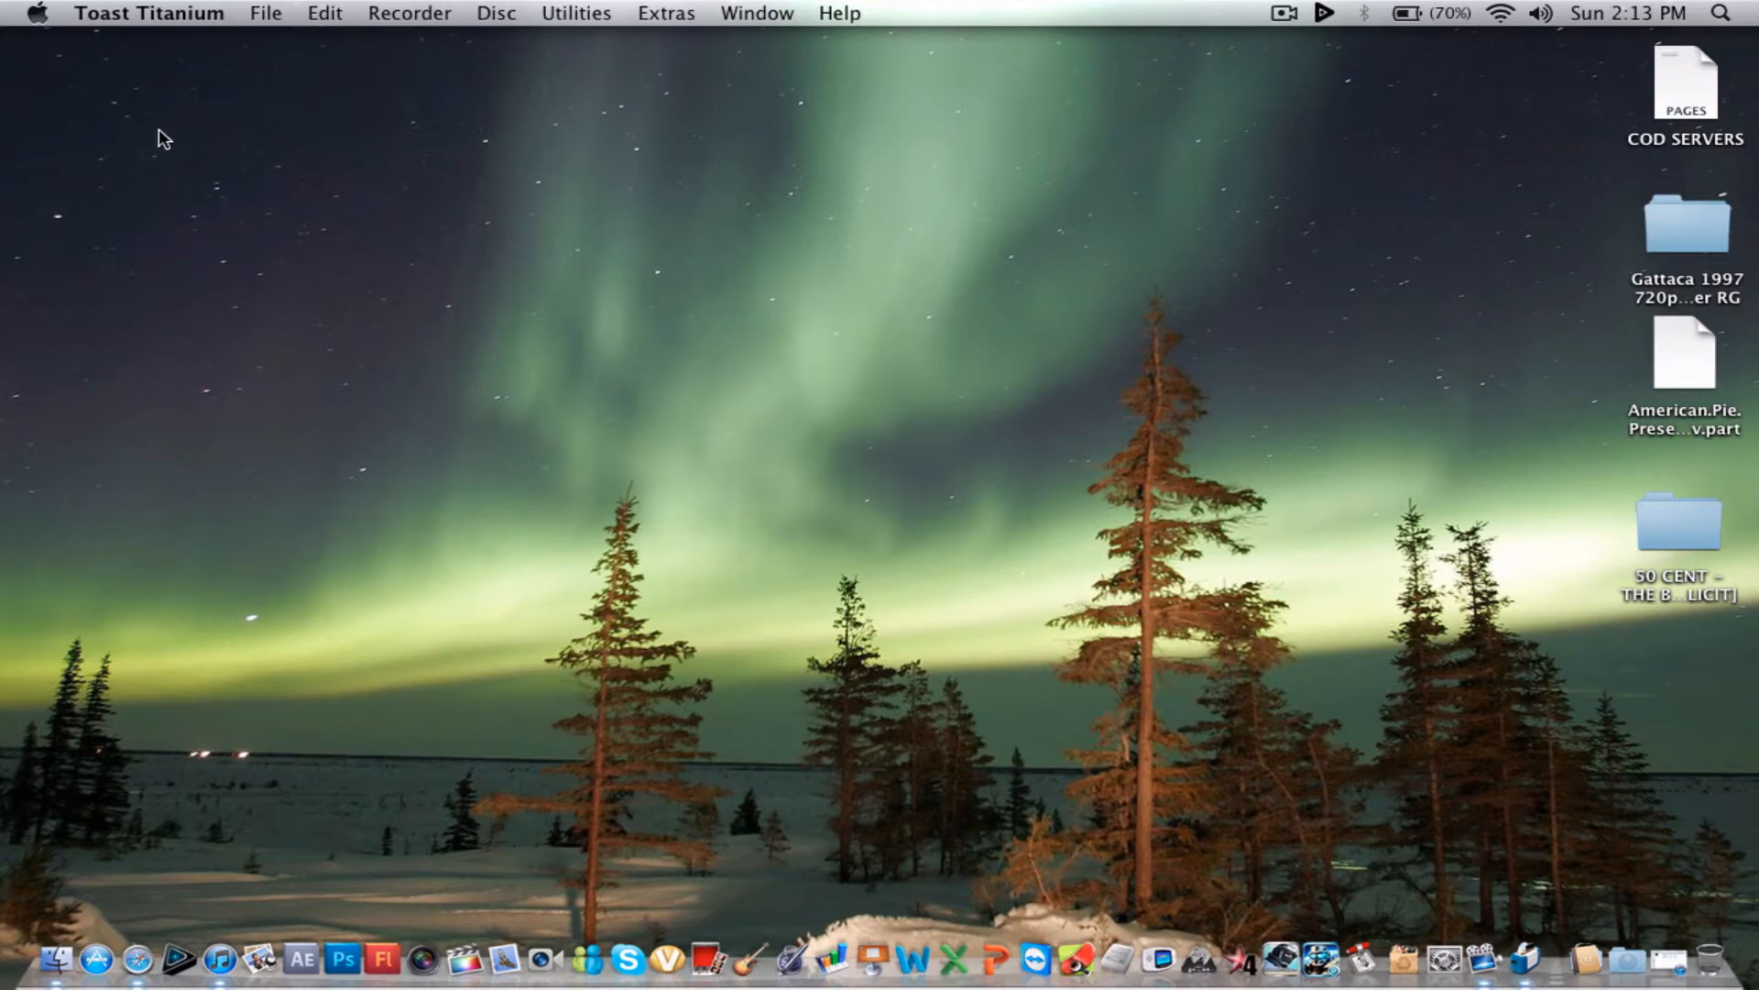
mouse_move(1496, 863)
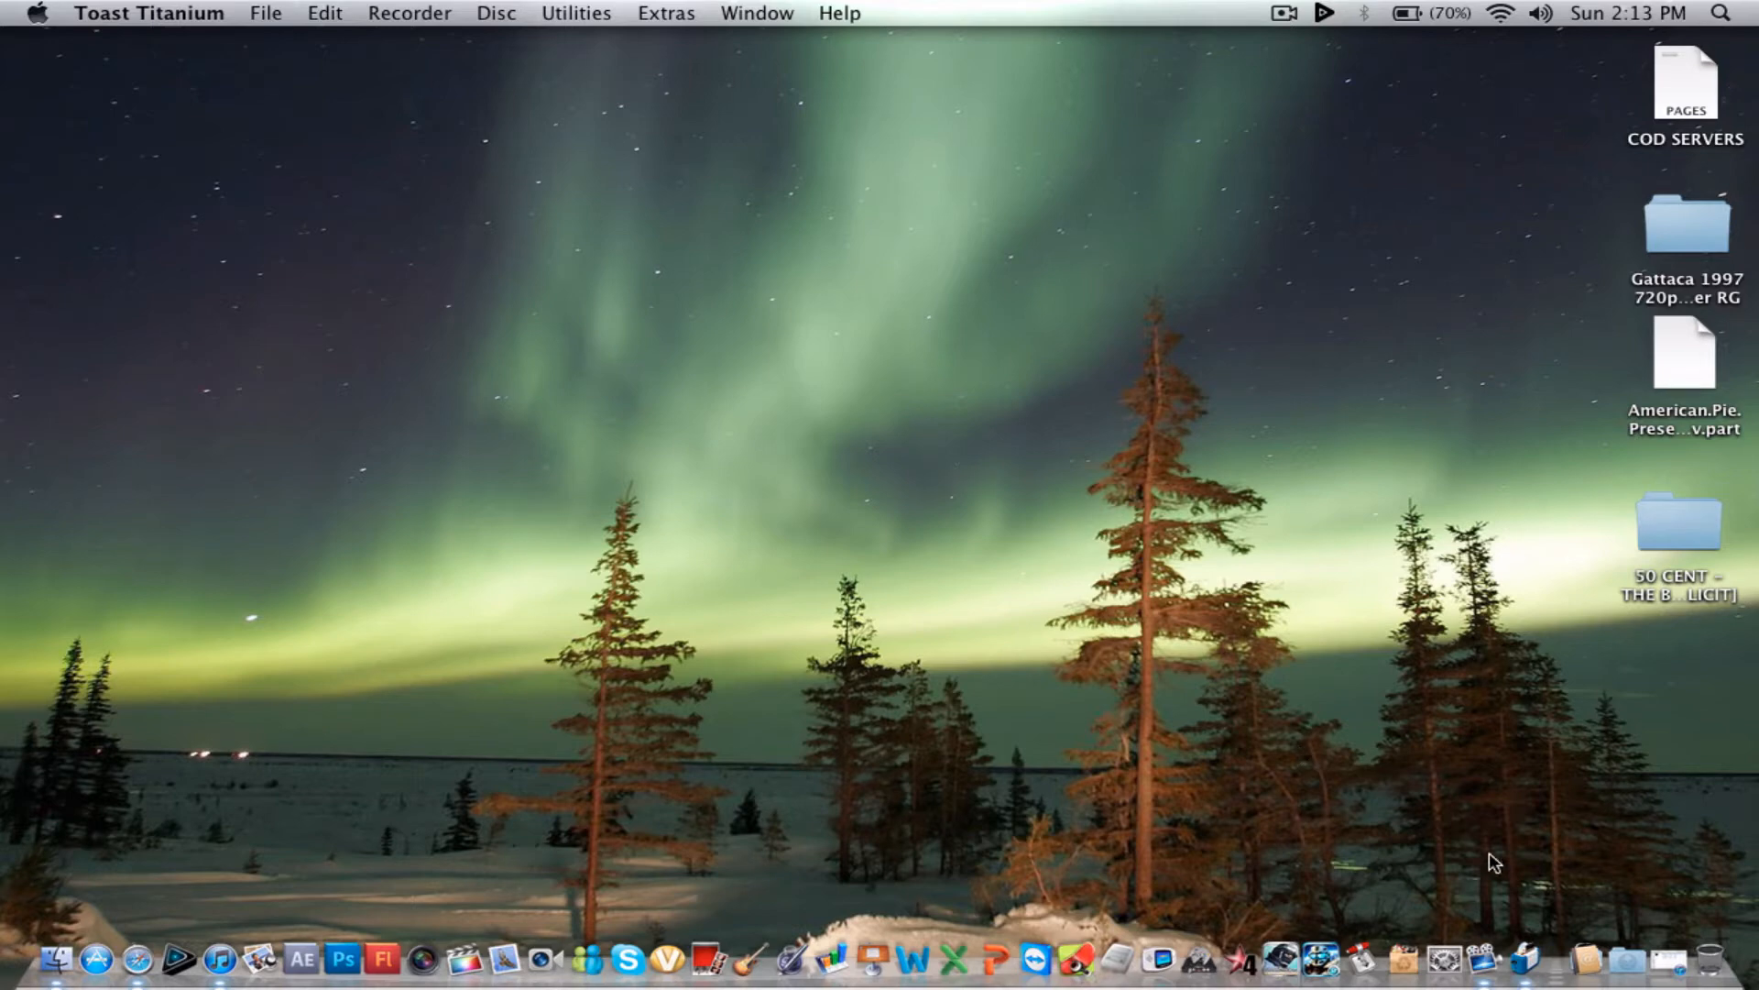
mouse_move(1176, 467)
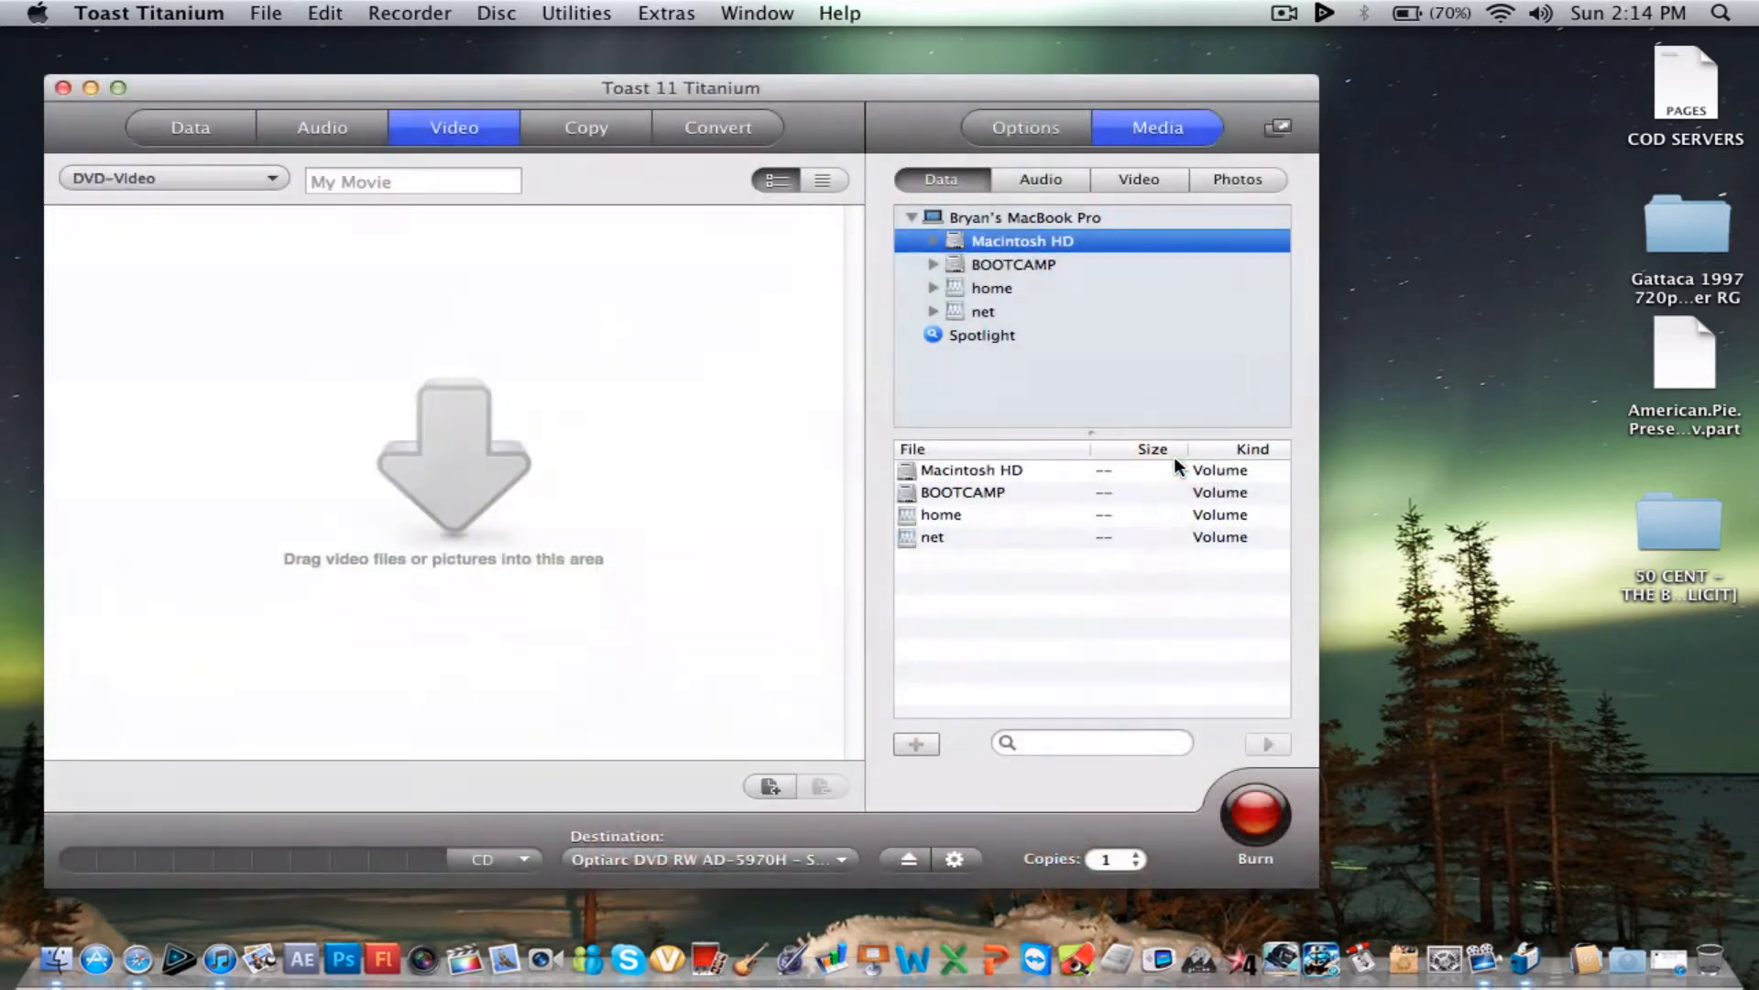
left_click(496, 858)
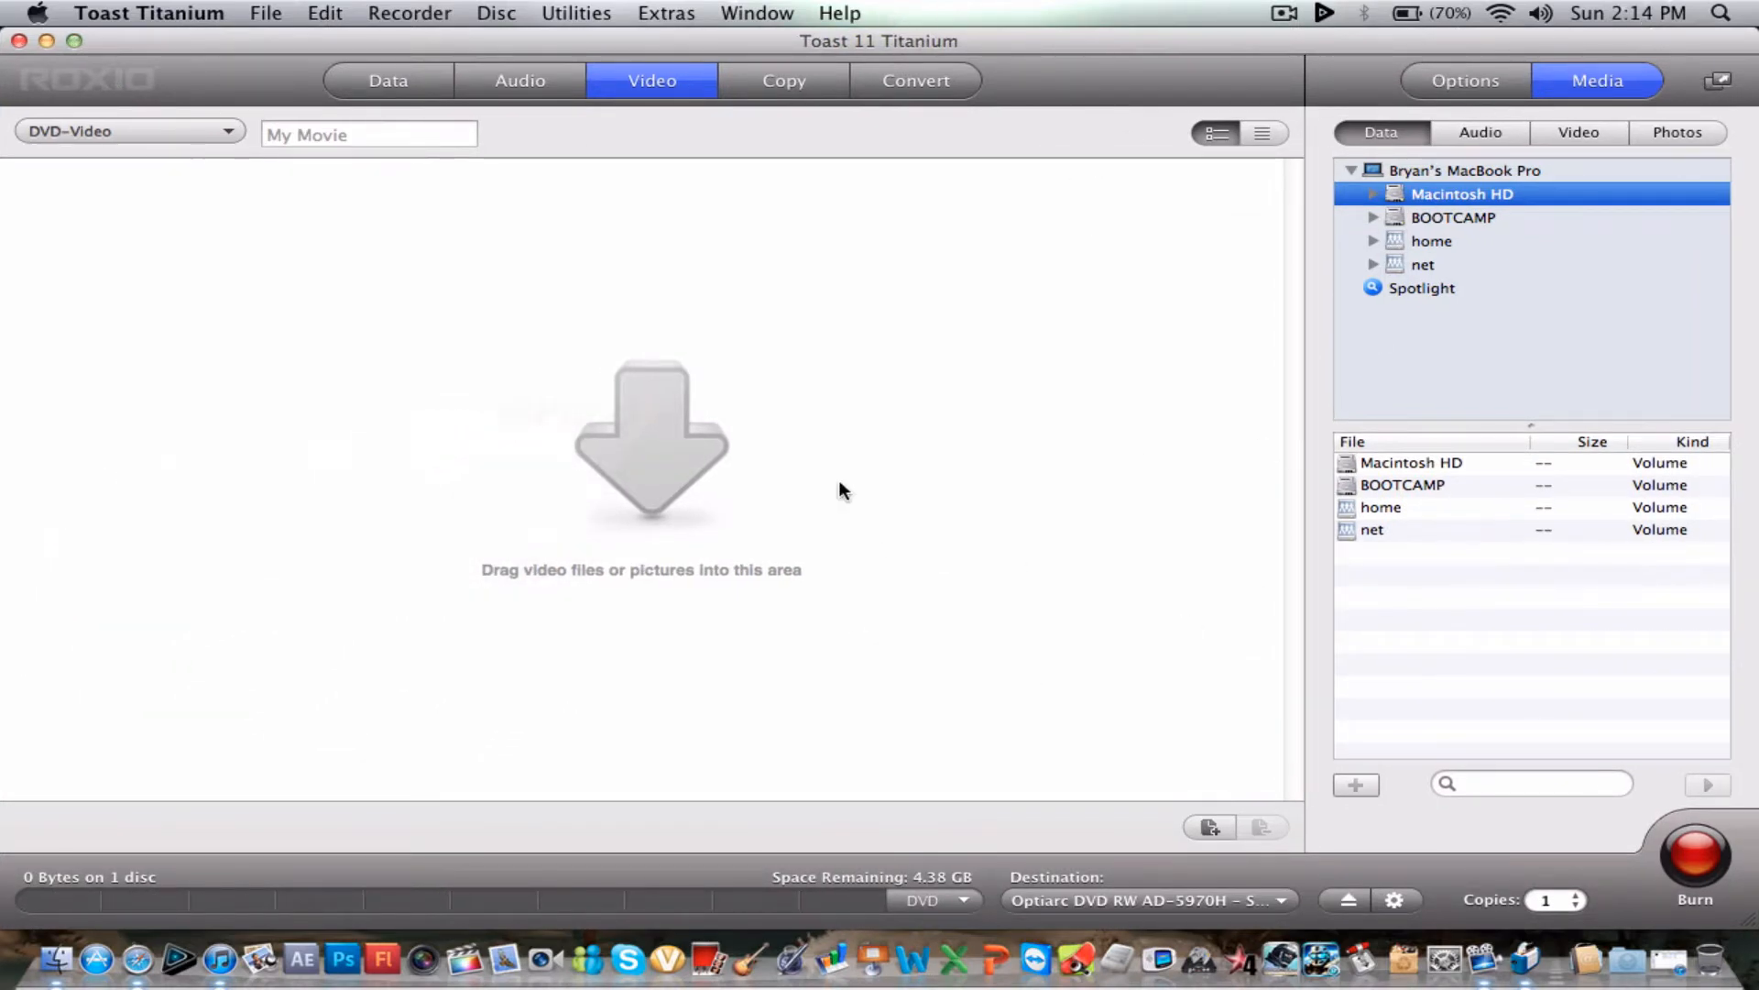
mouse_move(603, 97)
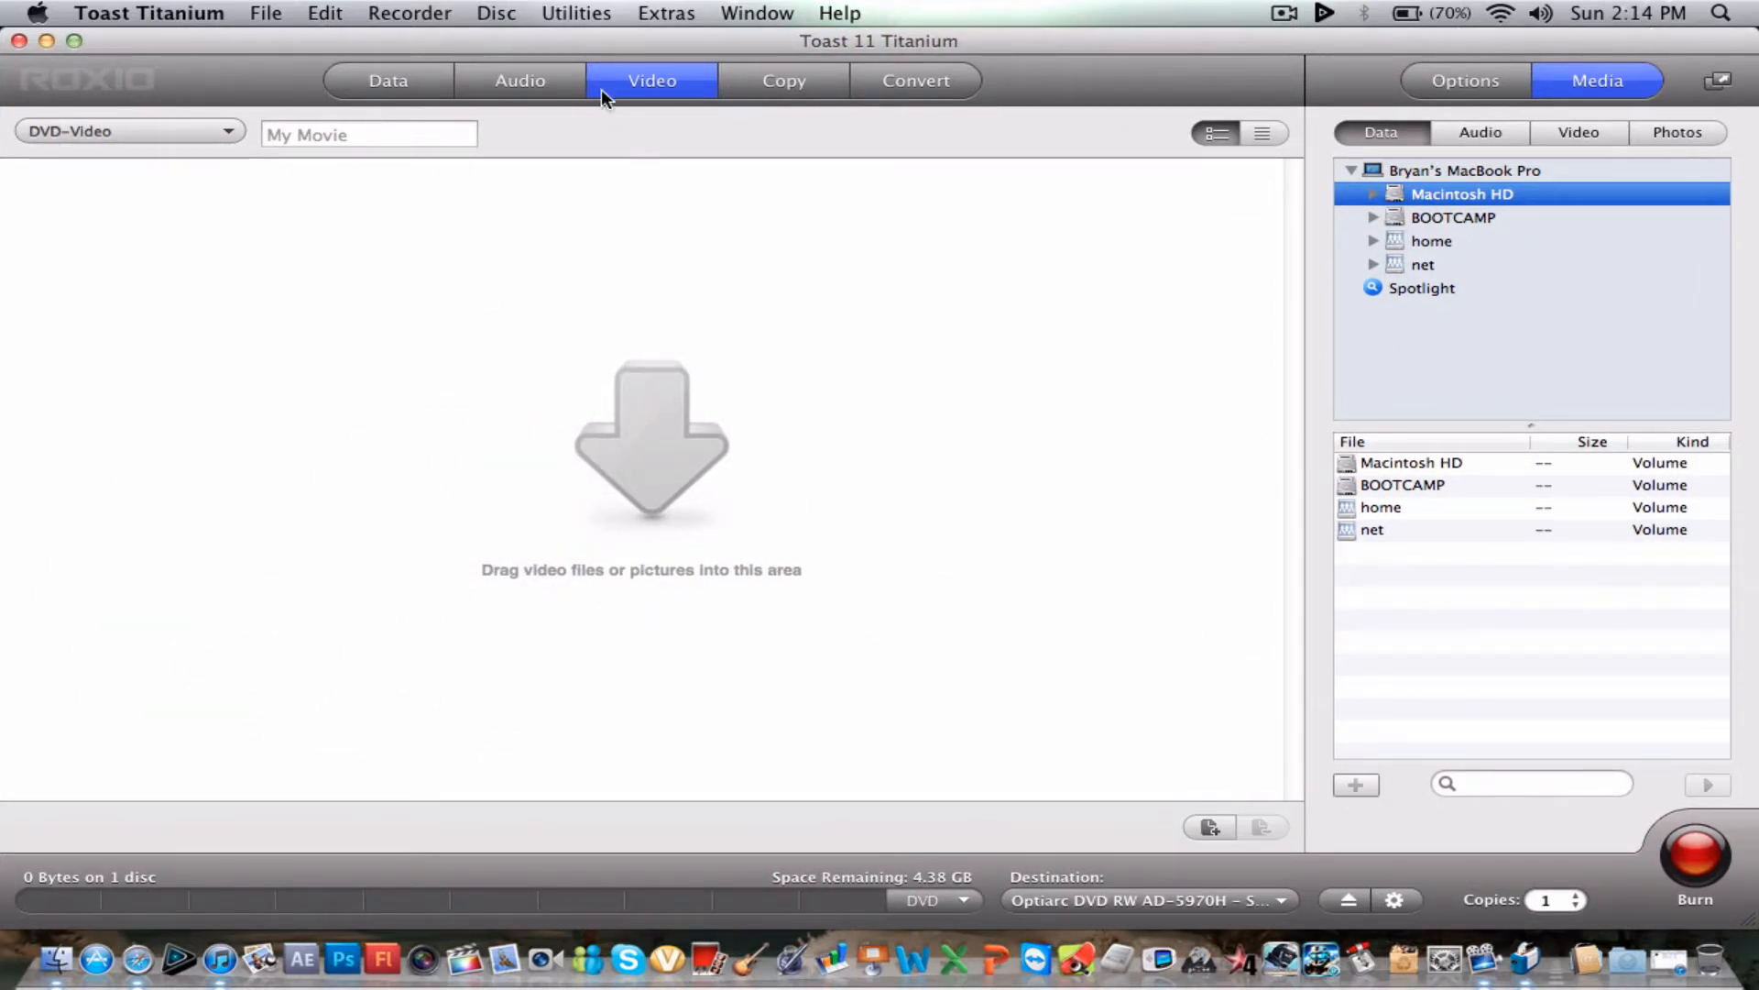
- Start a data disc project and drag Library content in from the startup drive in the Media Browser
left_click(386, 79)
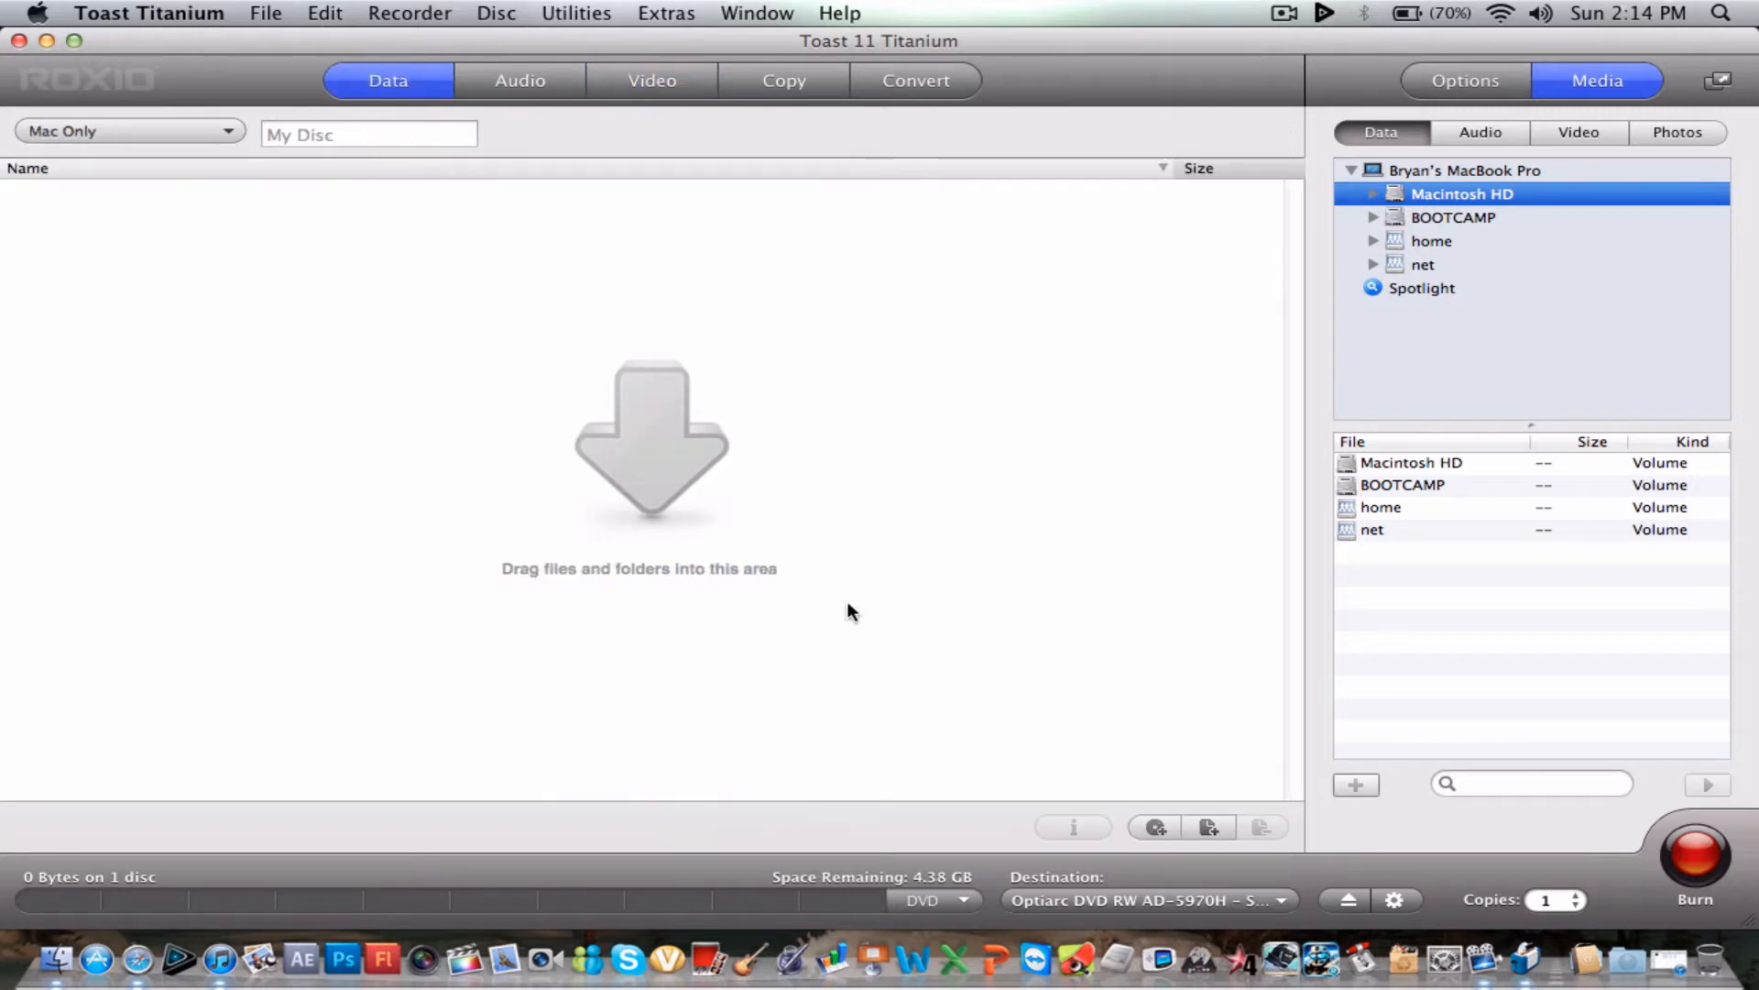
mouse_move(1734, 94)
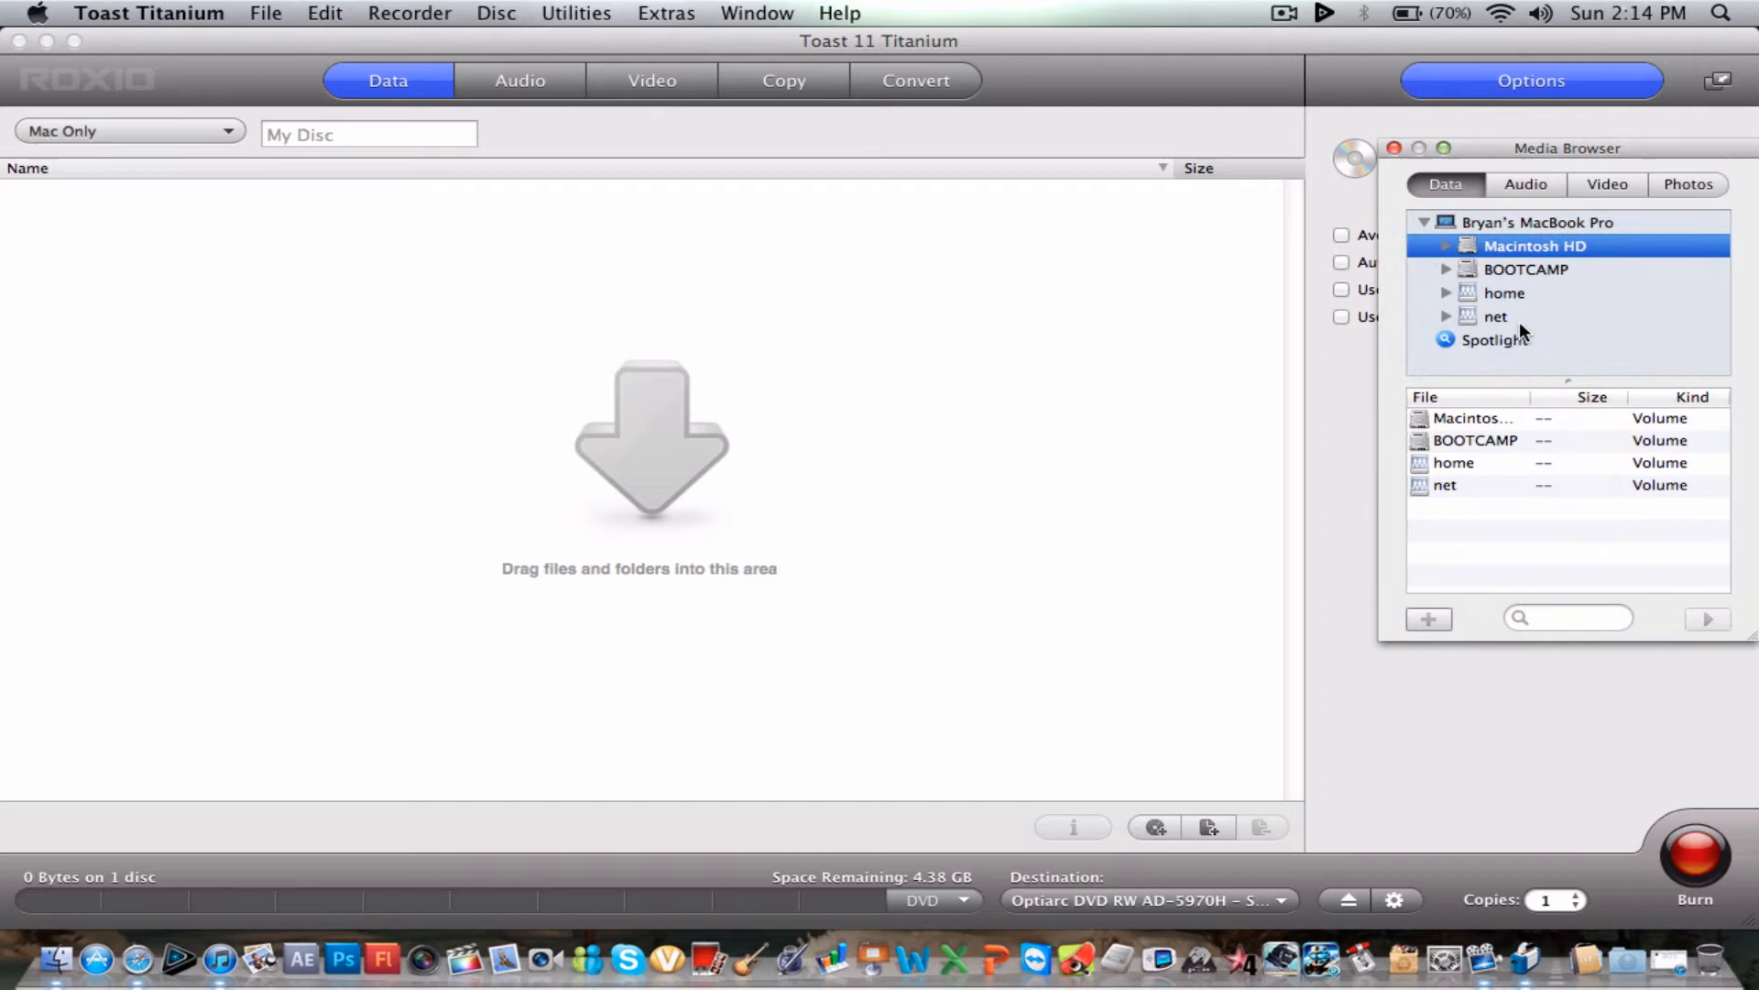
left_click(1448, 245)
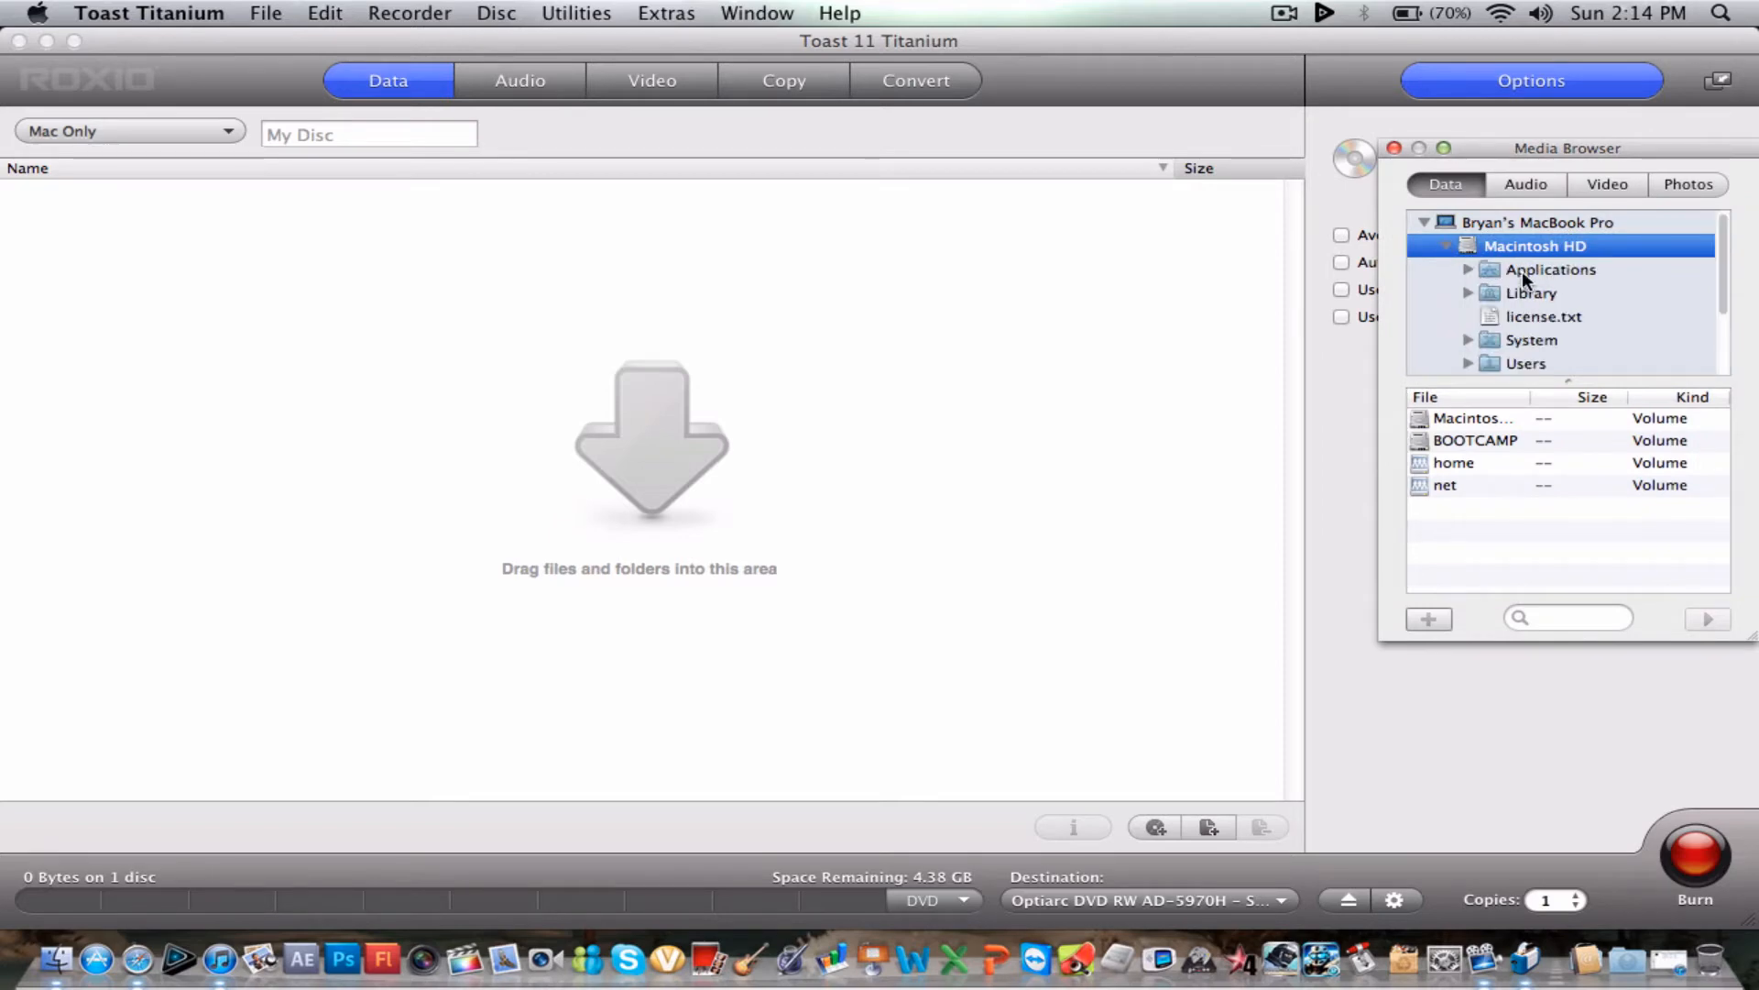
left_click(1530, 293)
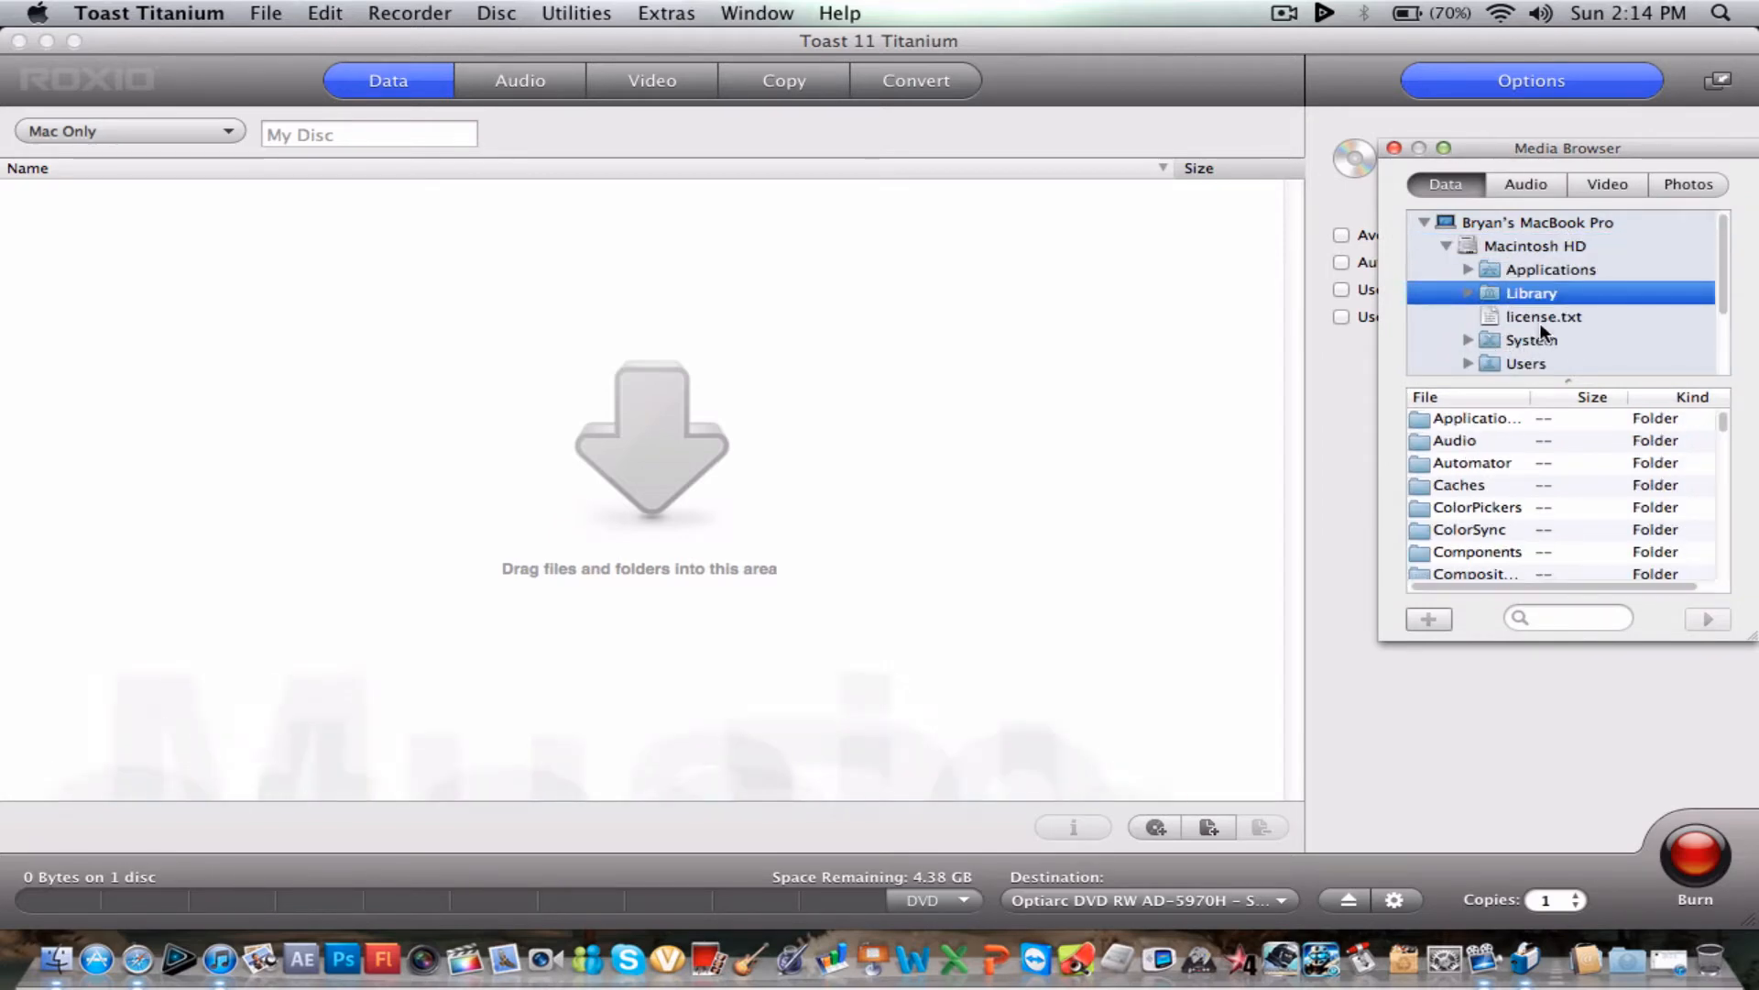
left_click_drag(1543, 316, 618, 369)
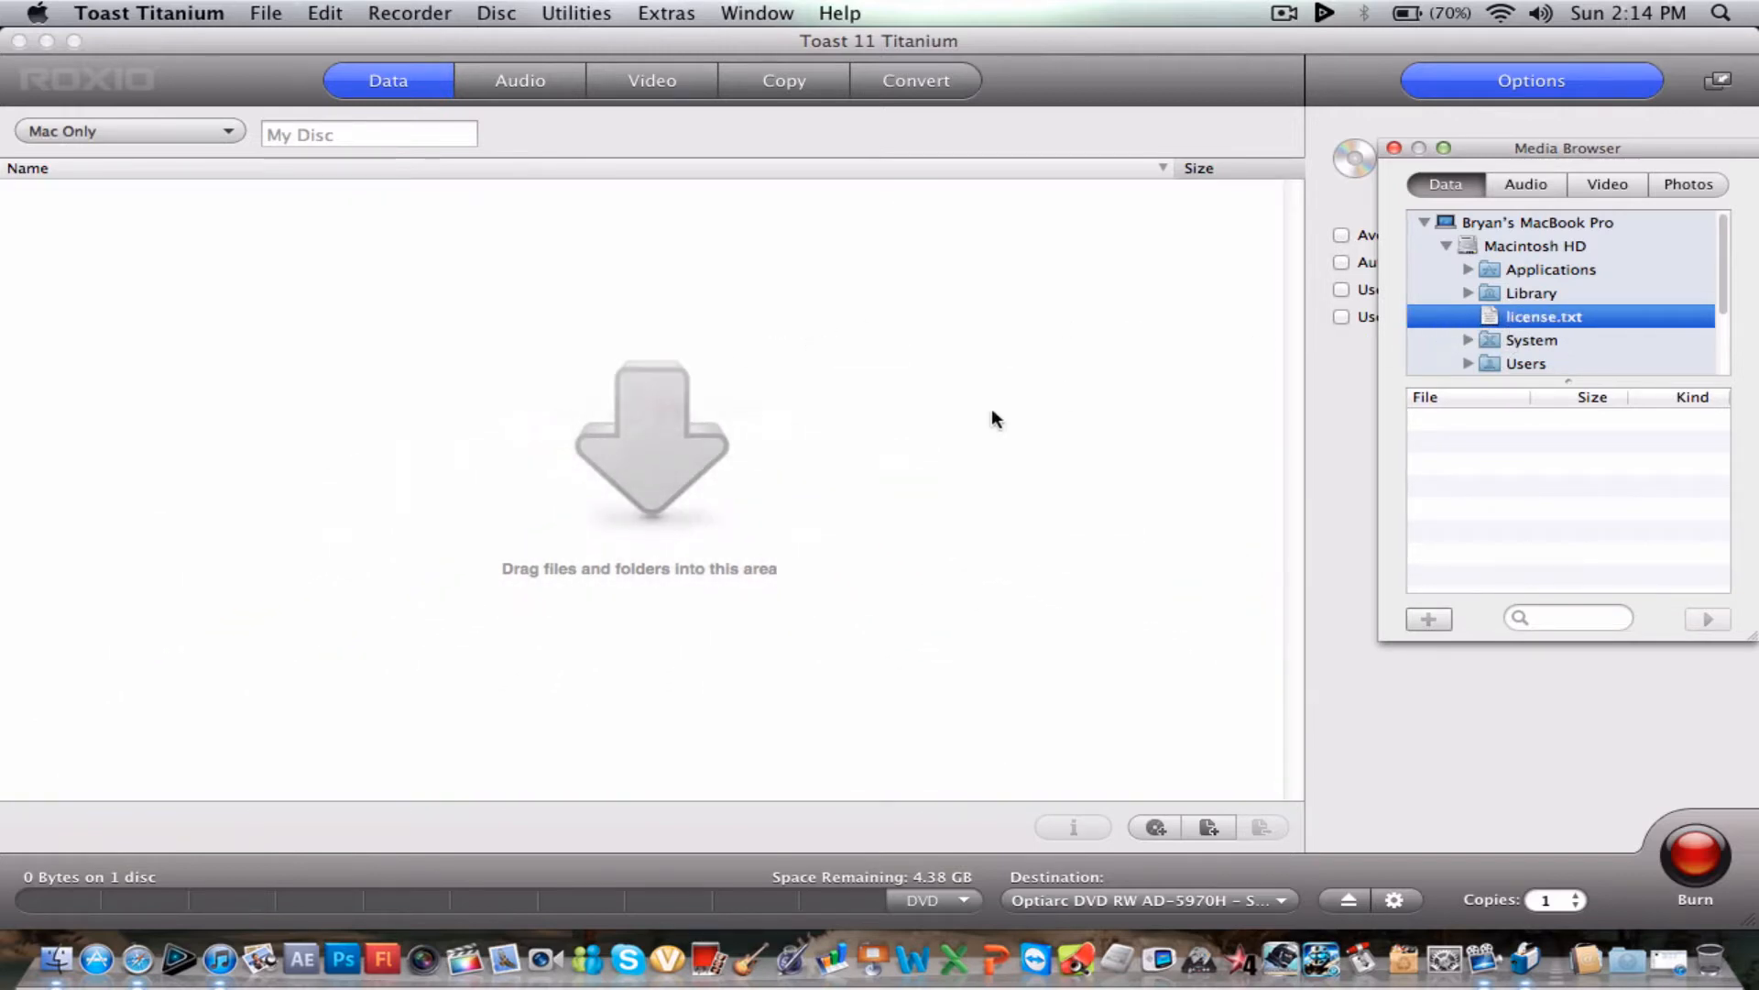
- Try CD then set the target back to DVD and keep the Mac Only data format
left_click(936, 898)
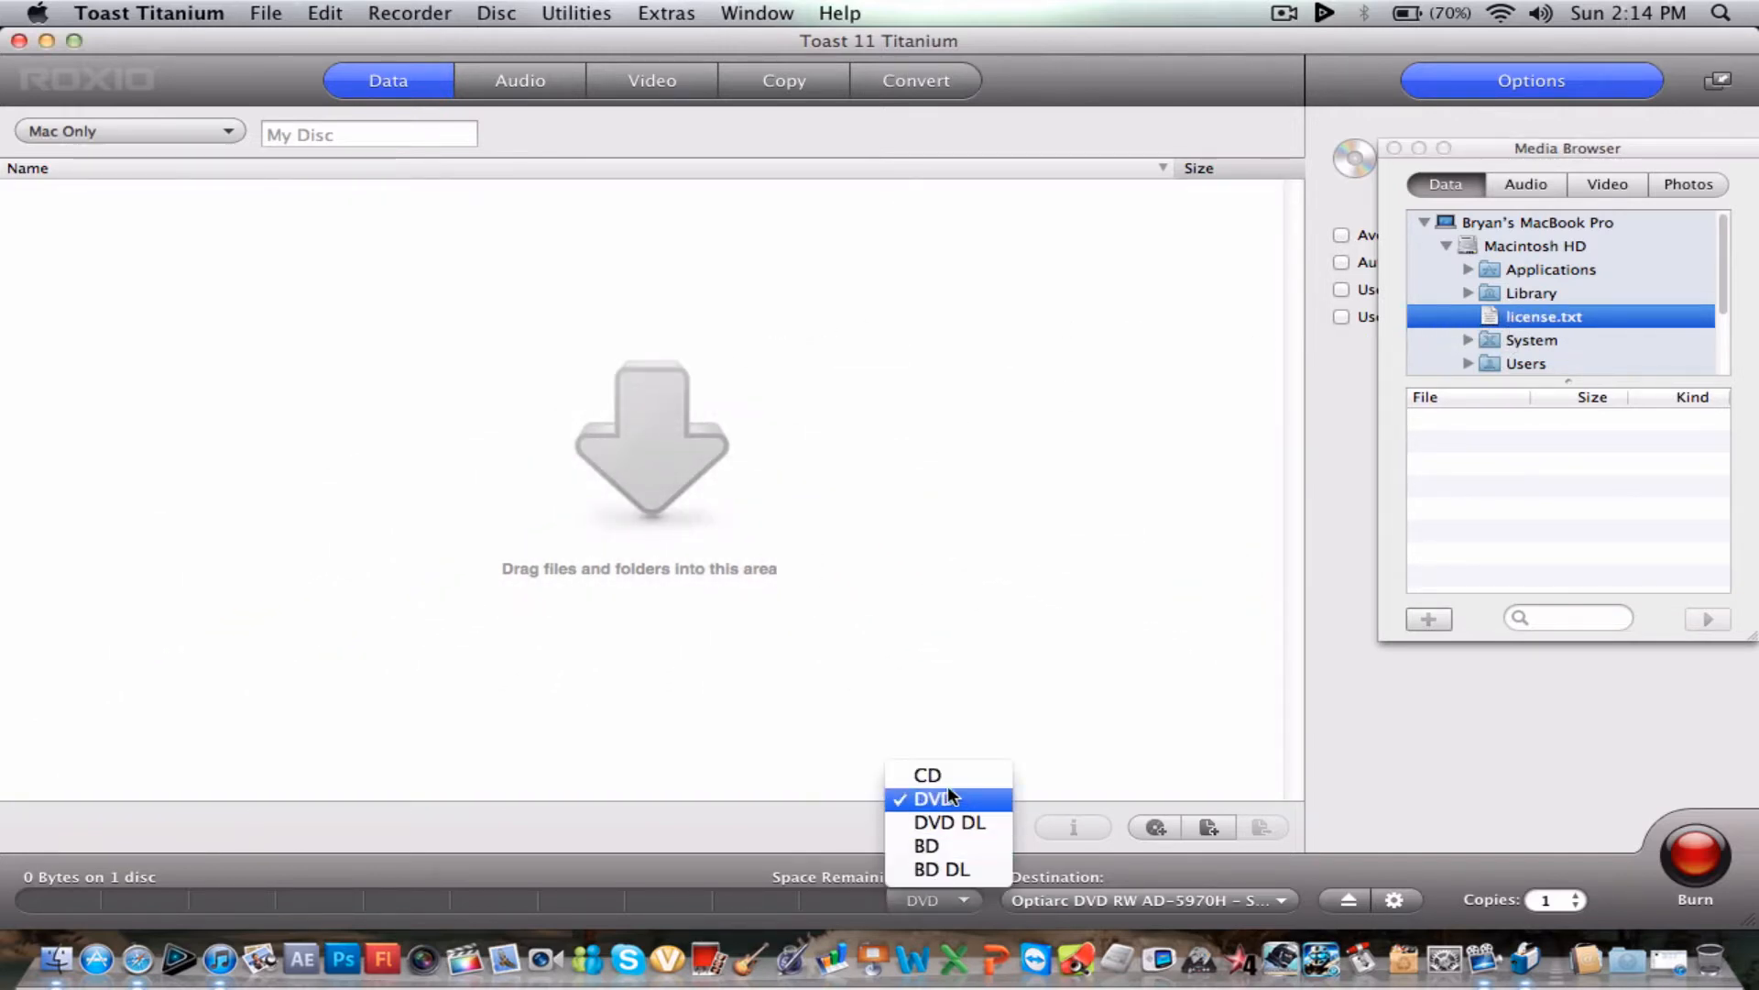
mouse_move(941, 806)
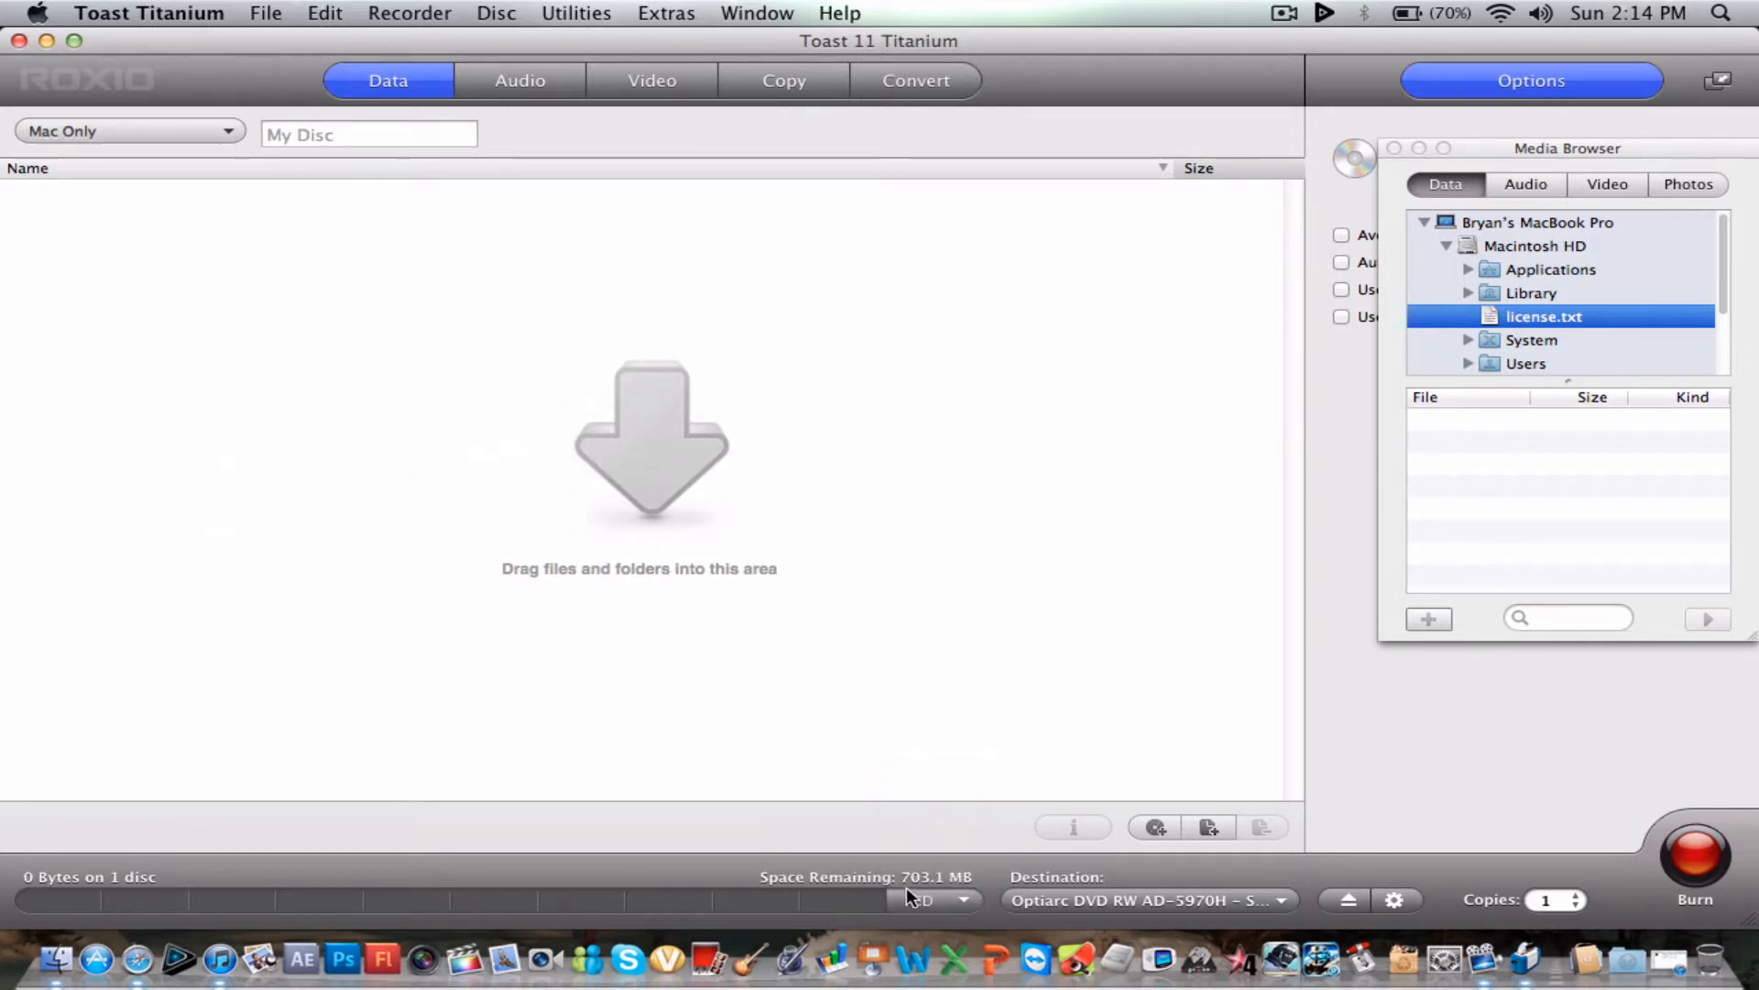
left_click(936, 898)
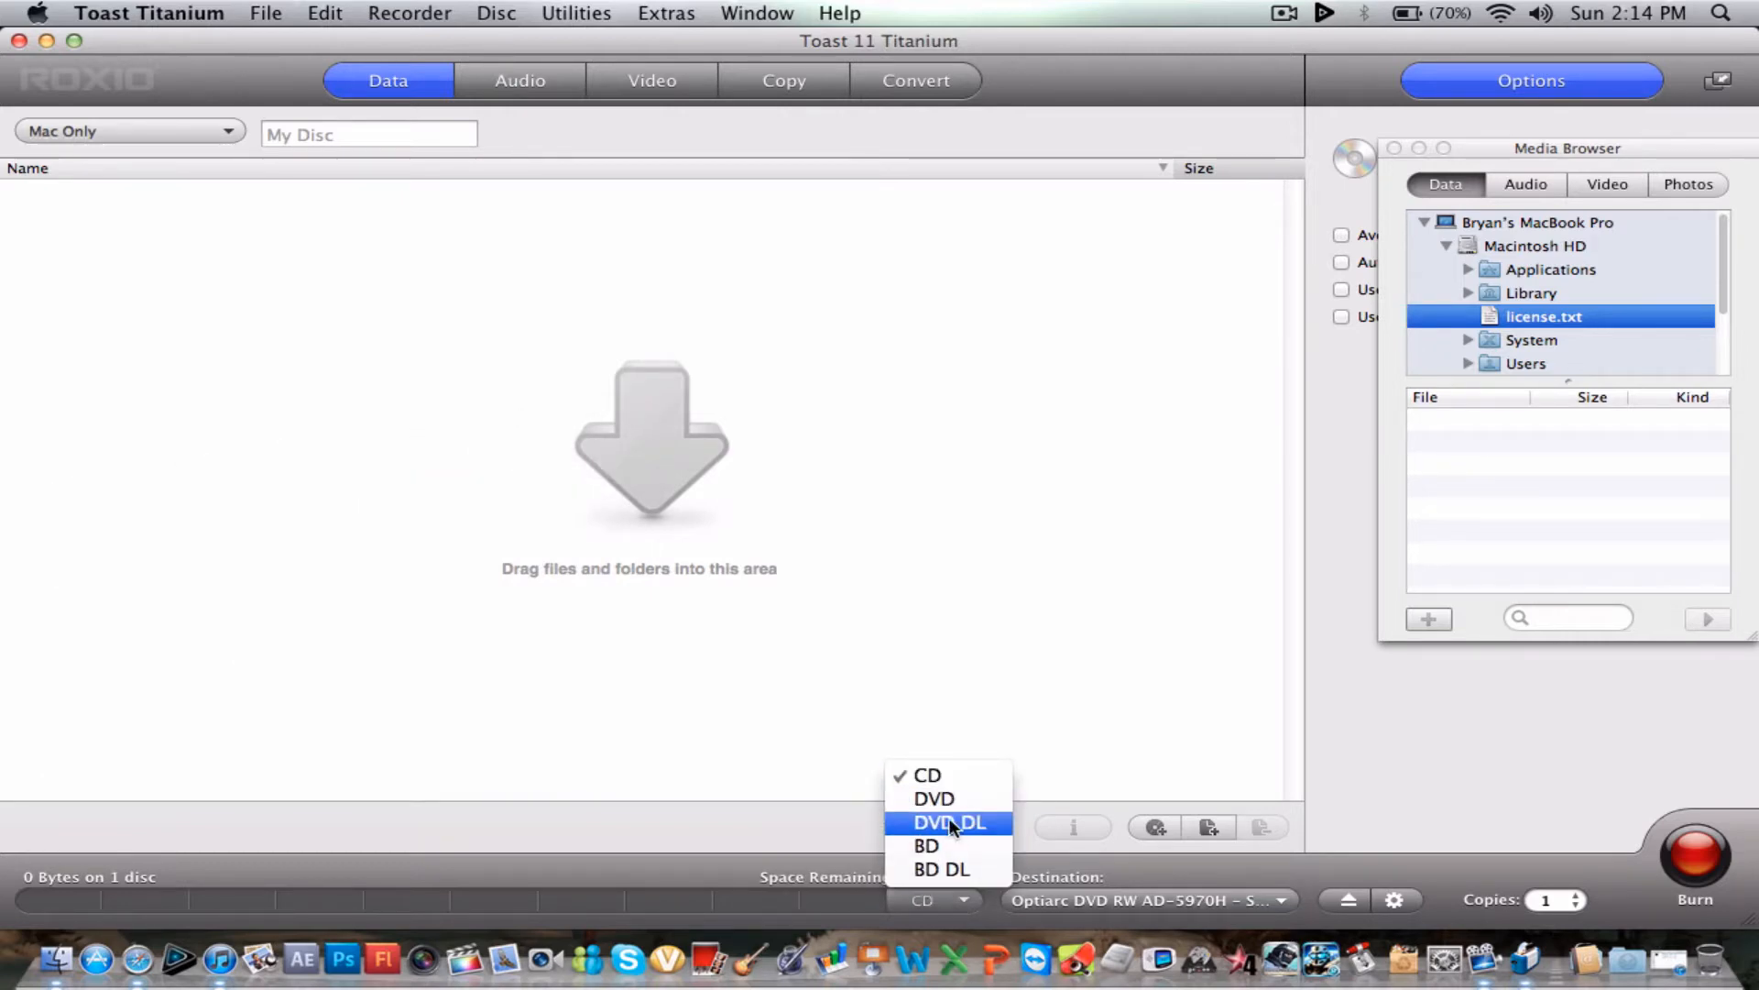
left_click(933, 797)
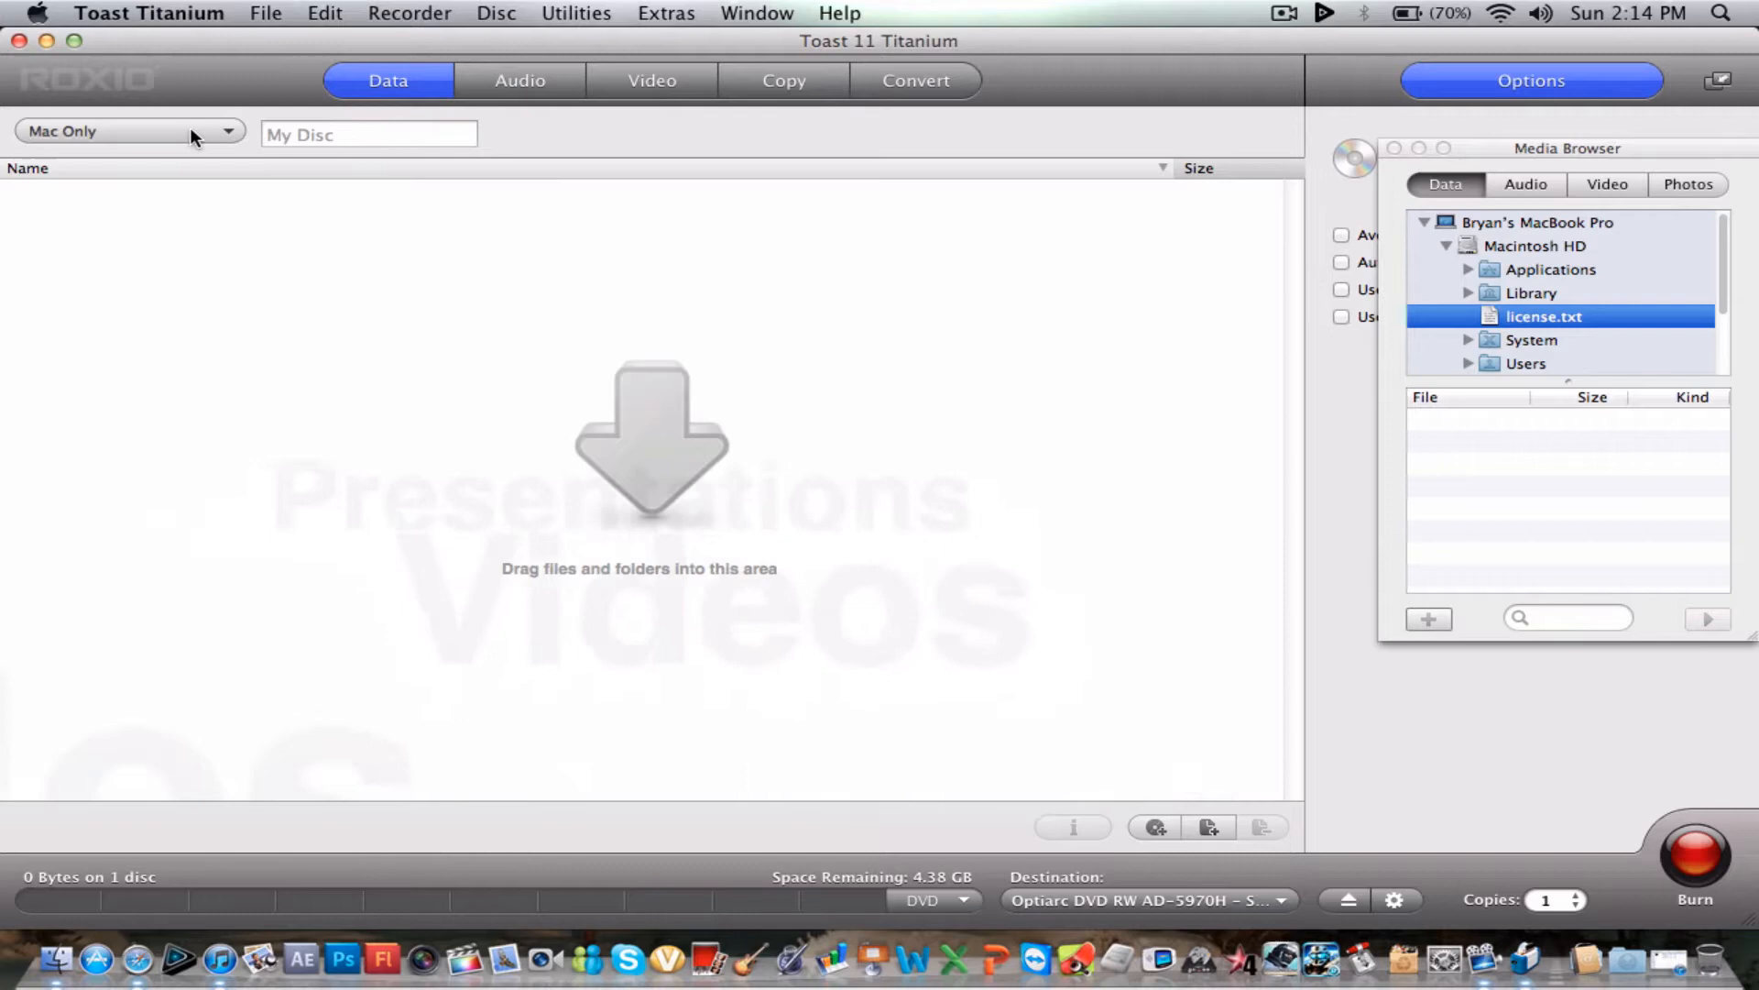
left_click(127, 132)
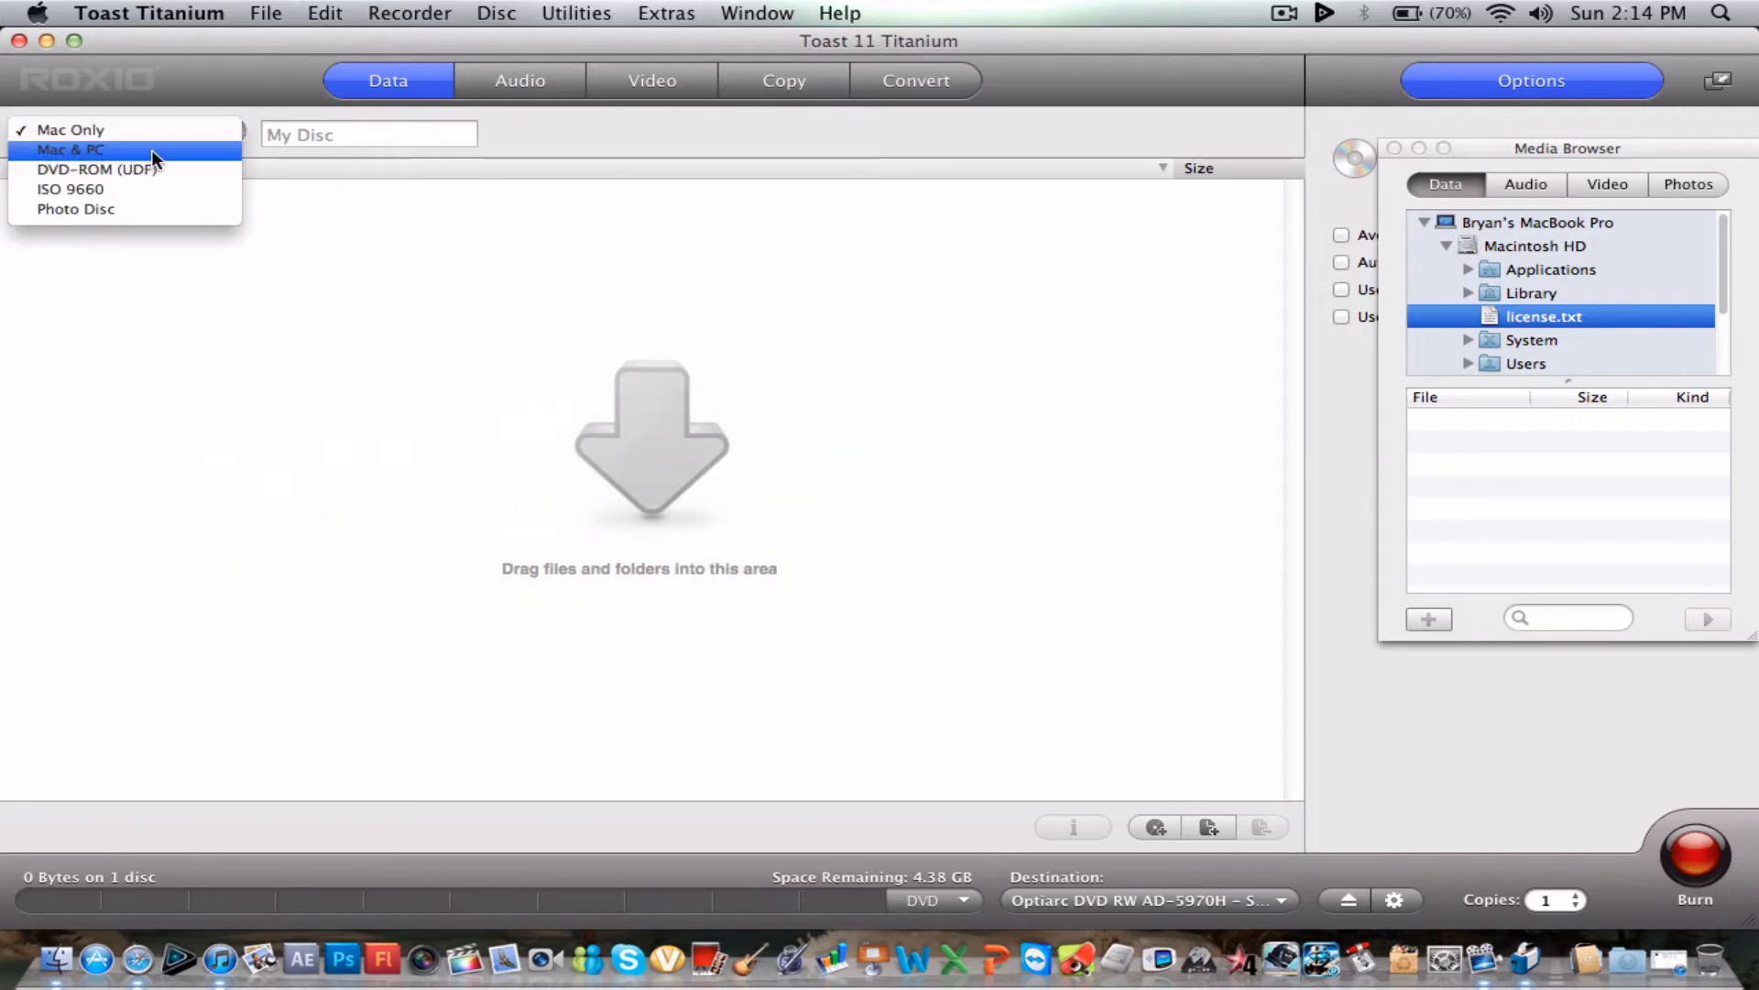
mouse_move(77, 209)
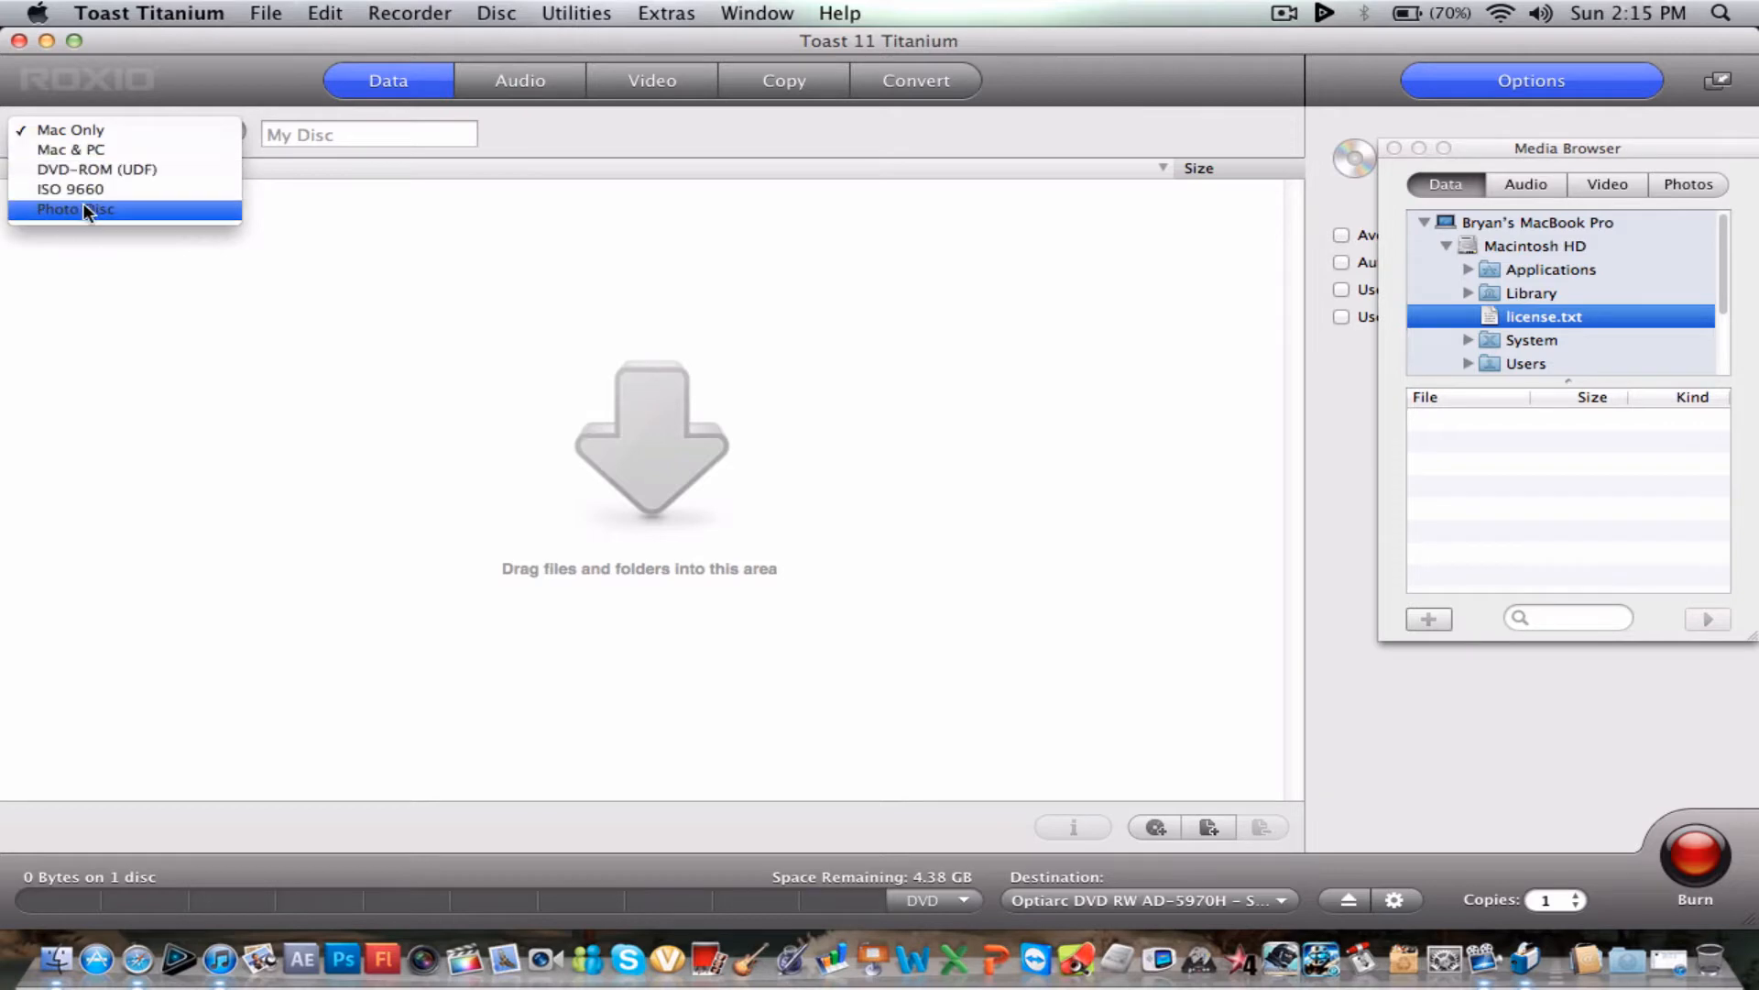
mouse_move(71, 149)
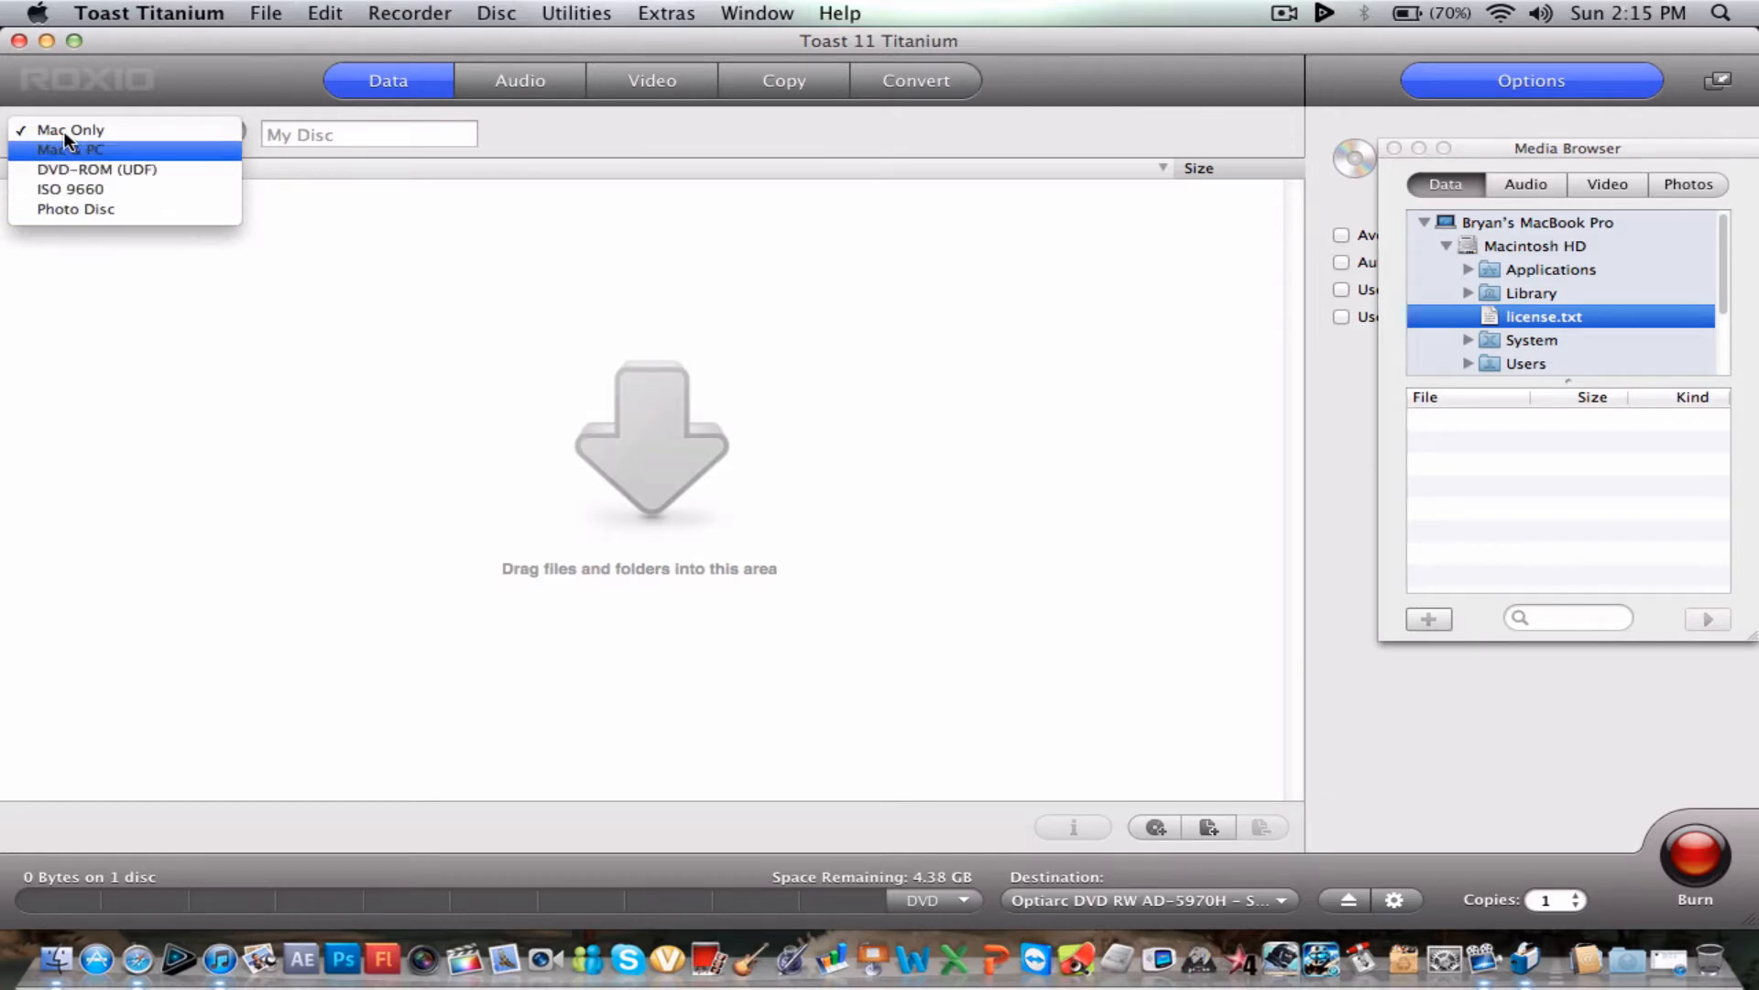
left_click(70, 128)
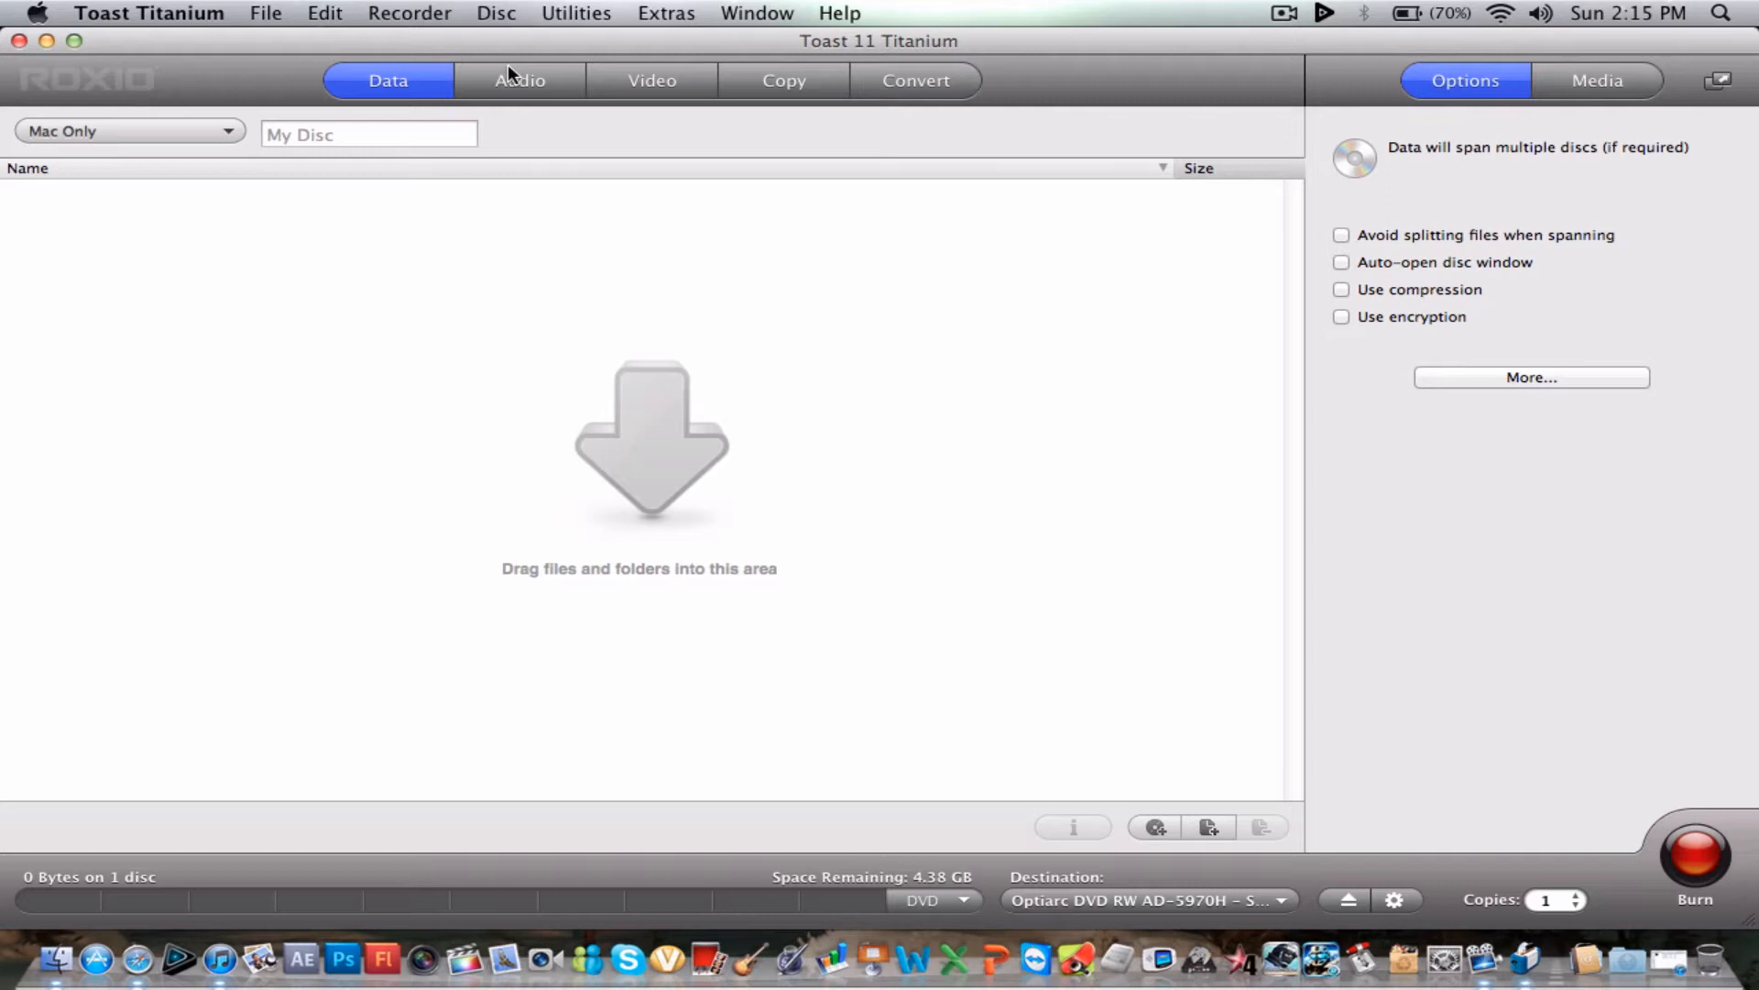
- Switch to an Audio CD project, keep the Audio CD format and fill it with music tracks
left_click(519, 78)
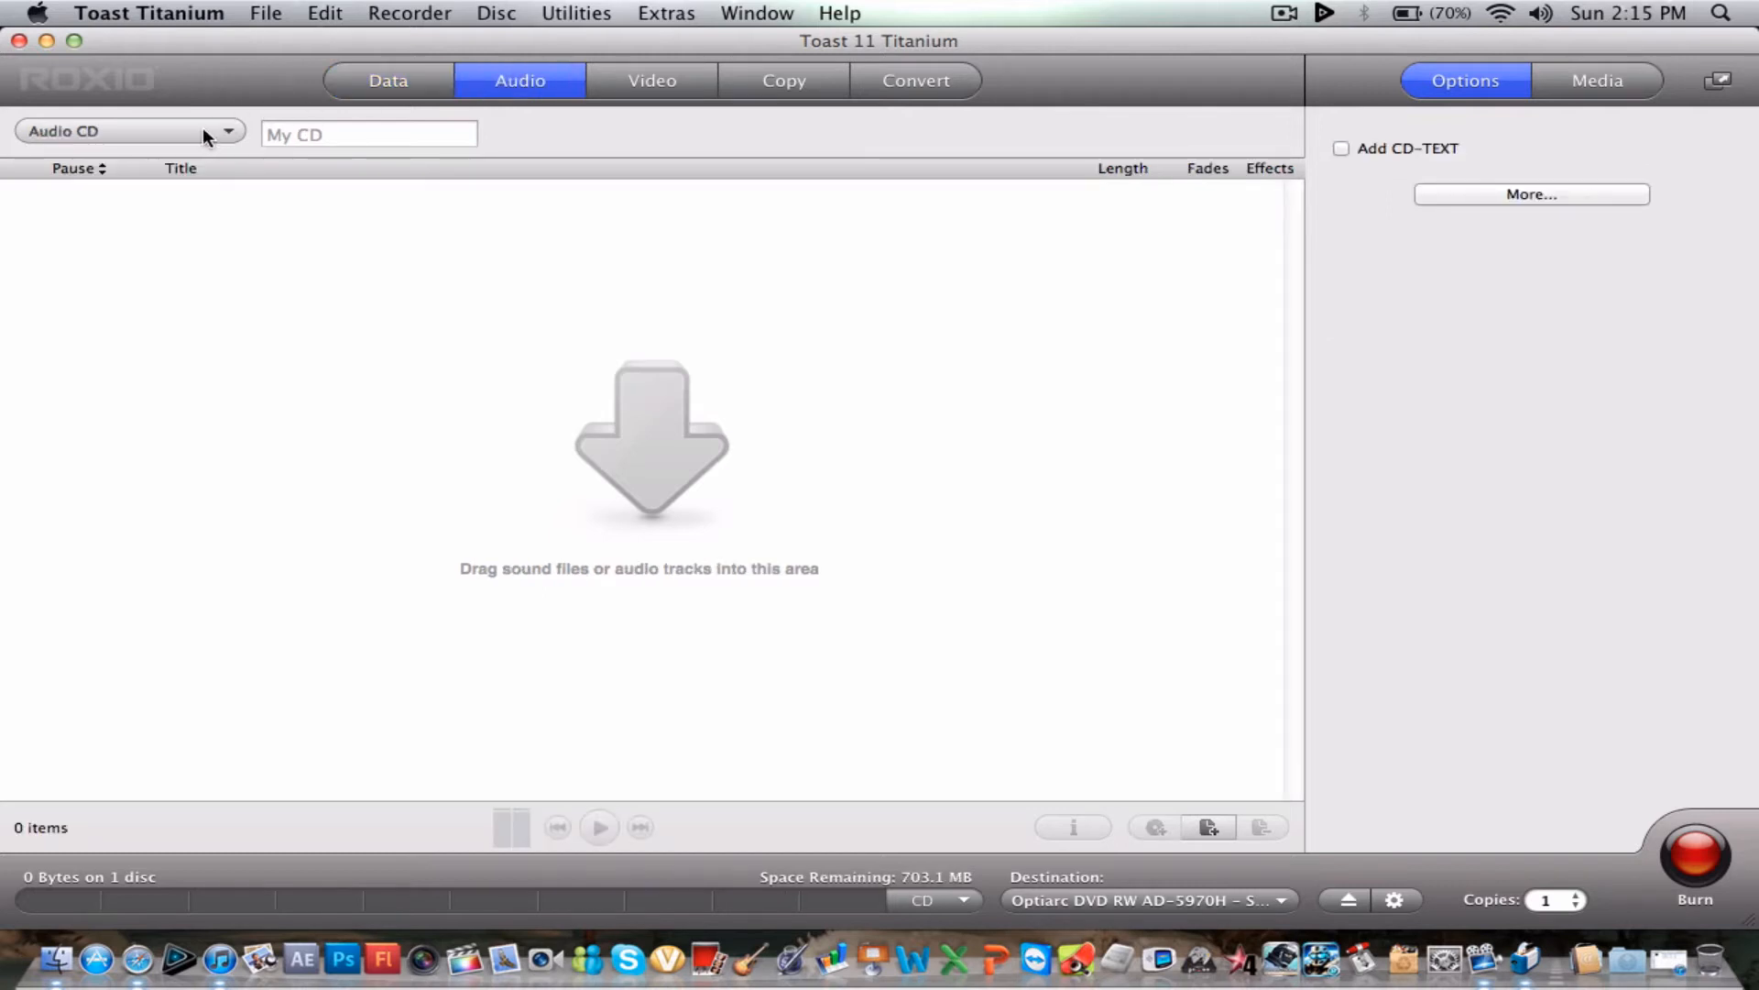
left_click(126, 132)
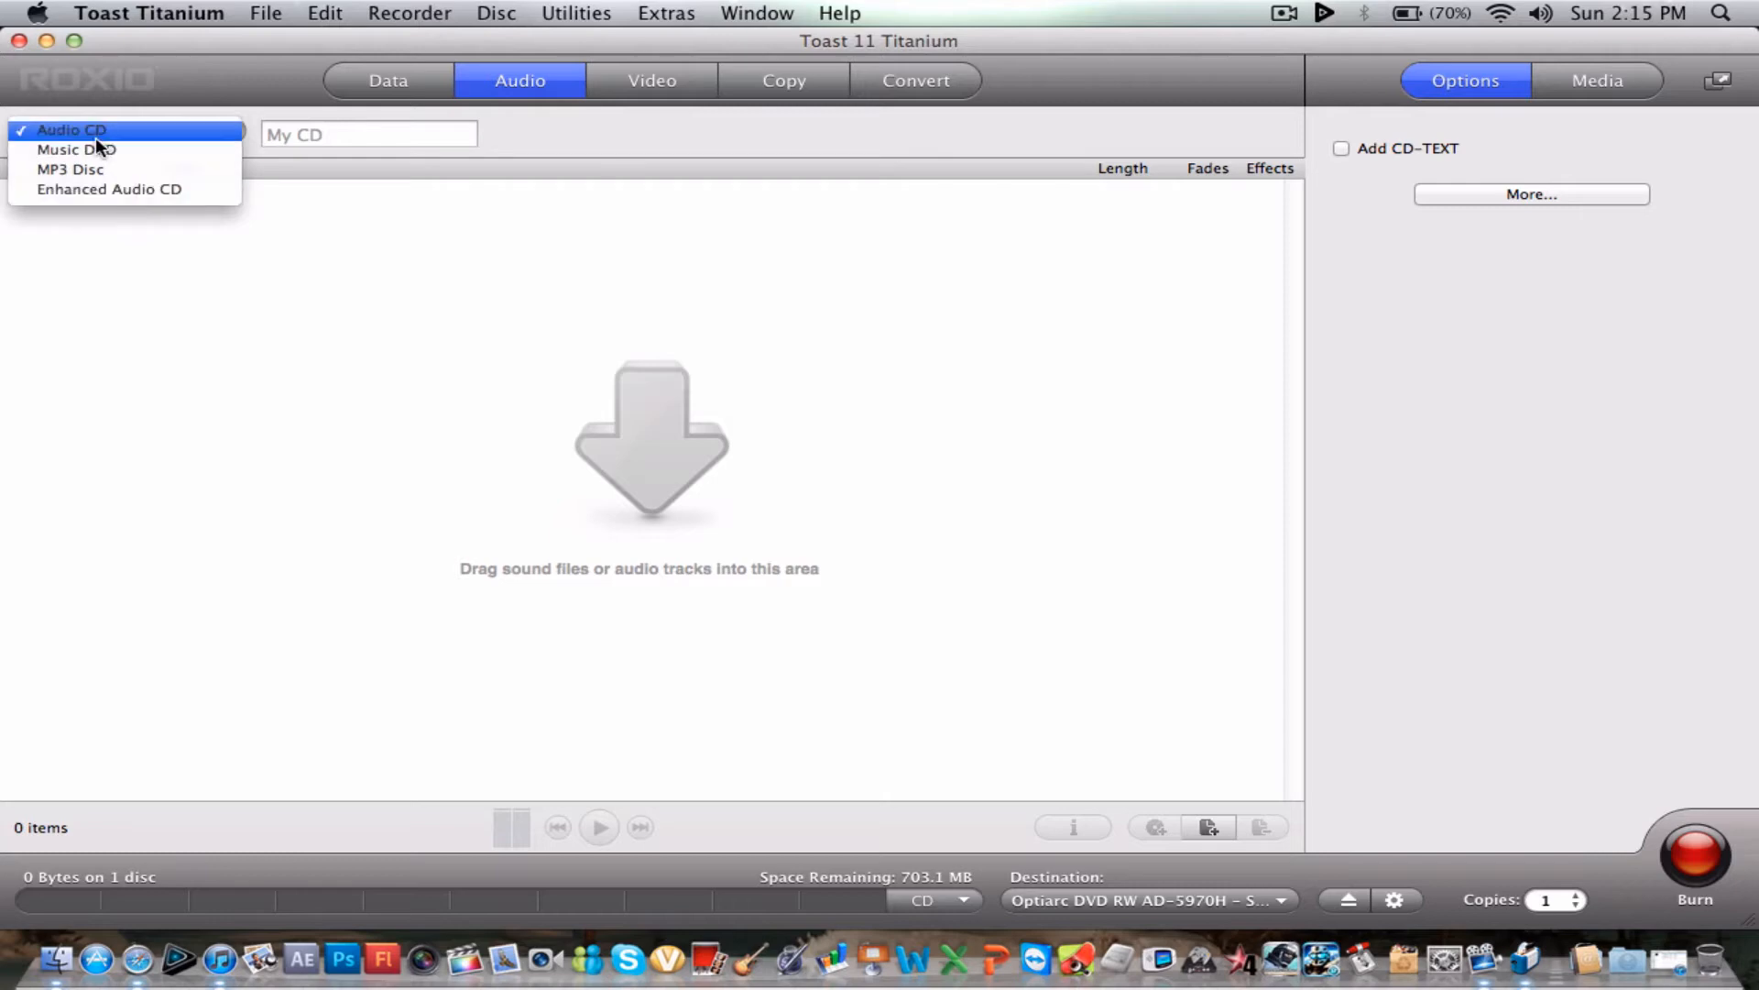
left_click(72, 128)
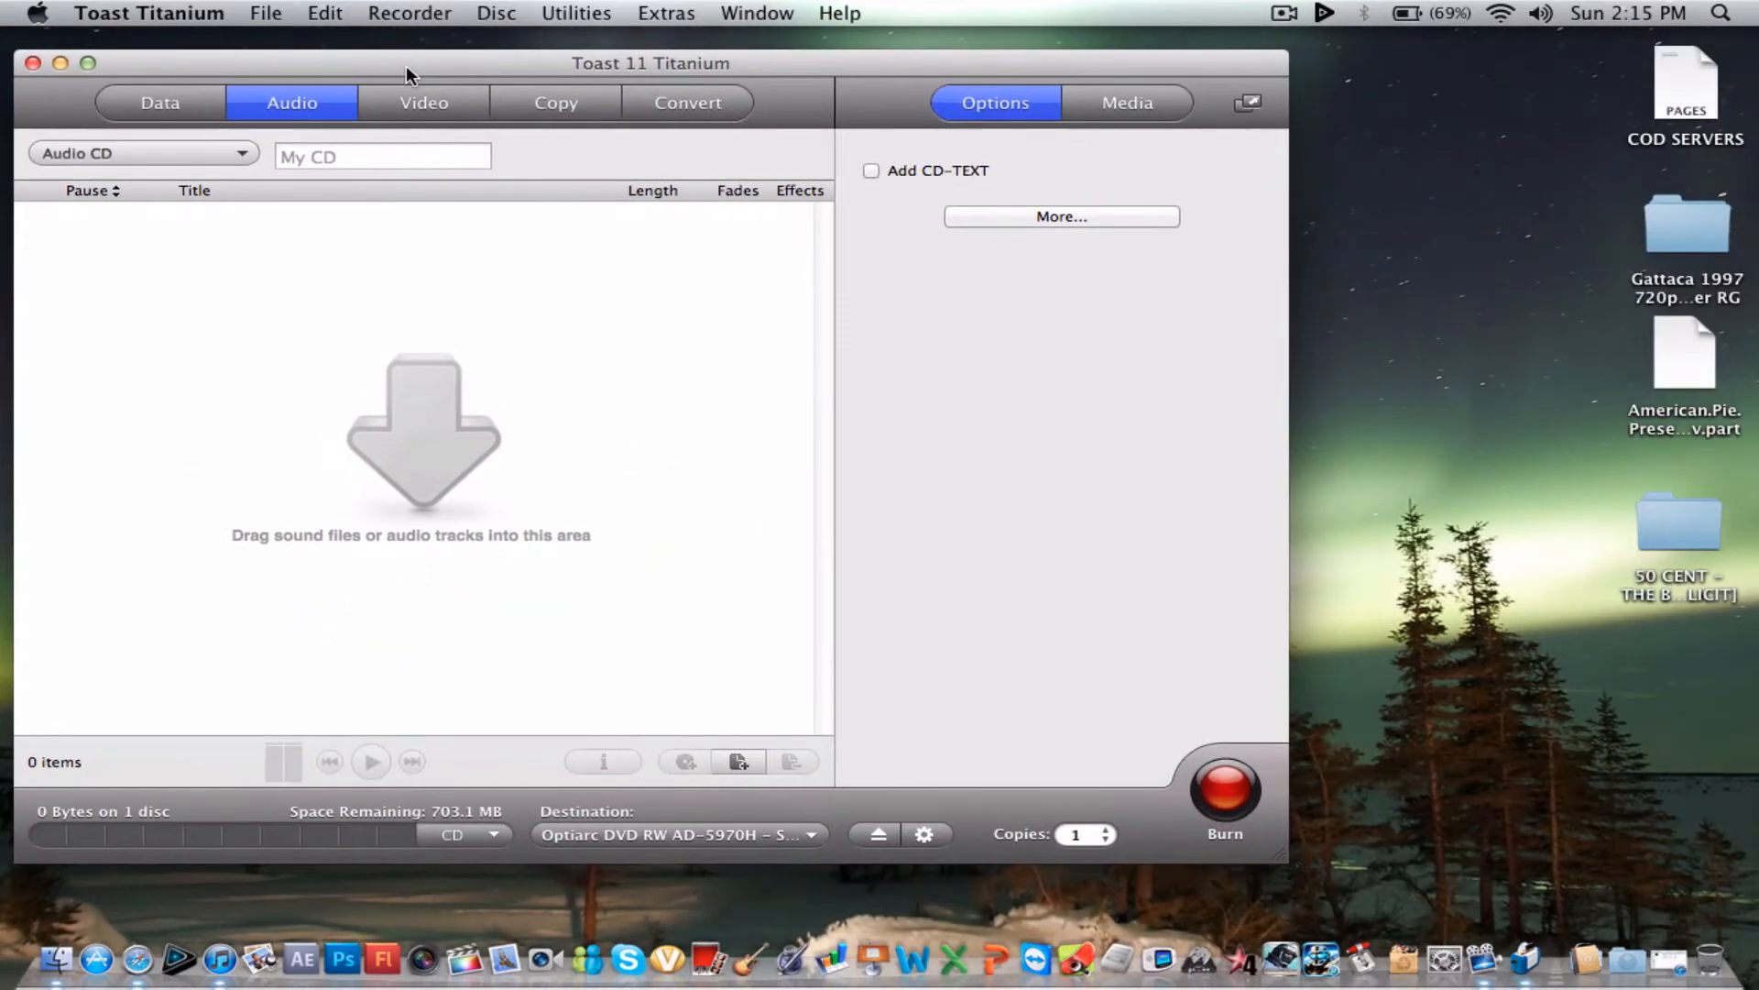
double_click(1676, 517)
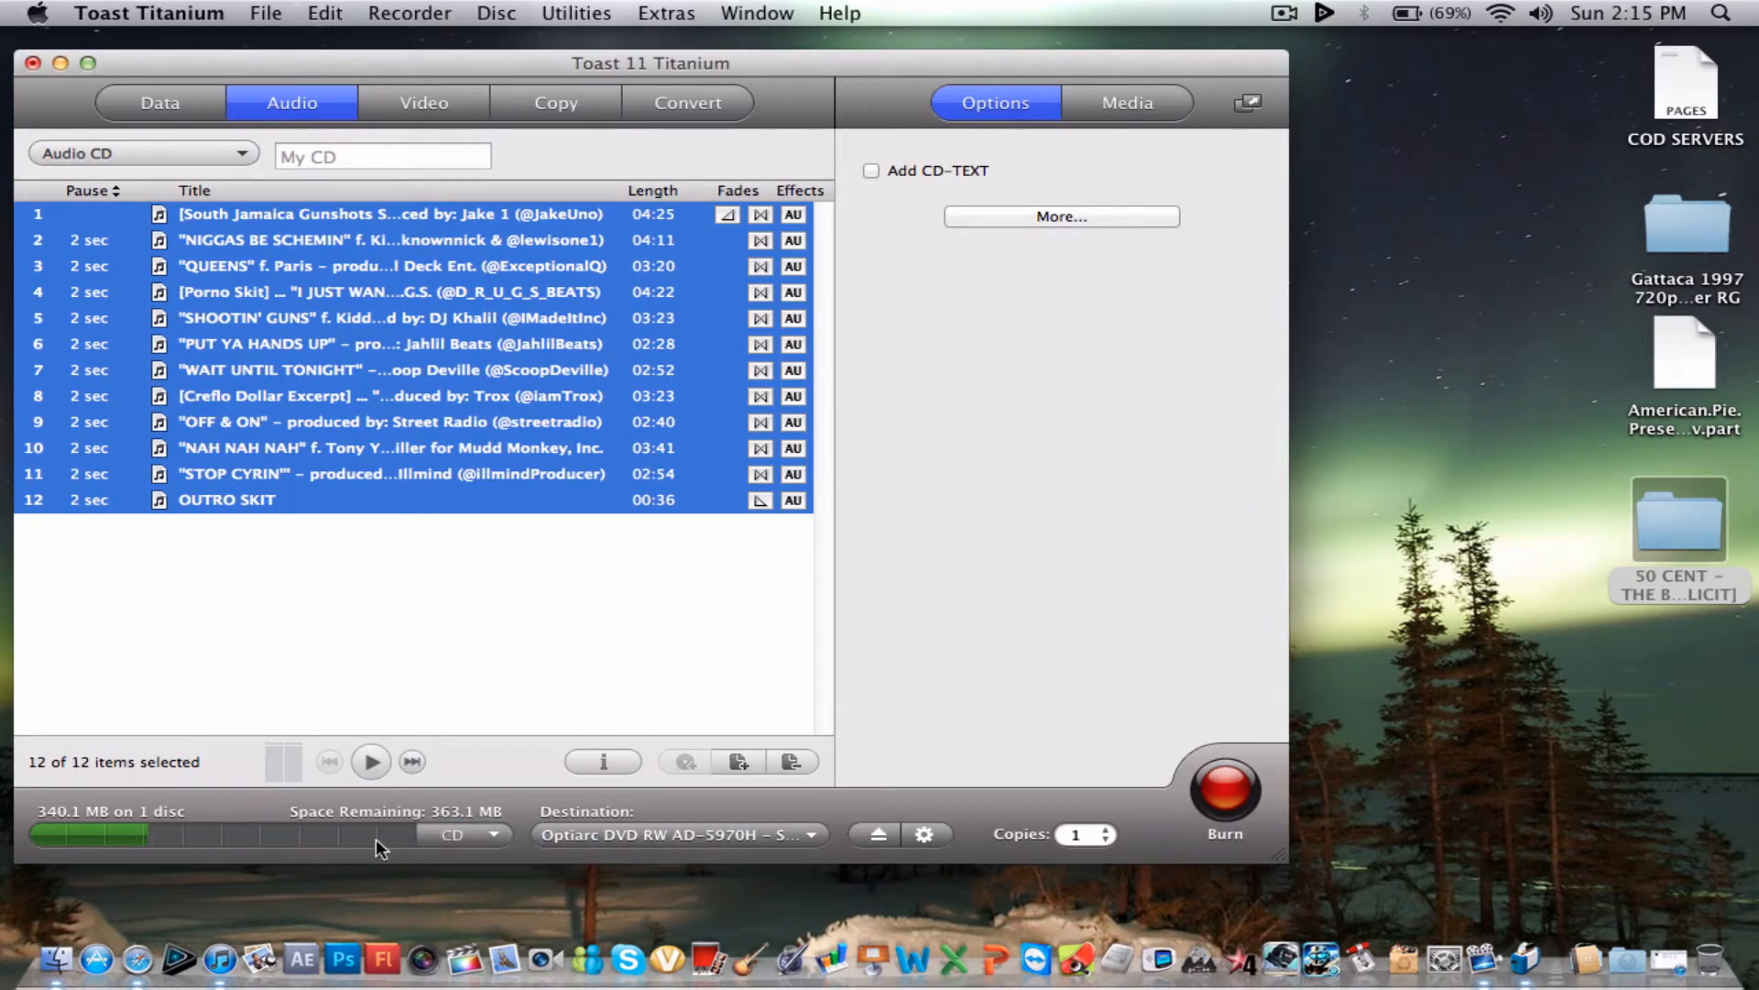
left_click(462, 834)
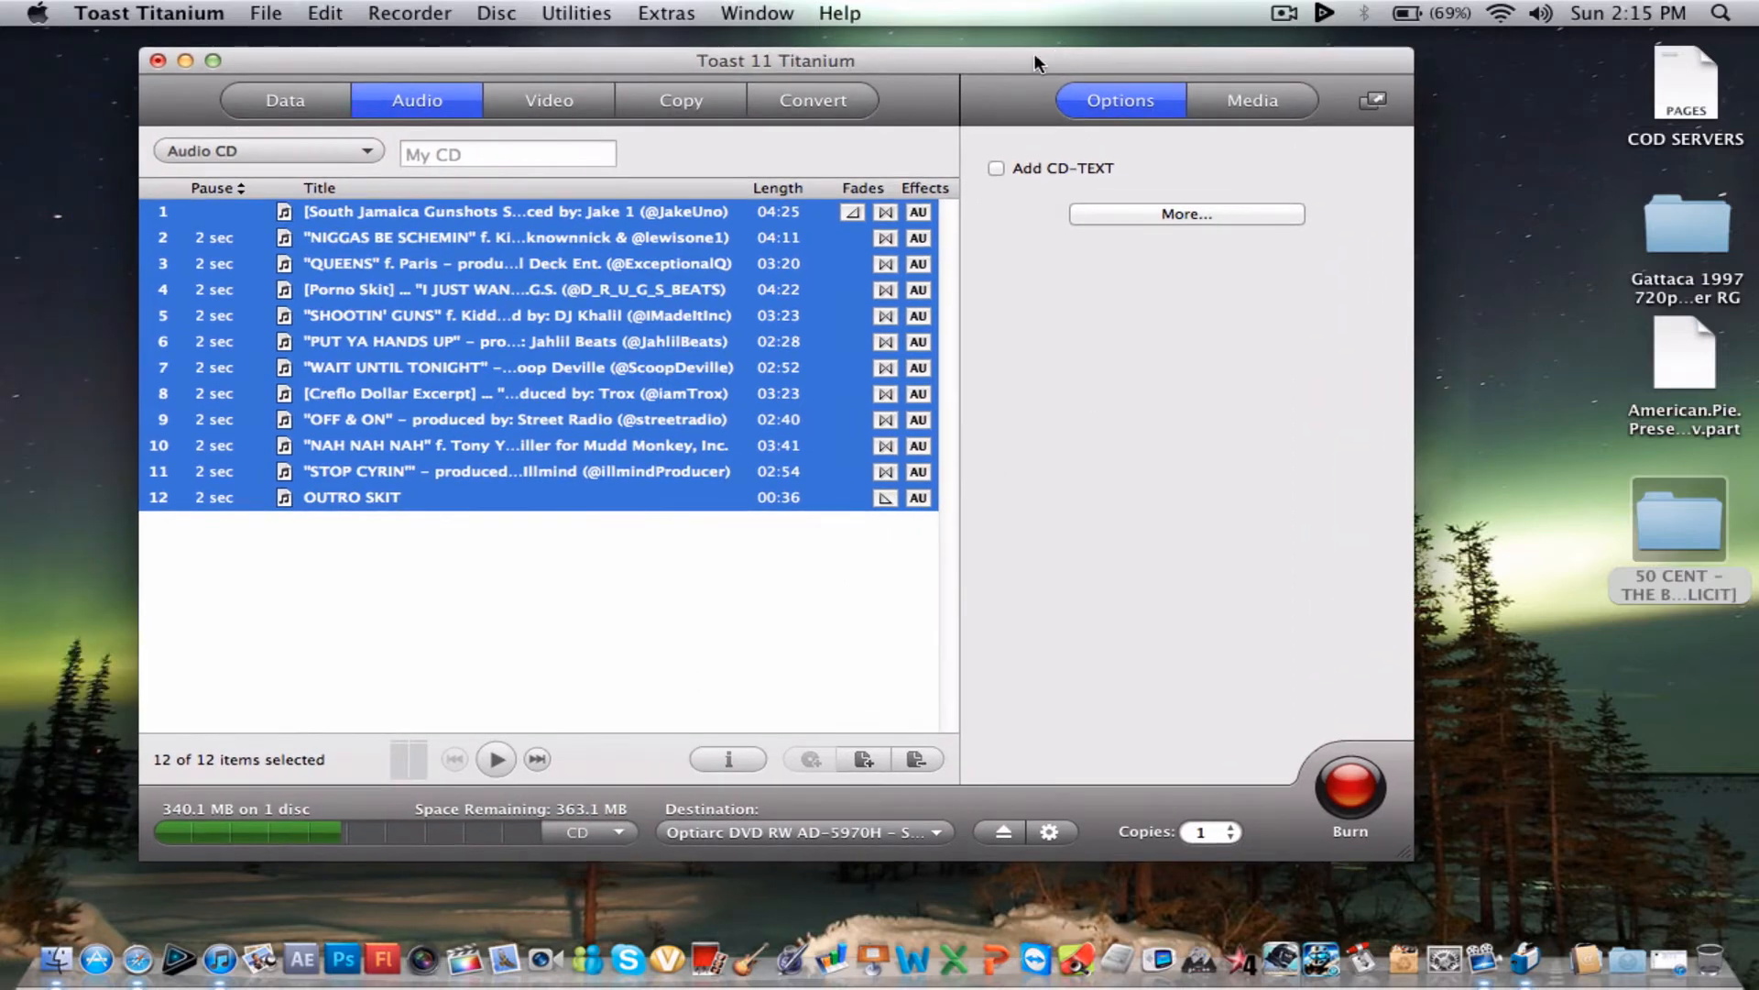
mouse_move(740, 167)
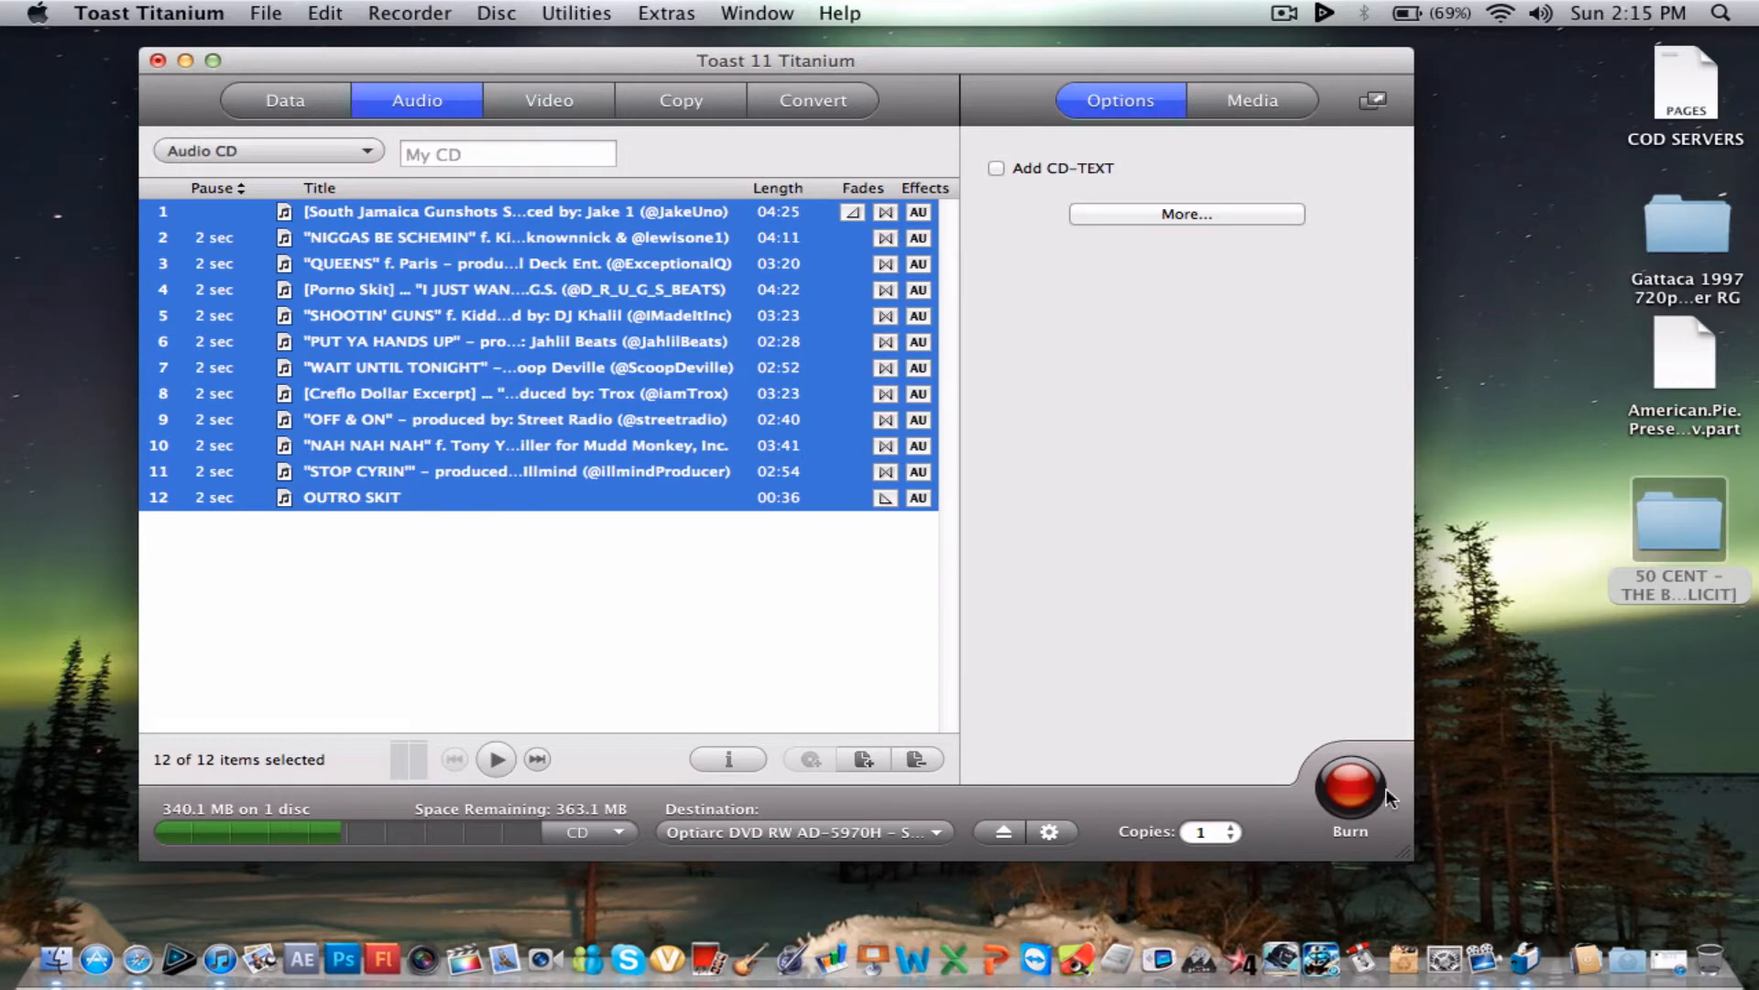
mouse_move(341, 170)
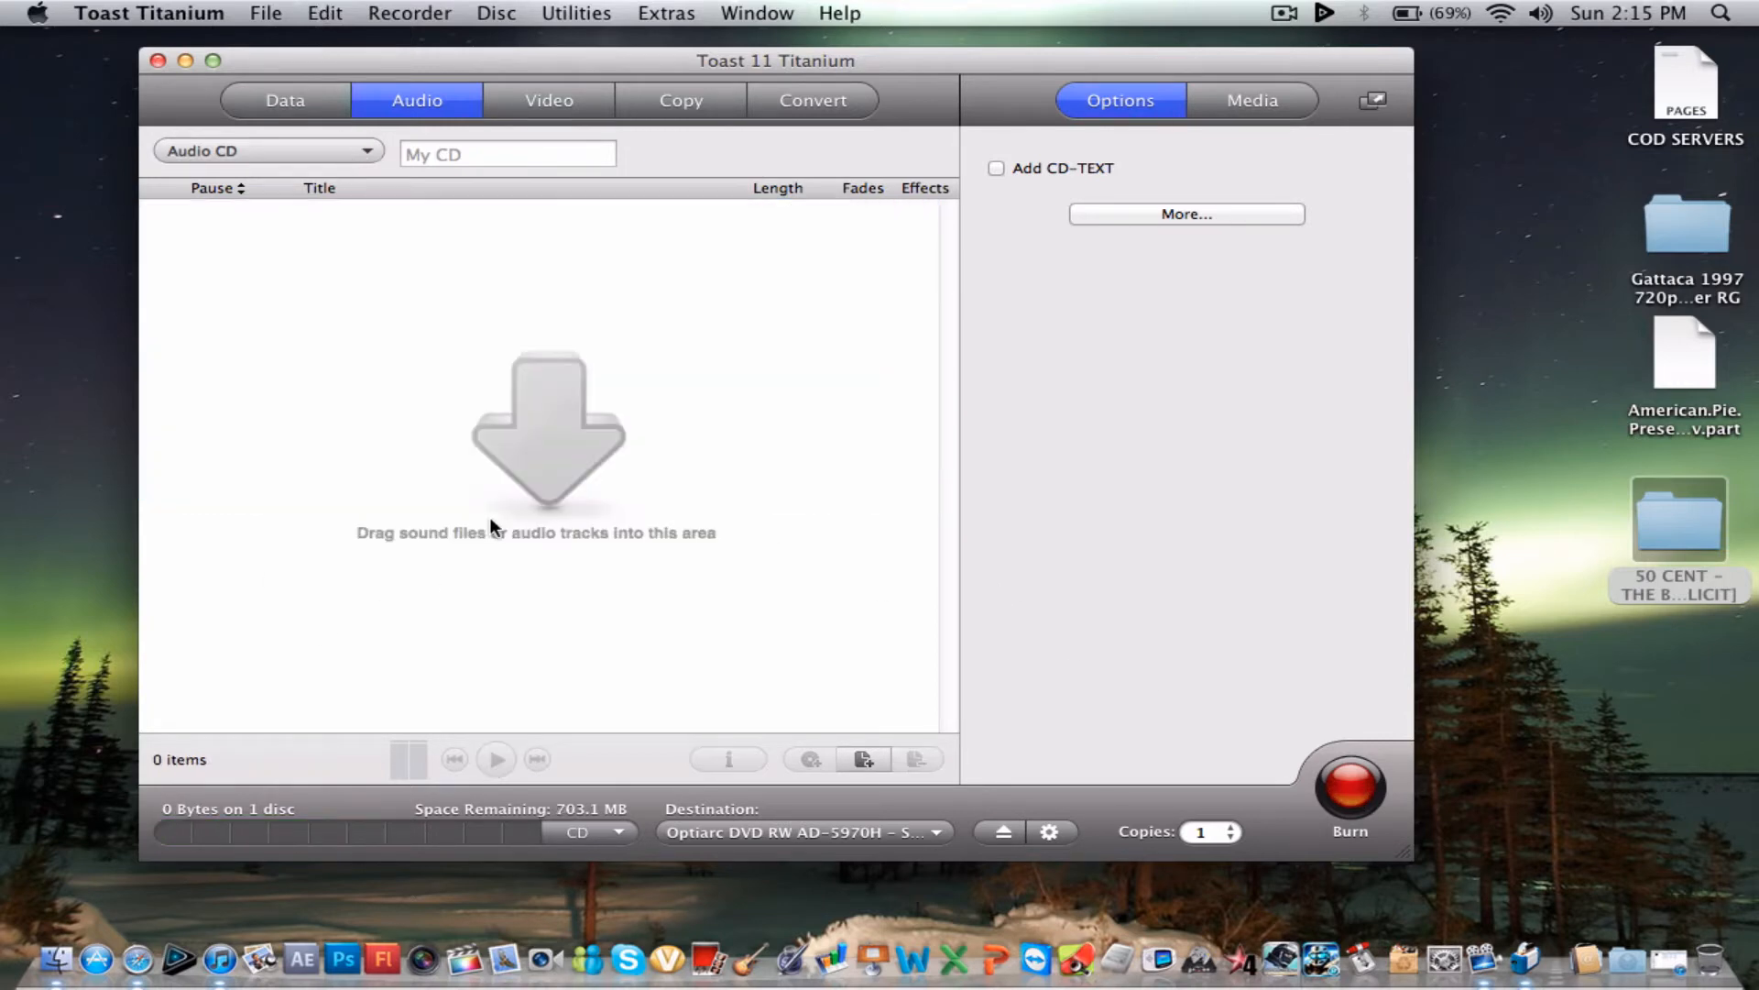
- Start a DVD-Video project and review the video disc format choices unchanged
left_click(548, 99)
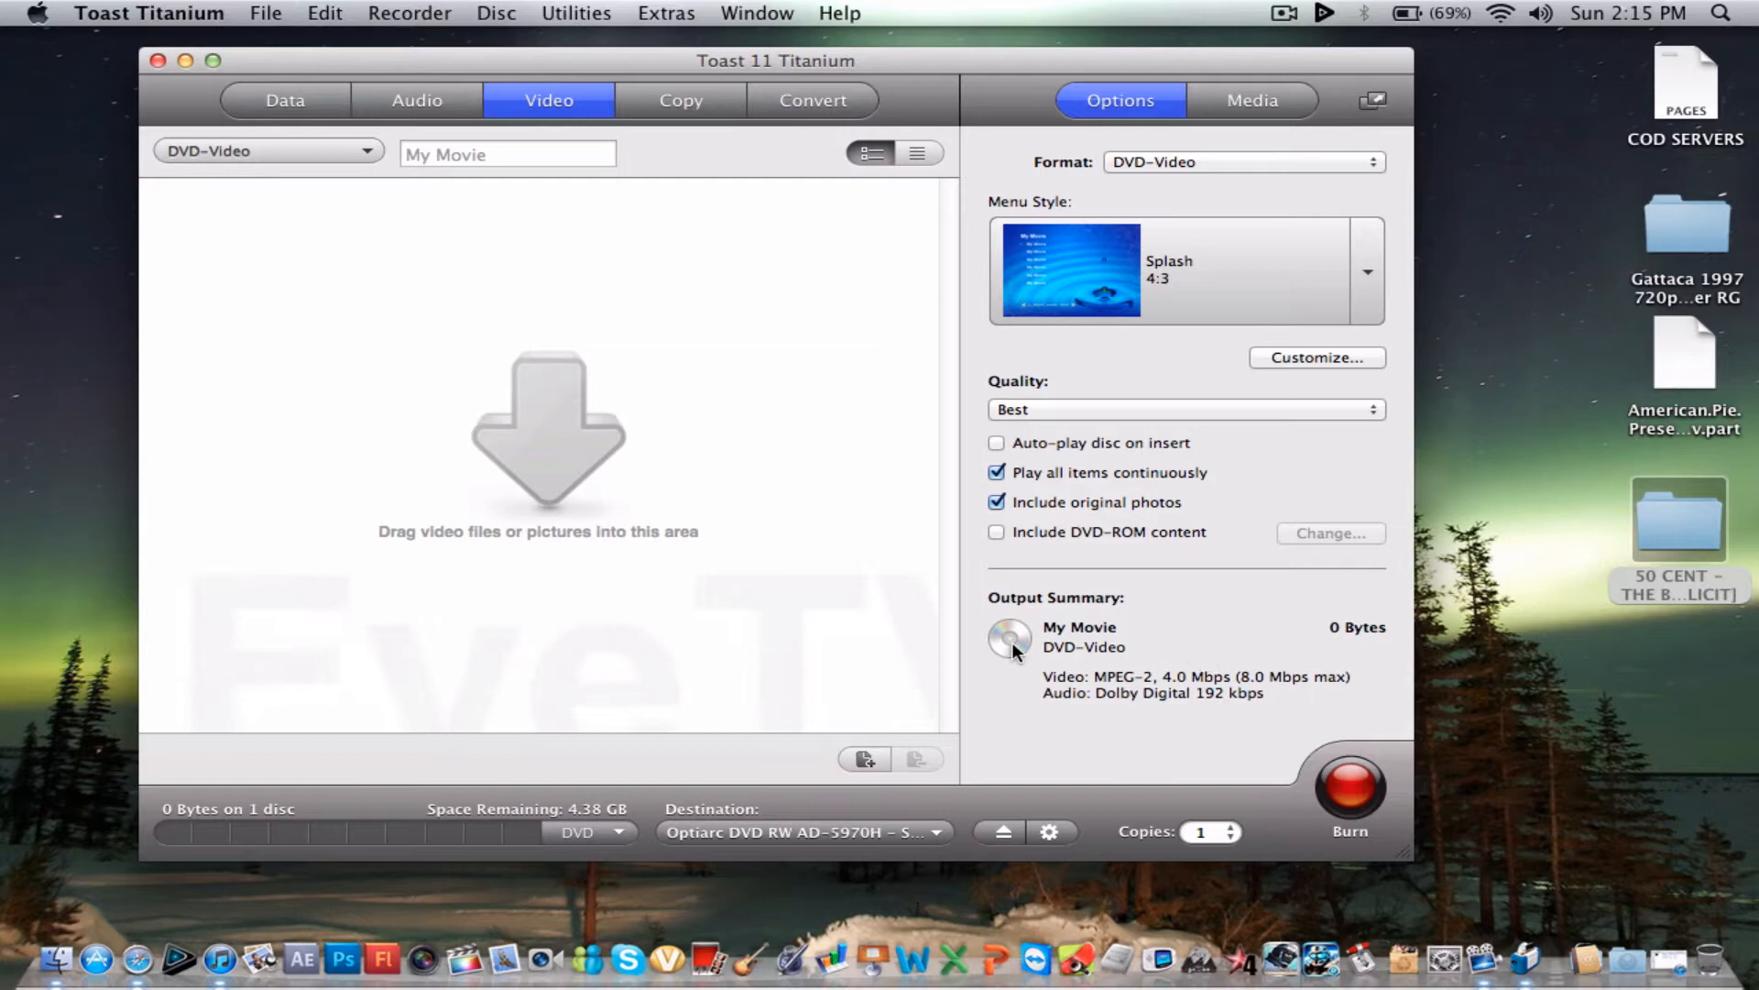
left_click(267, 152)
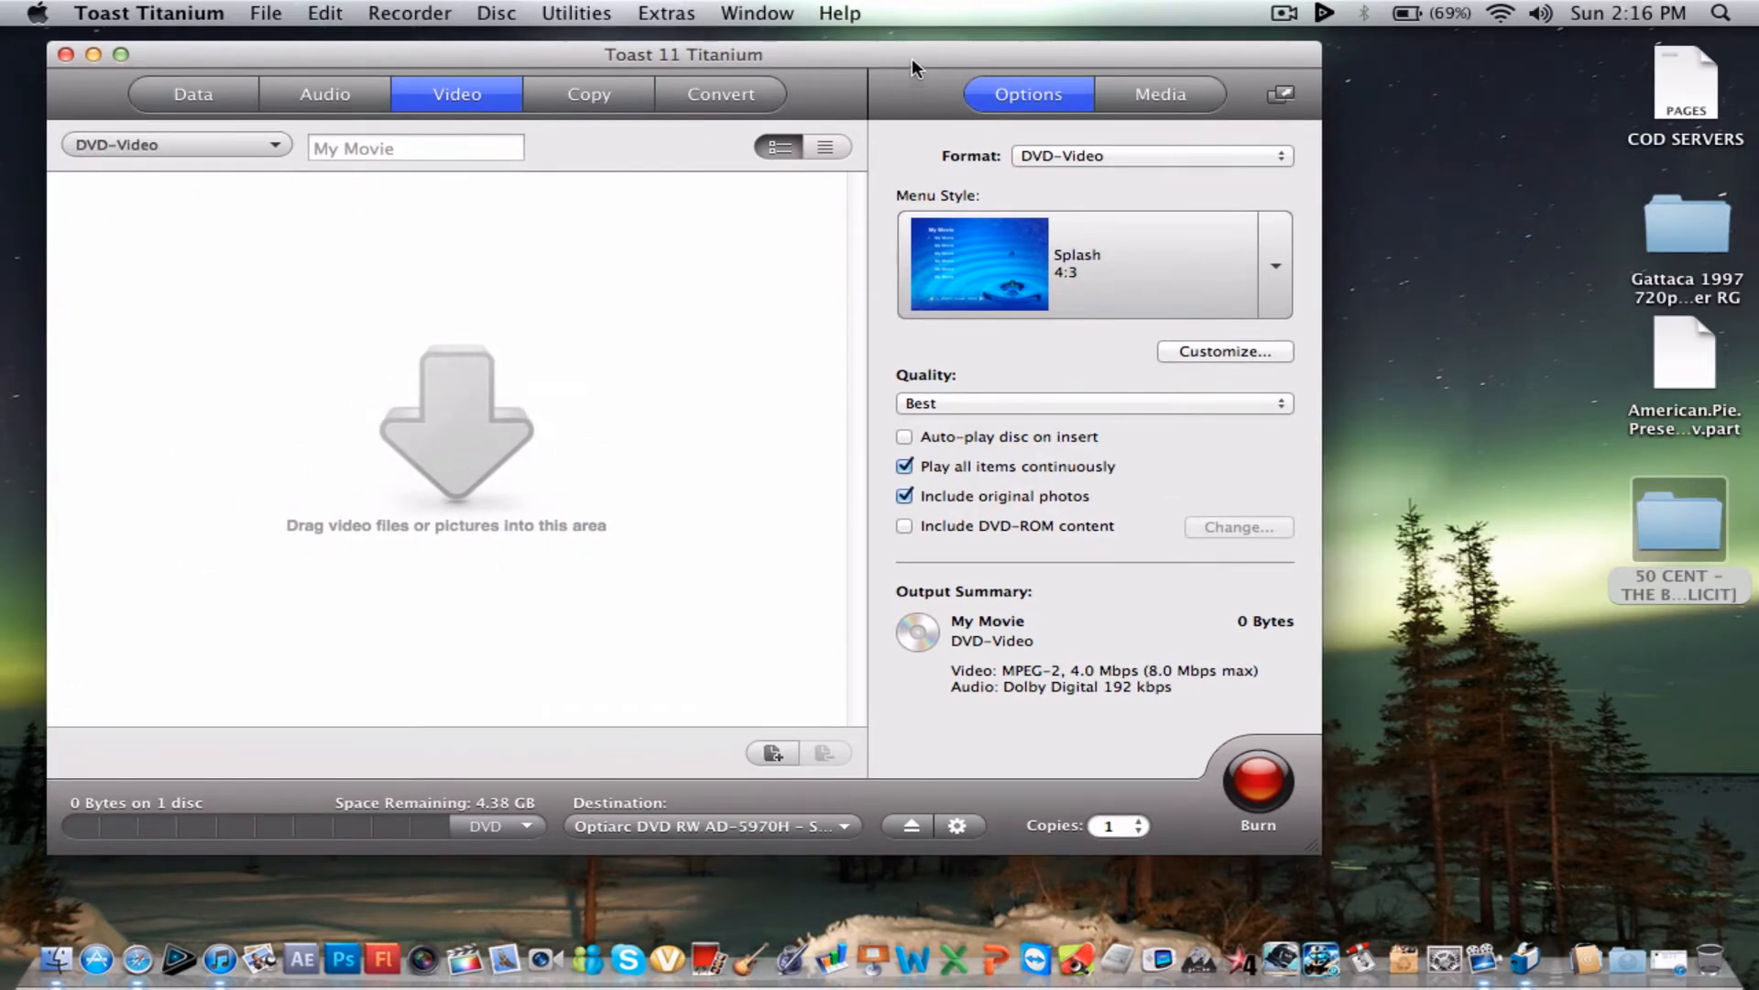
left_click(174, 143)
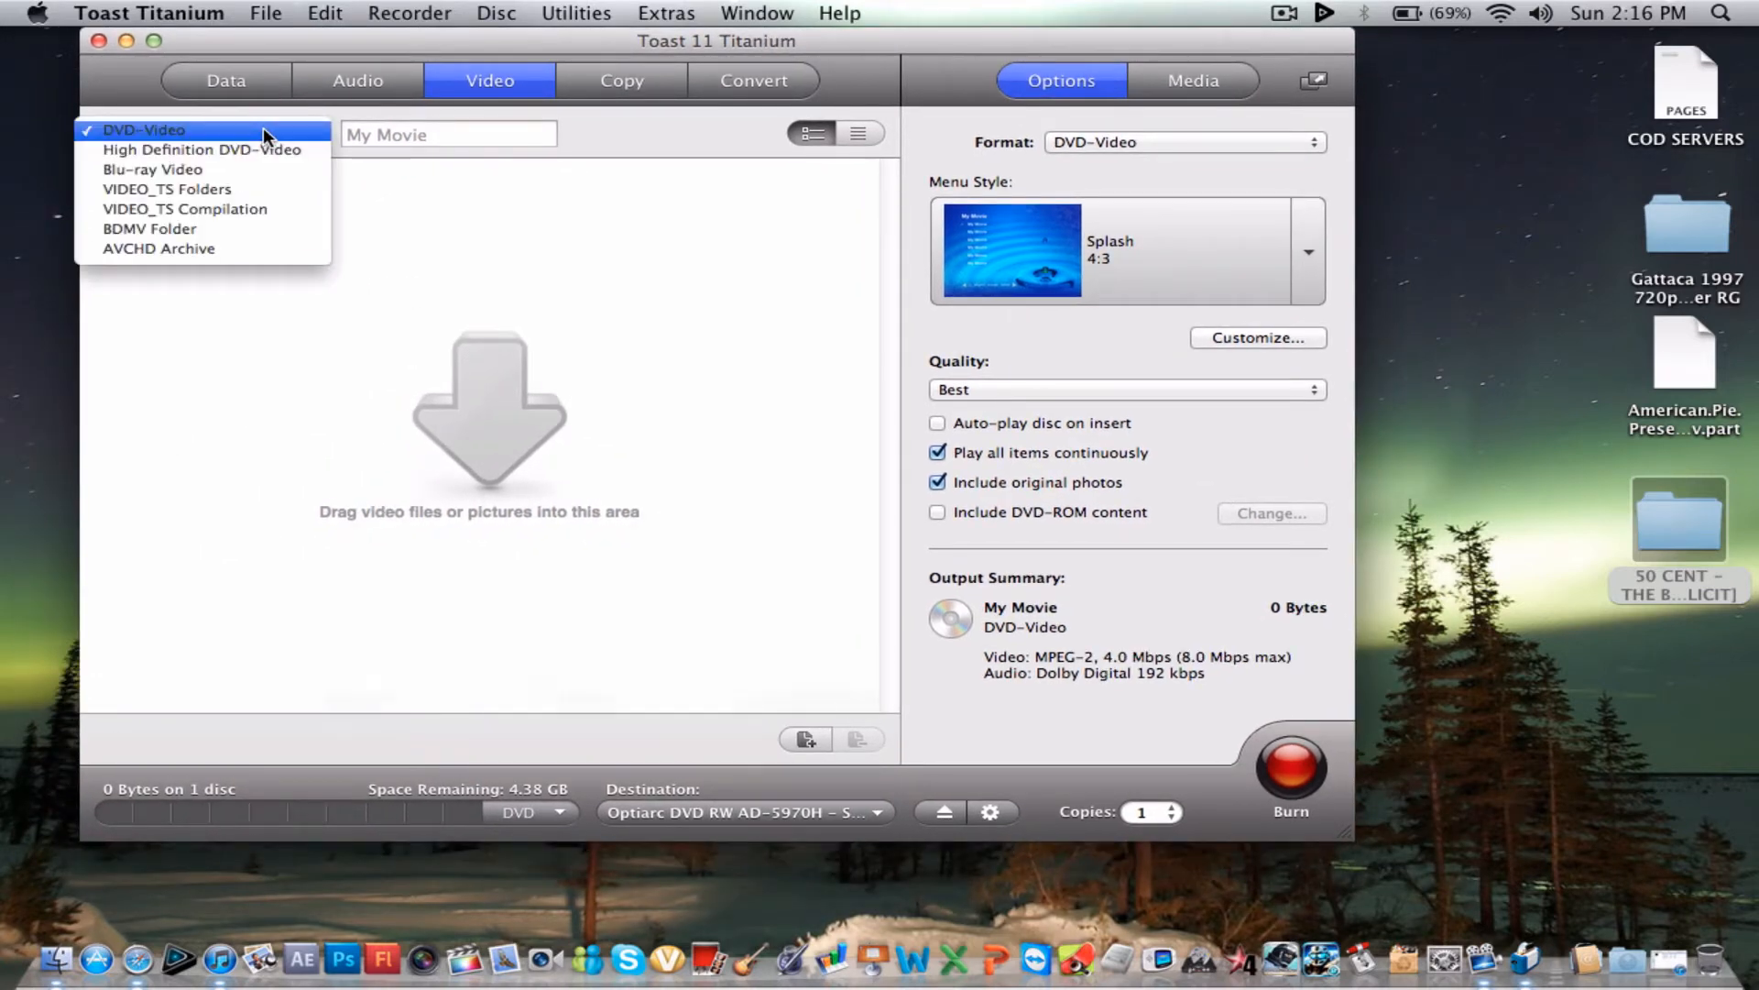
left_click(143, 128)
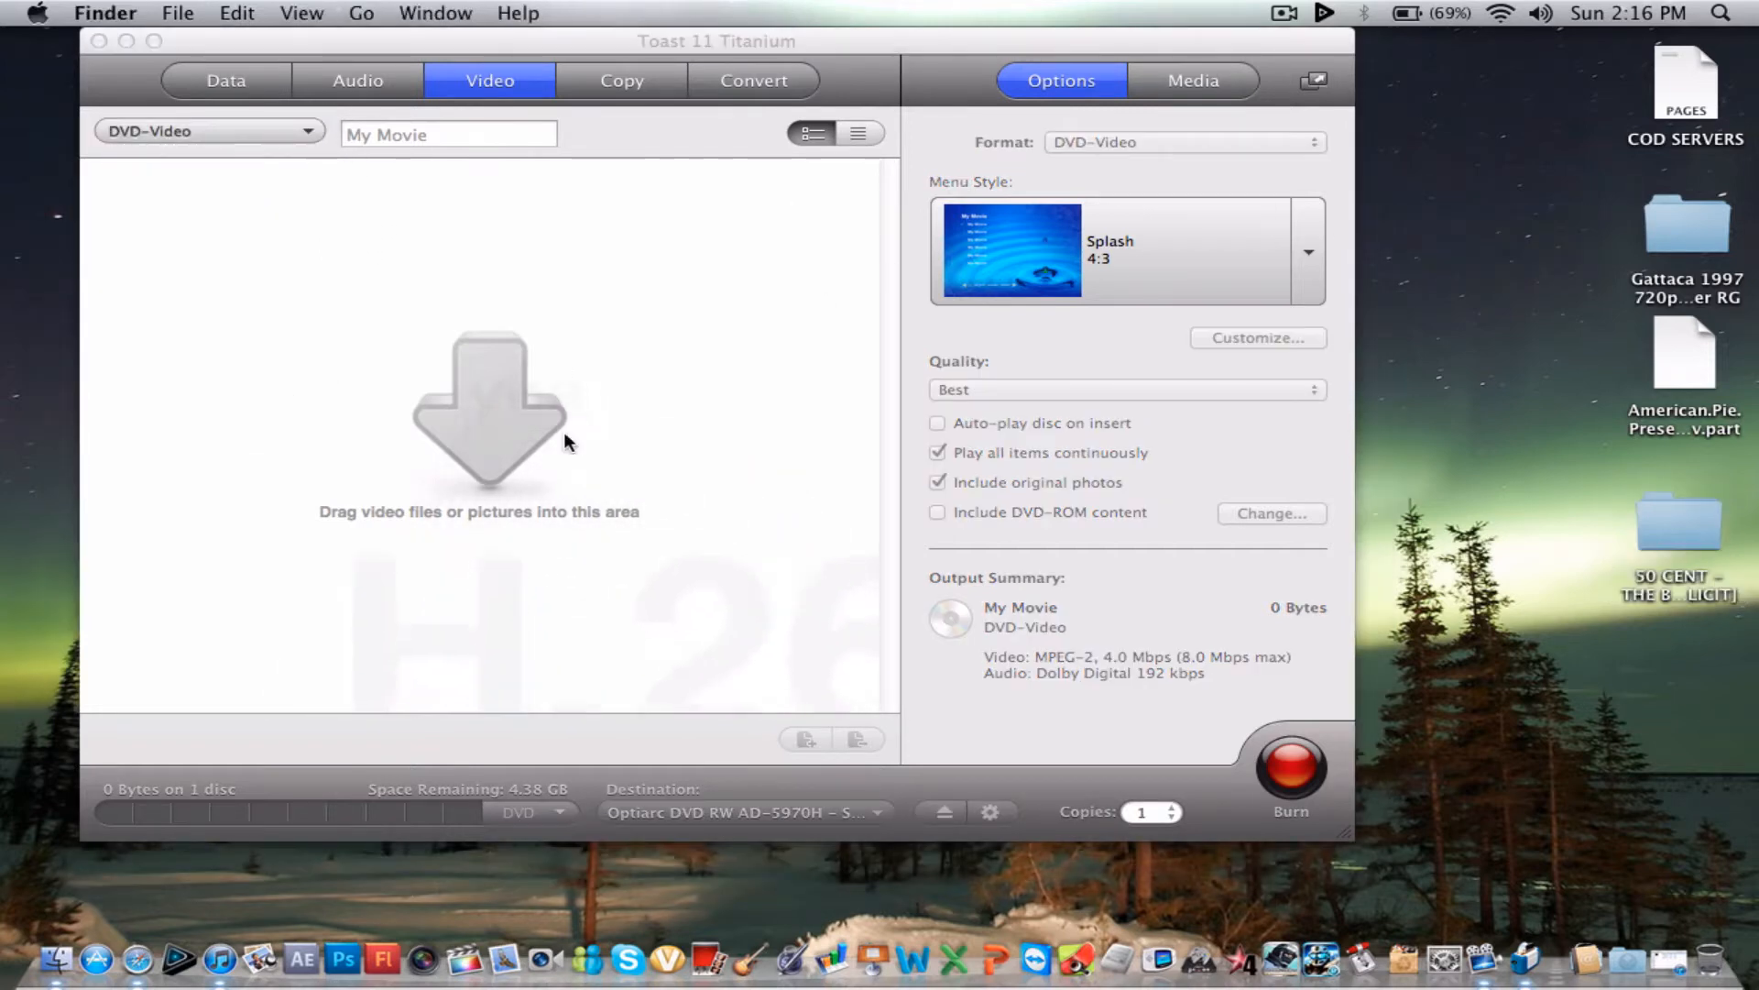
left_click(716, 40)
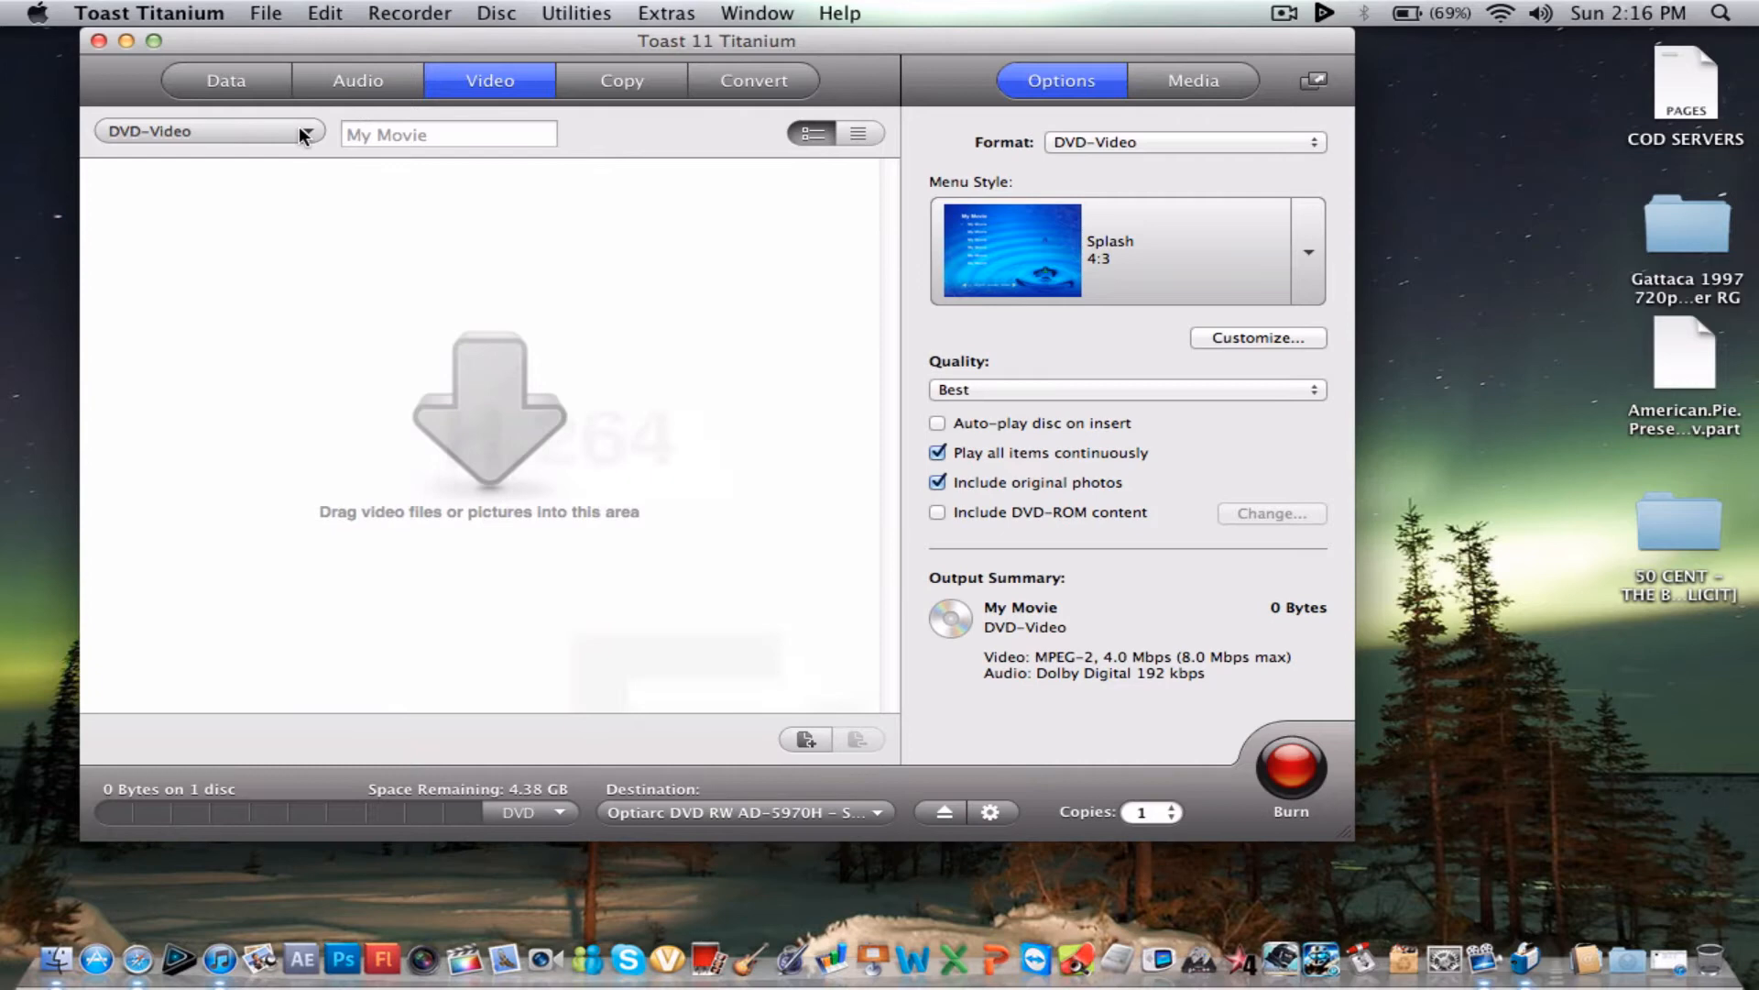
left_click(207, 132)
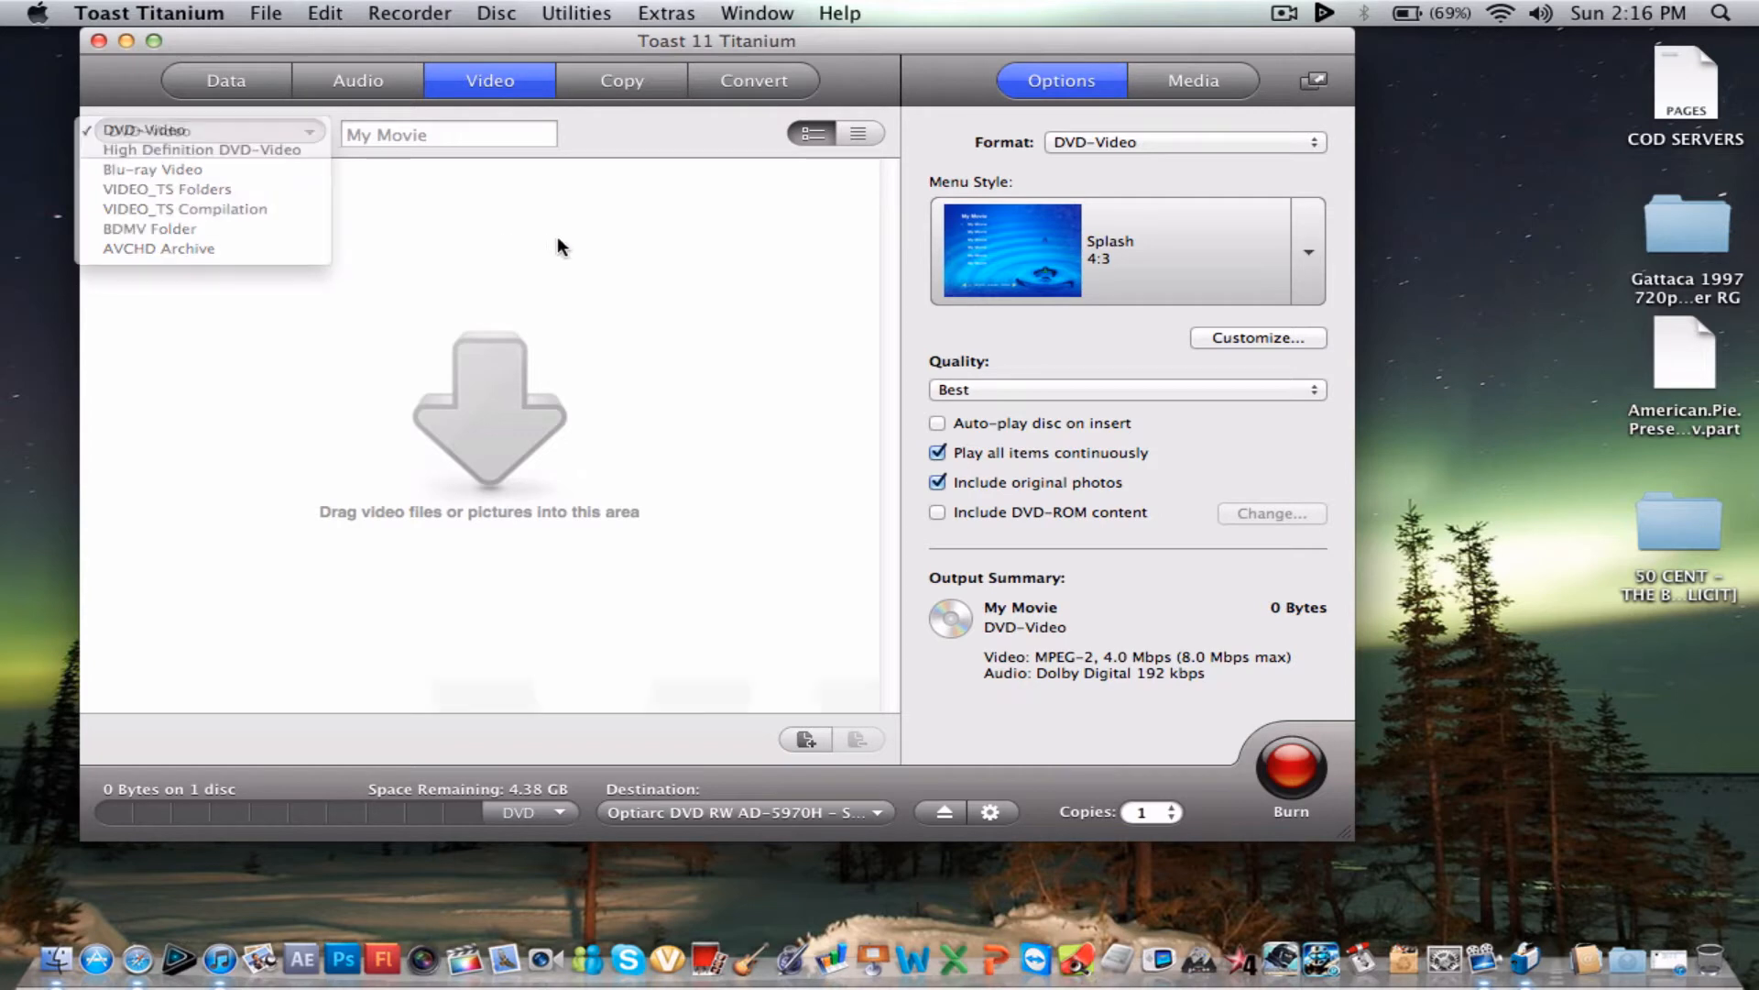
- Add the Gattaca mkv from its desktop folder and keep the Splash menu style
double_click(1686, 221)
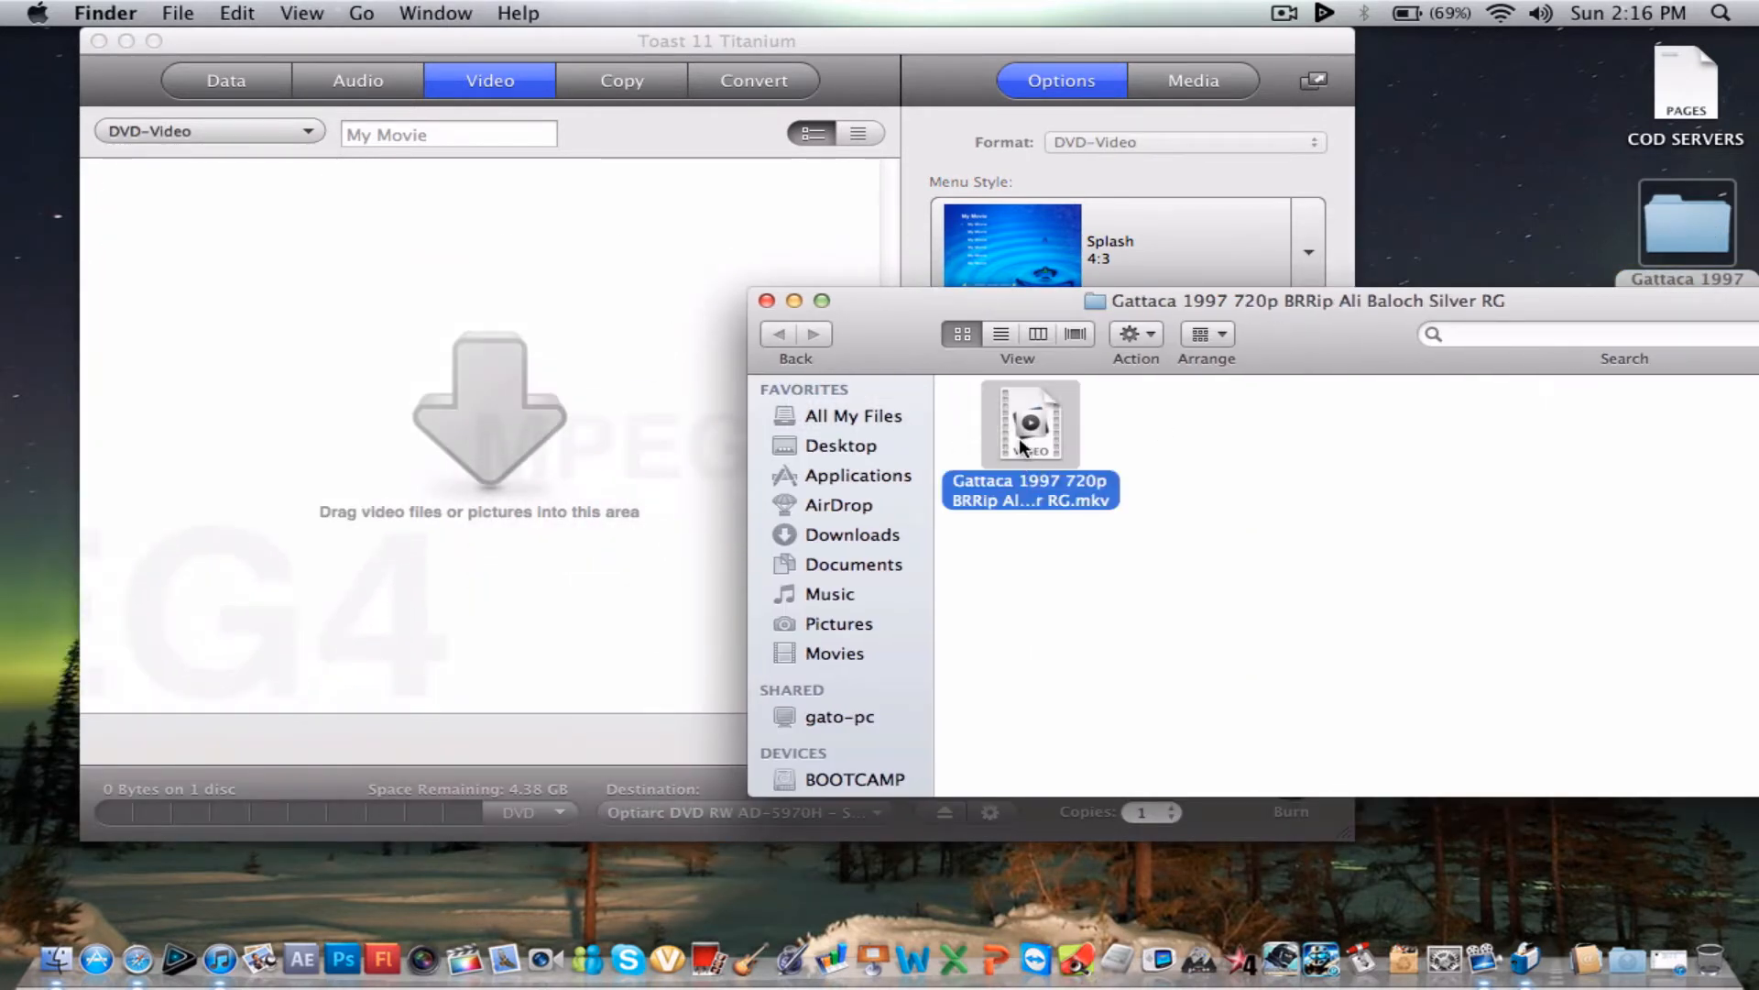
left_click_drag(1029, 427, 306, 275)
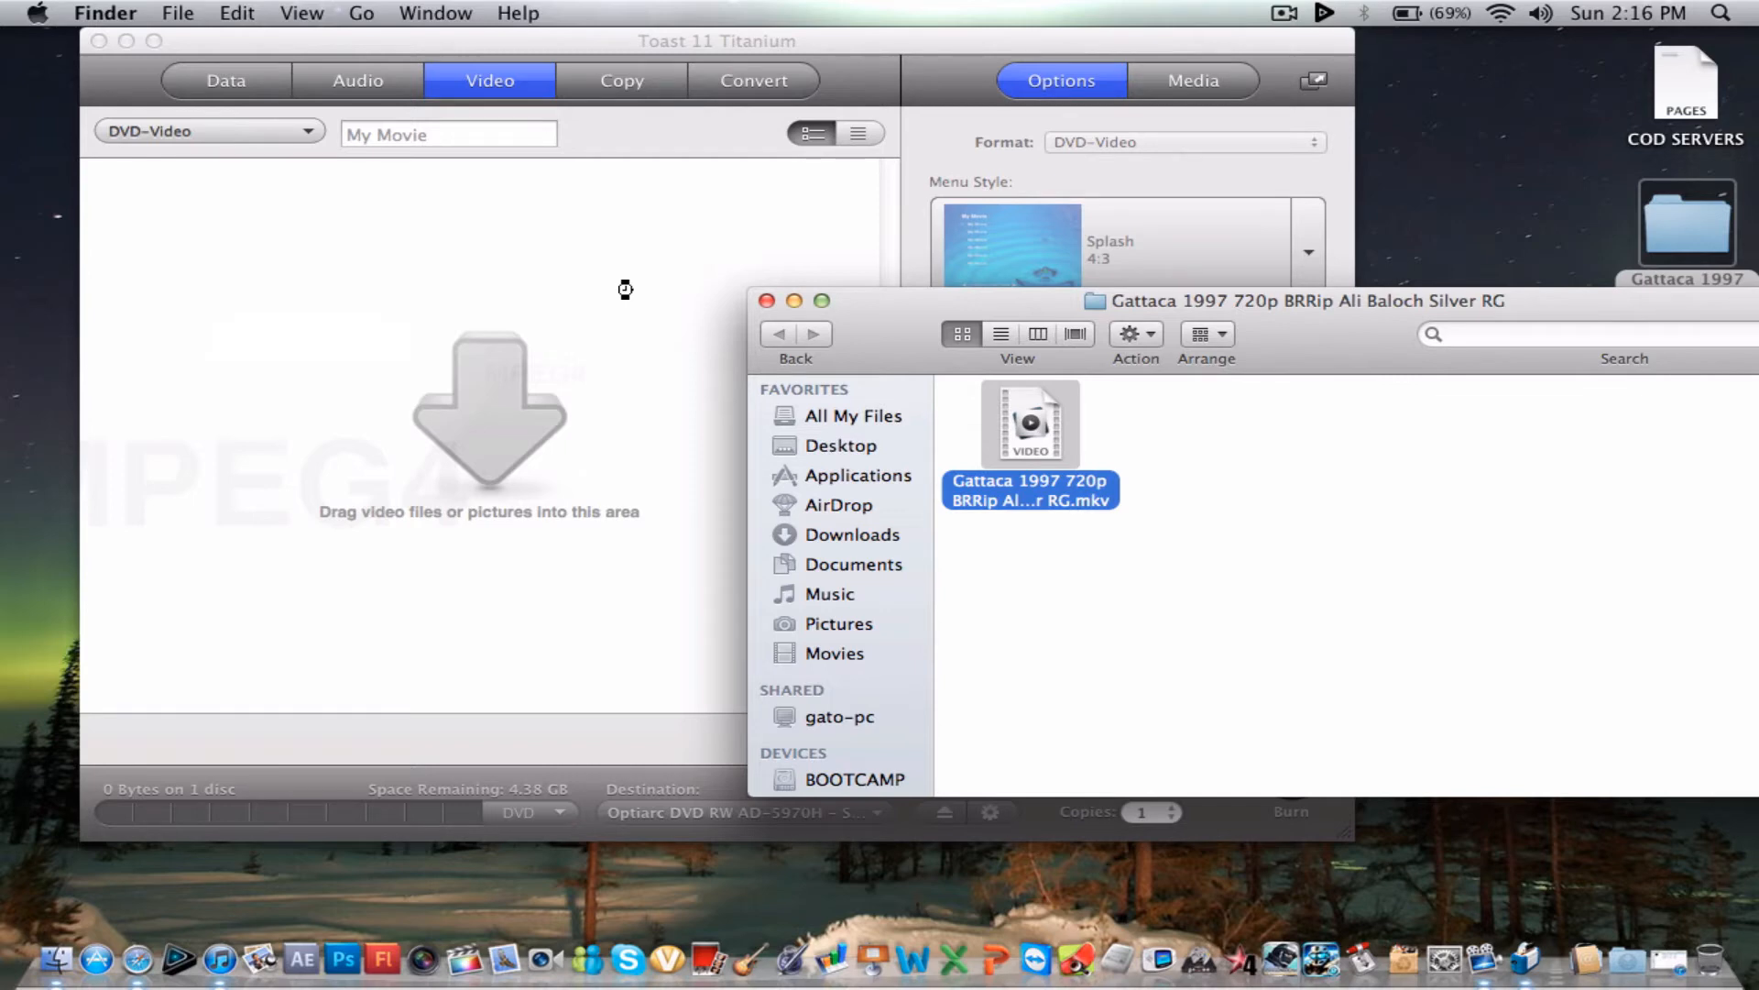
mouse_move(687, 275)
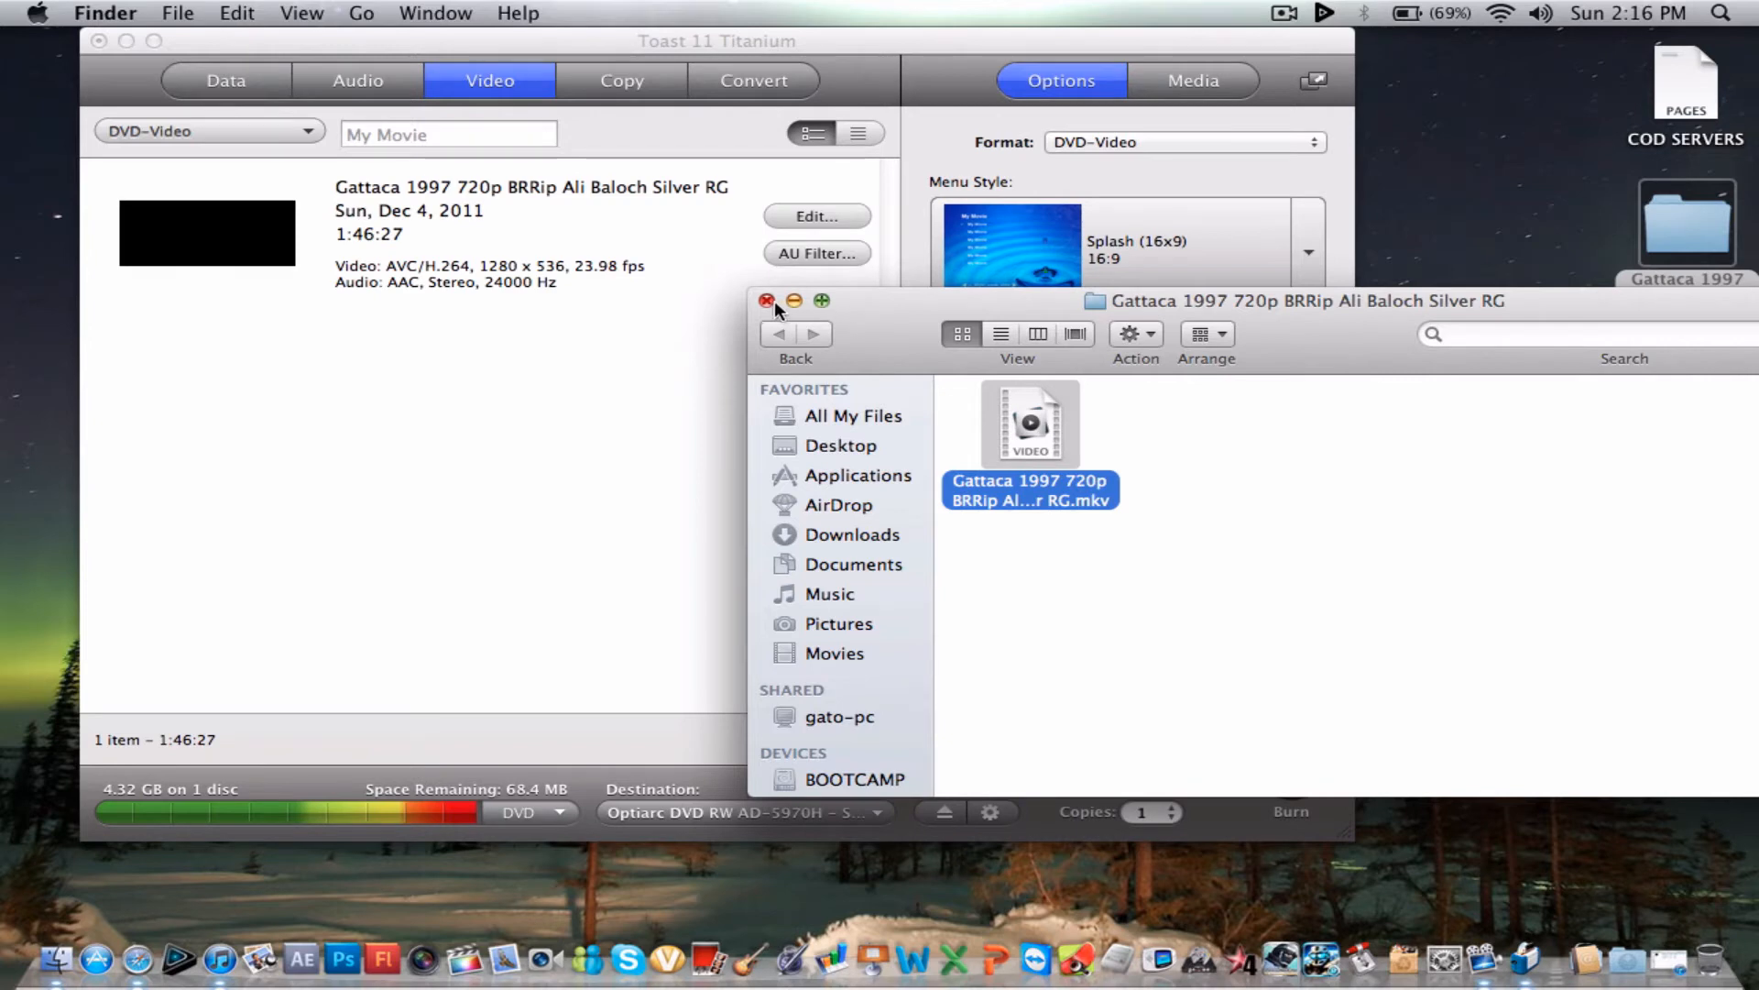
left_click(768, 299)
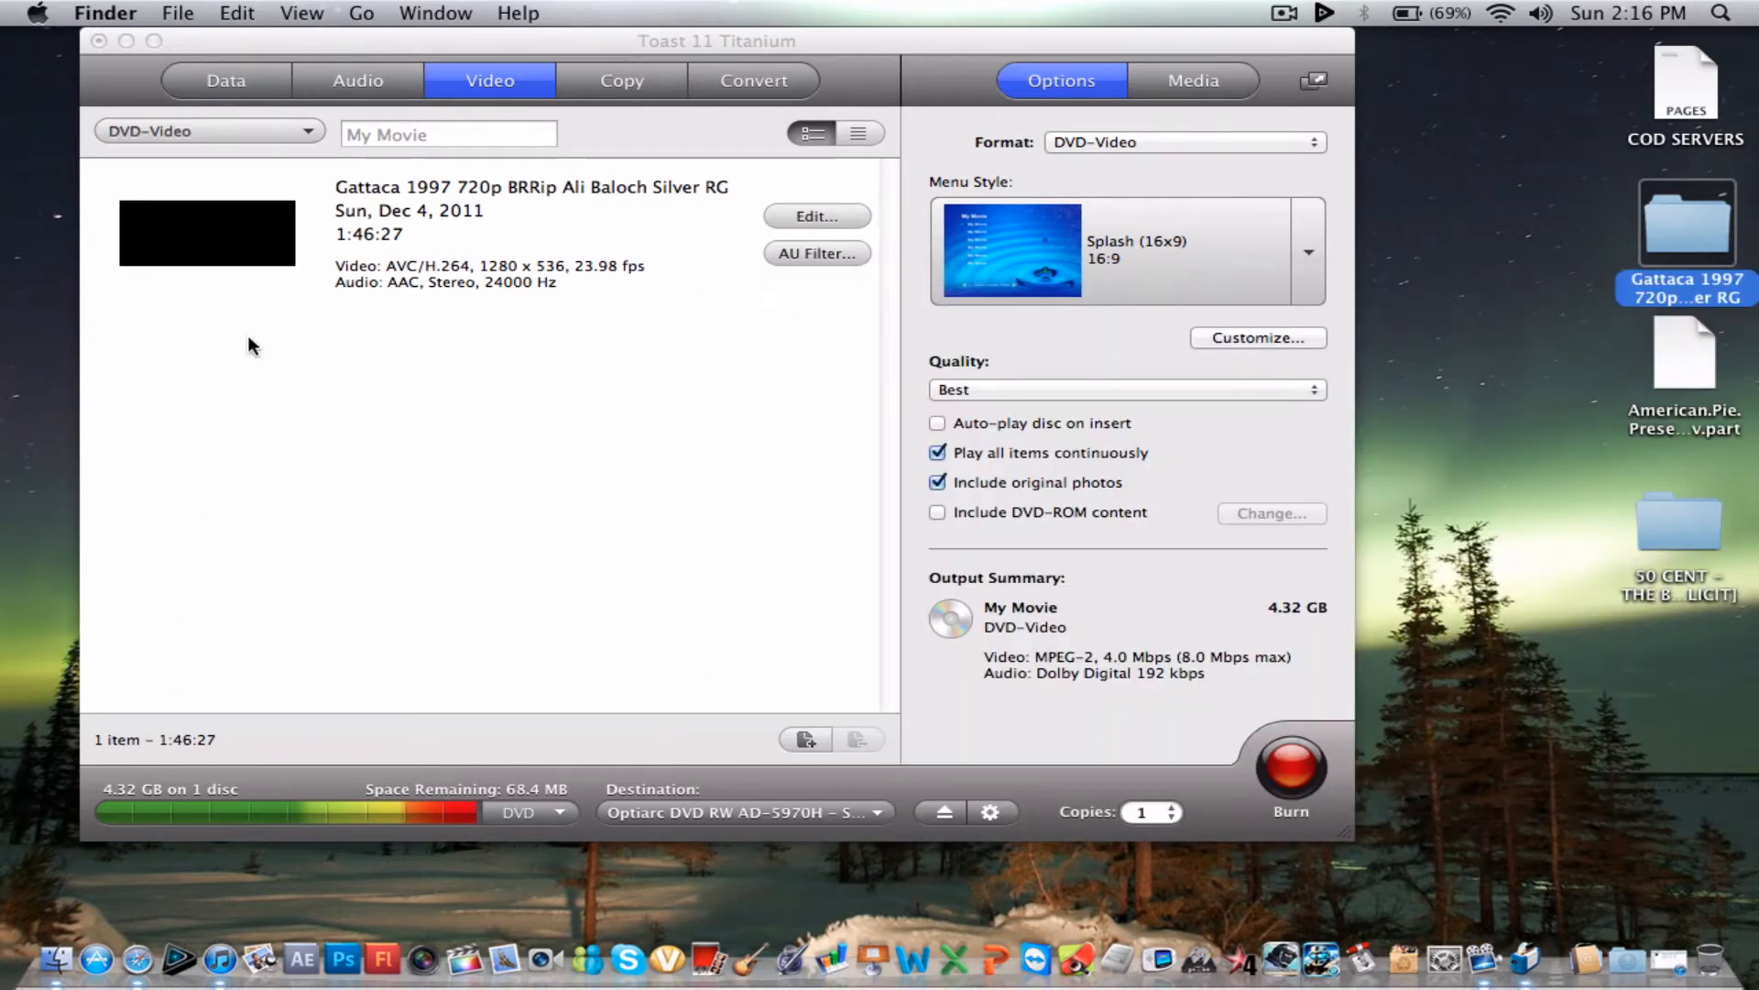
mouse_move(802, 262)
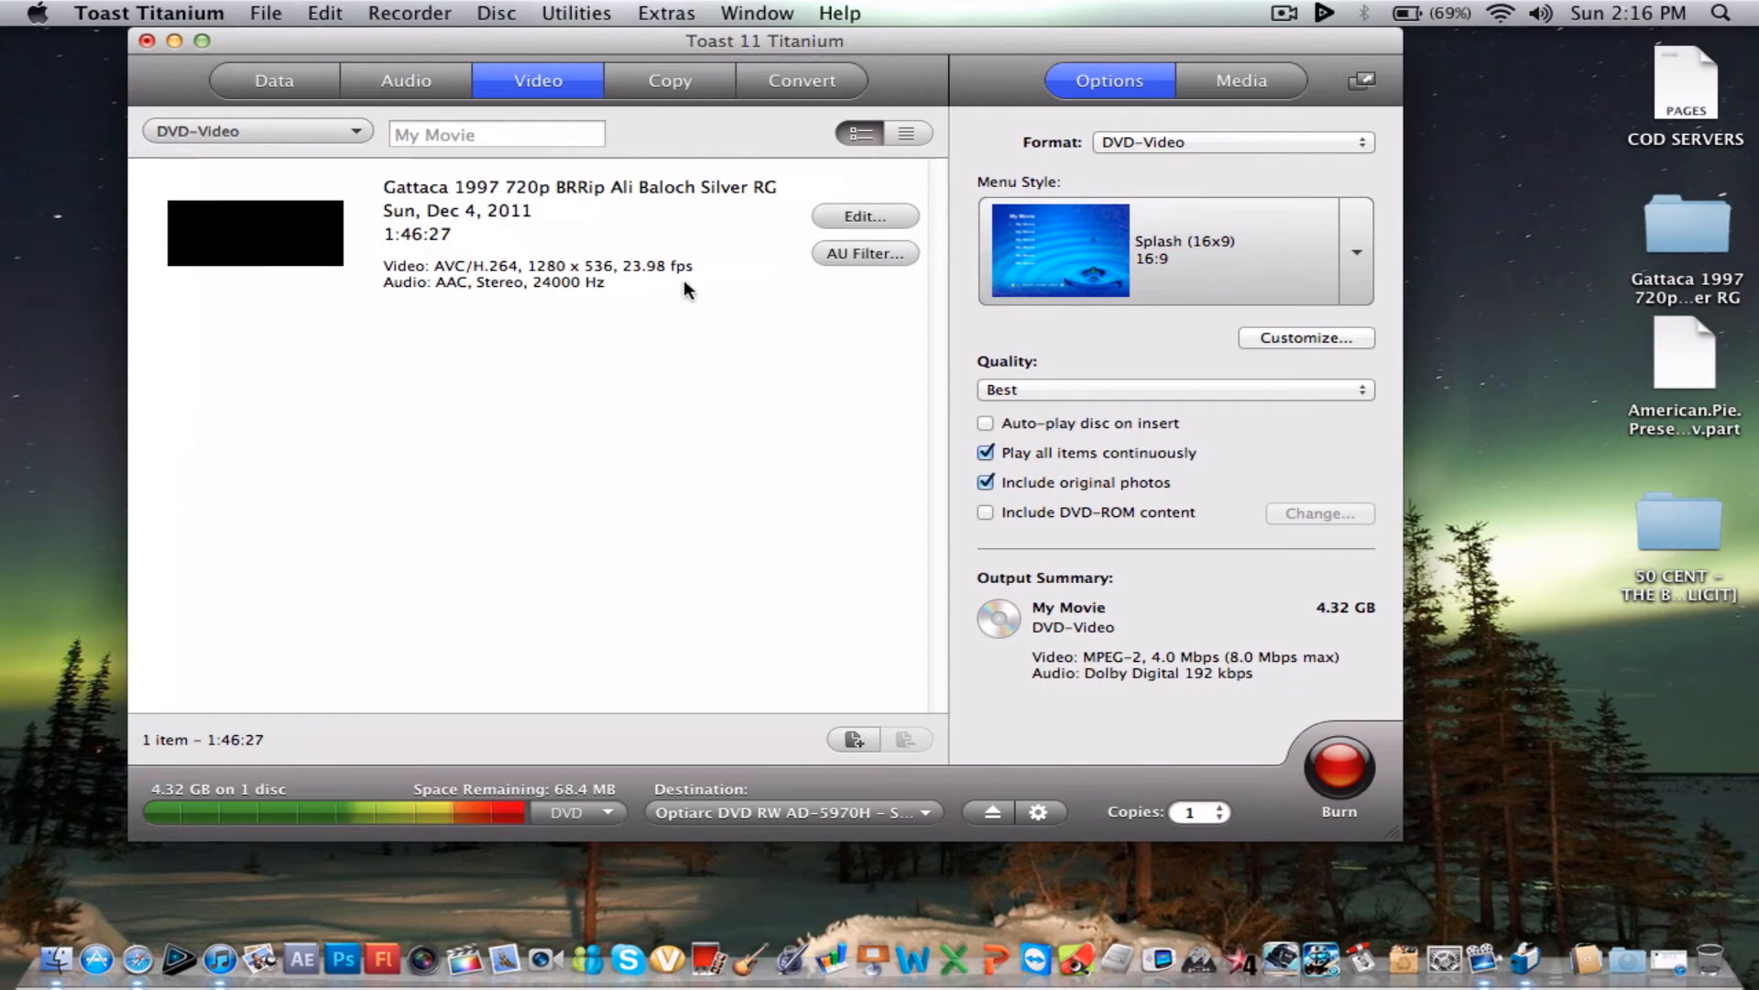
left_click(1173, 388)
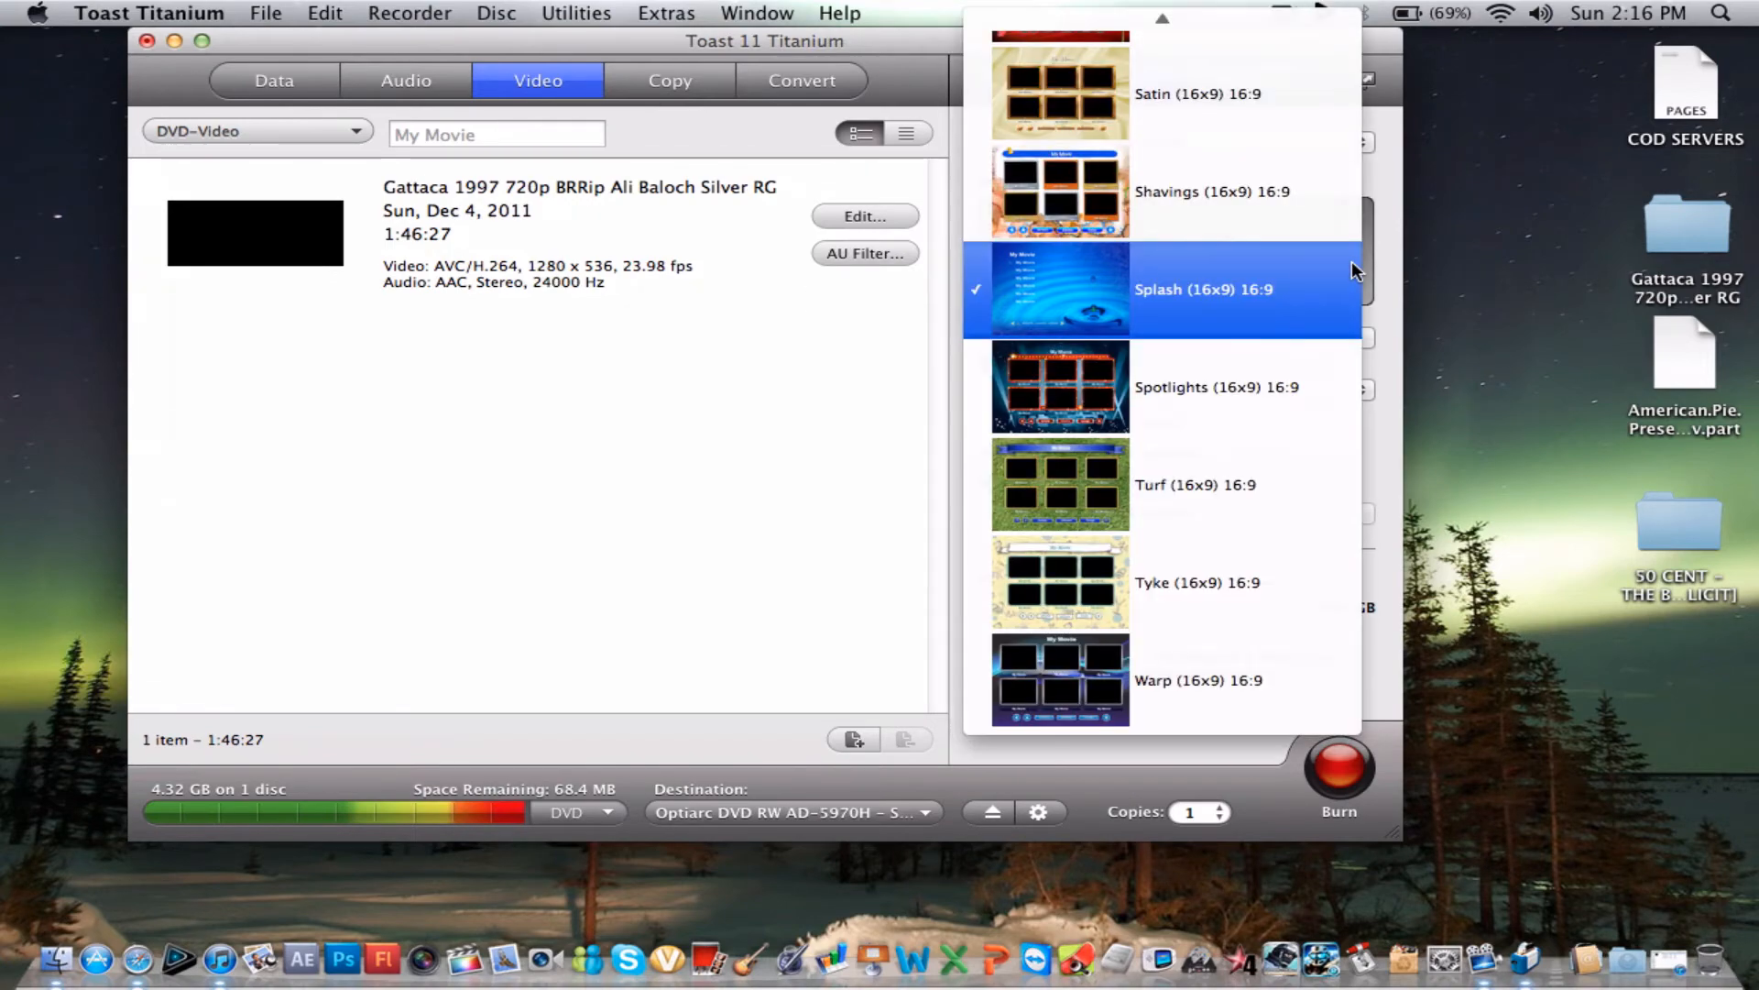
left_click(1204, 290)
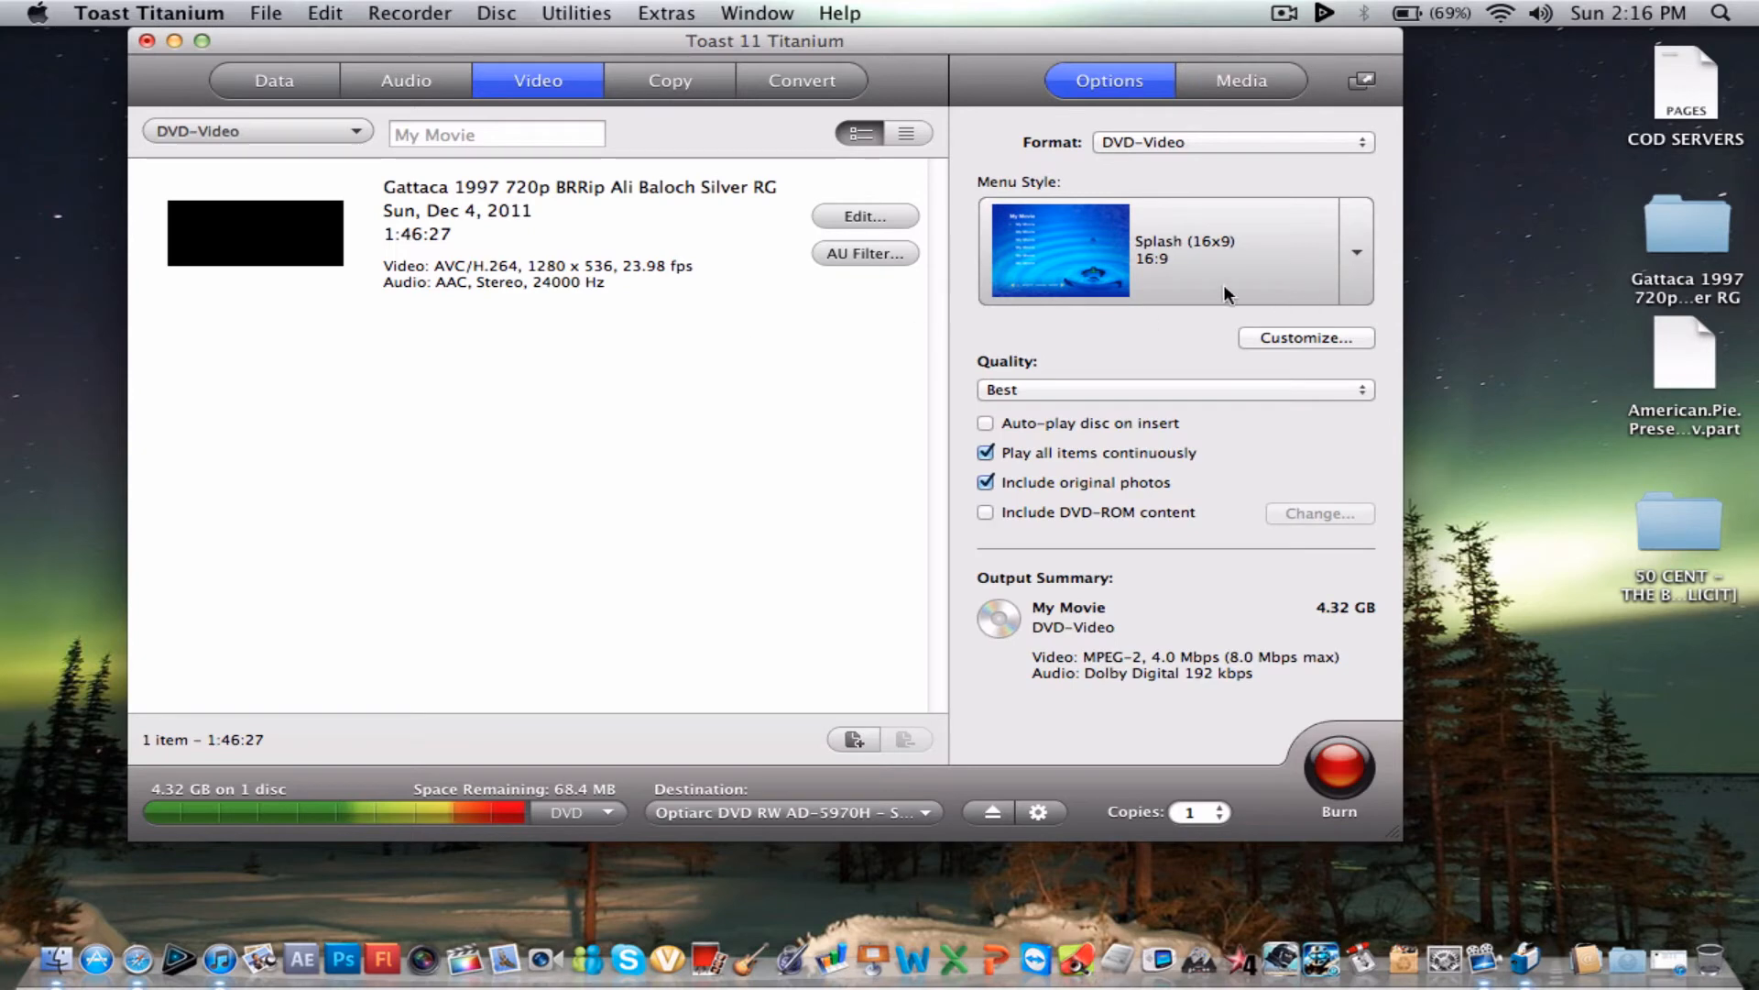
mouse_move(878, 270)
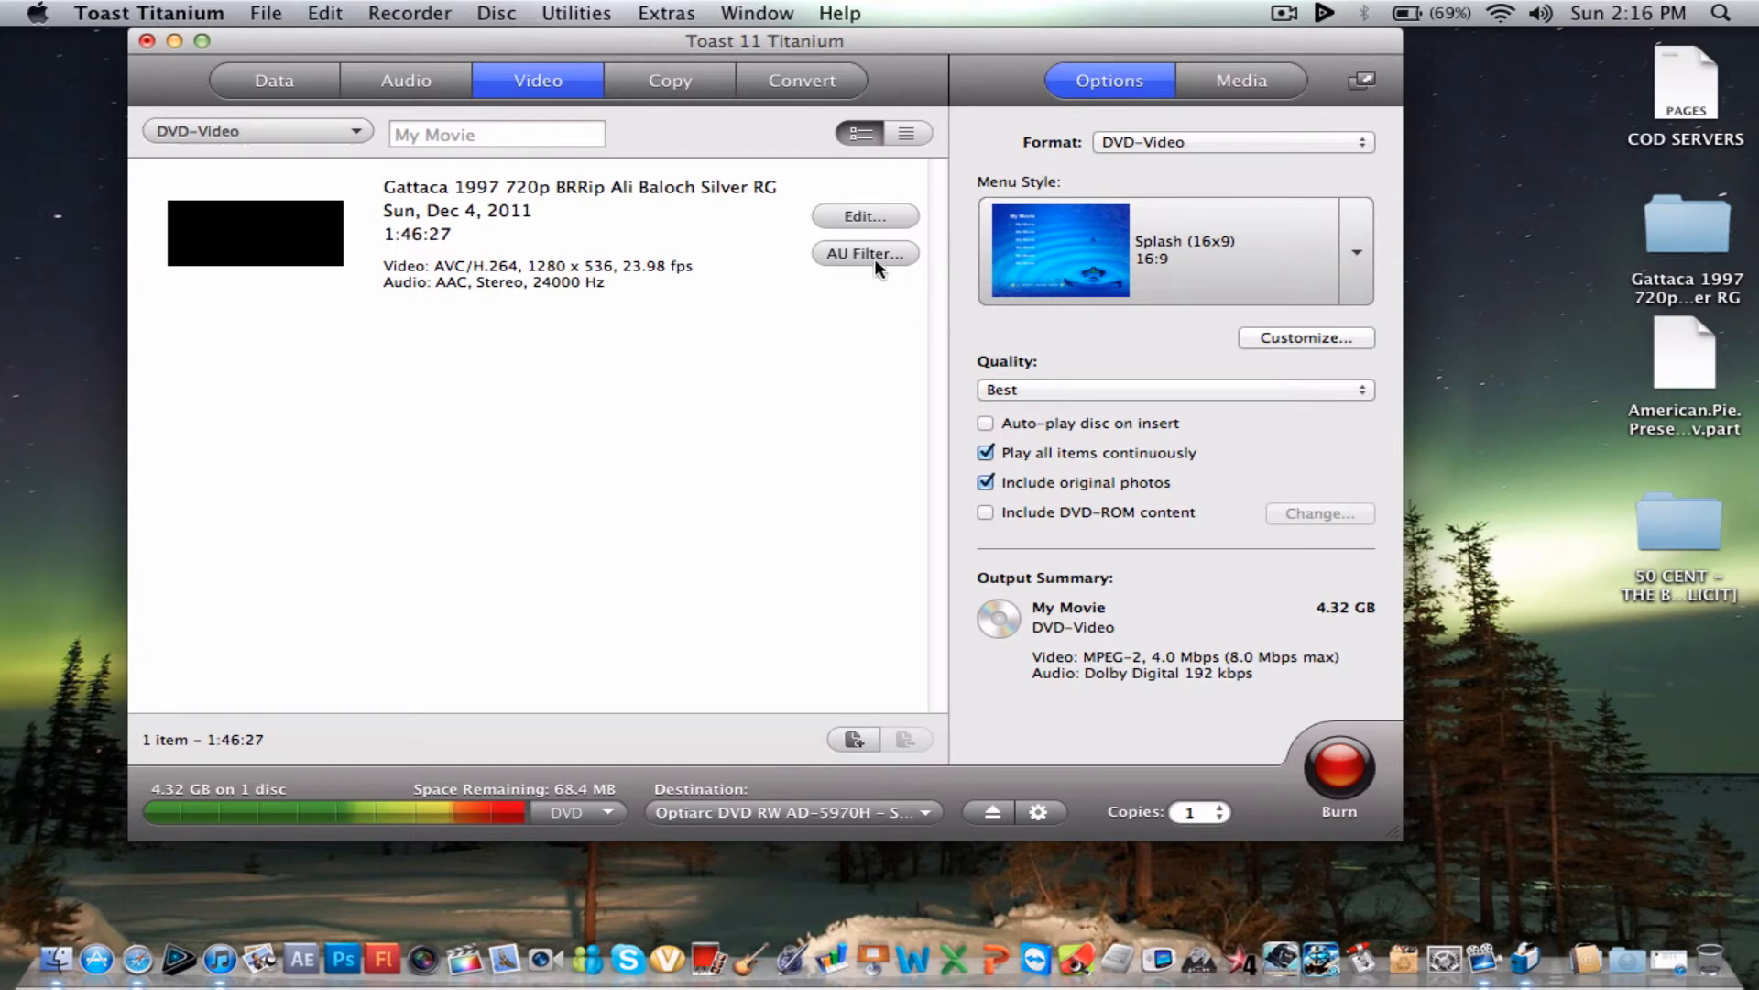
- Check the movie's Edit Video settings, switch to High Definition DVD-Video, then move to disc copying
left_click(863, 216)
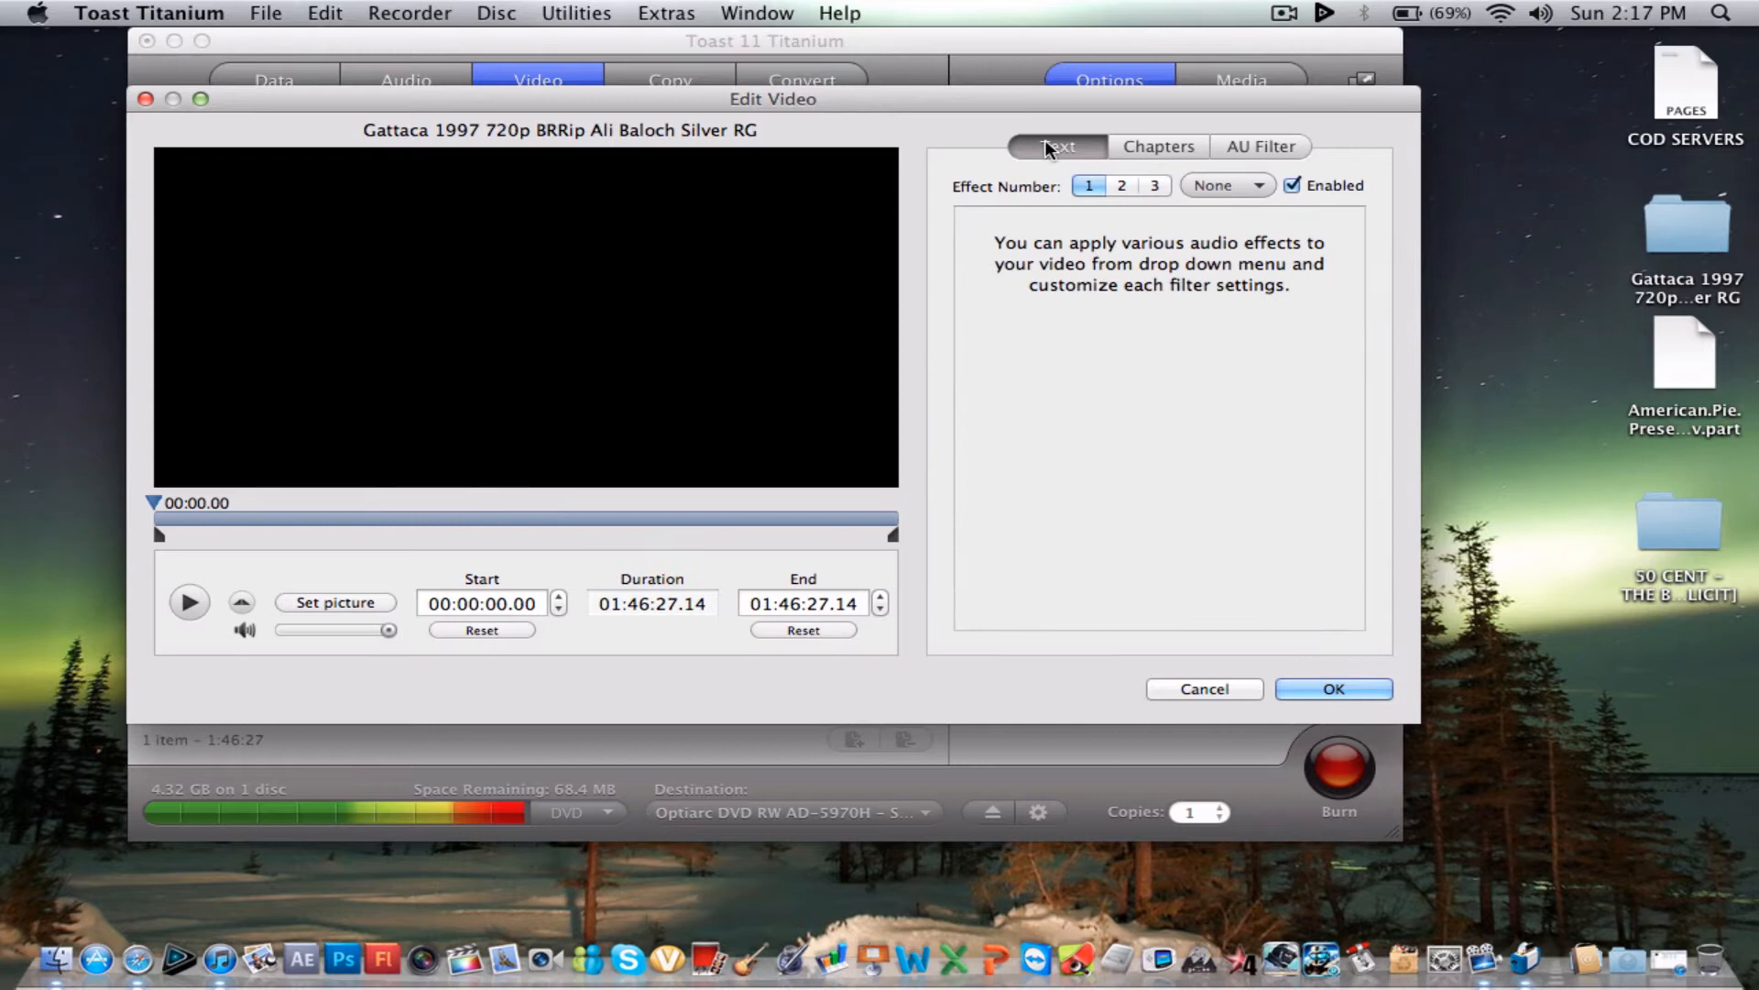
left_click(1021, 147)
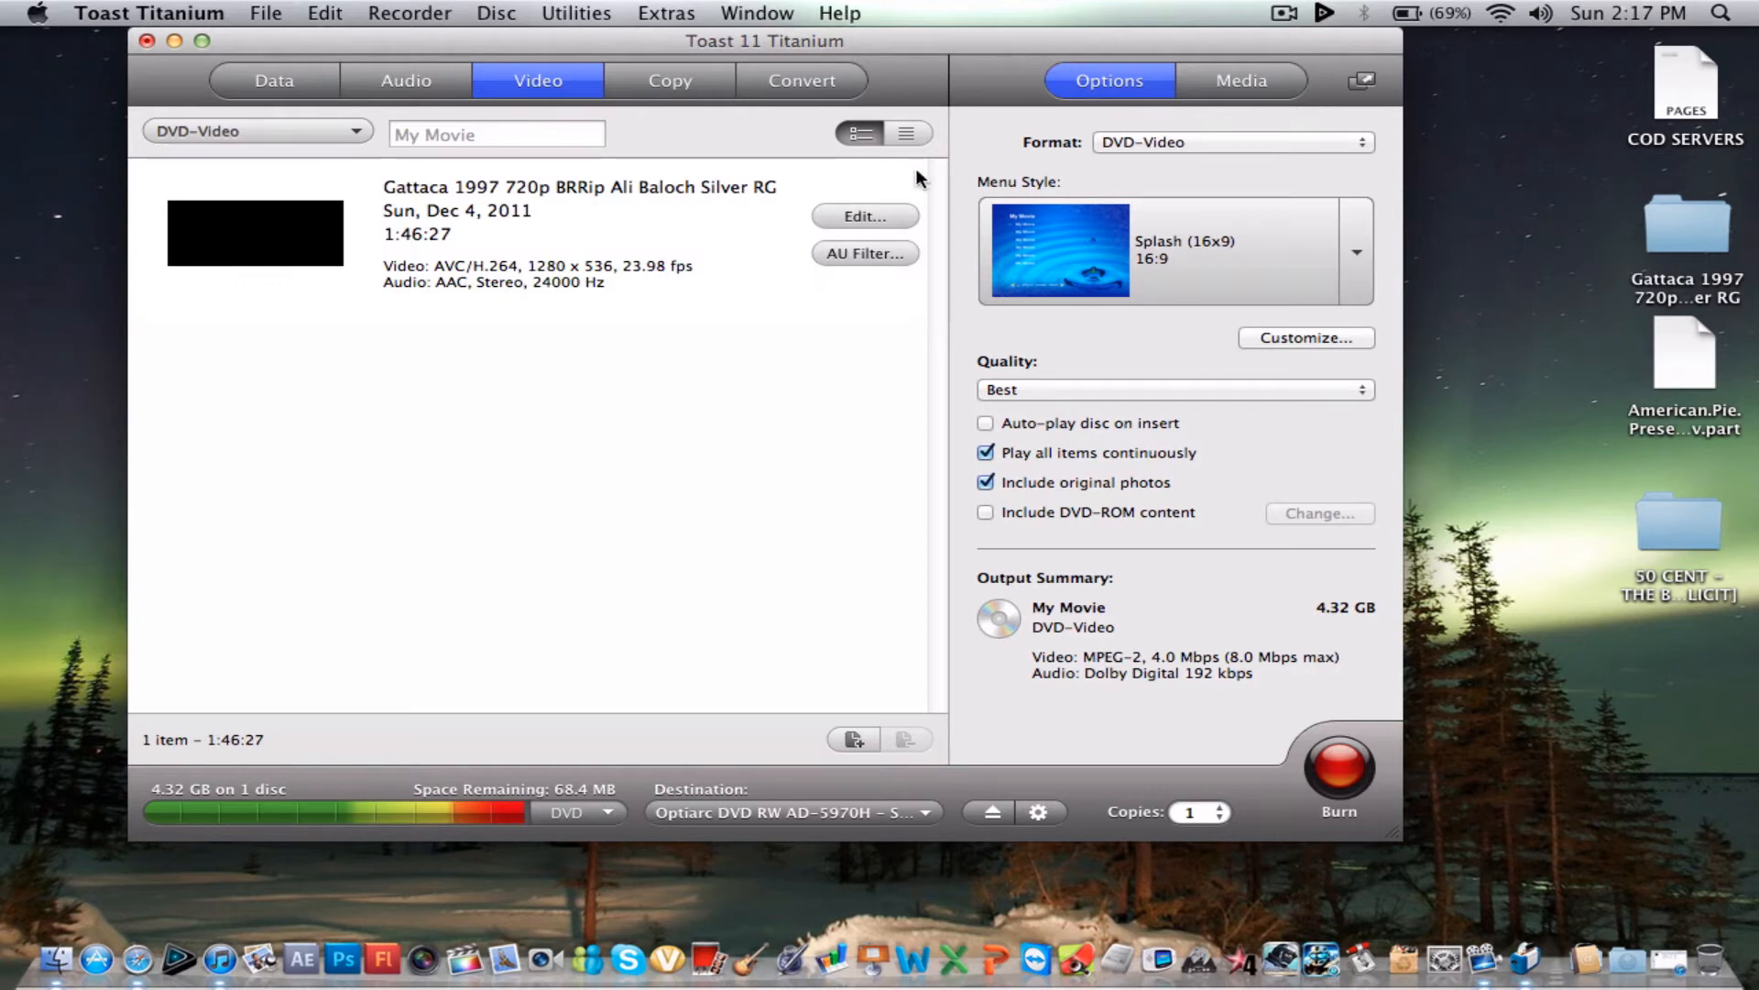
left_click(257, 132)
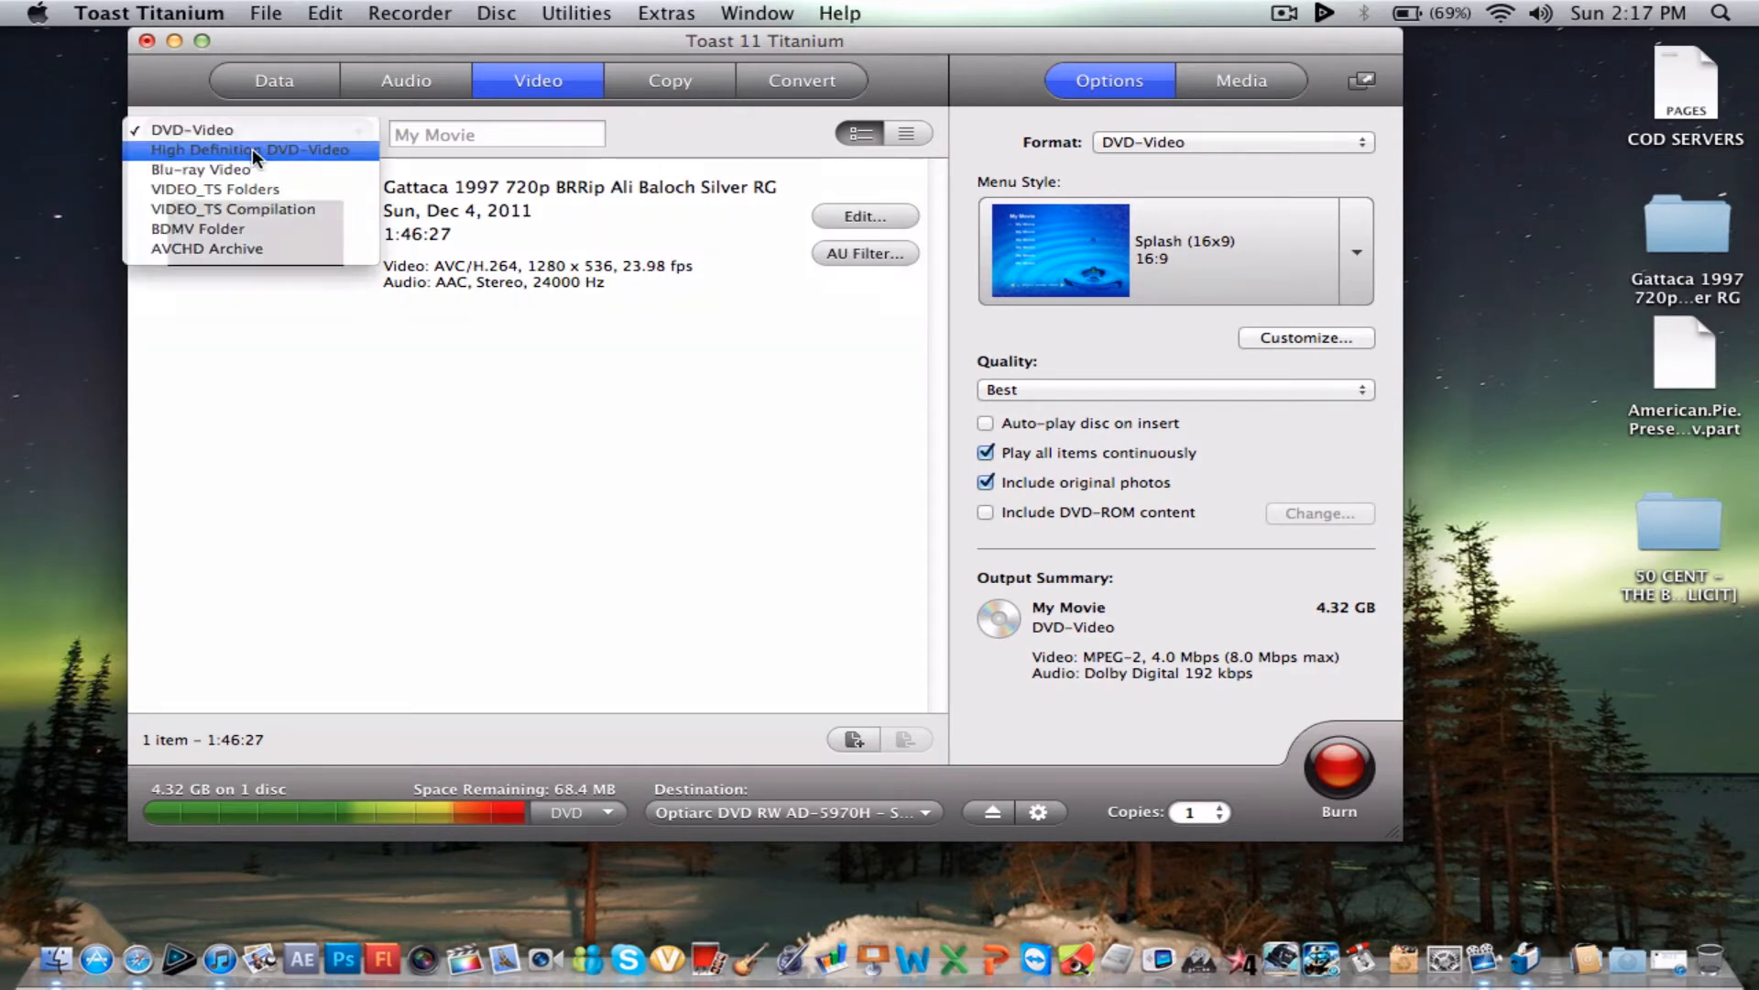
left_click(254, 149)
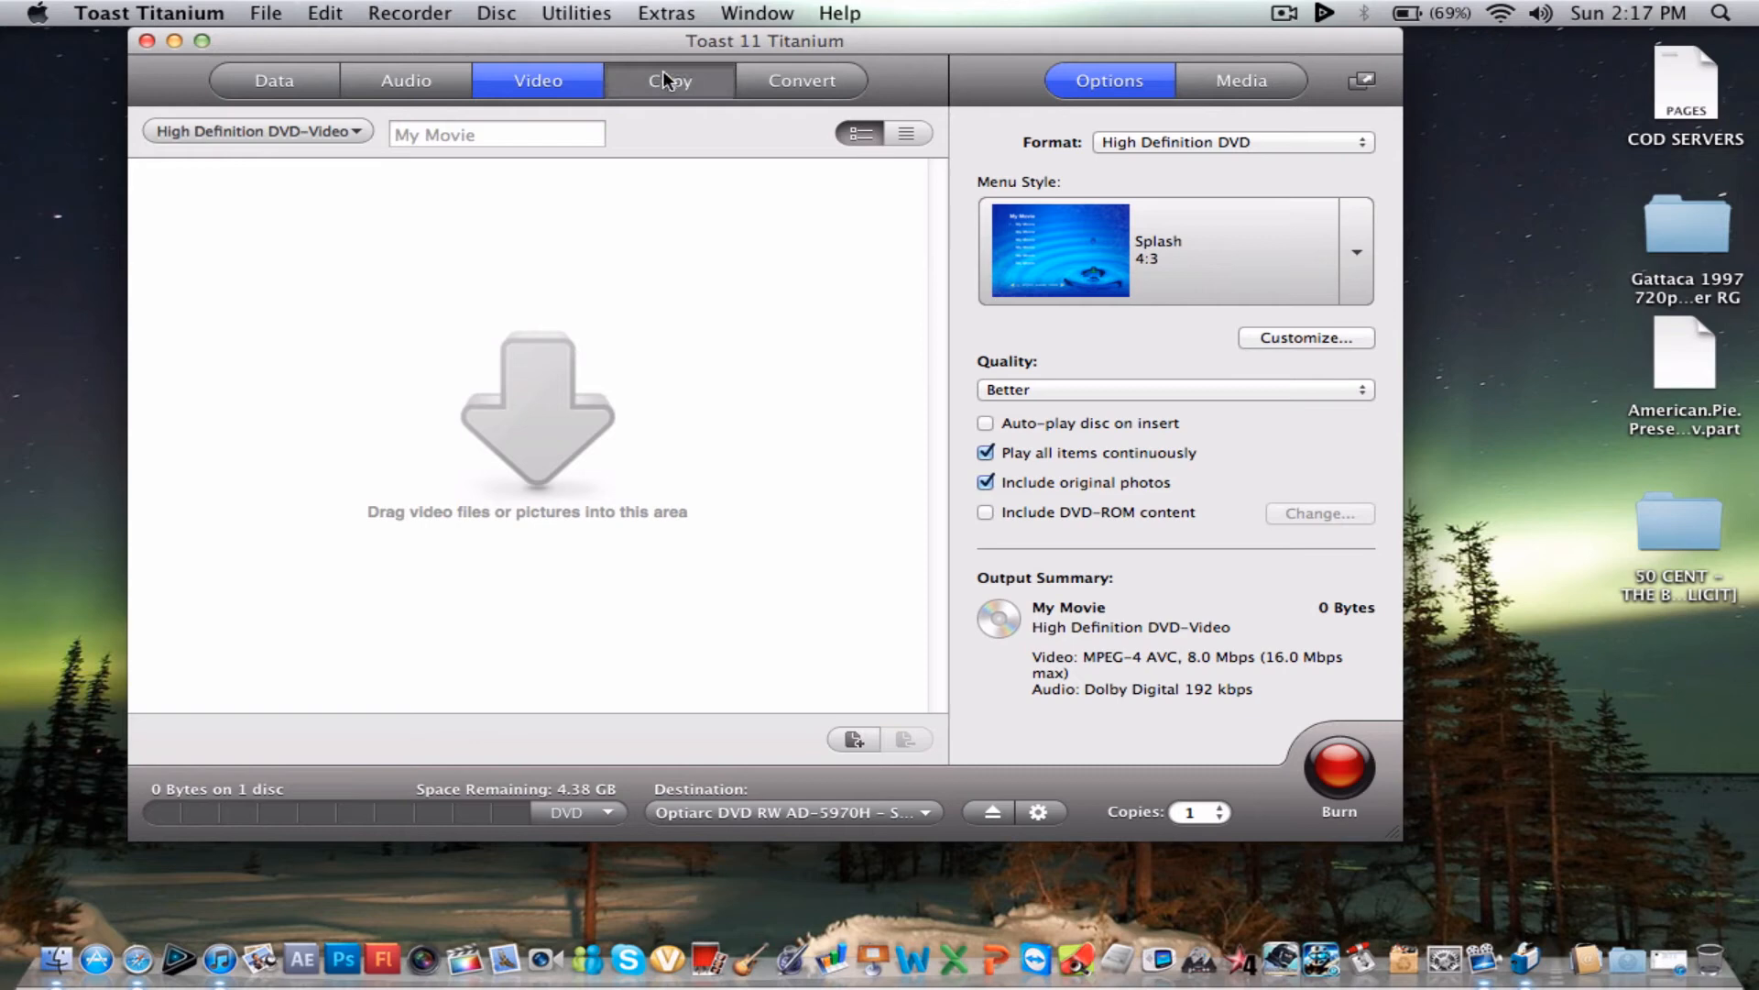
left_click(668, 78)
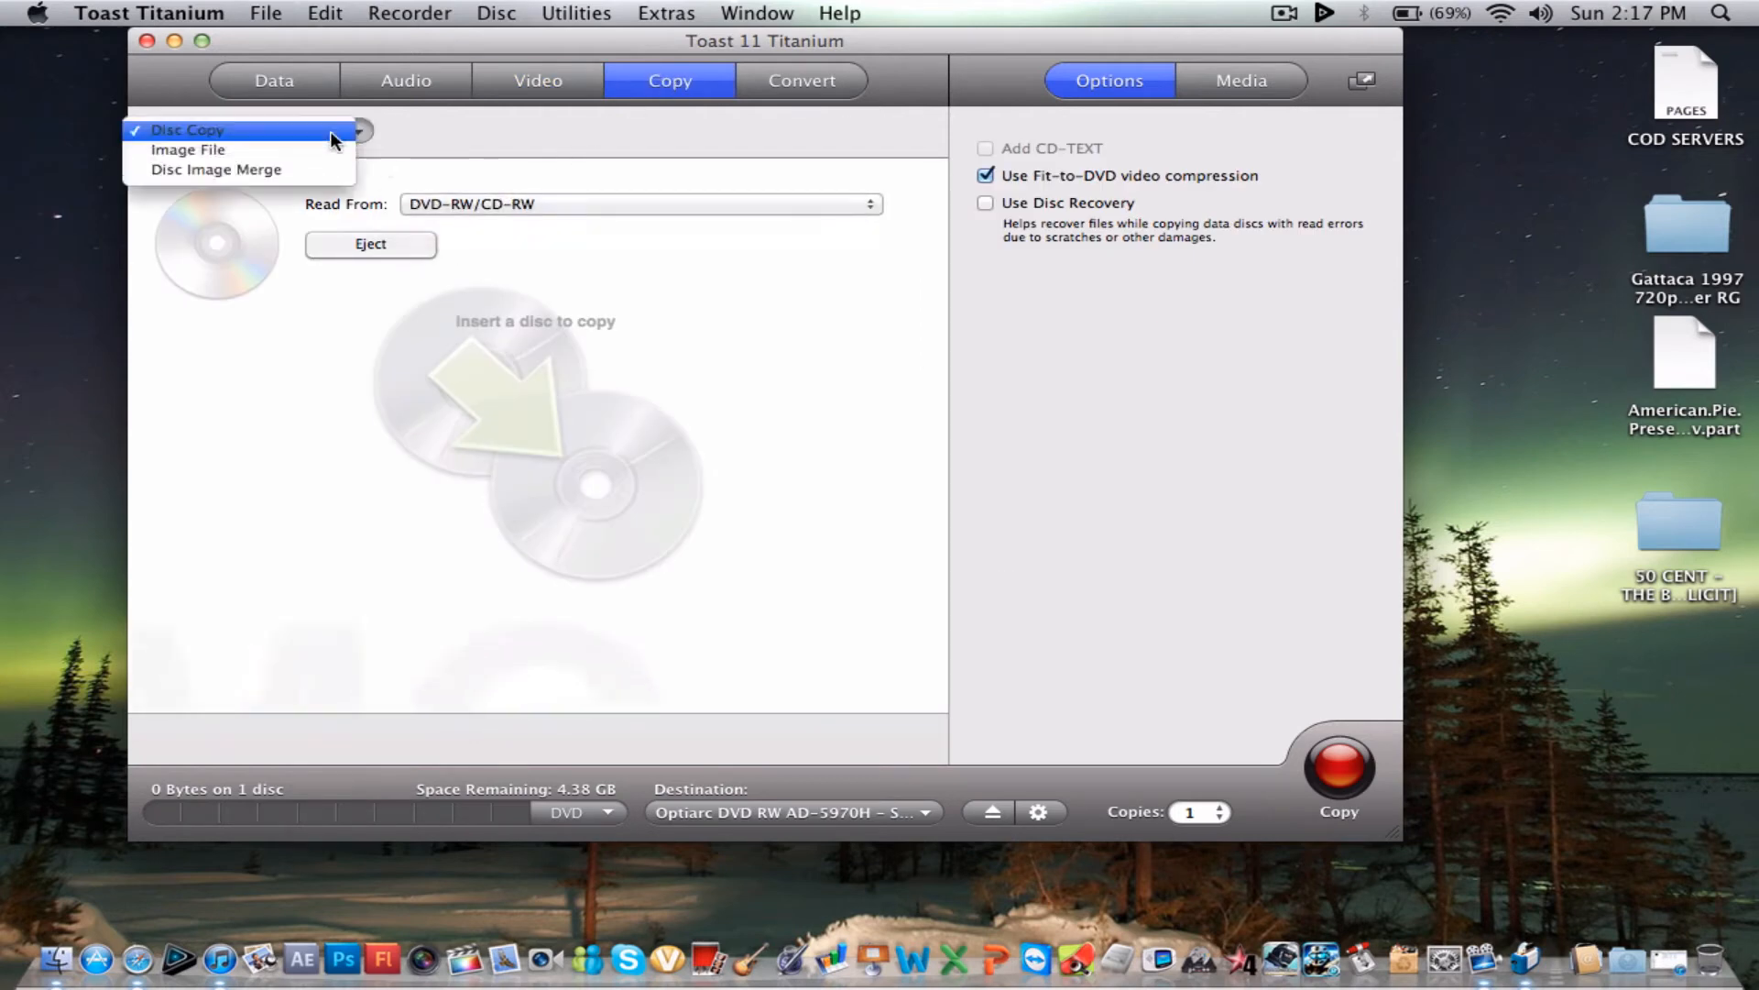
- Set the copy task to read from a disc image file and cancel choosing one
left_click(187, 149)
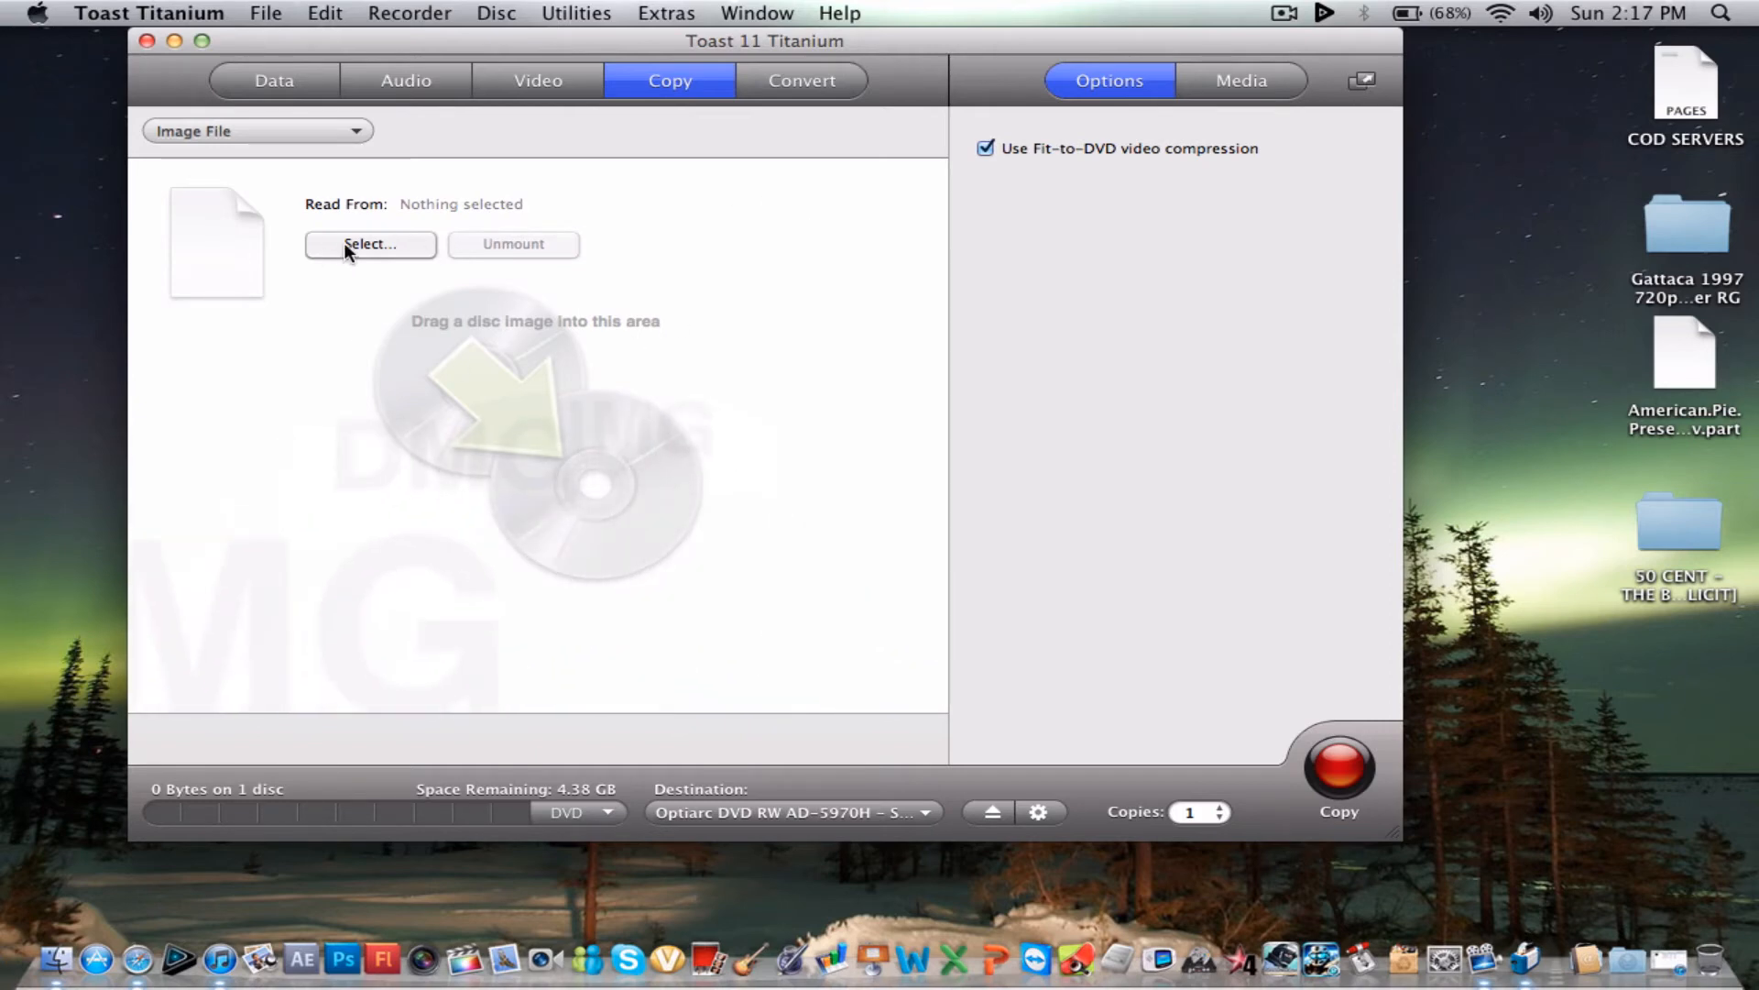
left_click(369, 244)
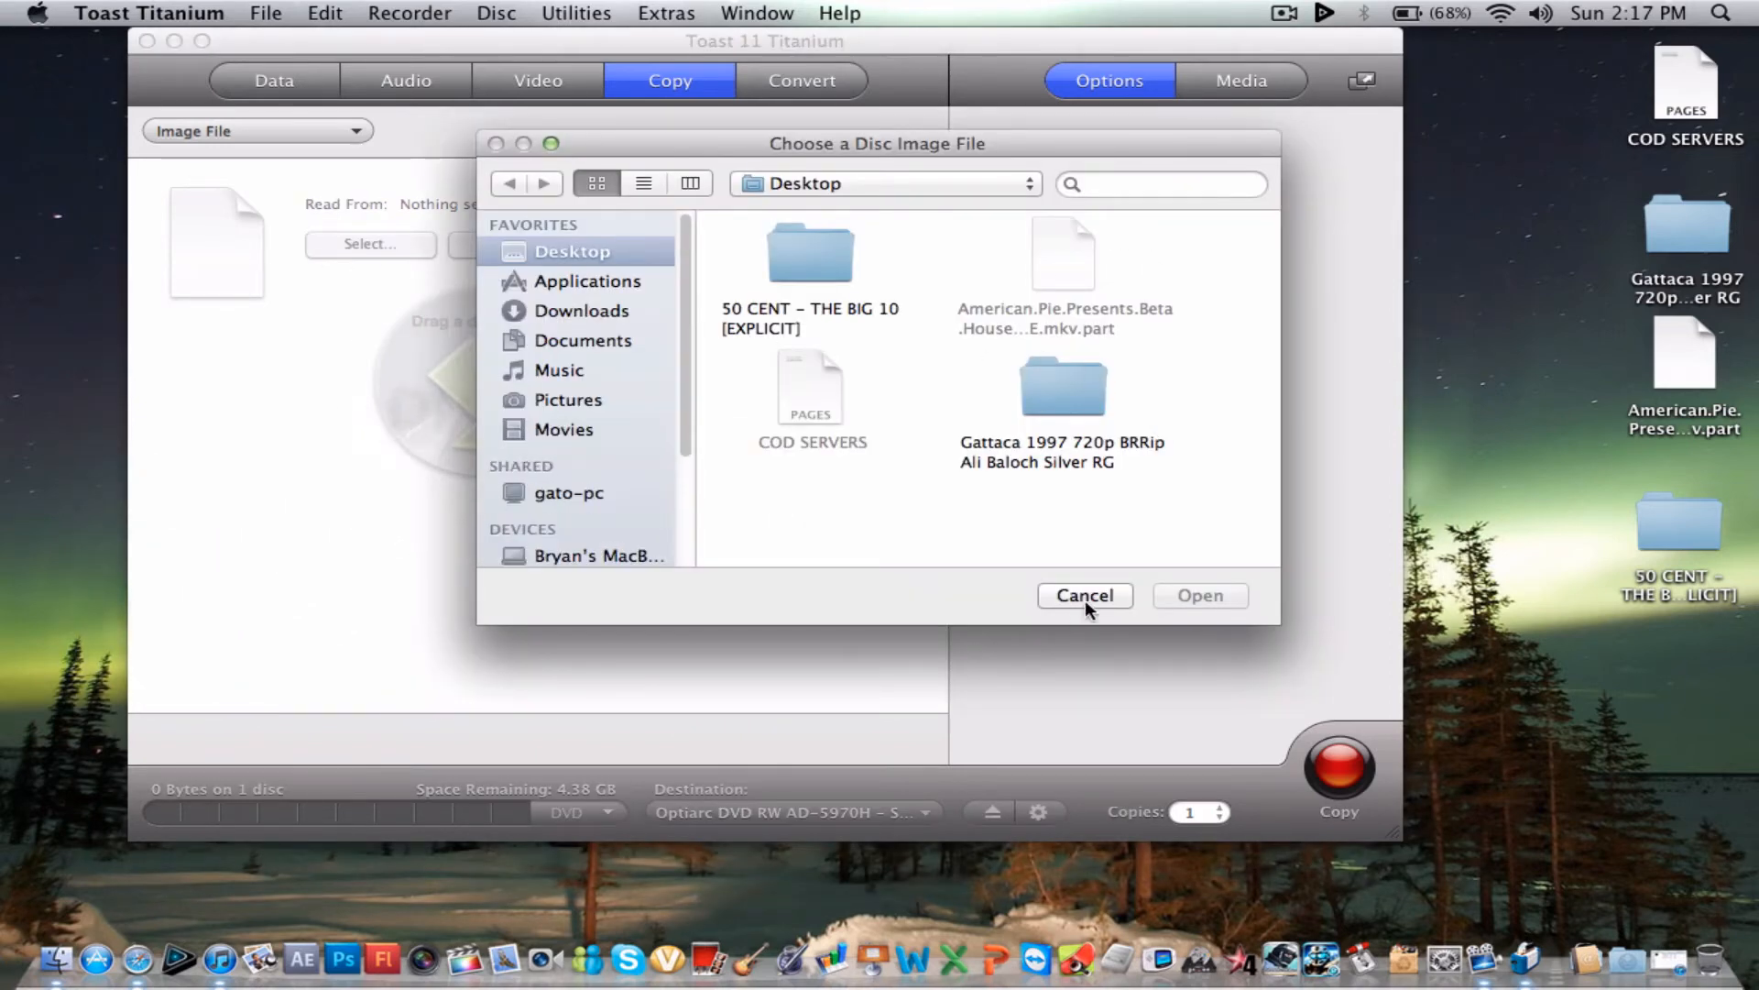
left_click(1083, 594)
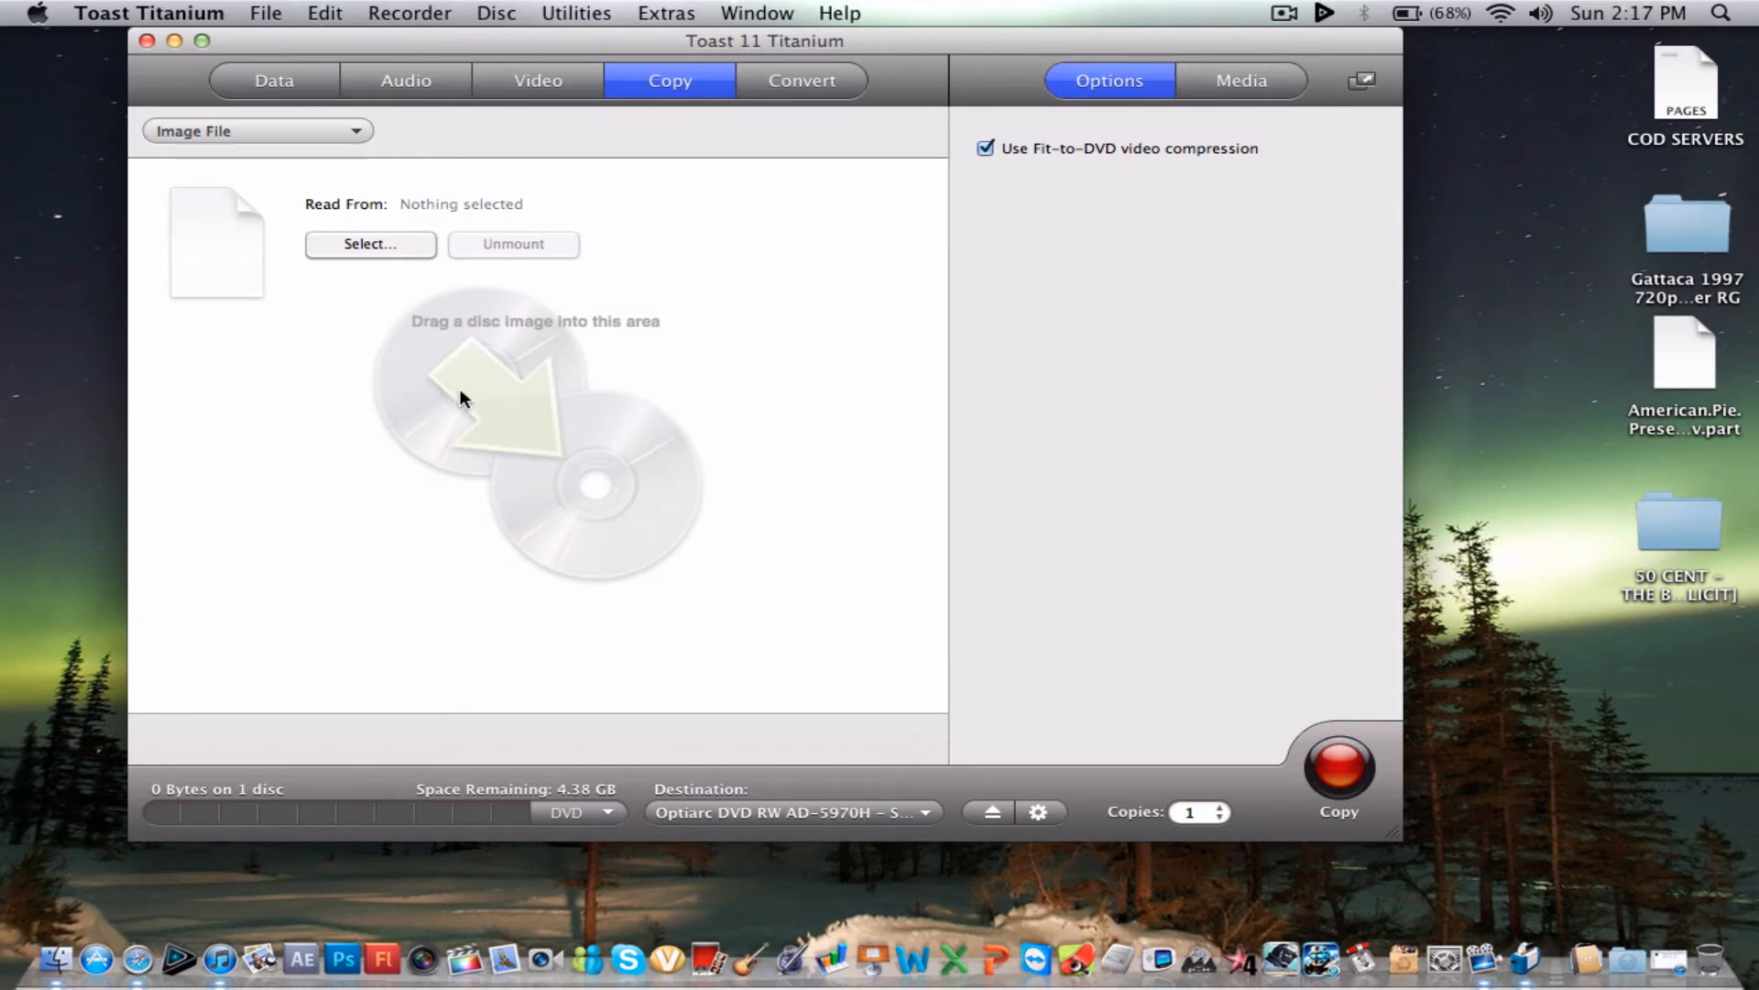
mouse_move(930, 726)
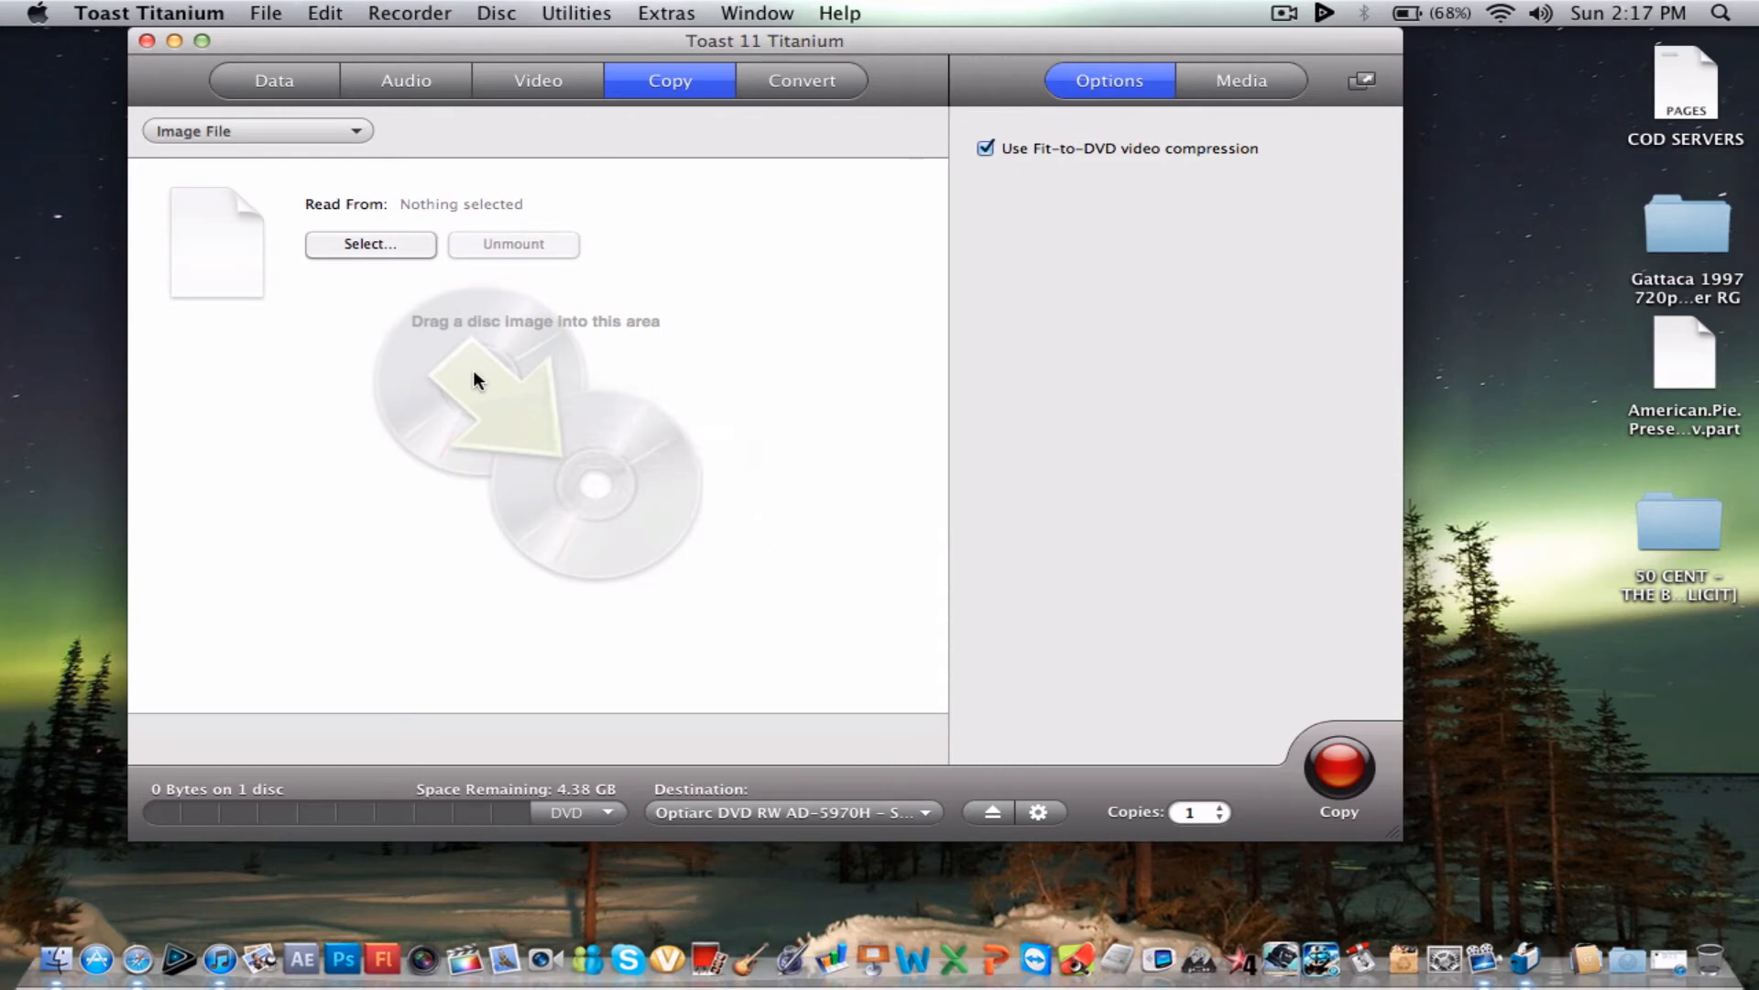
mouse_move(384, 419)
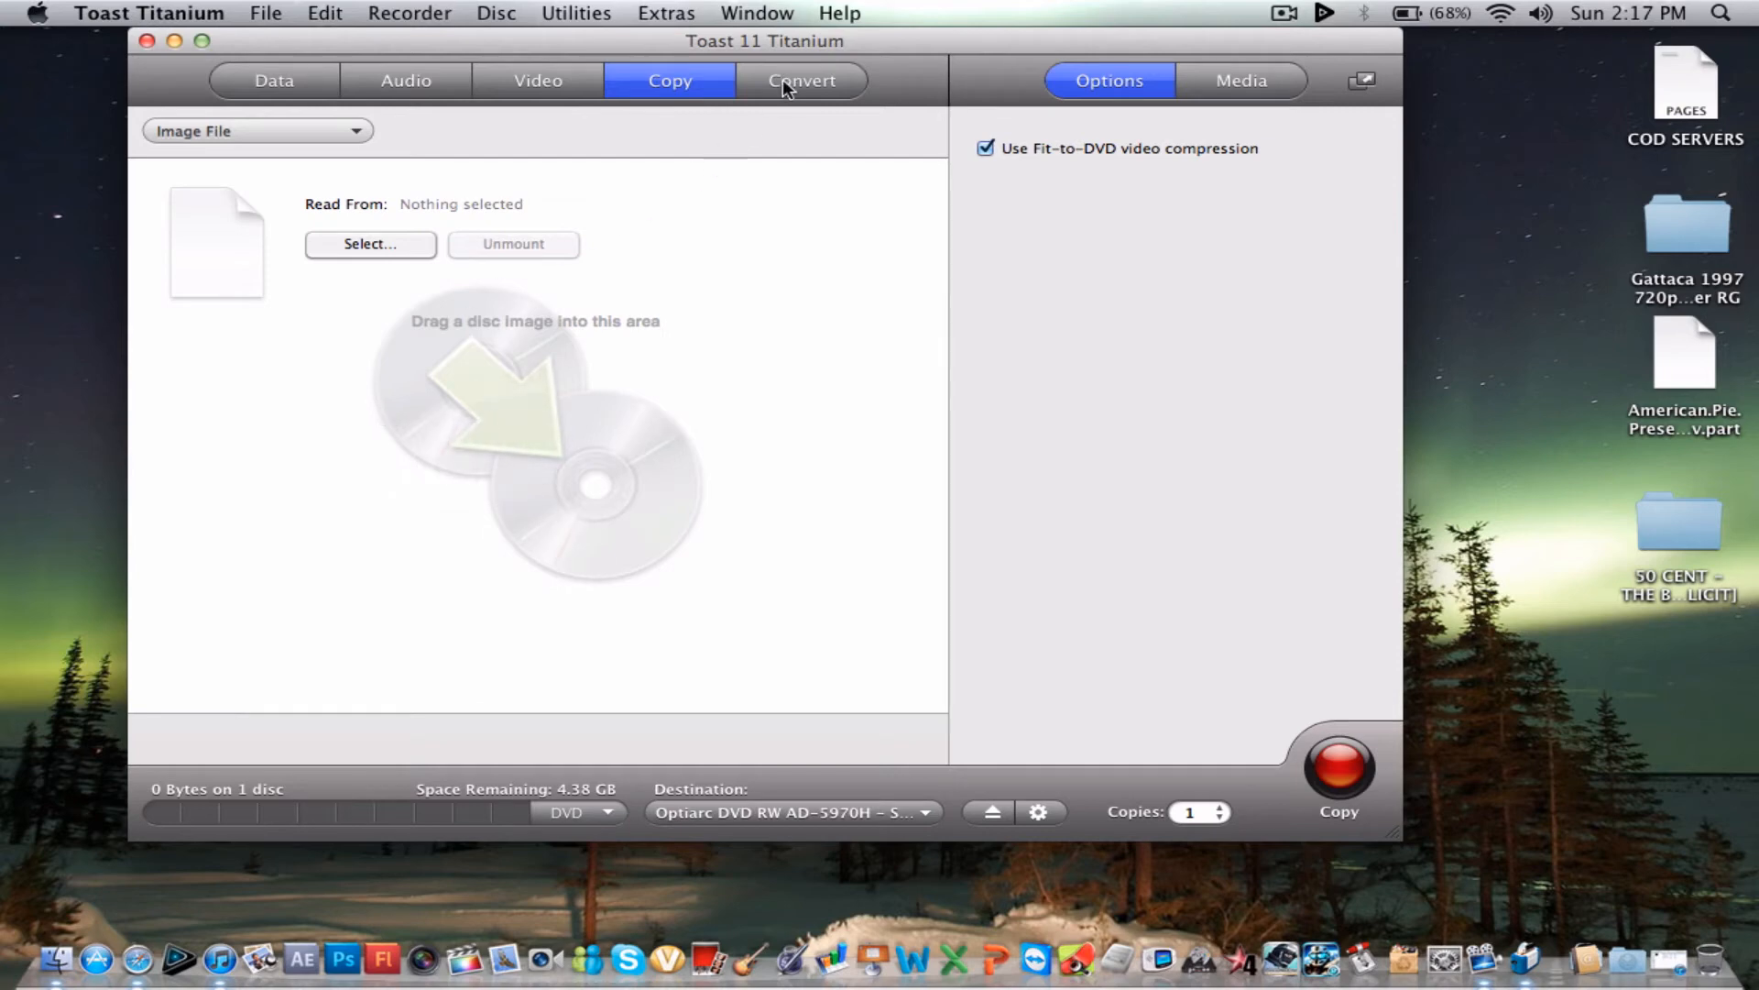
- Glance at the Convert task, then set Disc Copy to read from a physical DVD-RW/CD-RW
left_click(801, 79)
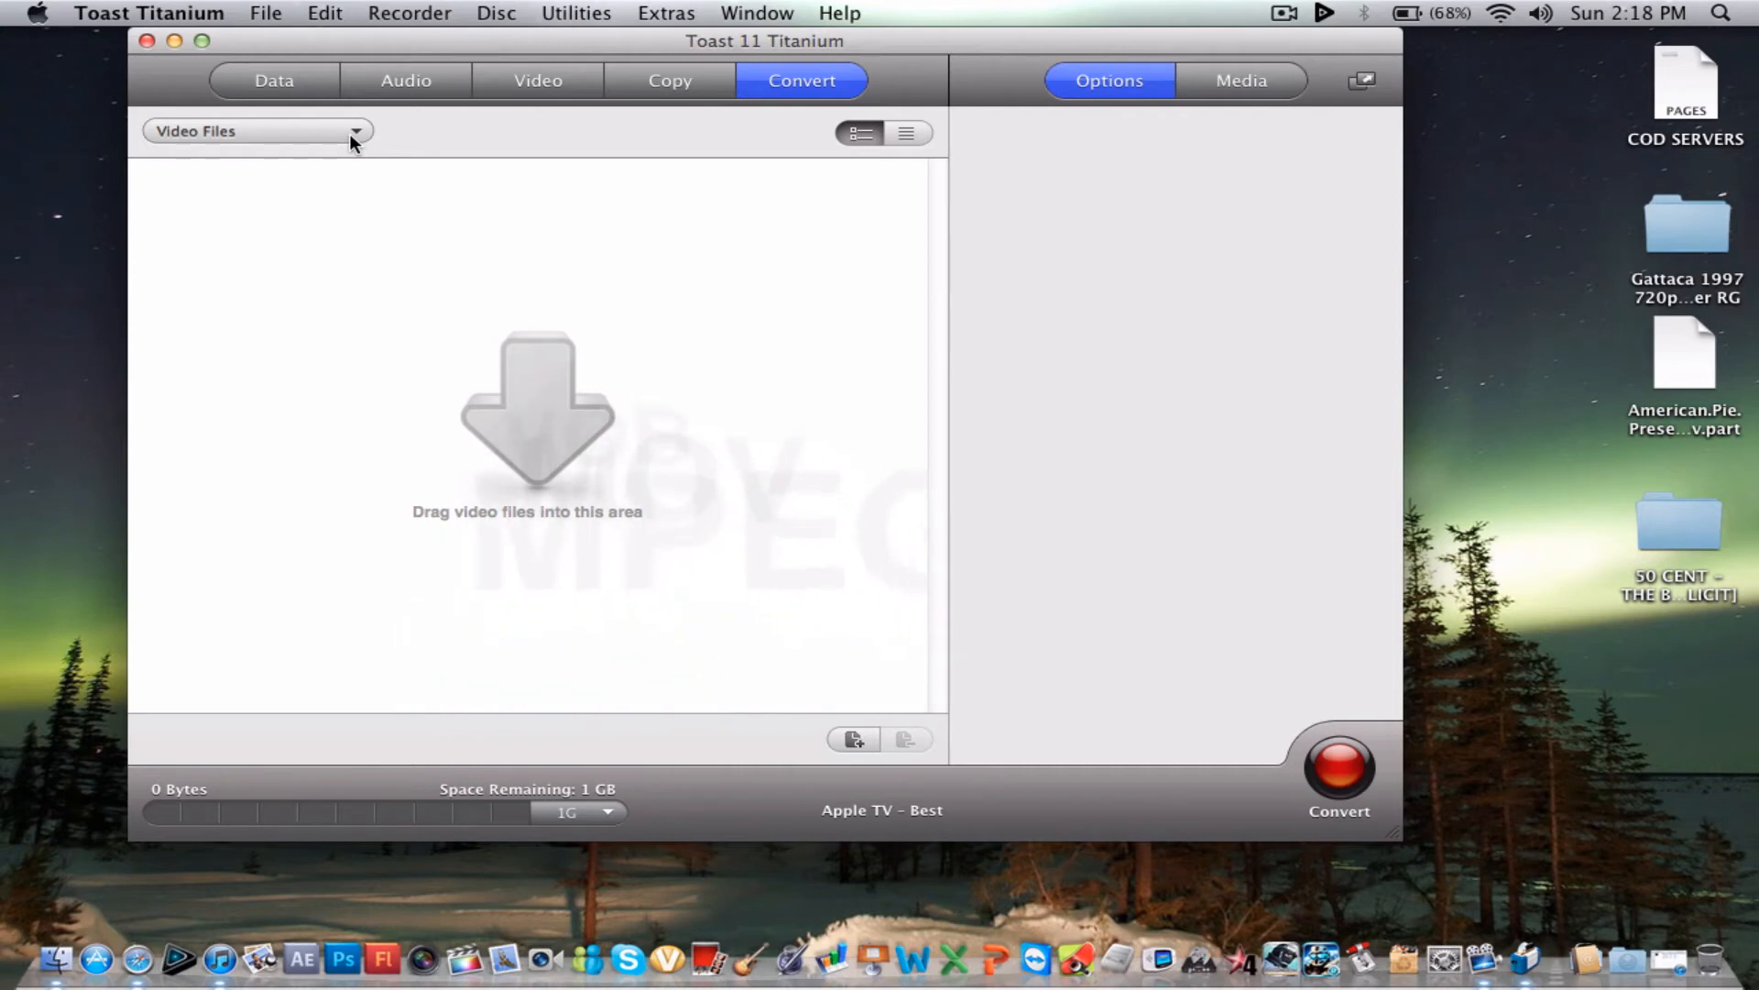
left_click(669, 79)
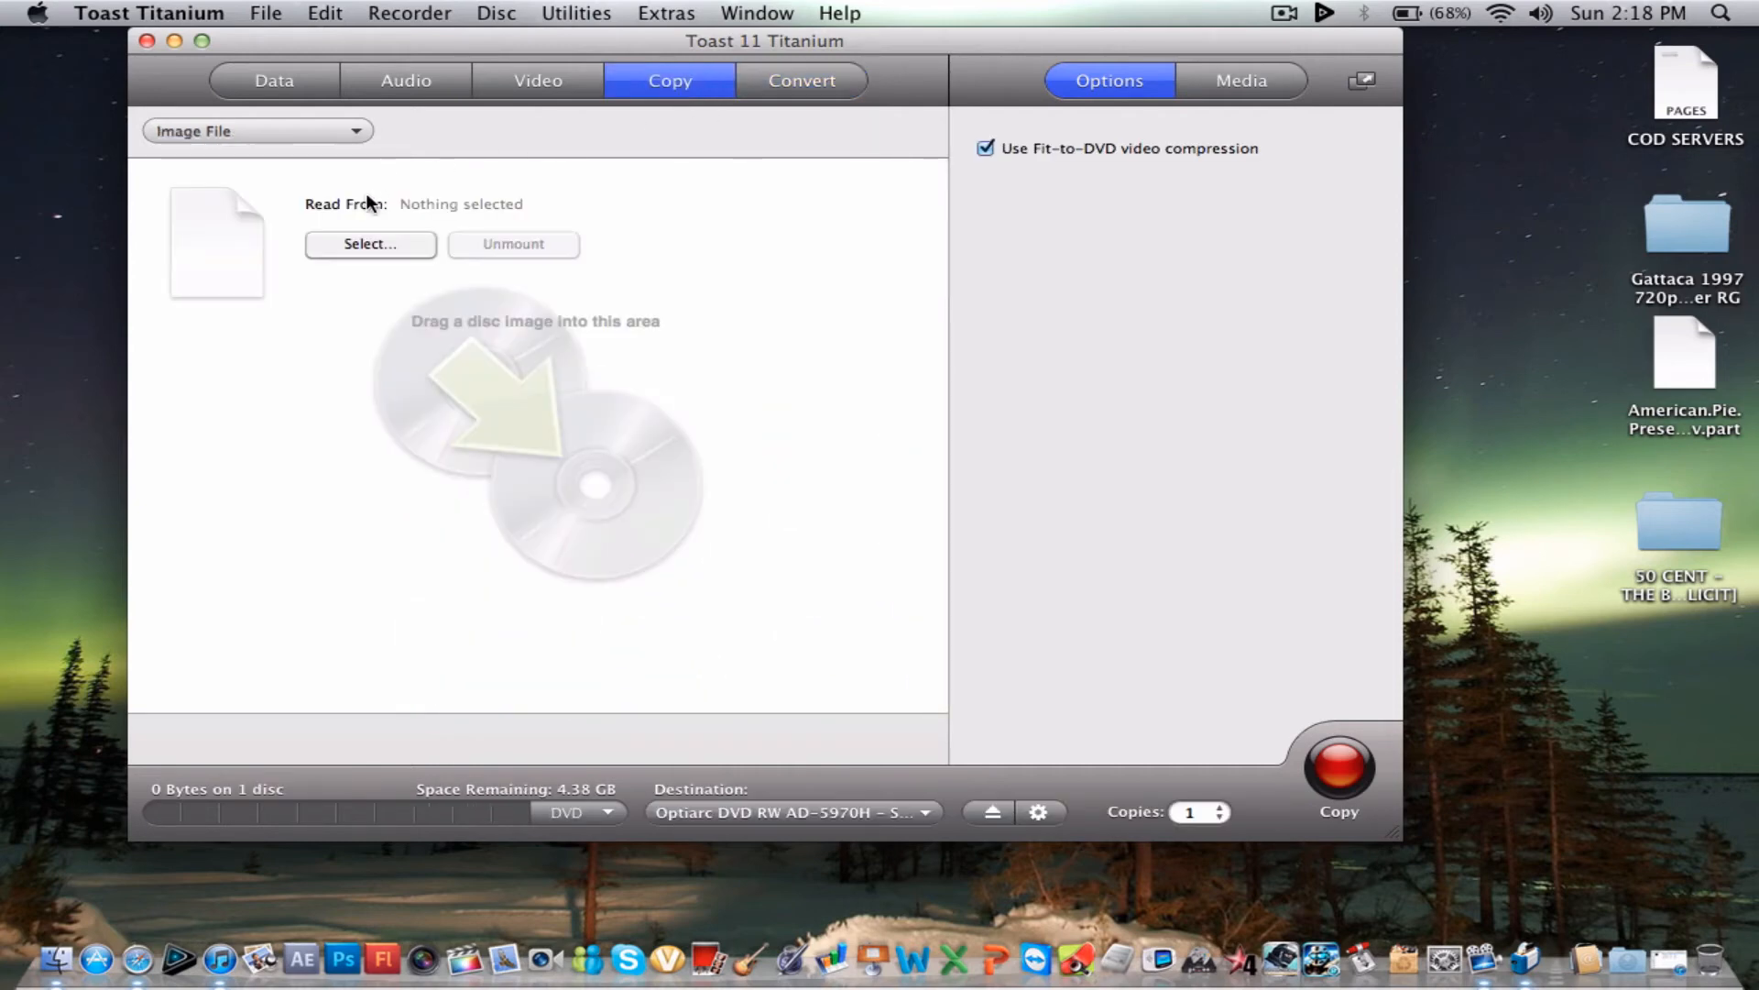
left_click(256, 131)
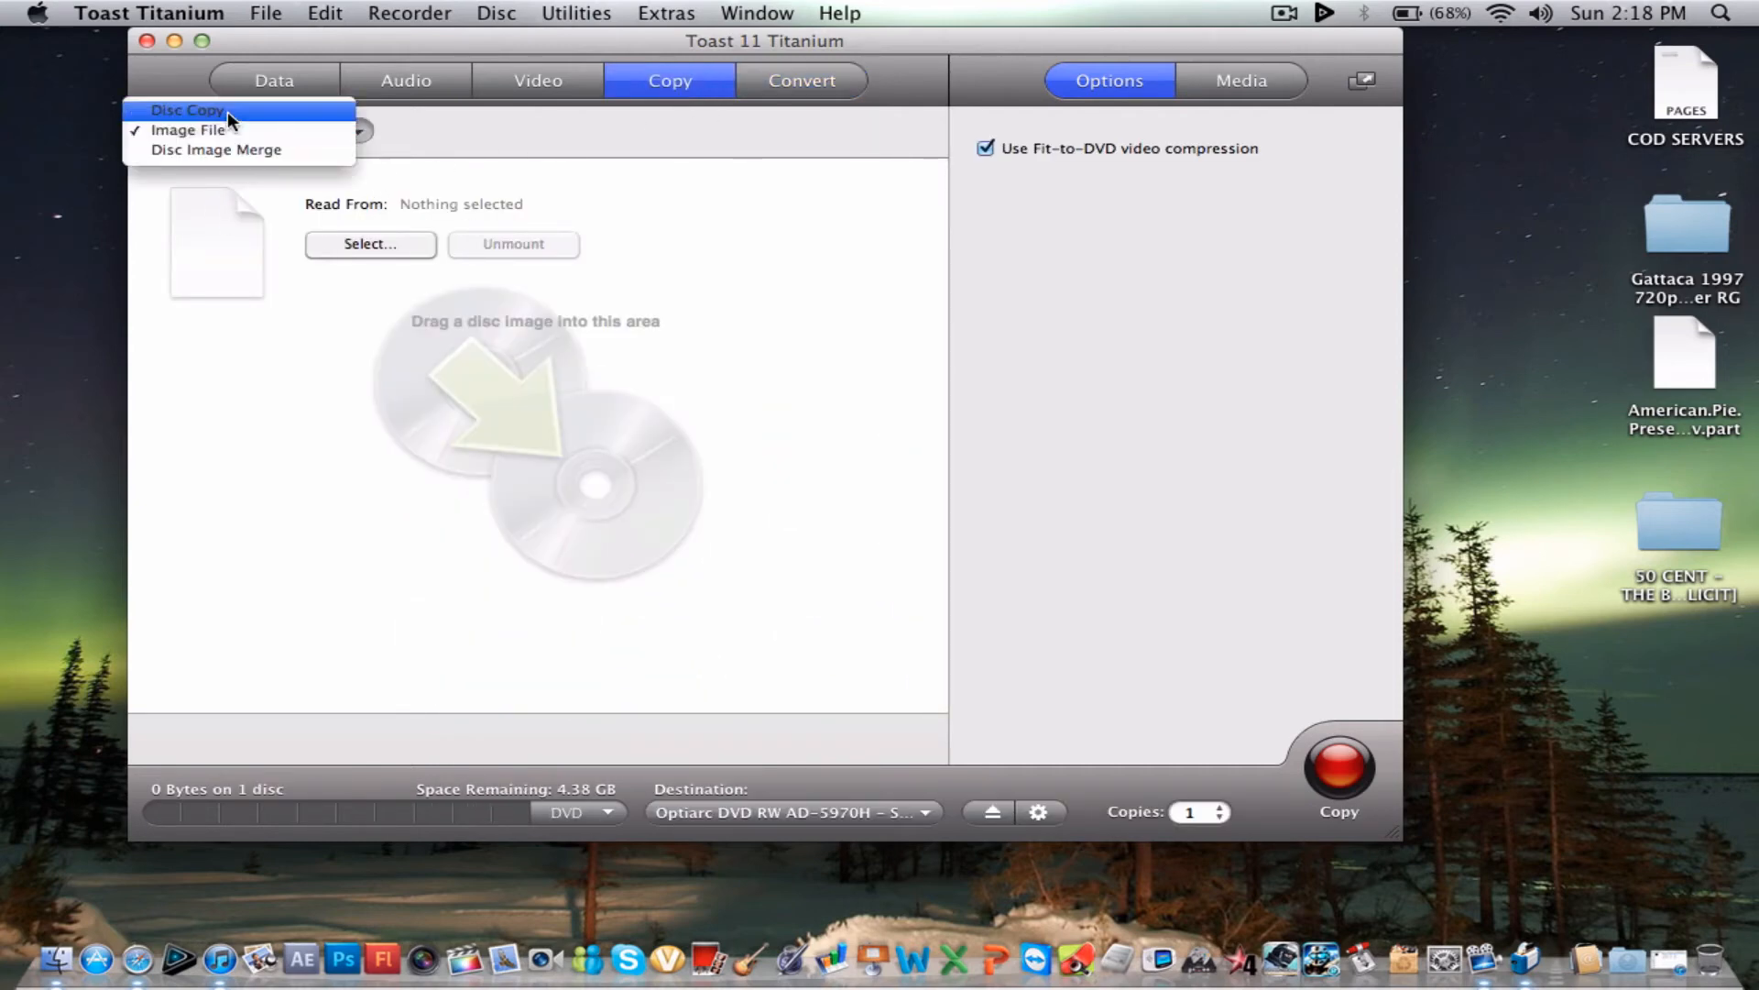
left_click(187, 110)
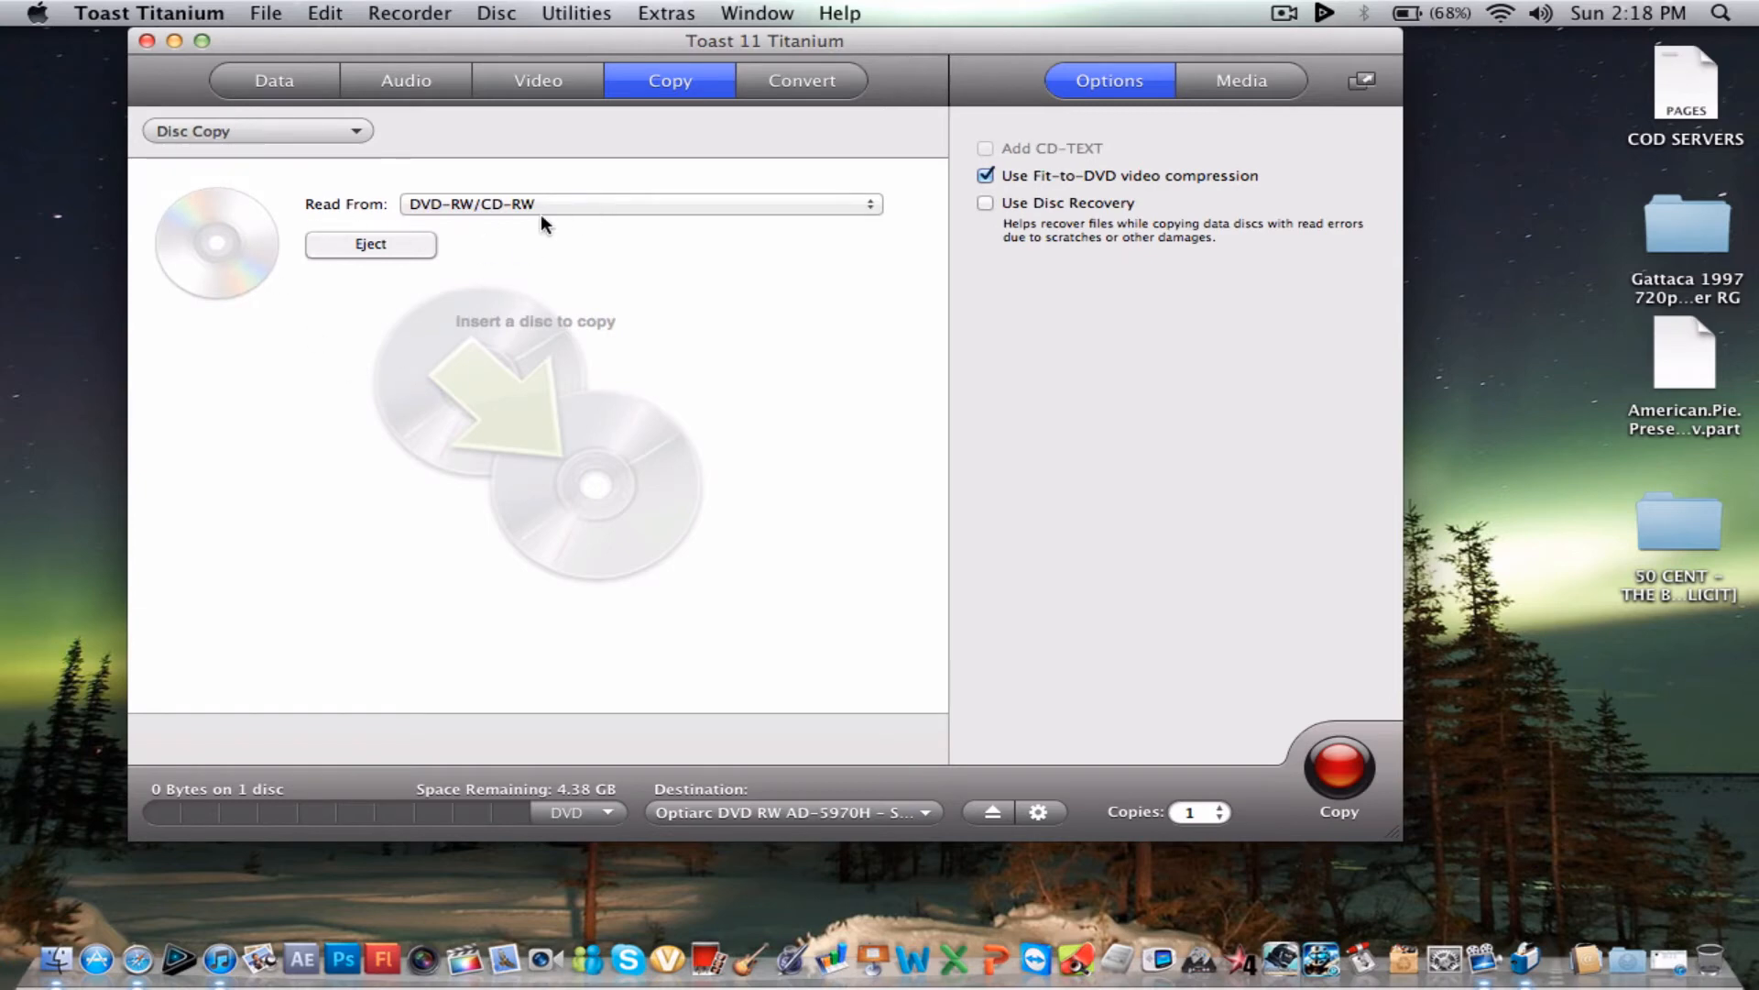
mouse_move(402, 496)
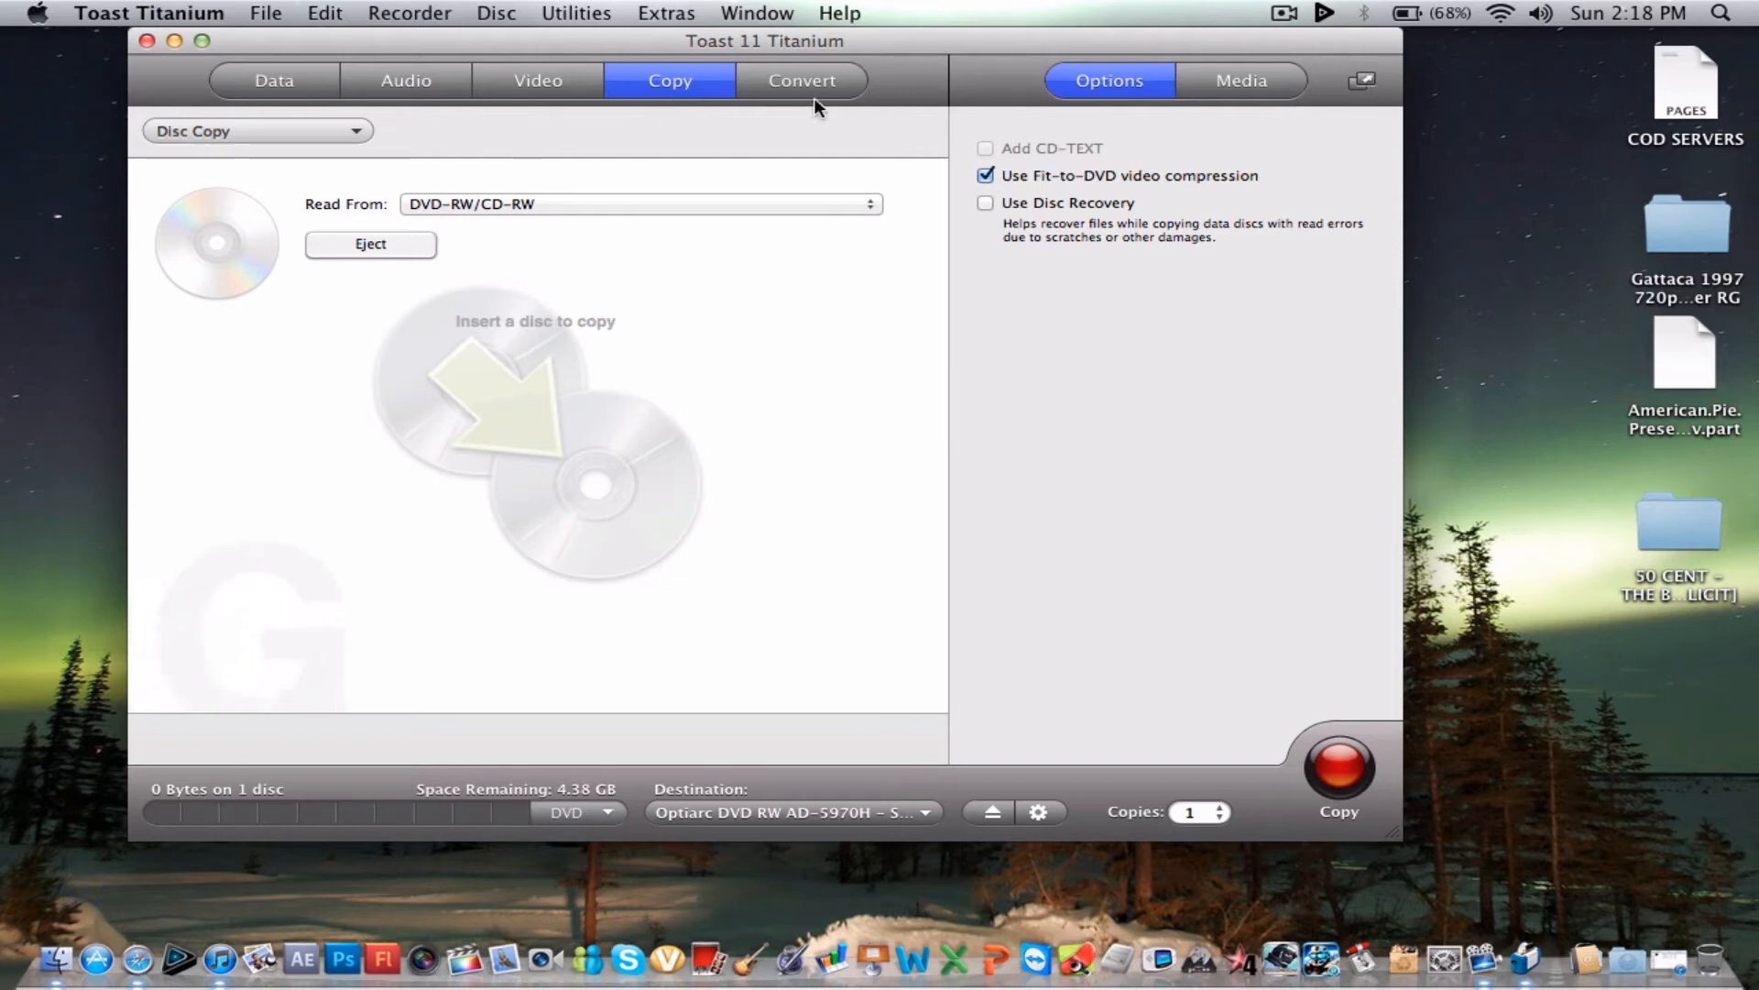
- Cycle the conversion source through VIDEO_TS folders and disc image back to video files
left_click(801, 79)
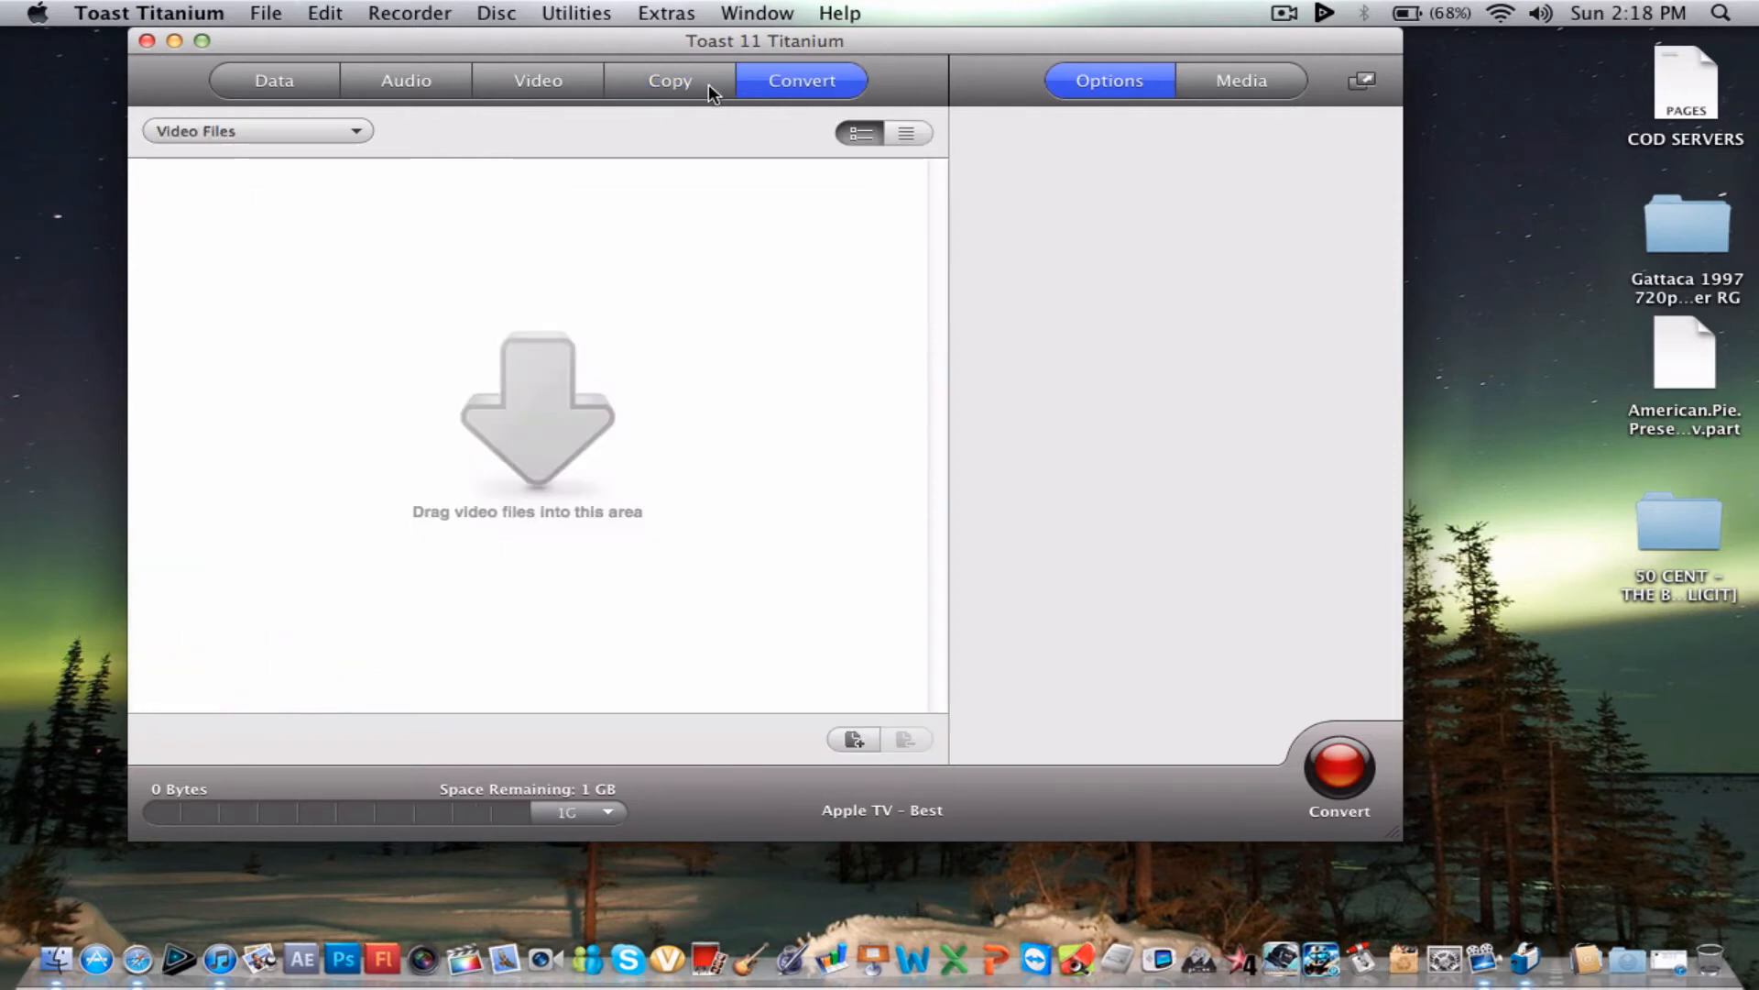
mouse_move(251, 140)
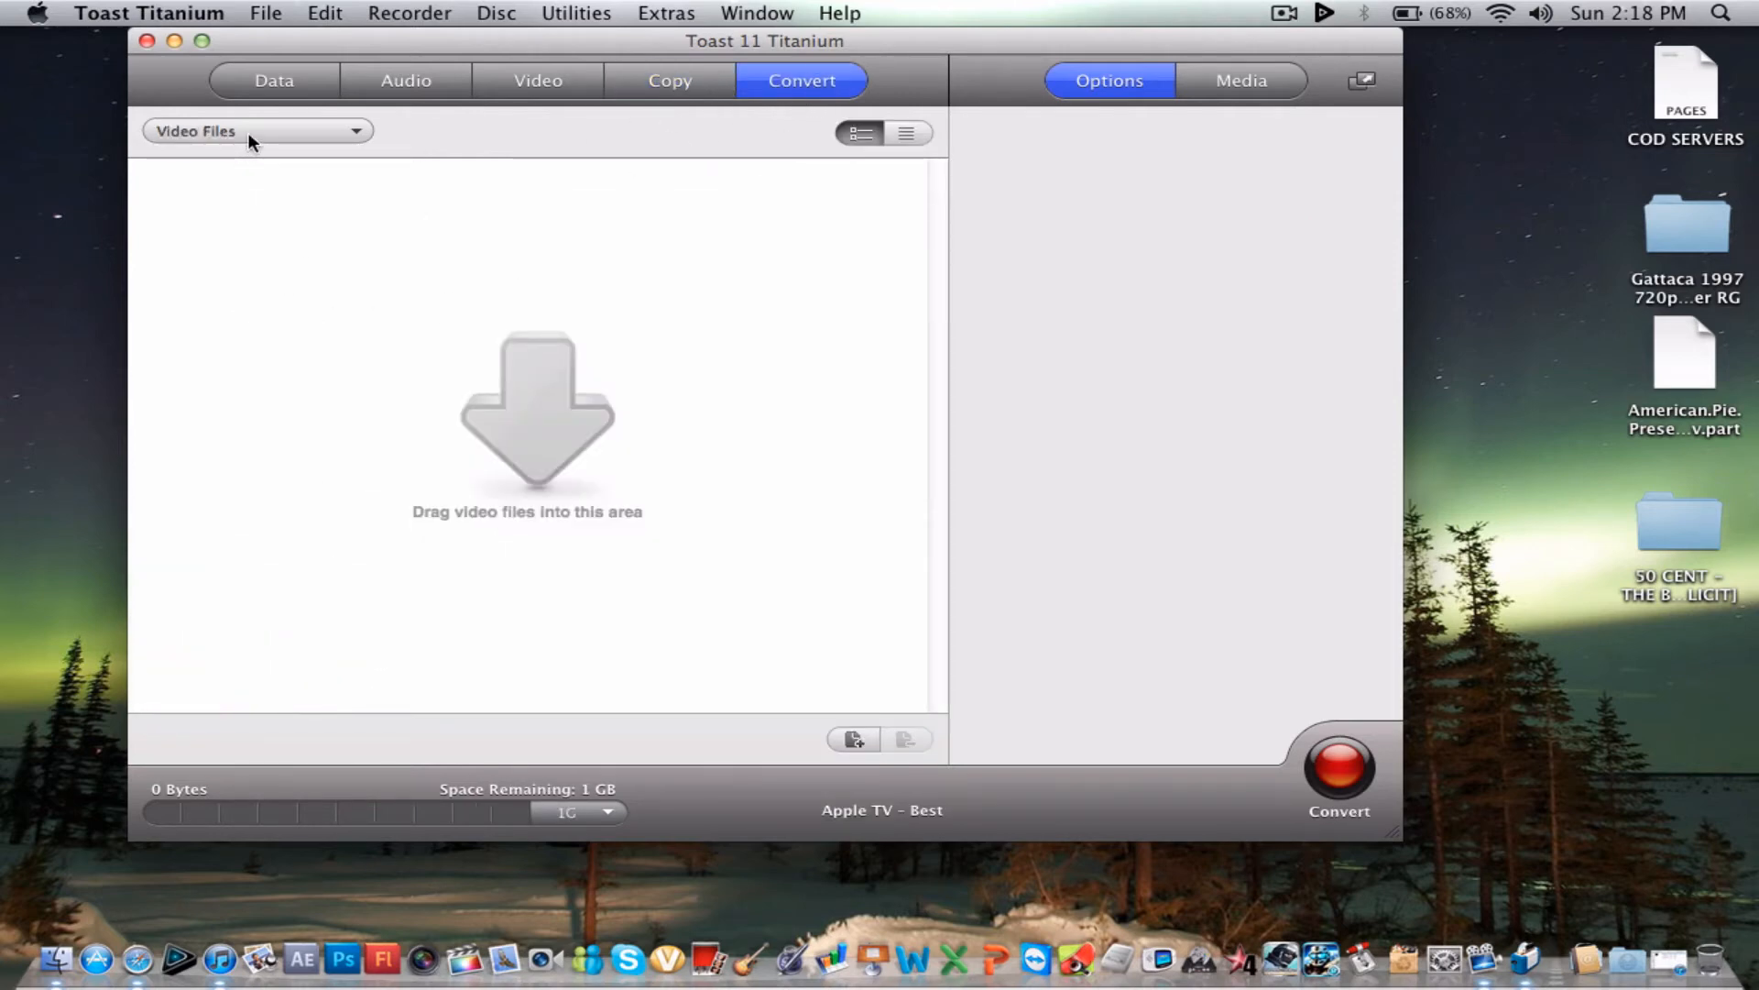
left_click(255, 130)
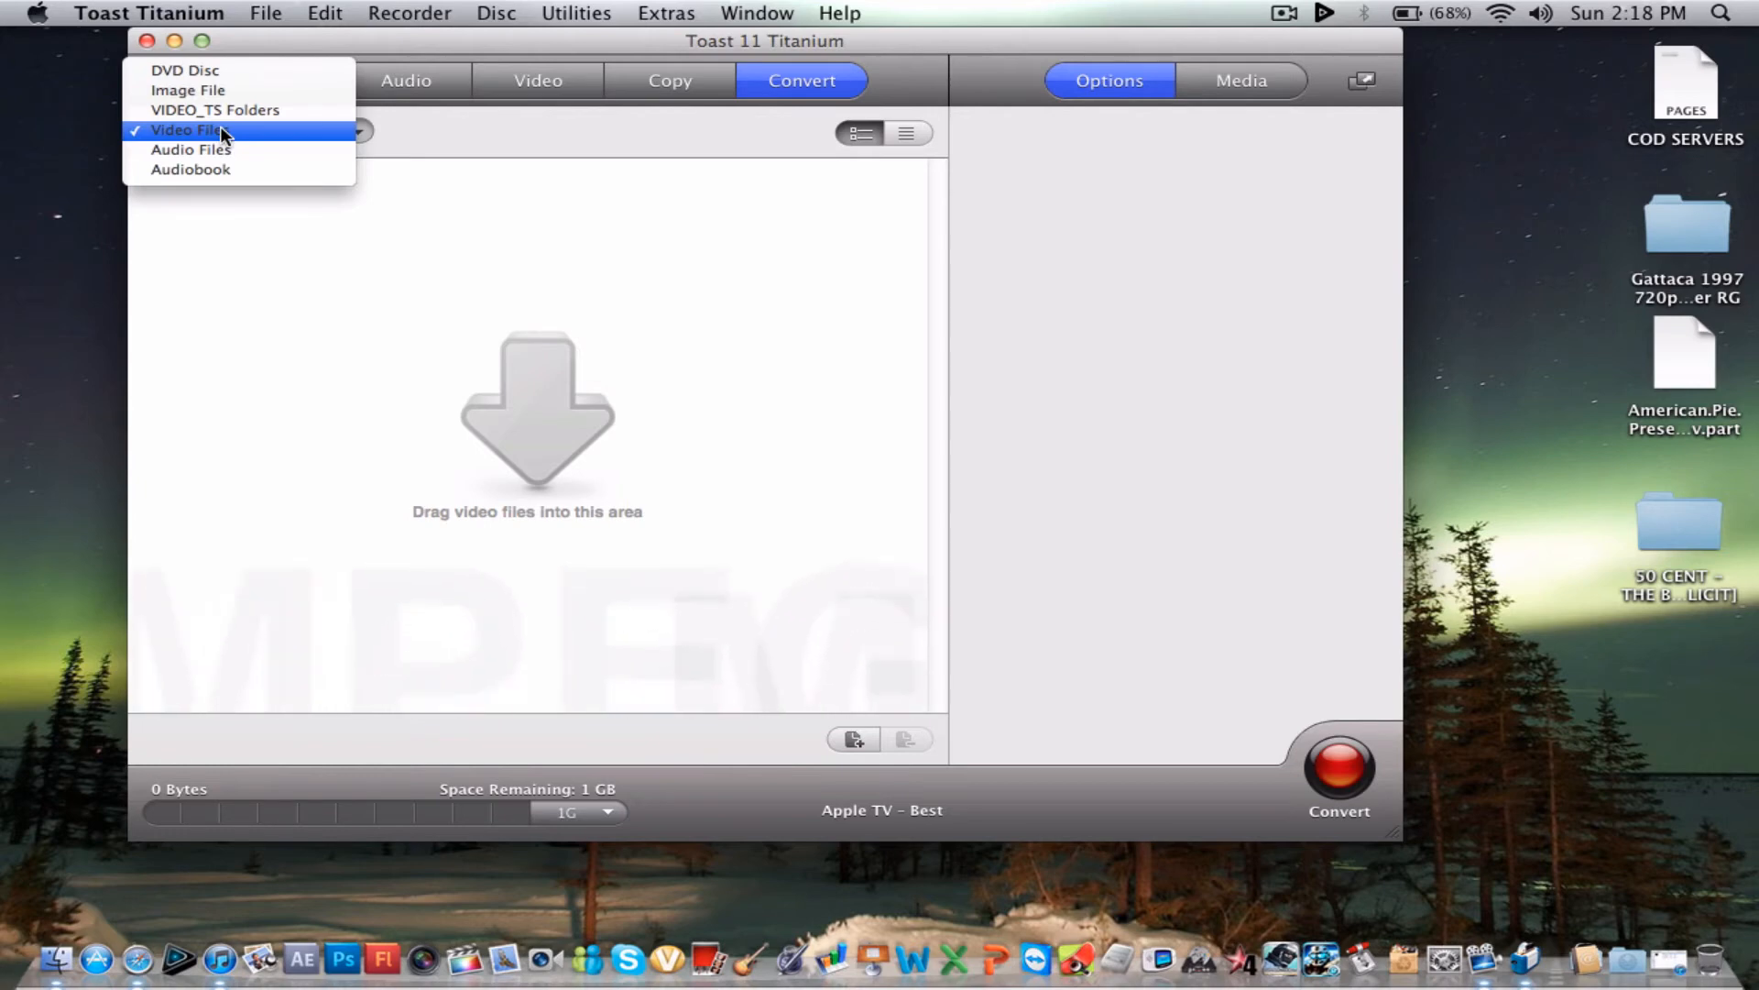
left_click(216, 108)
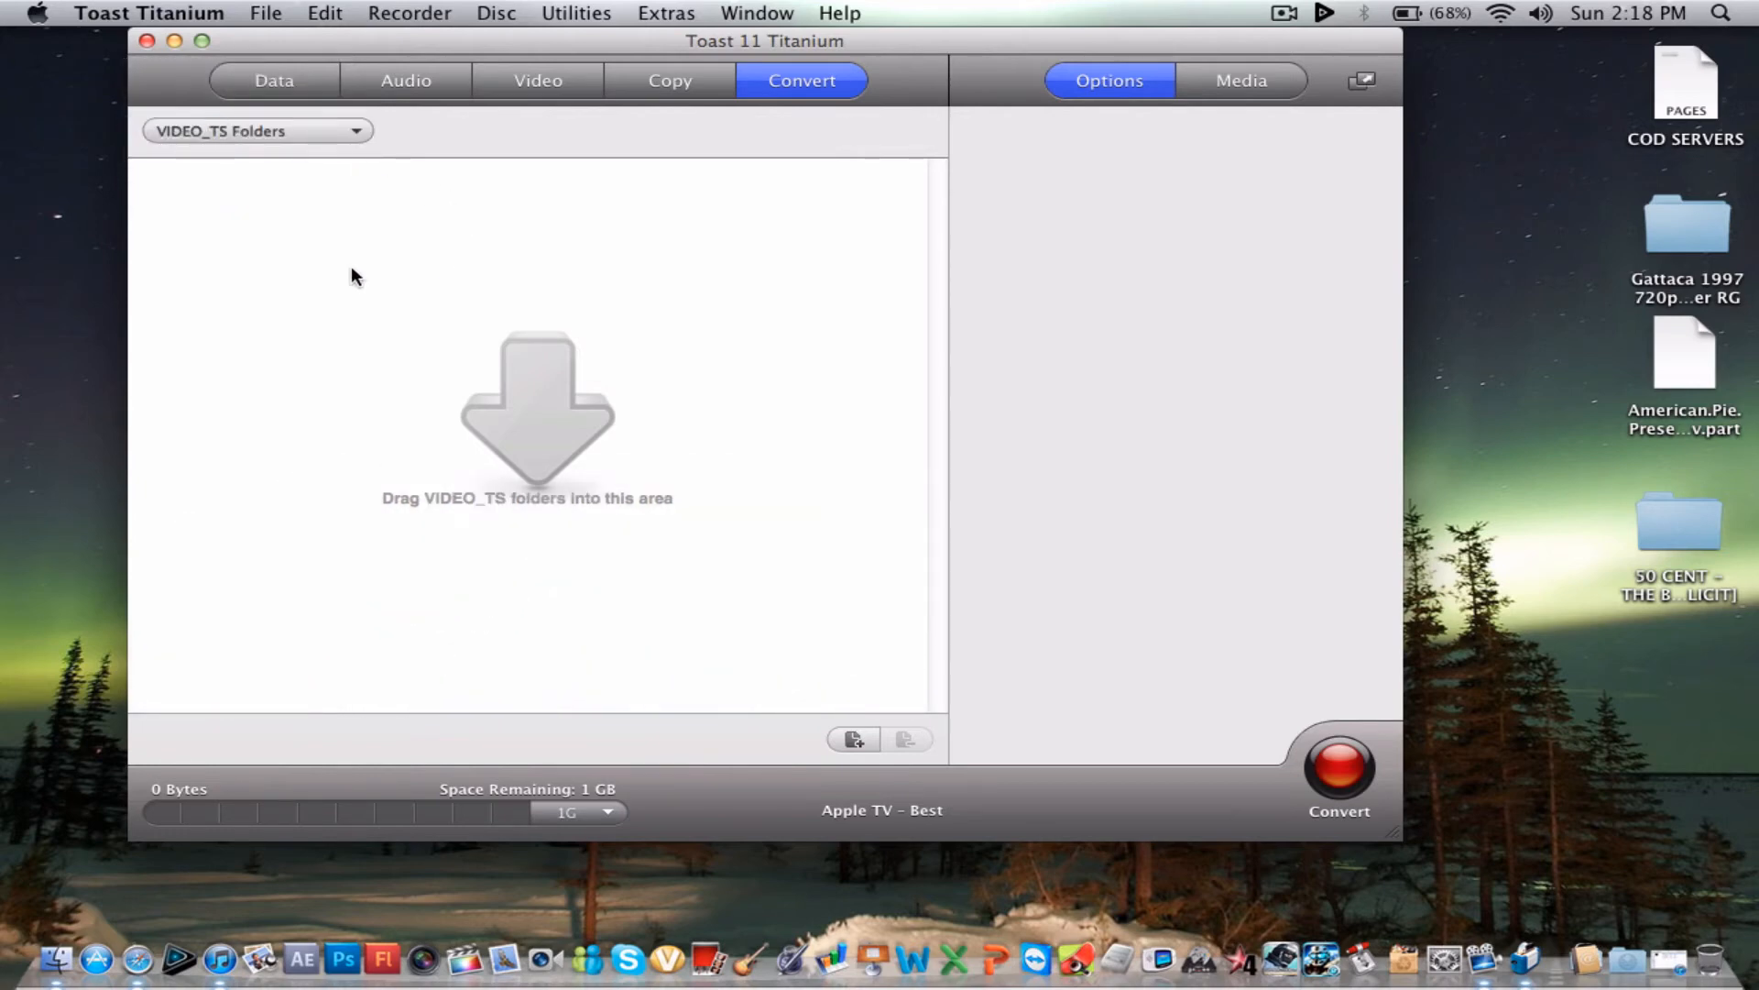
mouse_move(704, 196)
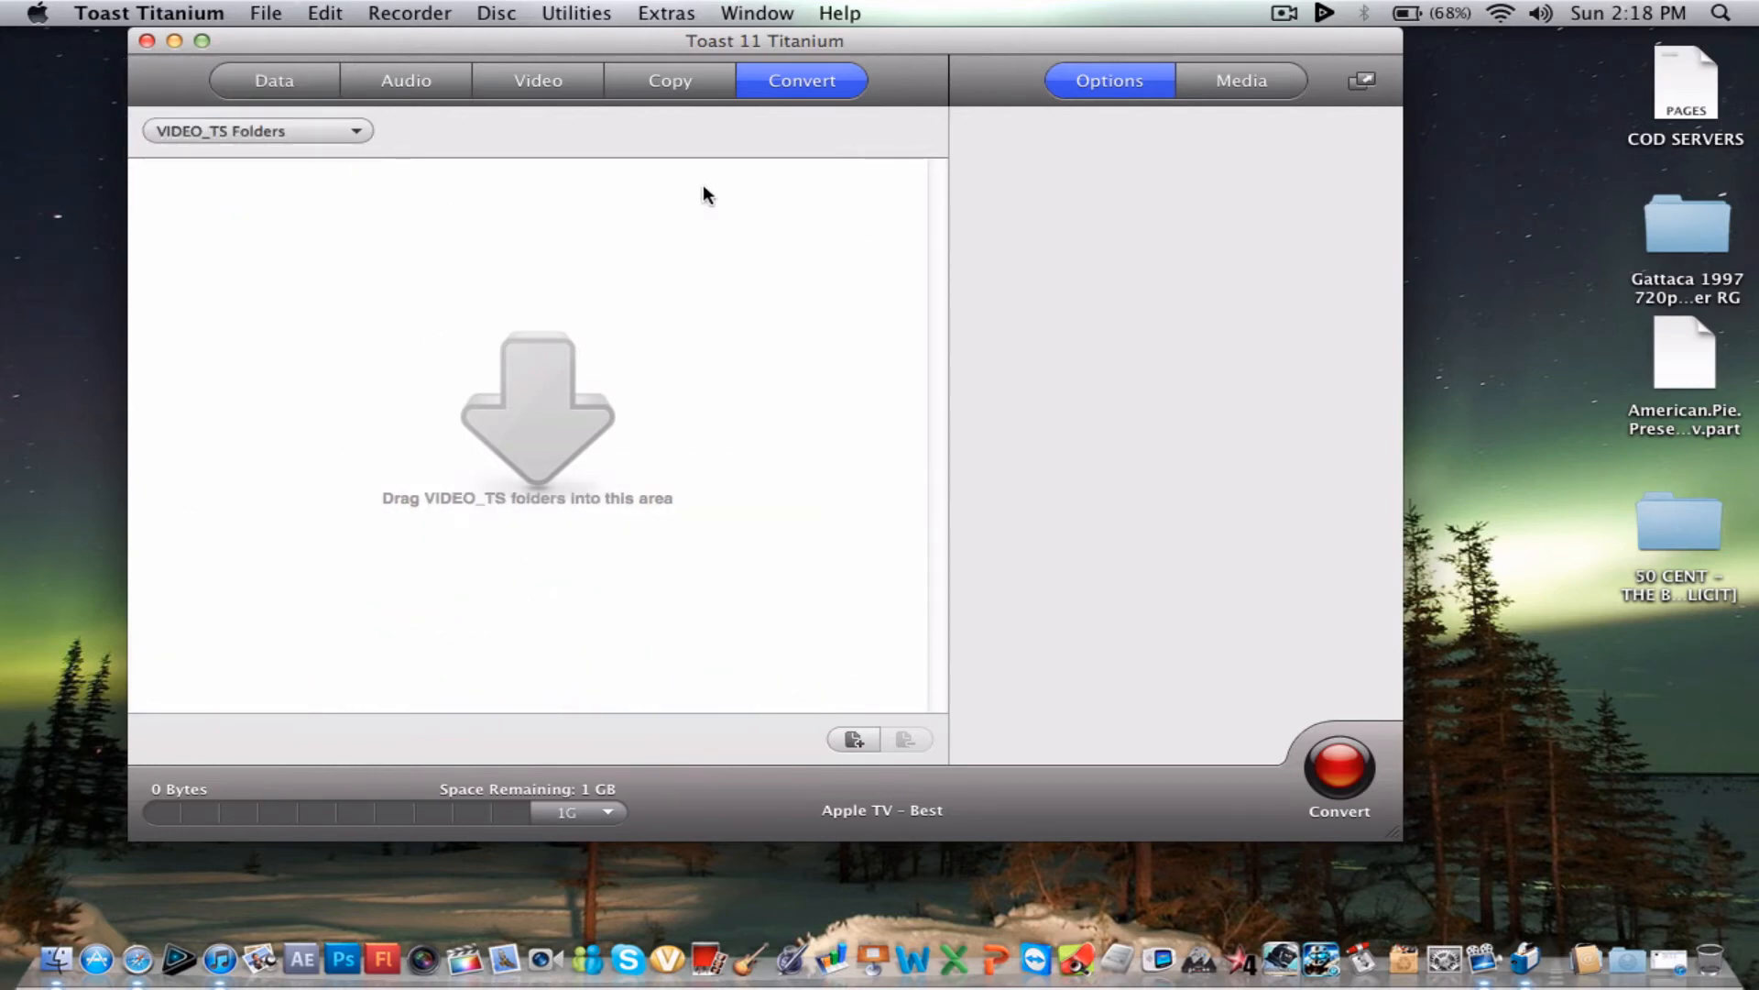
left_click(257, 131)
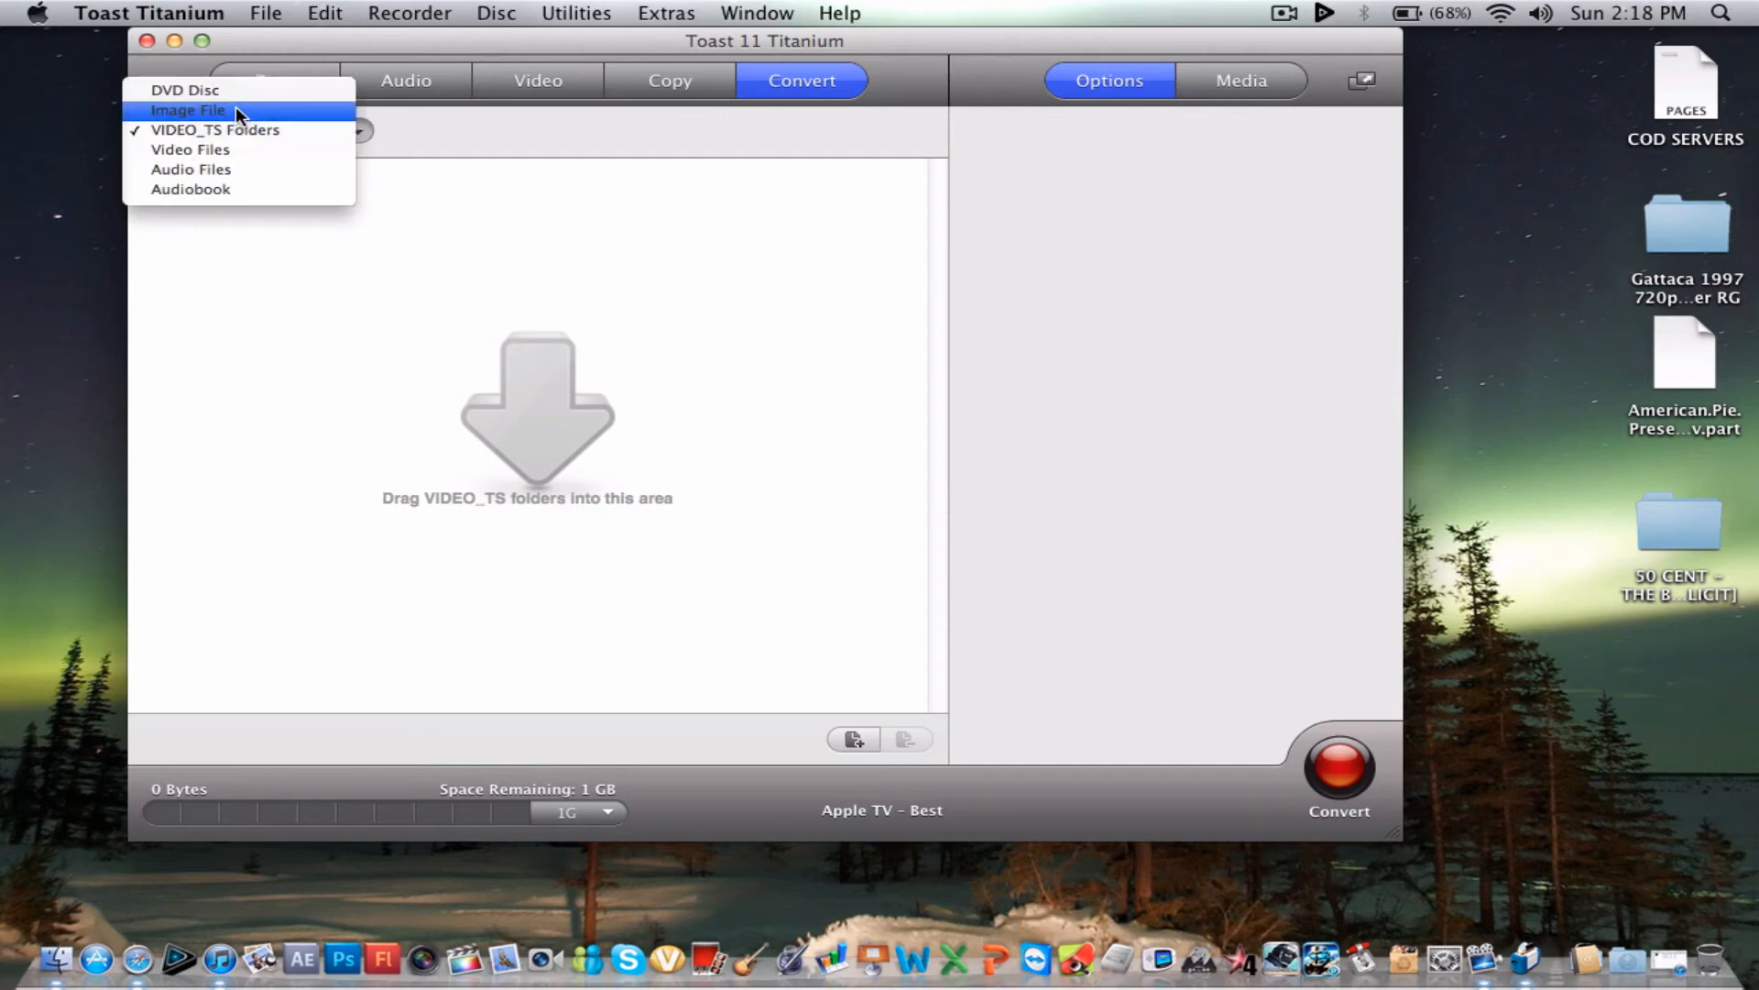
left_click(189, 108)
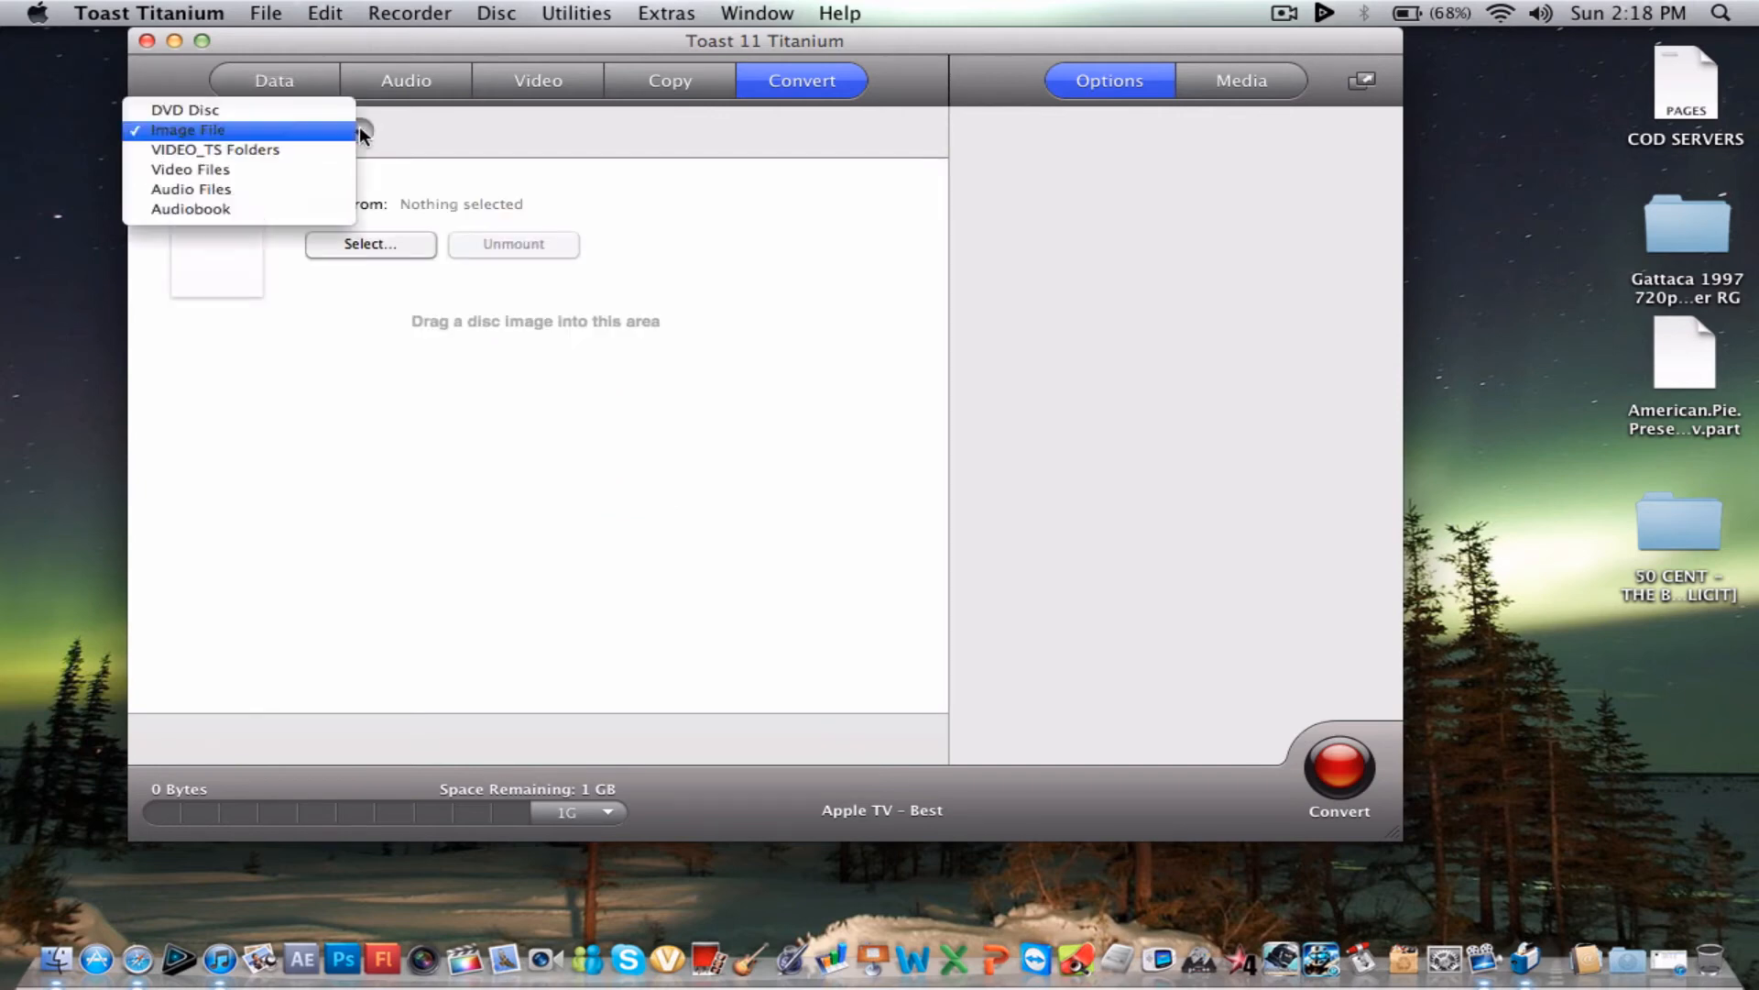
mouse_move(189, 169)
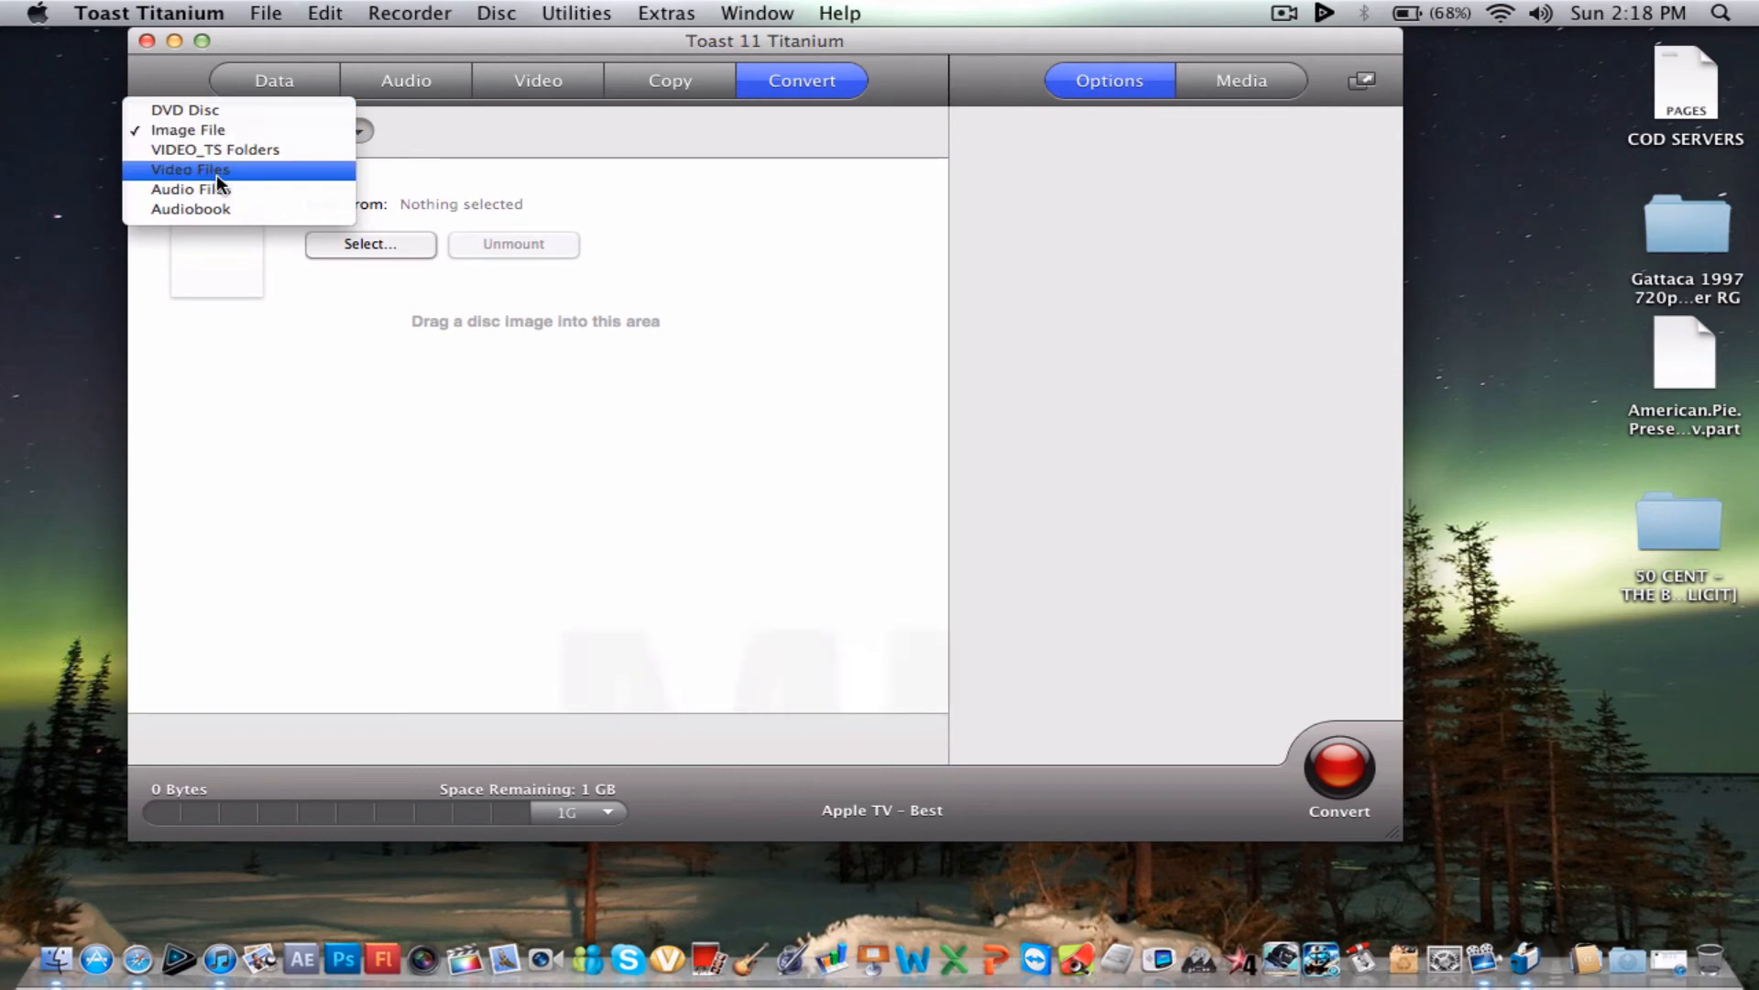
left_click(189, 168)
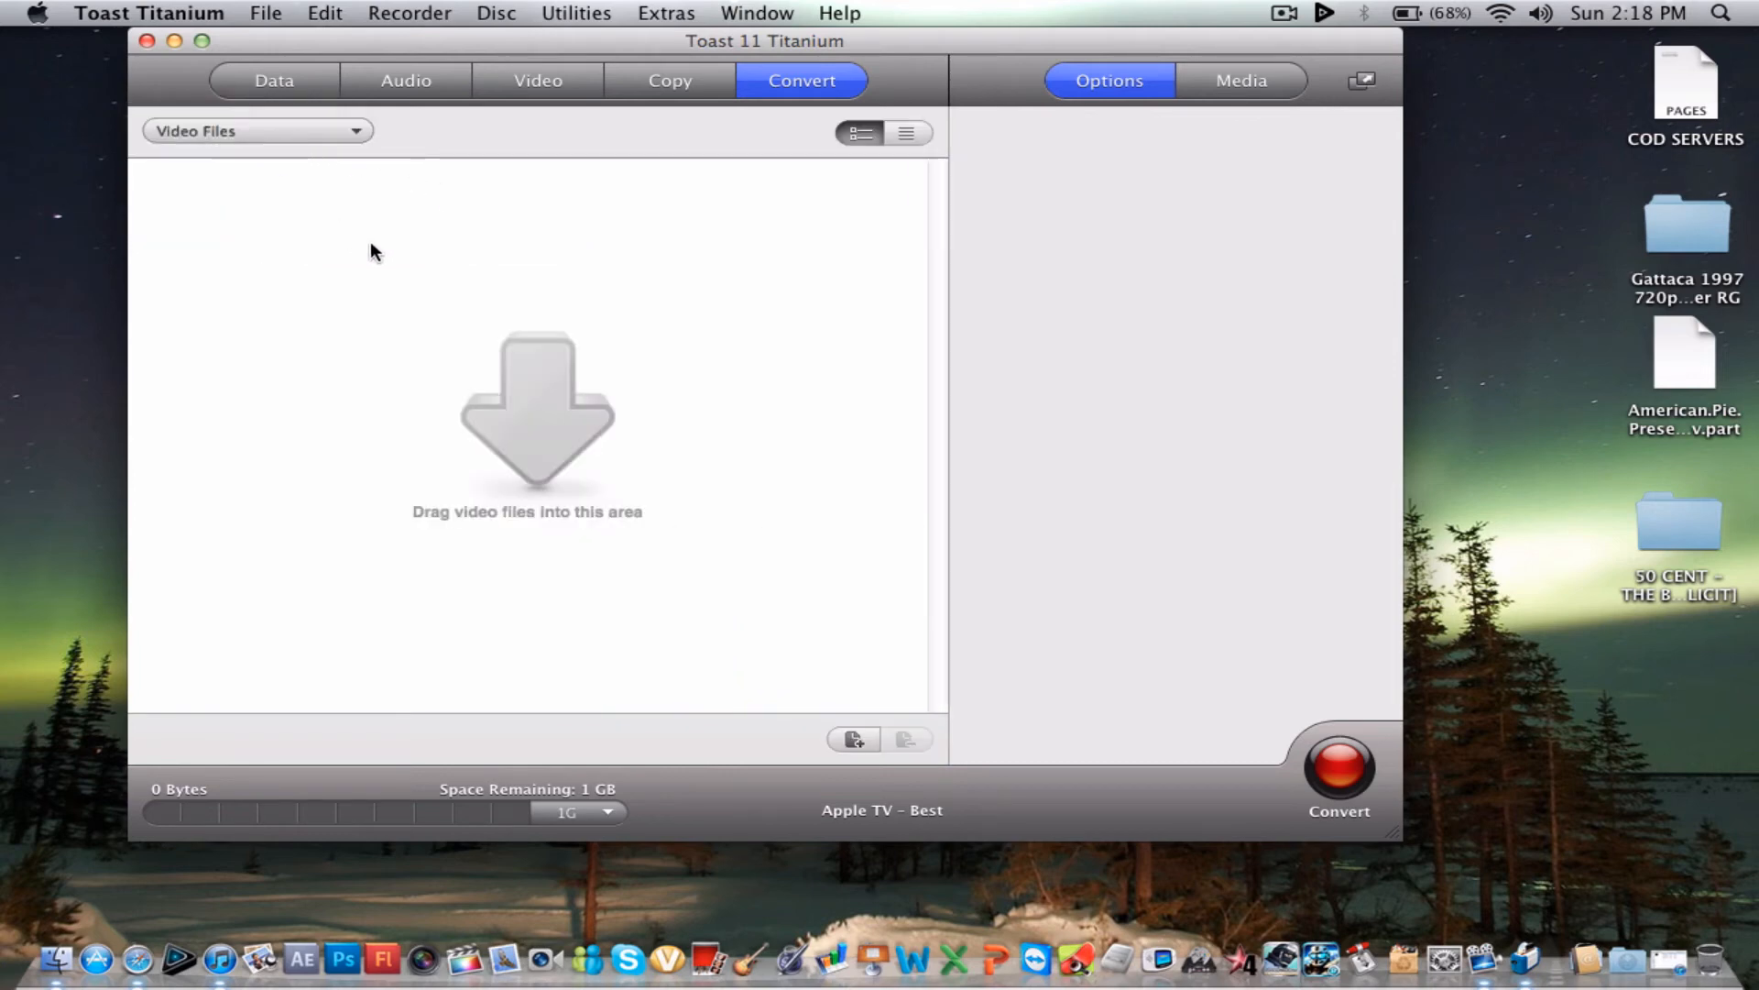
mouse_move(1129, 816)
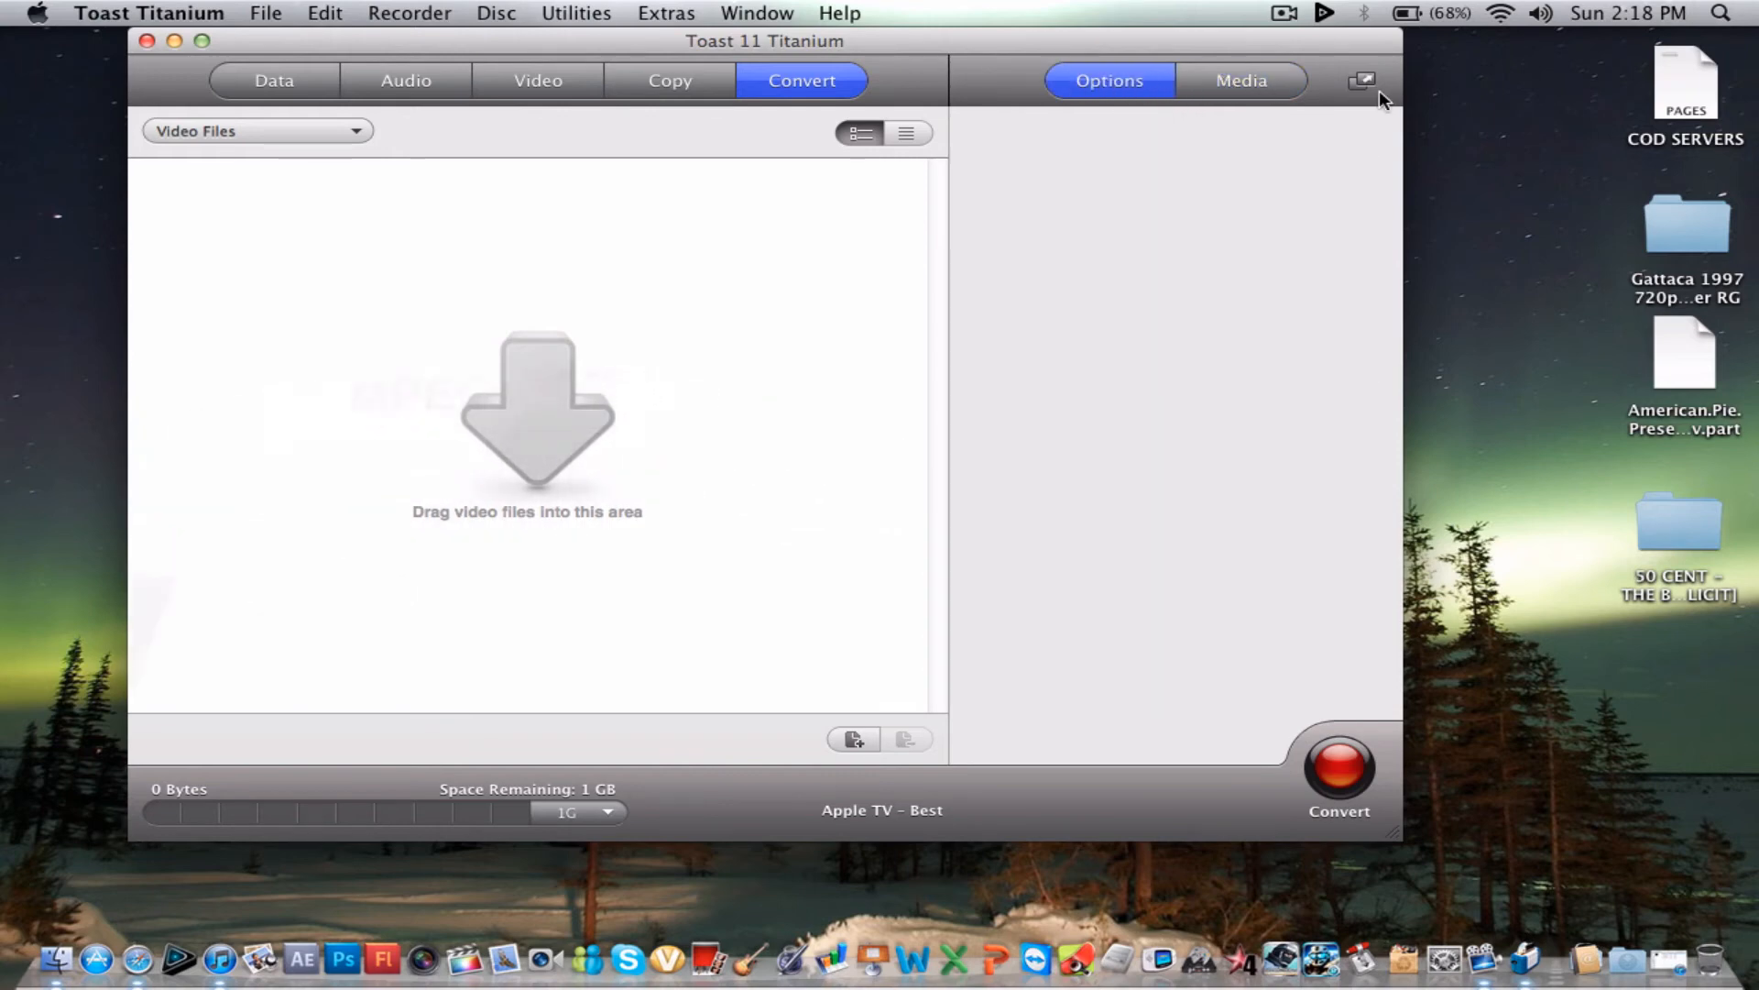
- Show the media browser and options for conversion, then return to the data disc task
left_click(1241, 79)
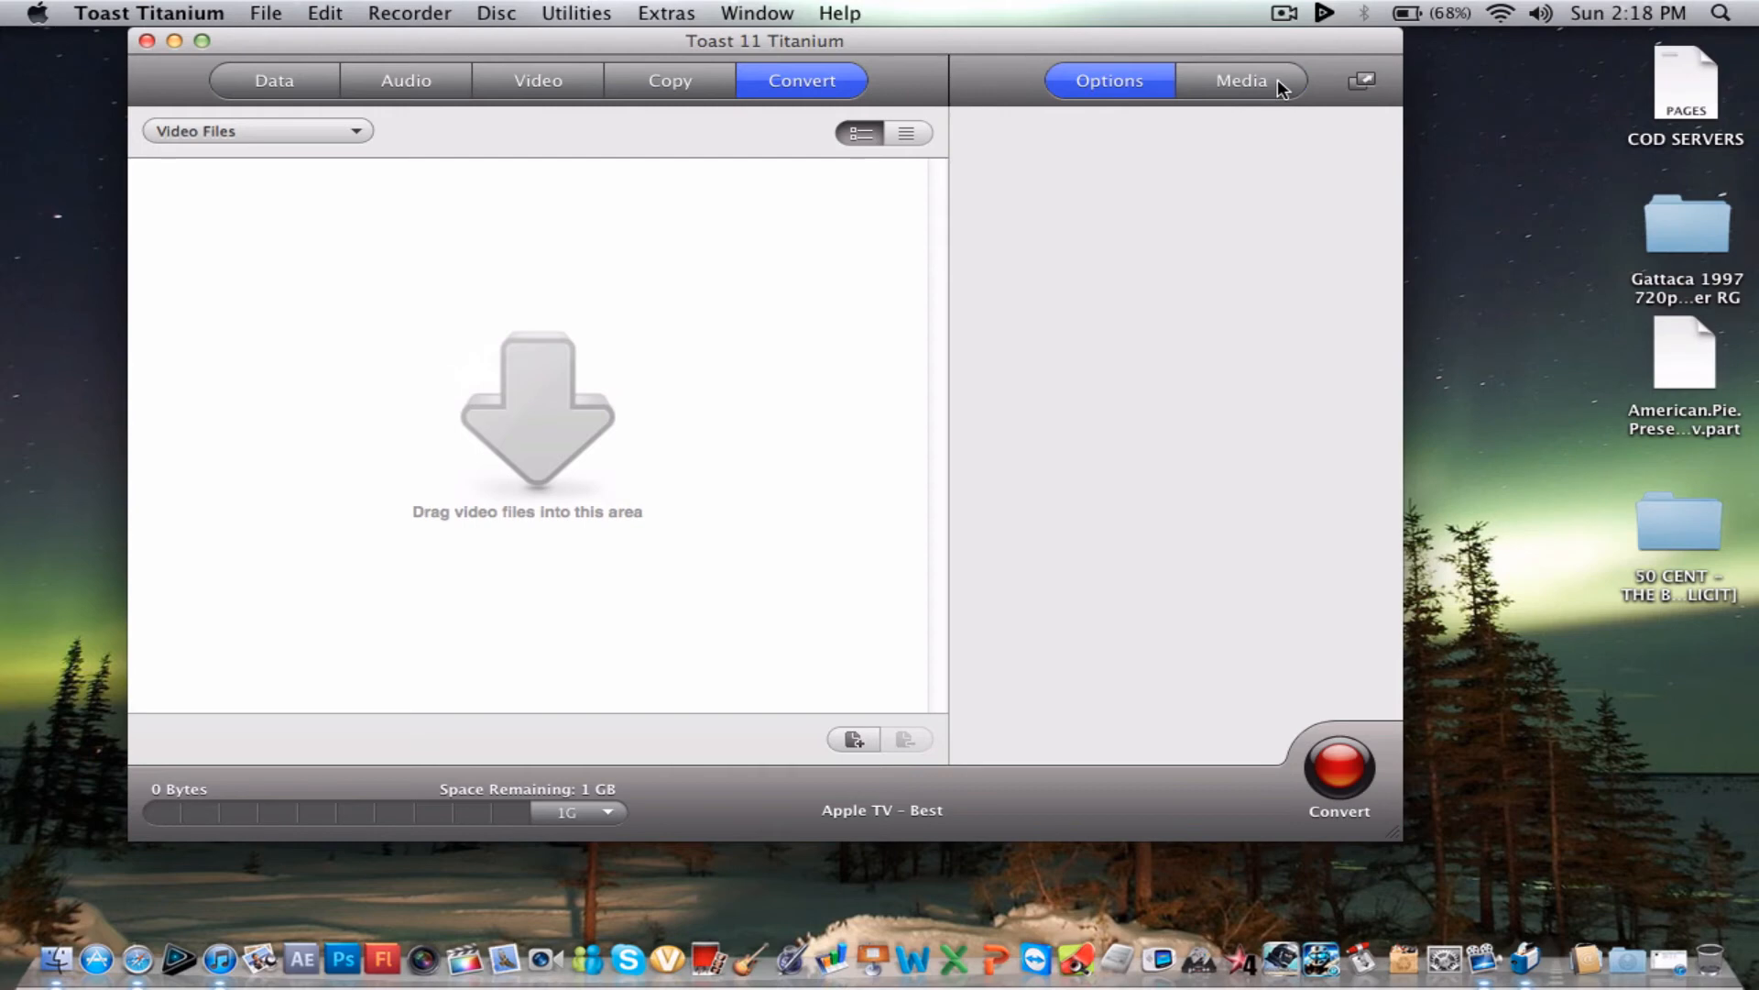
left_click(1240, 81)
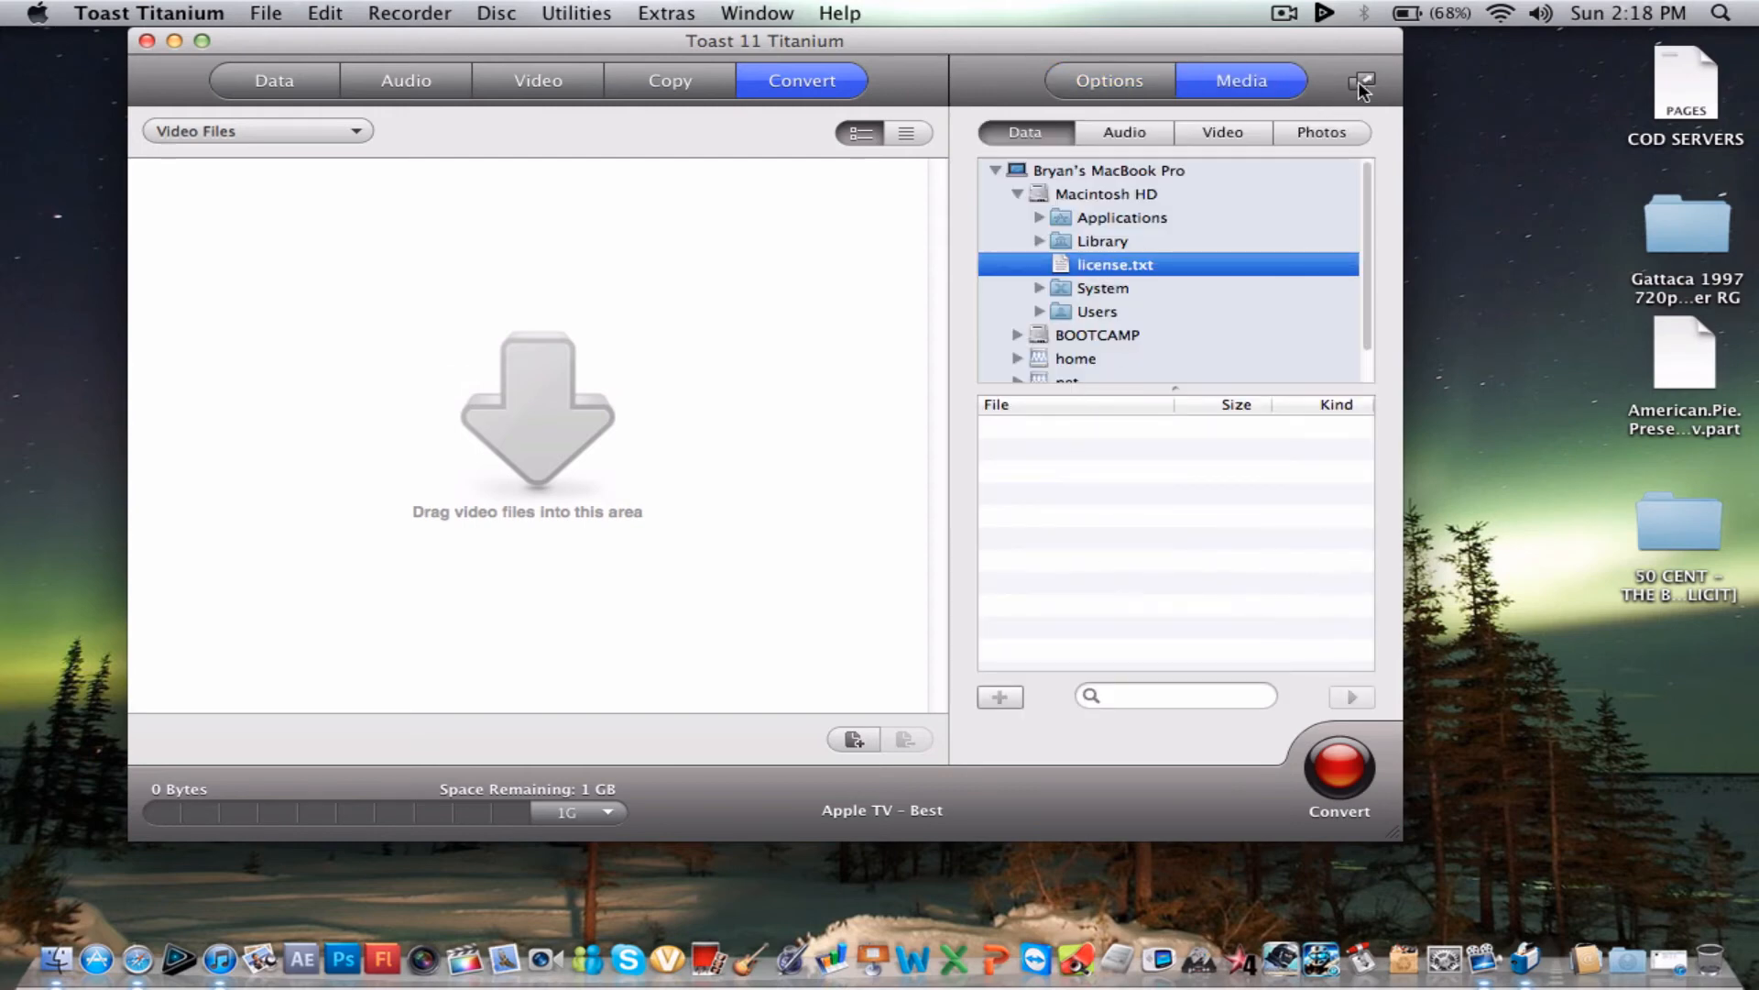
left_click(1107, 79)
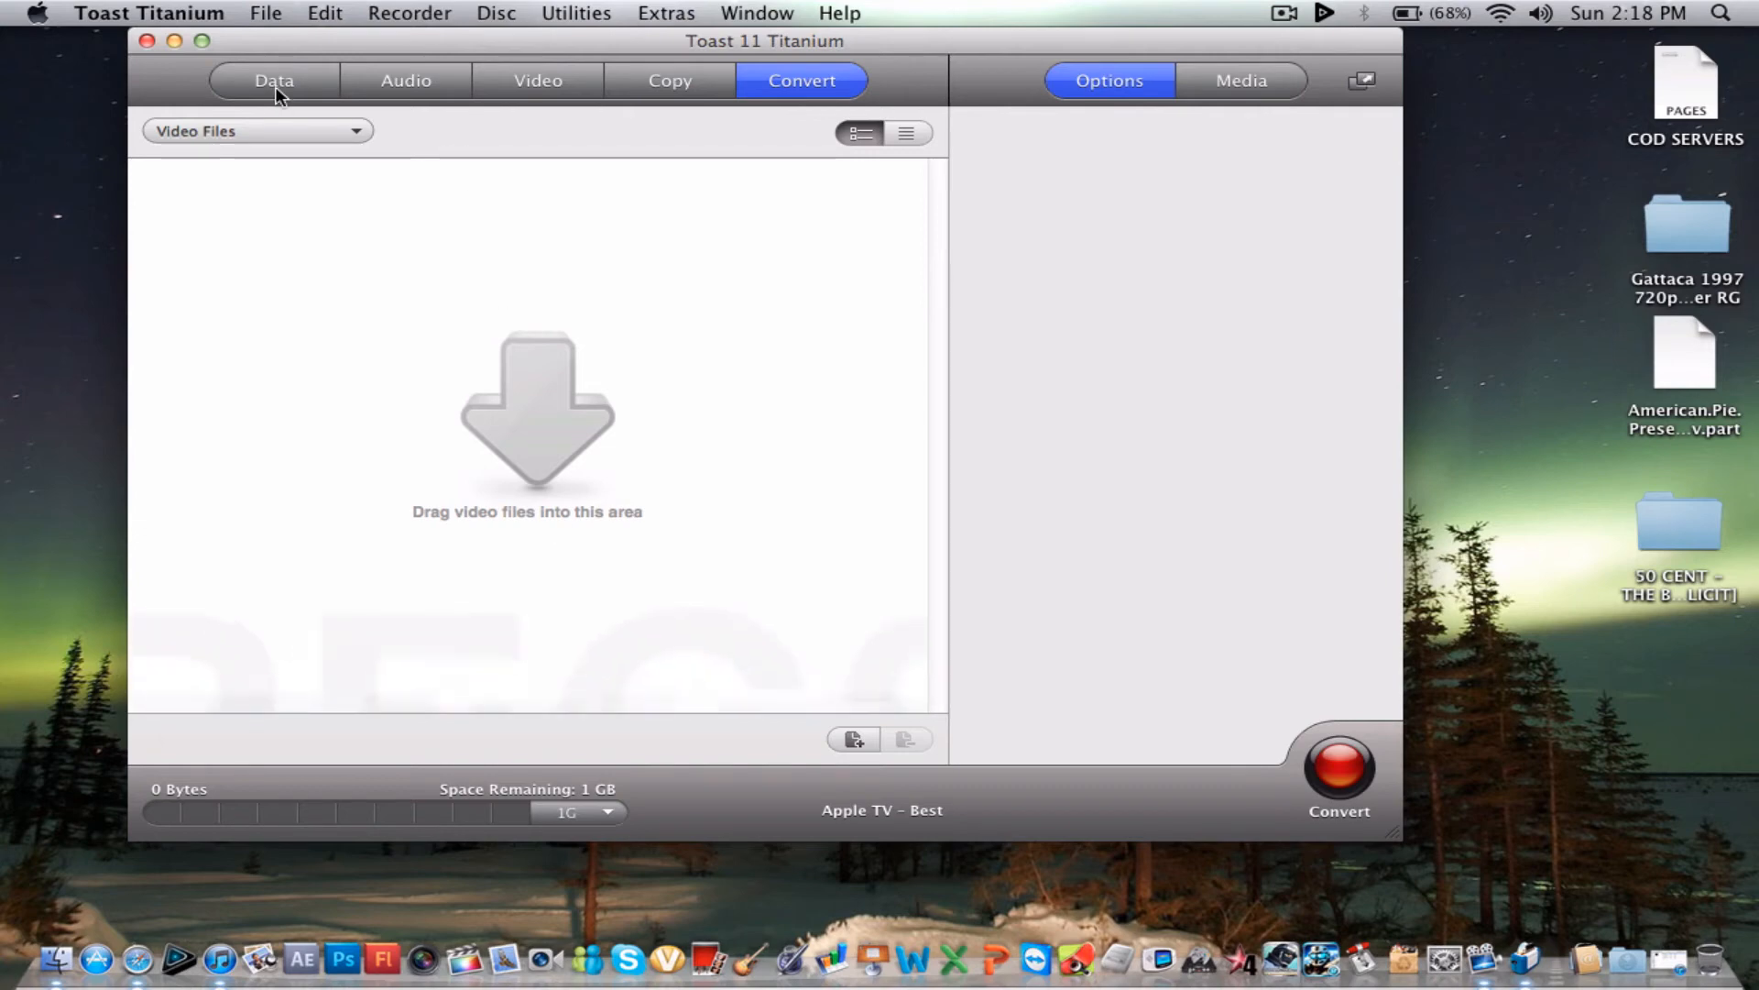
left_click(273, 79)
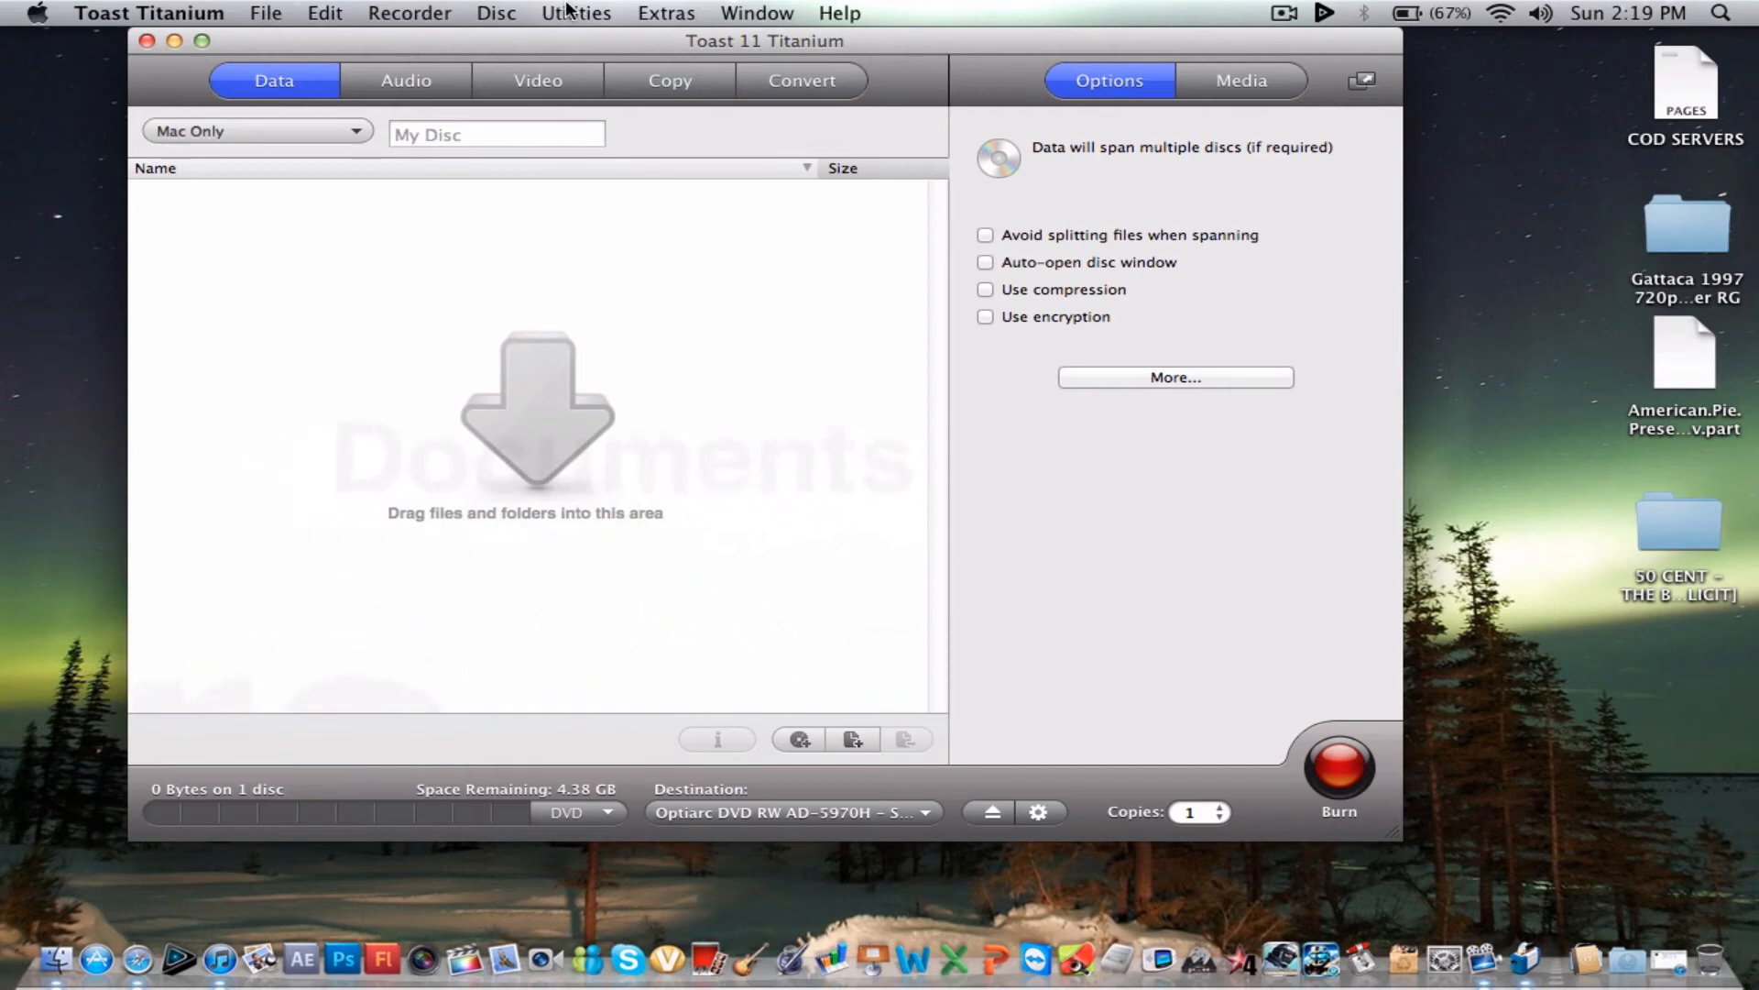
left_click(576, 13)
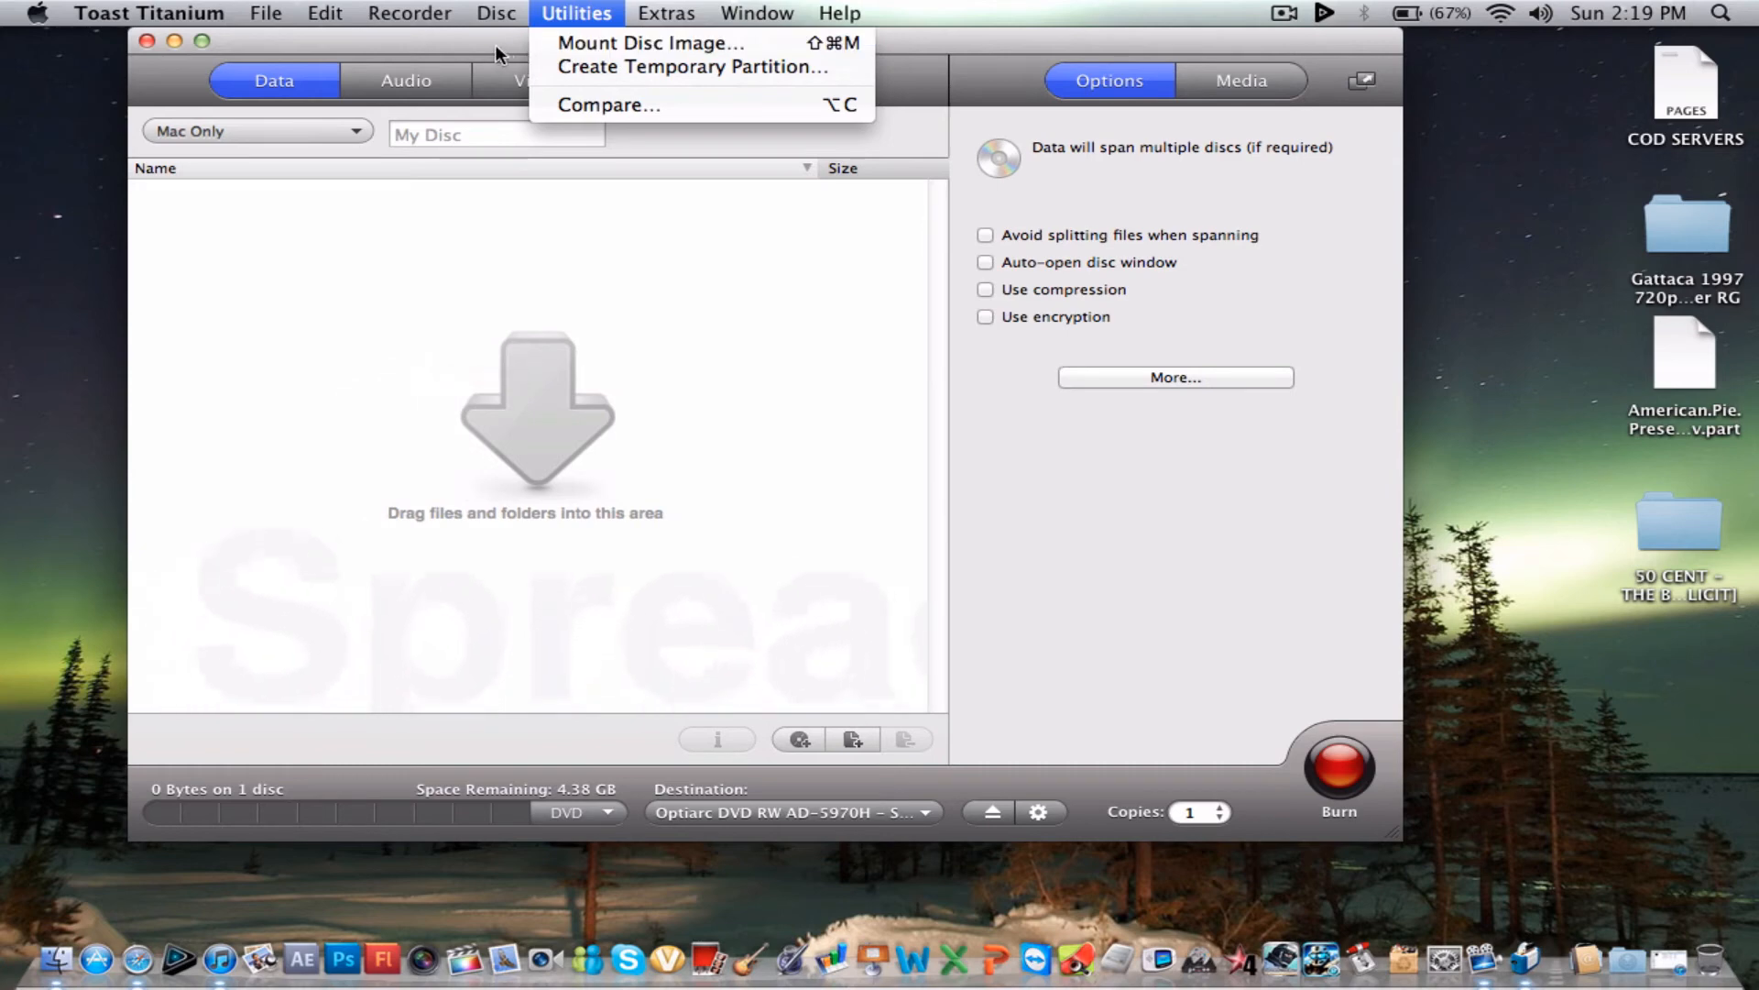
mouse_move(651, 42)
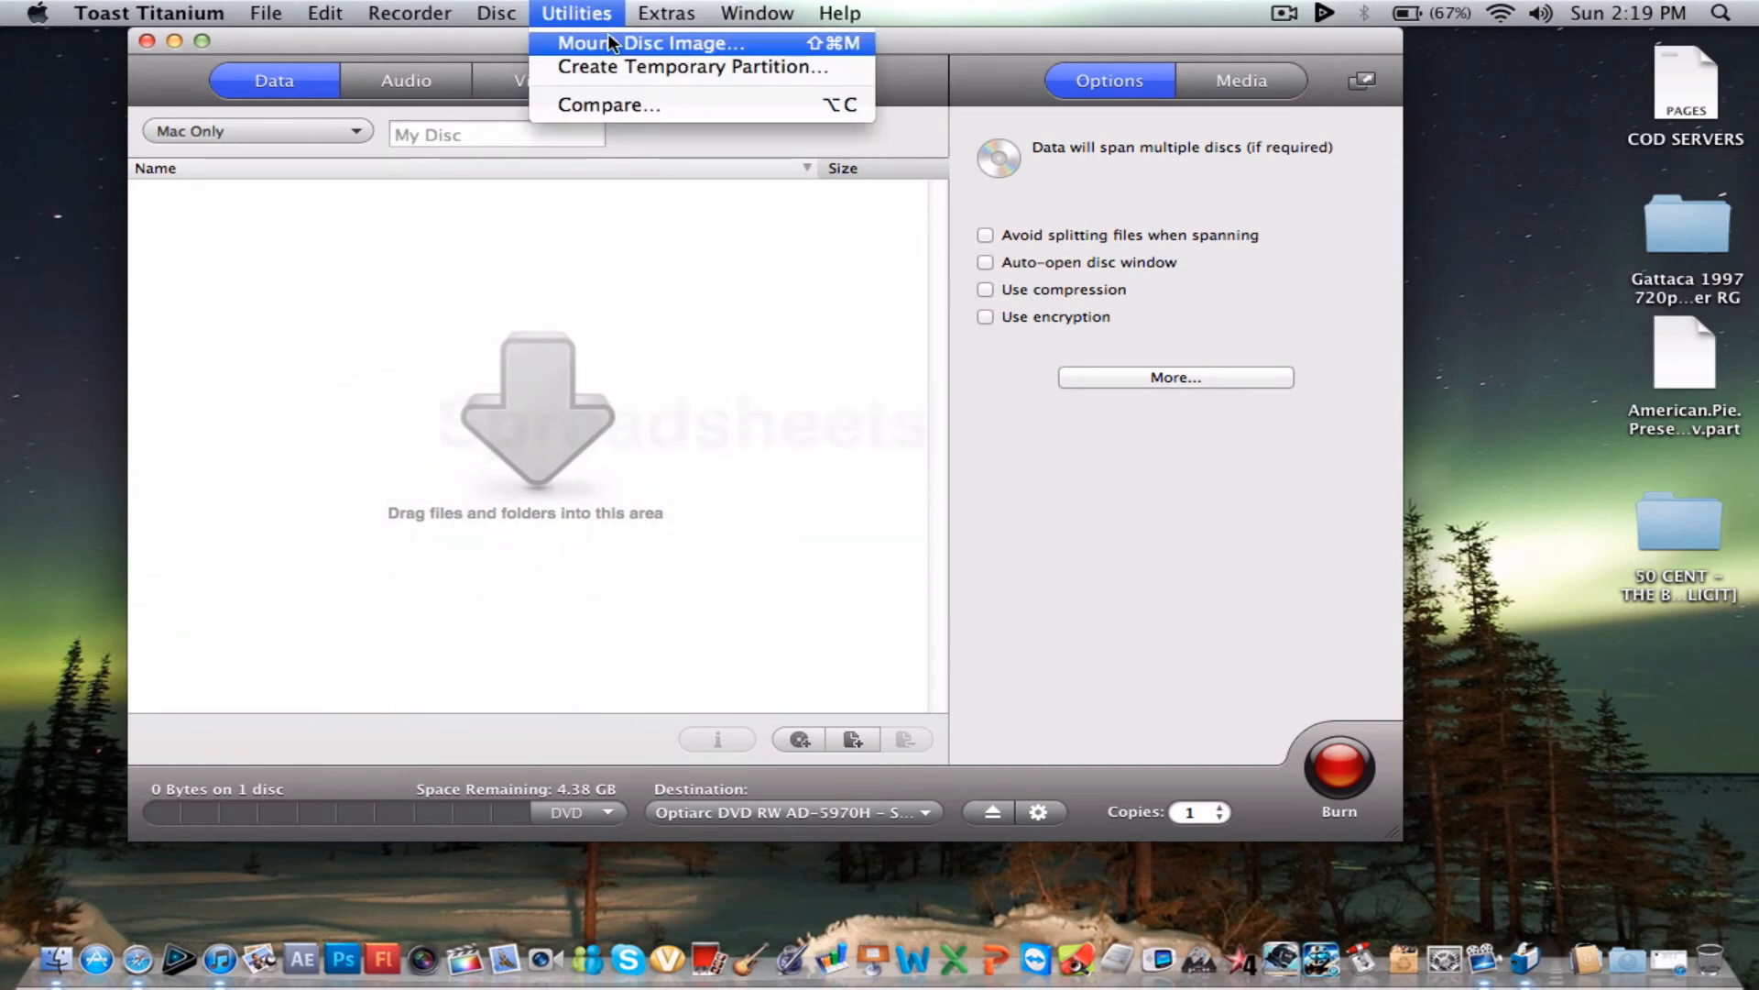
left_click(651, 43)
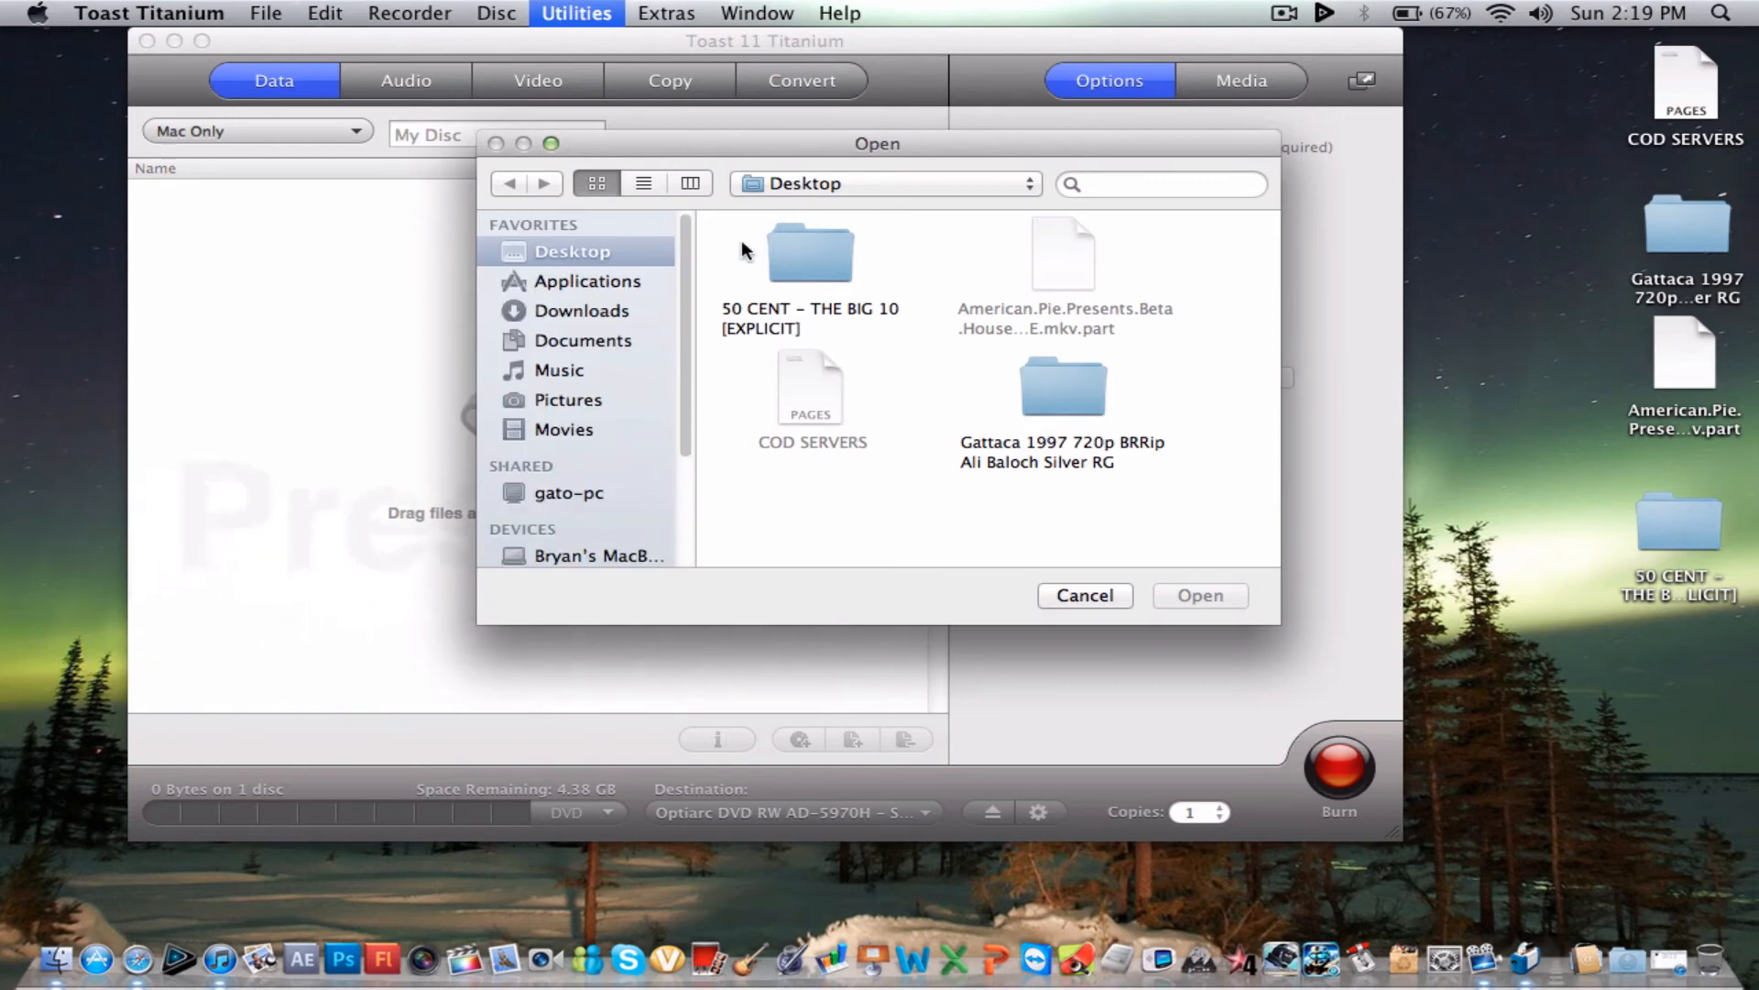
left_click(1083, 596)
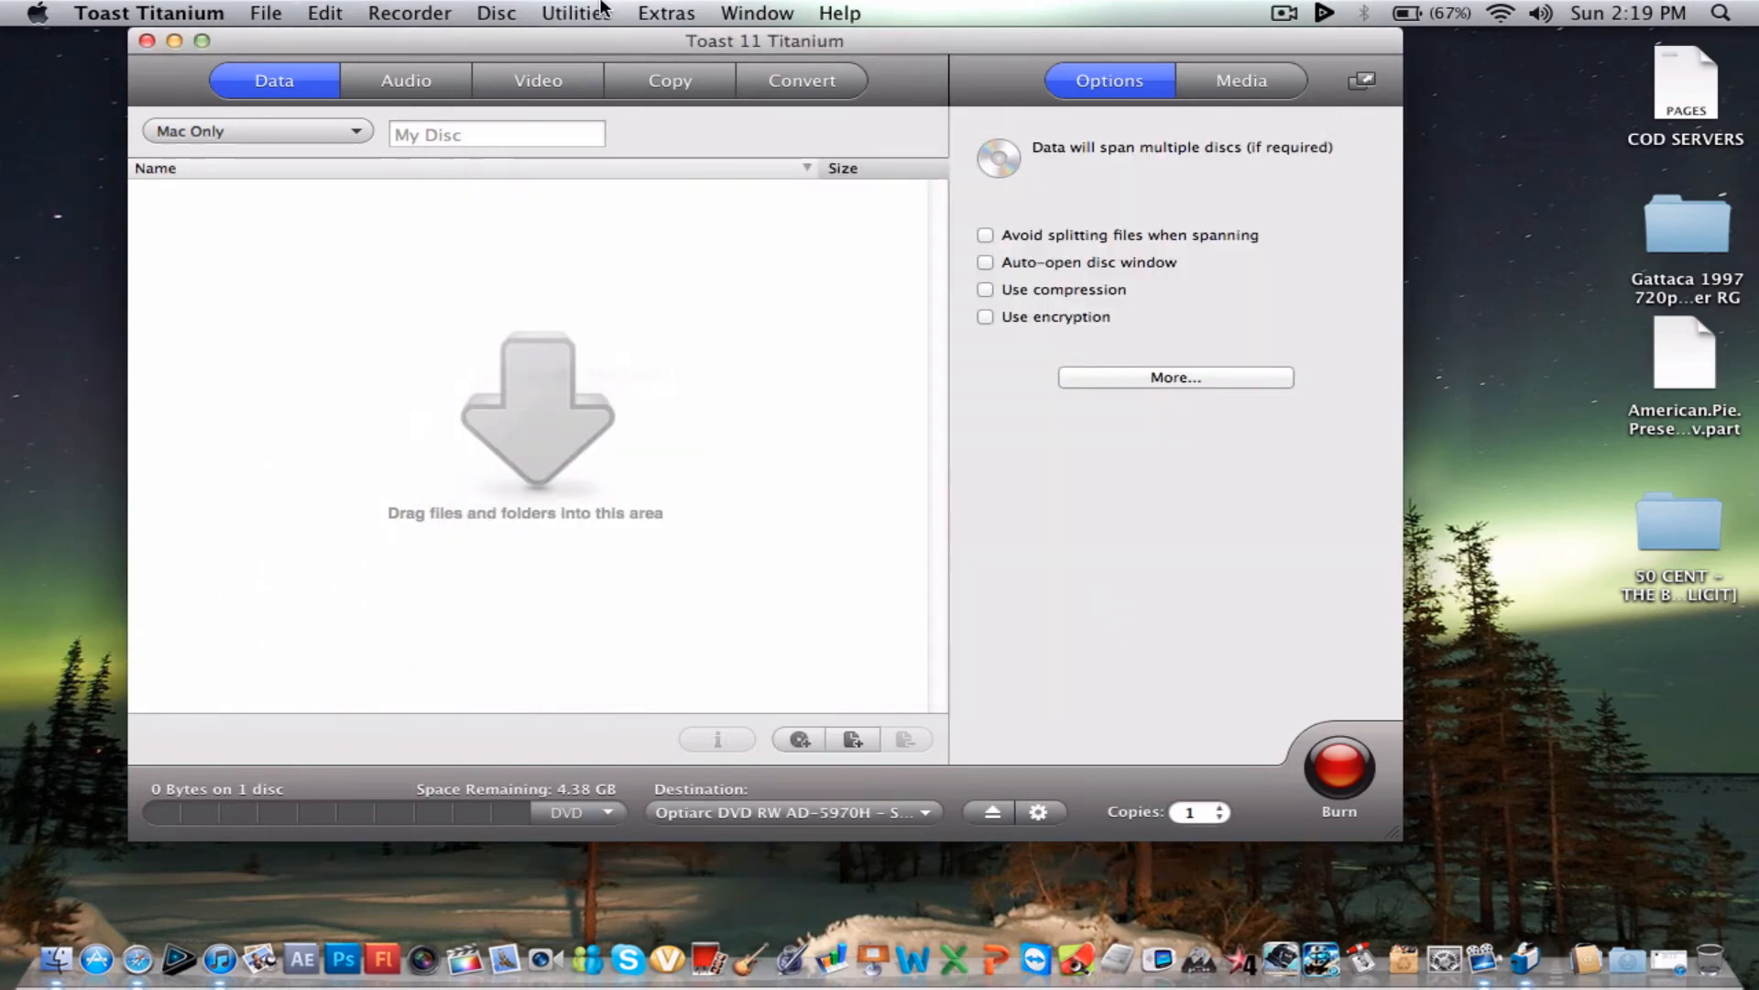
mouse_move(720, 93)
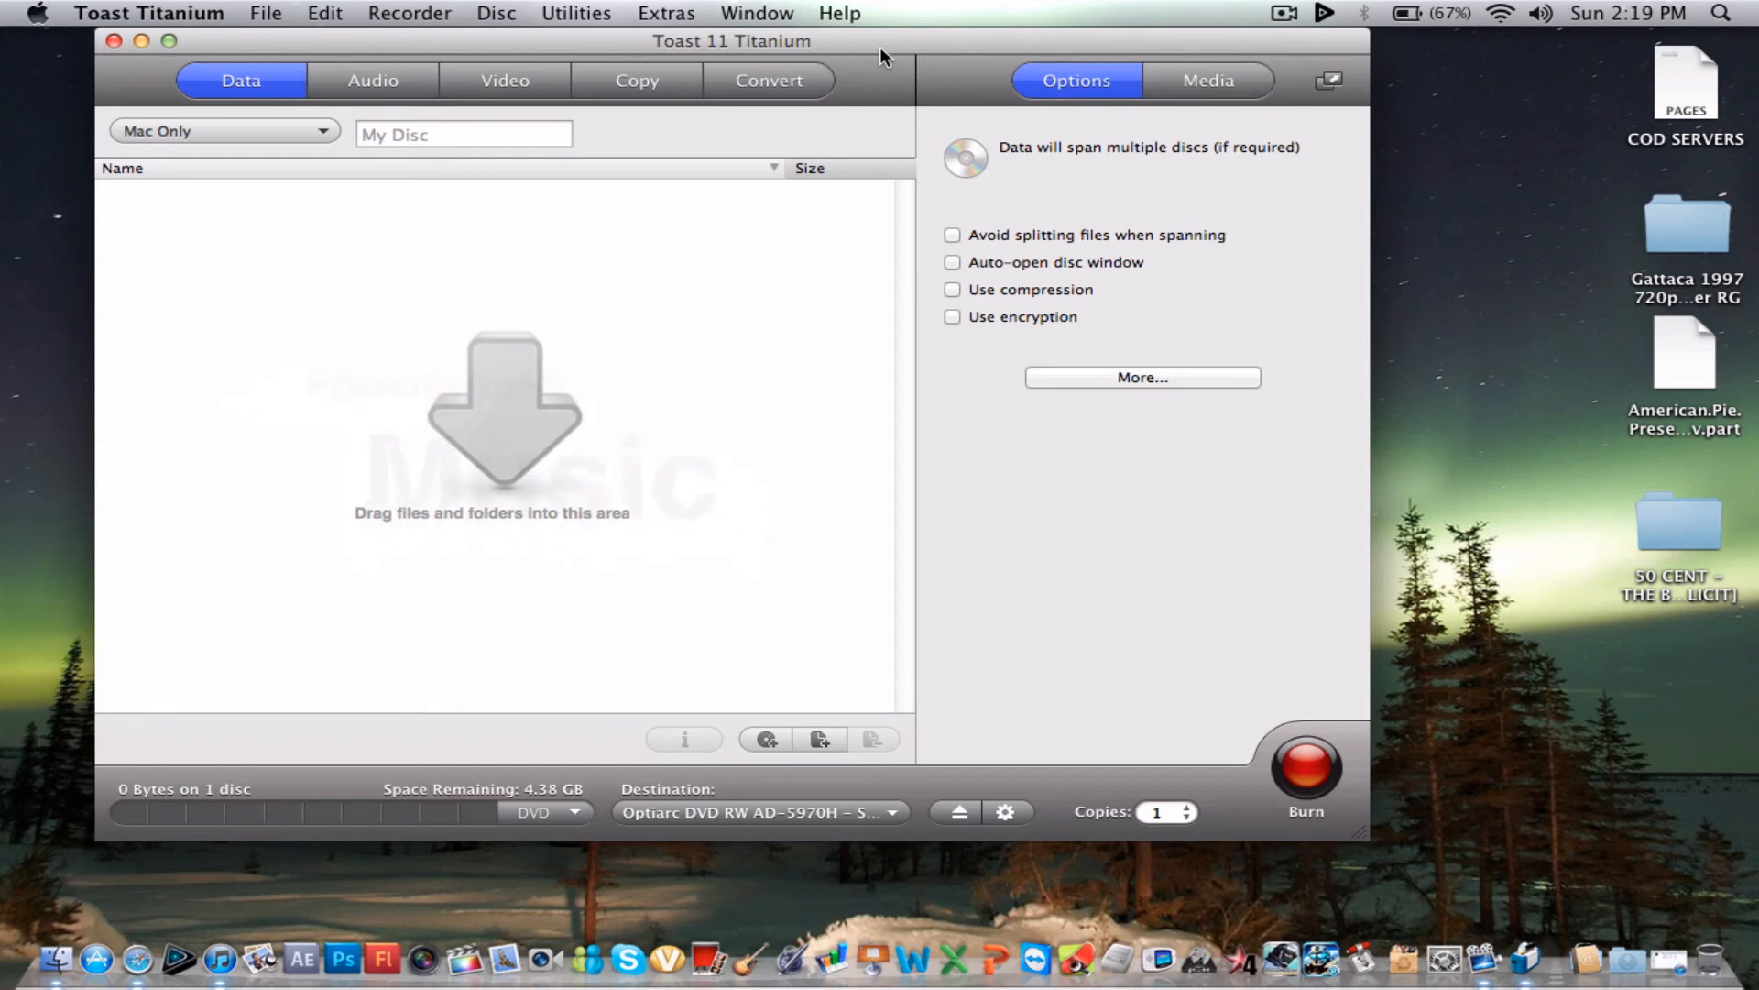
mouse_move(753, 17)
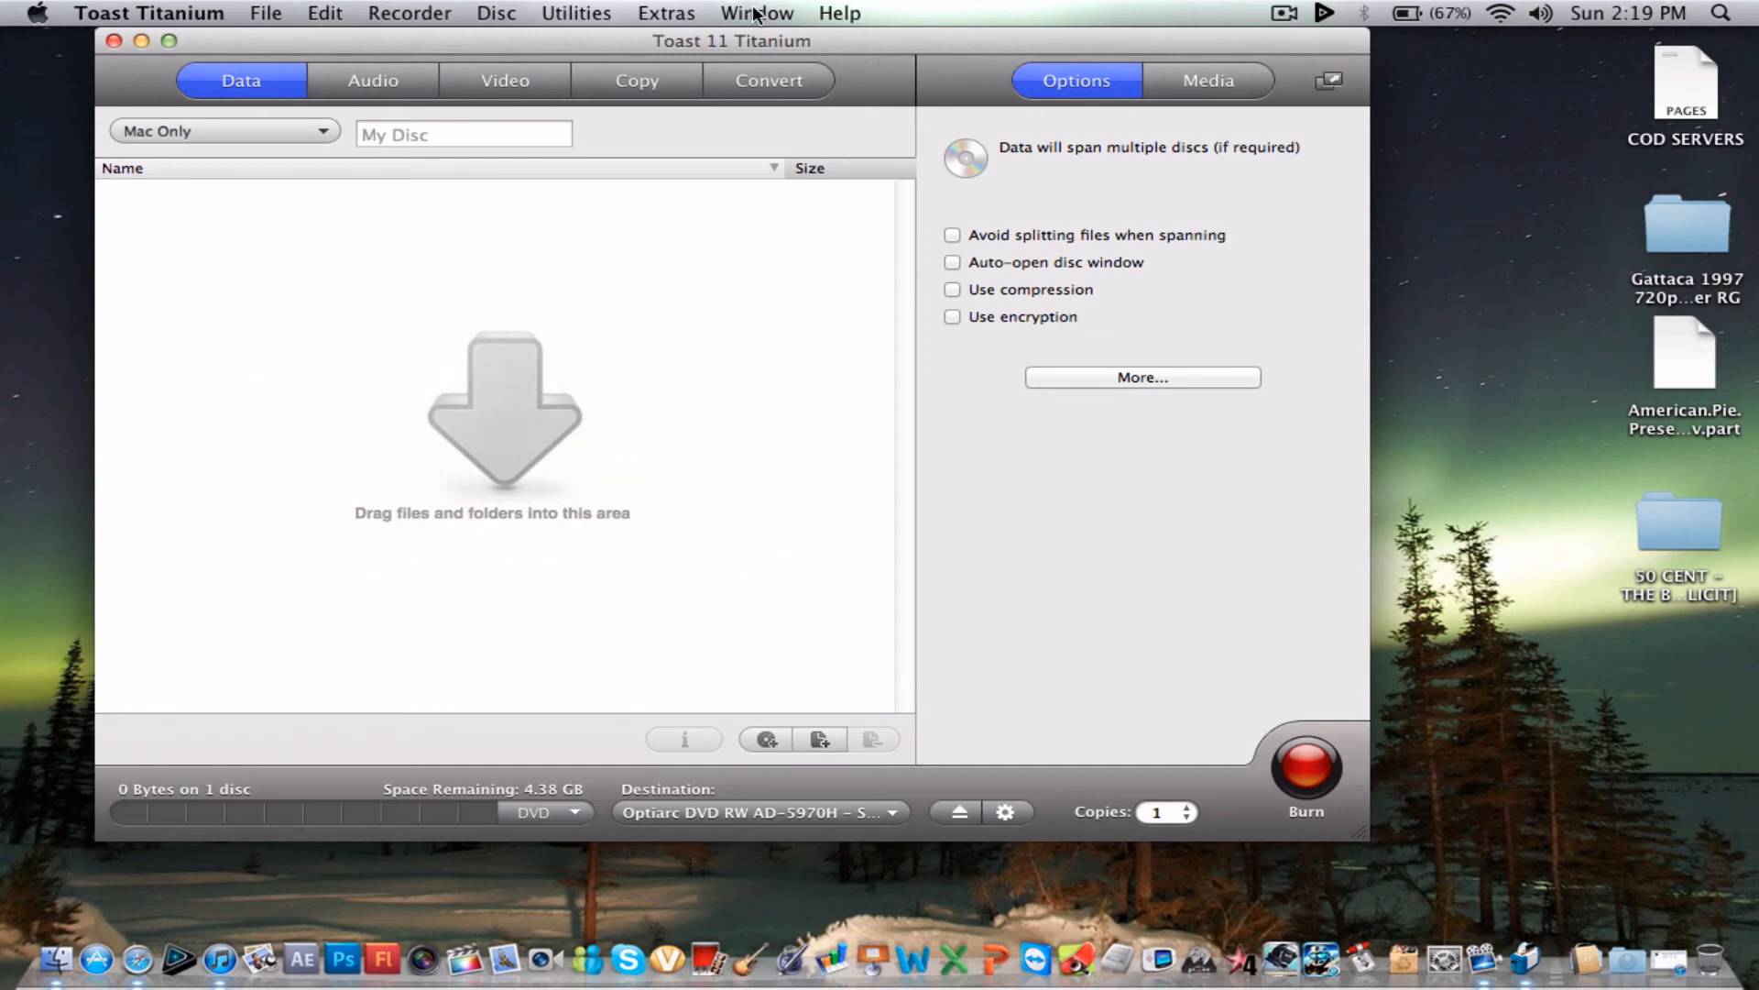
left_click(576, 13)
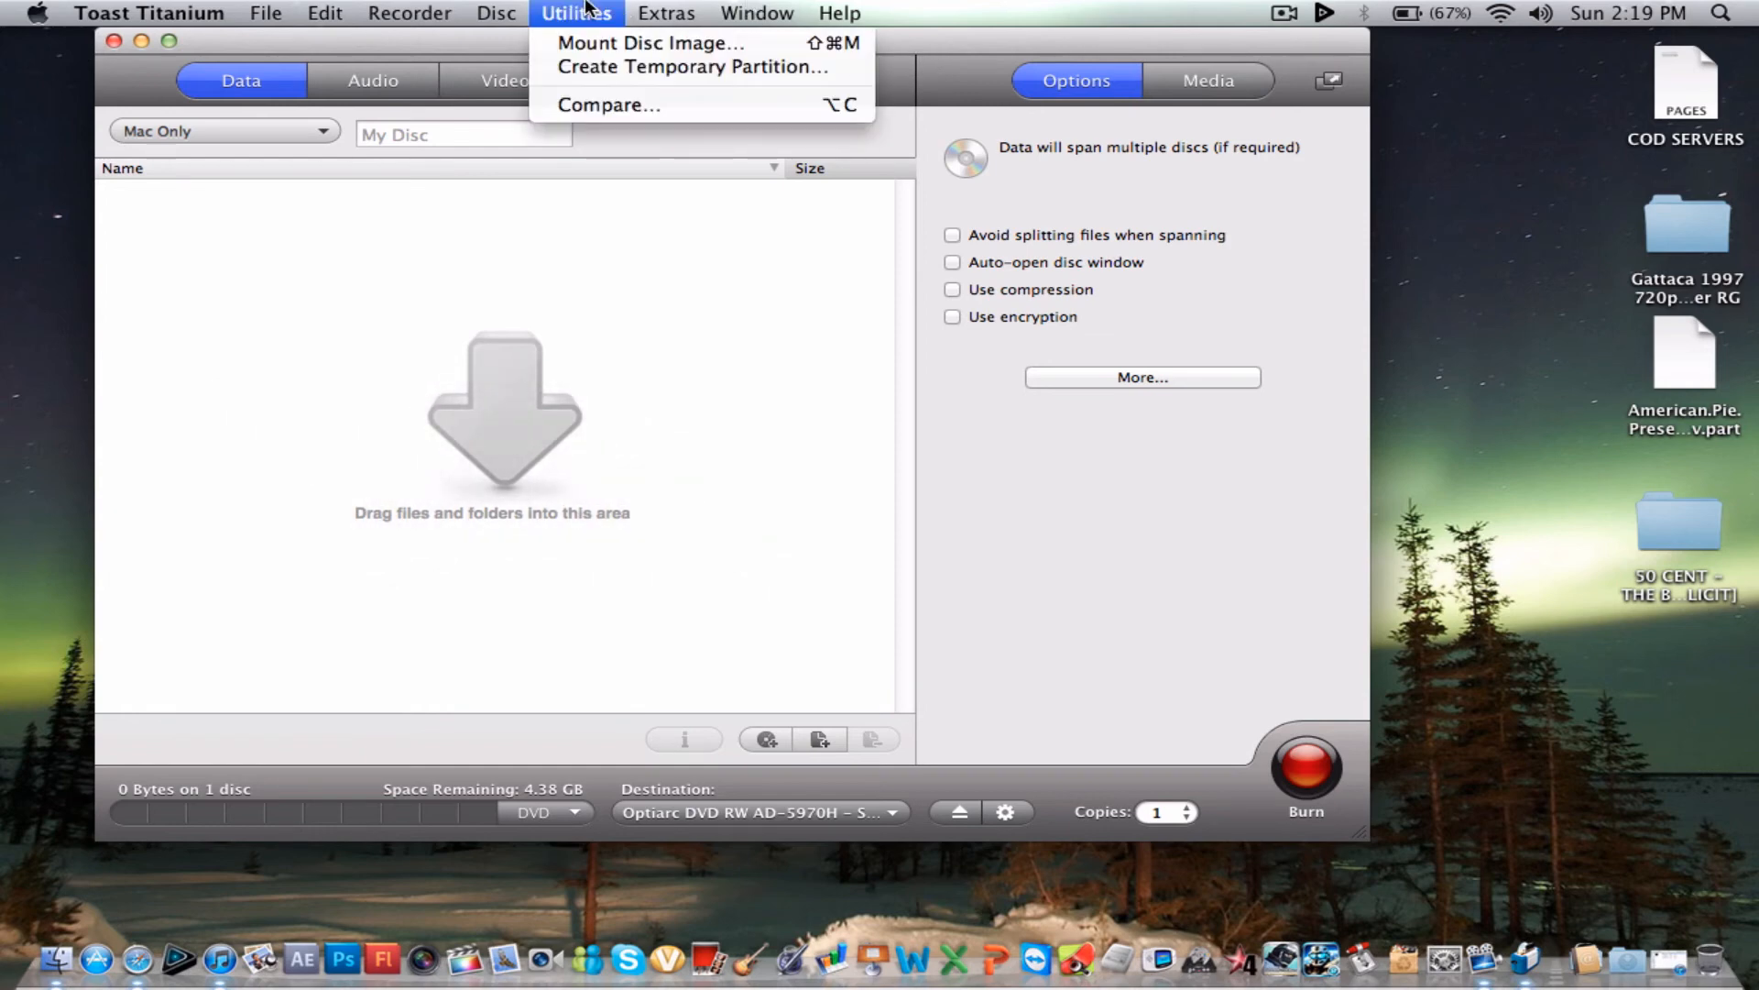
left_click(576, 13)
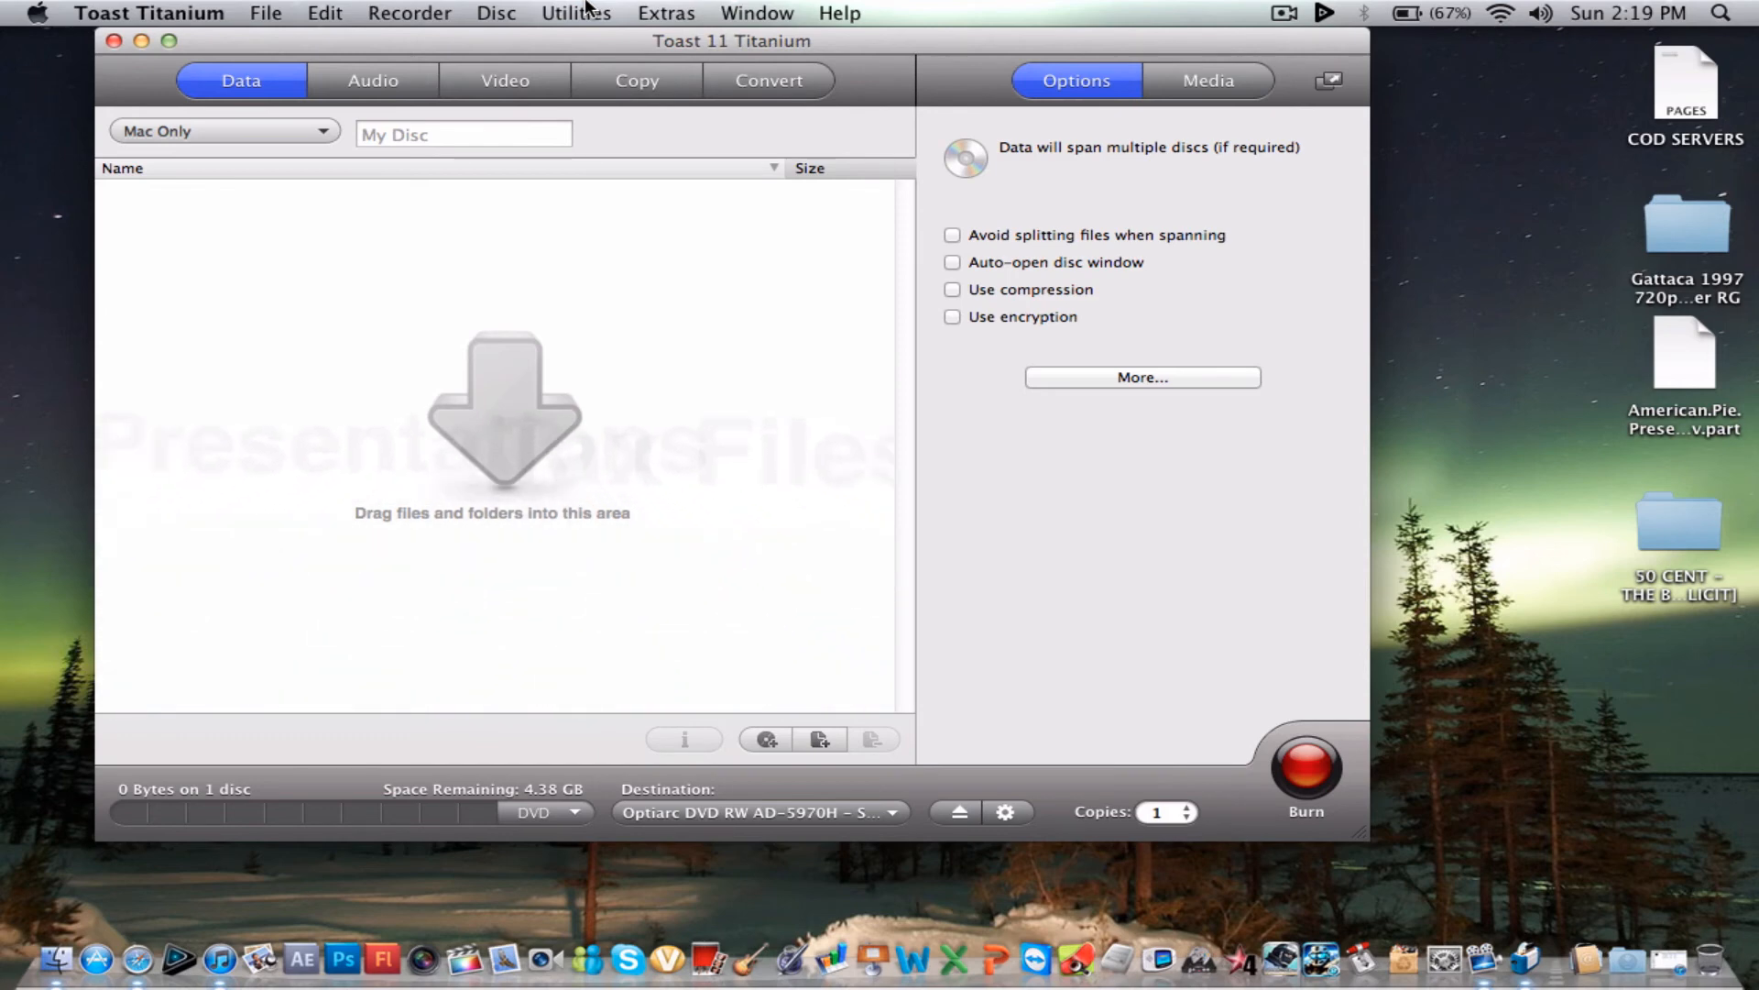
mouse_move(1461, 638)
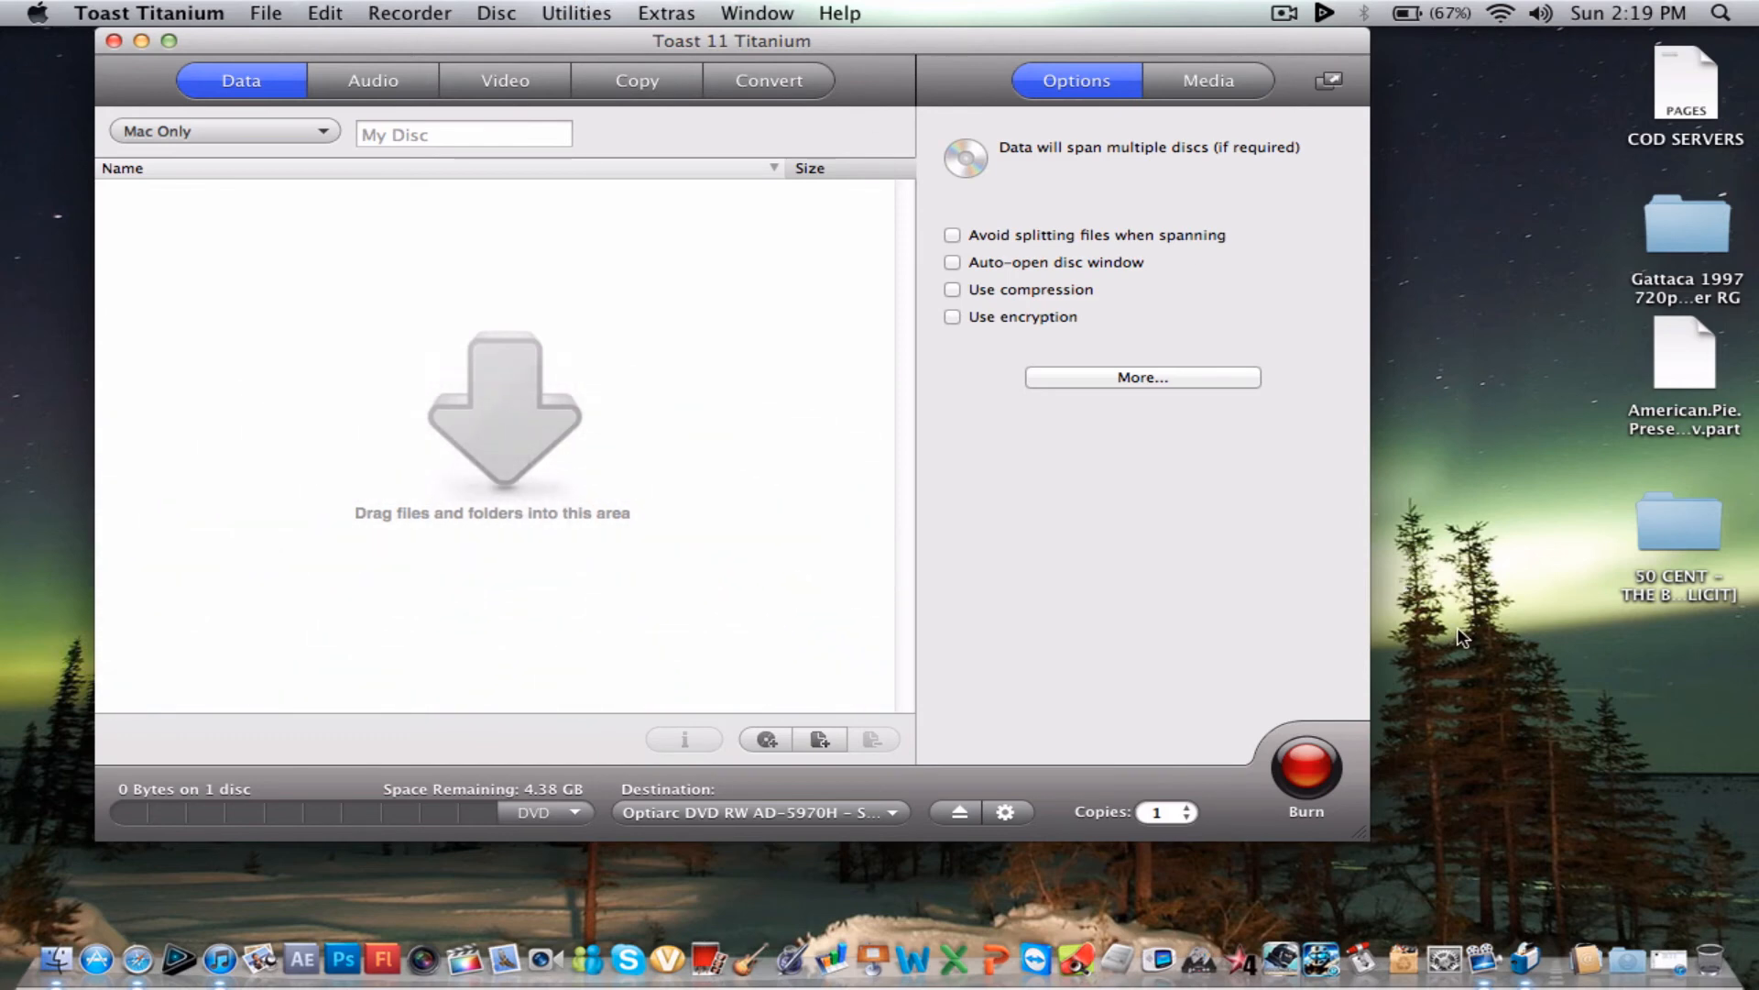
left_click(575, 13)
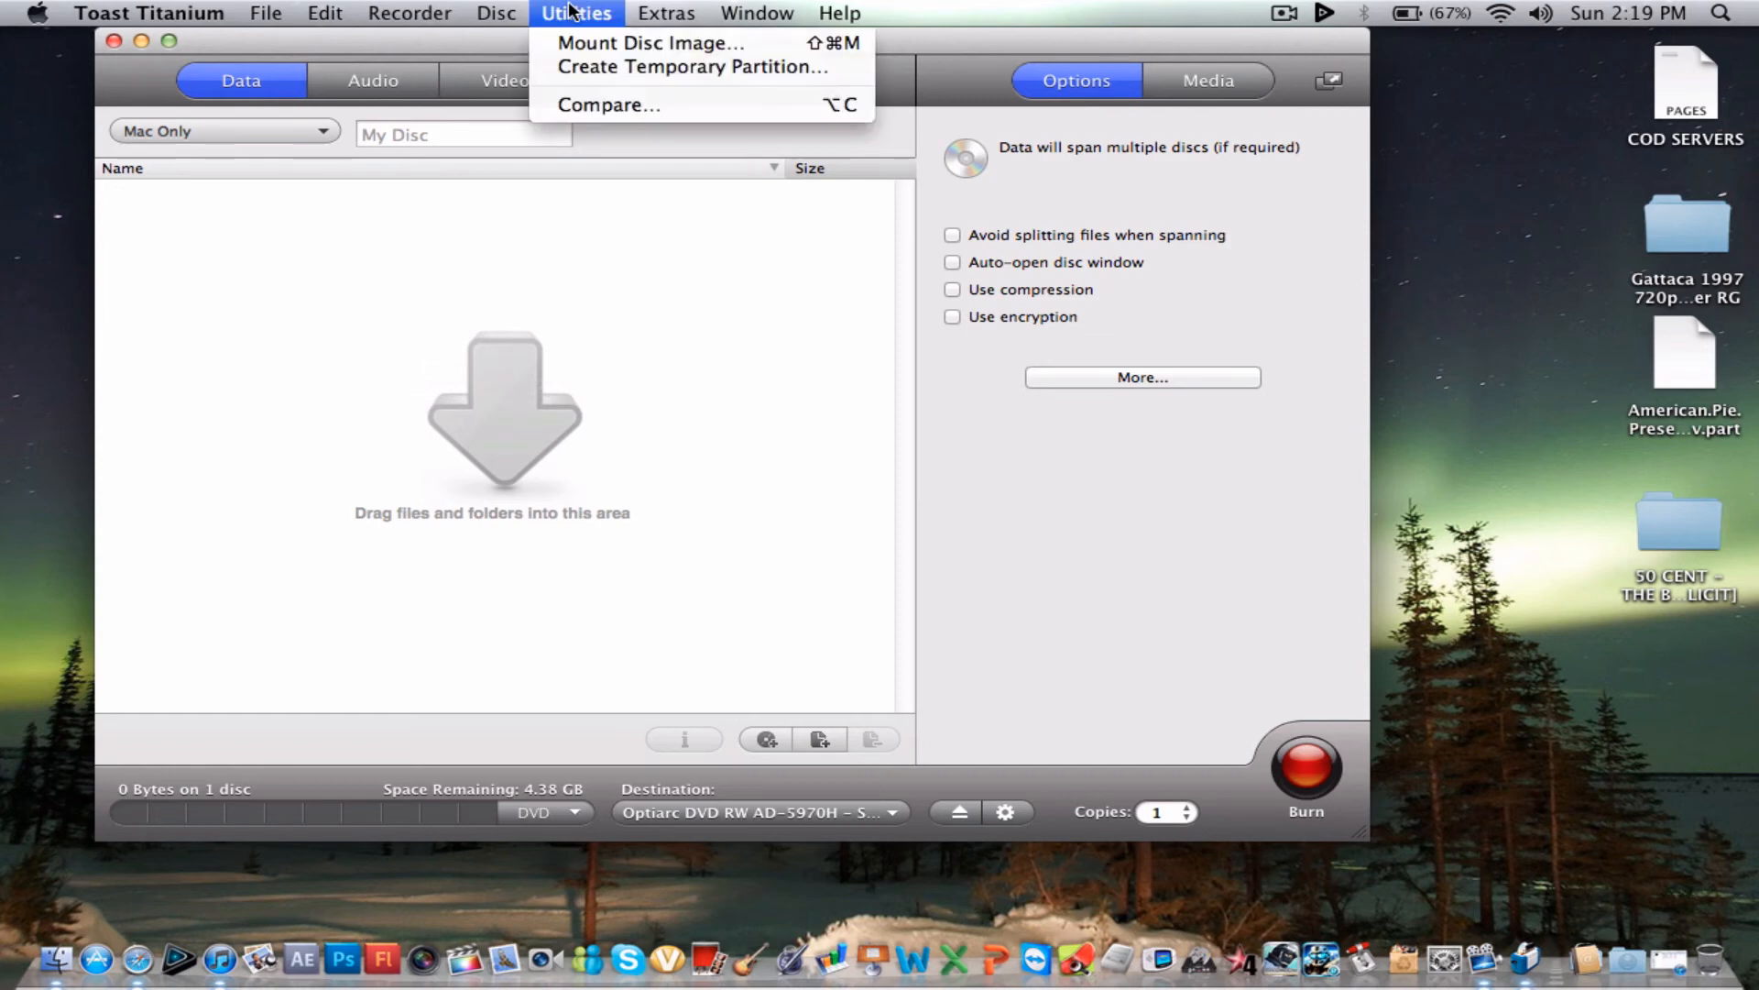
left_click(635, 174)
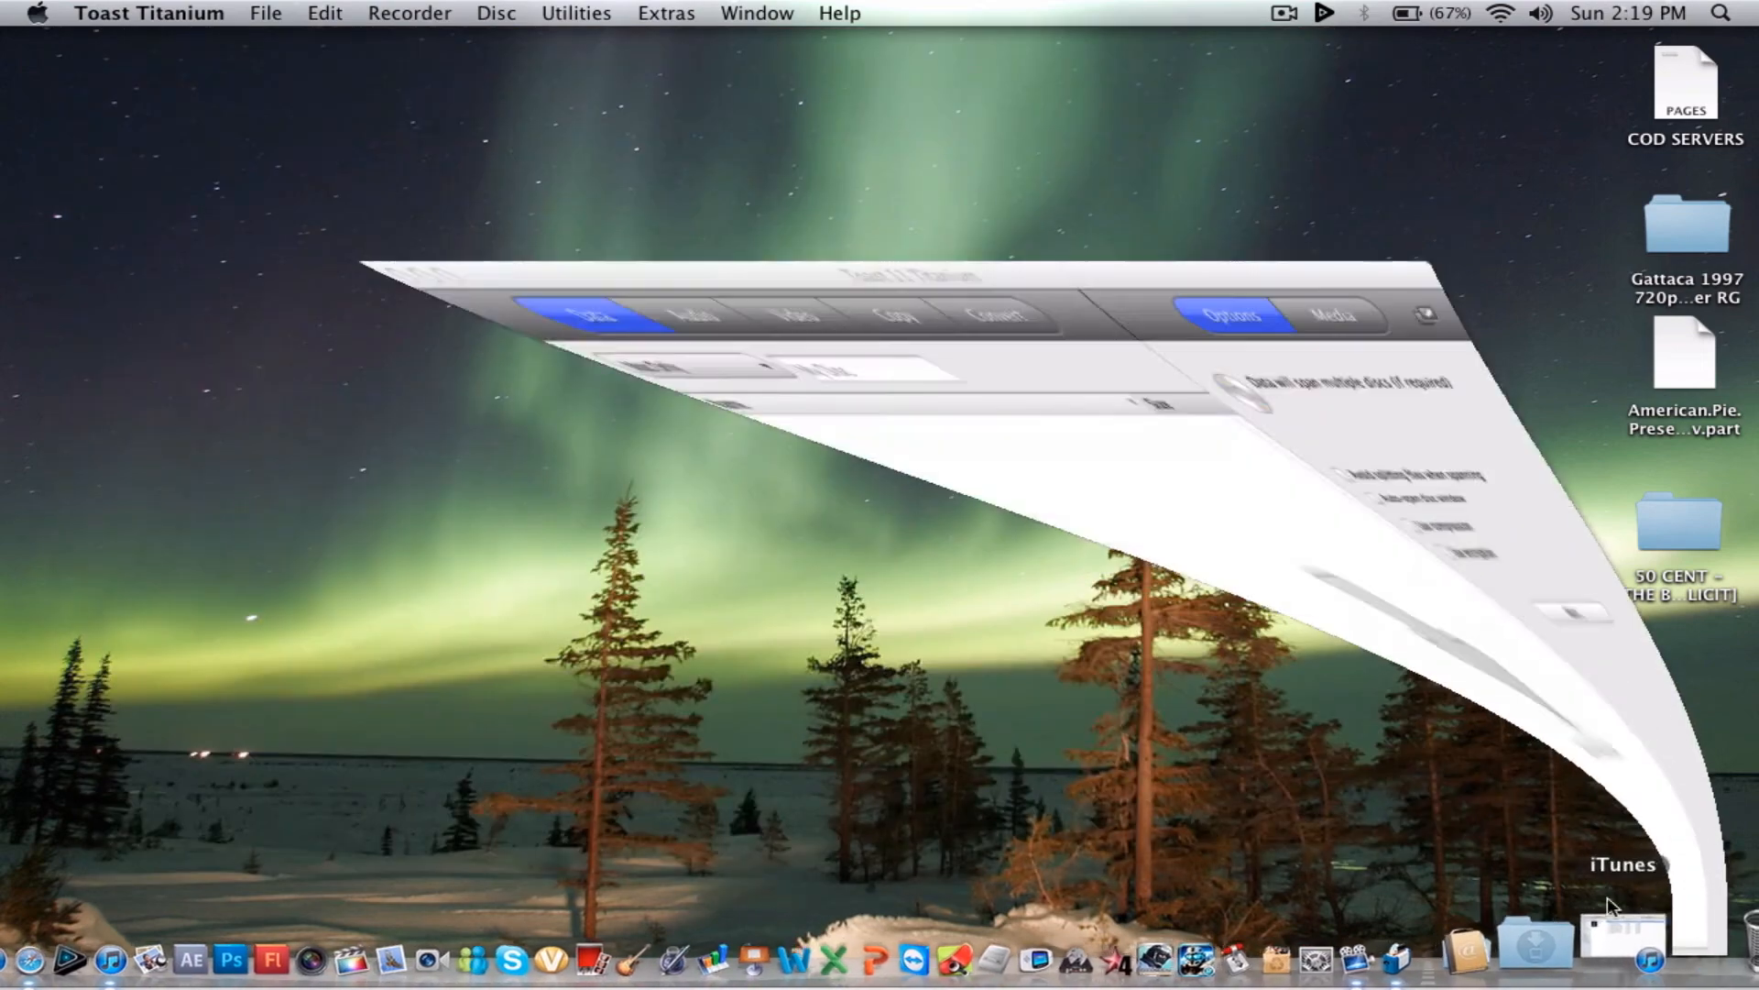
left_click(576, 13)
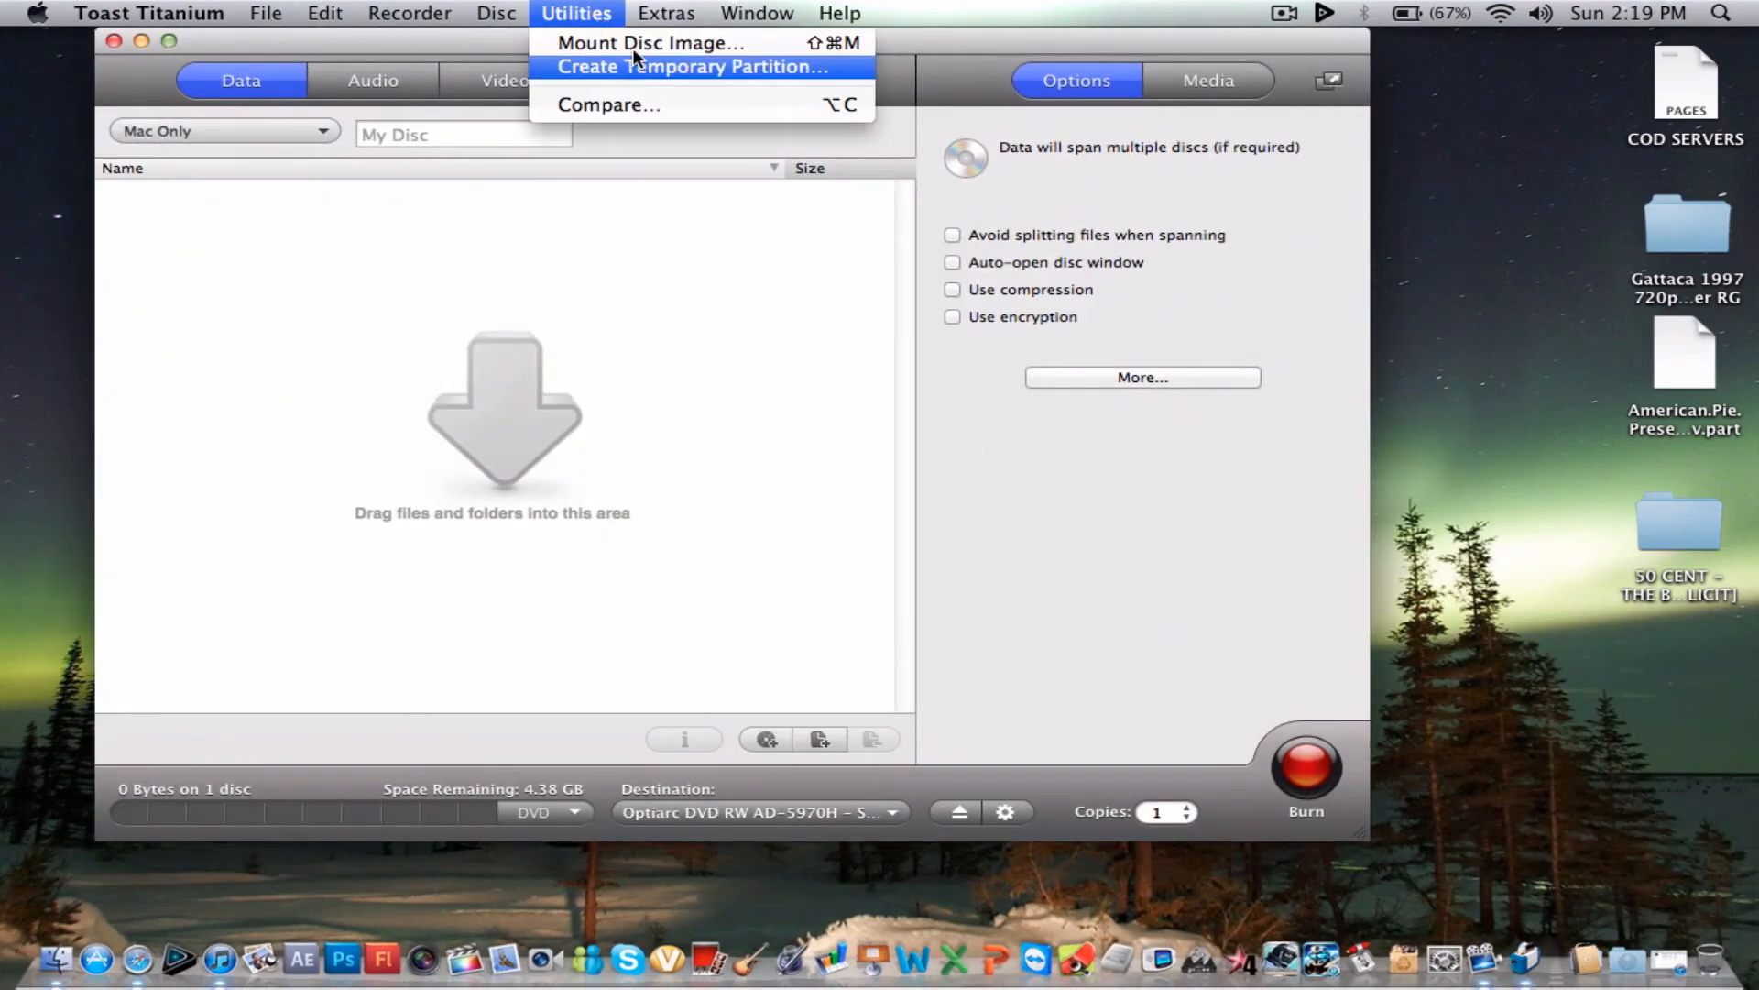
left_click(648, 42)
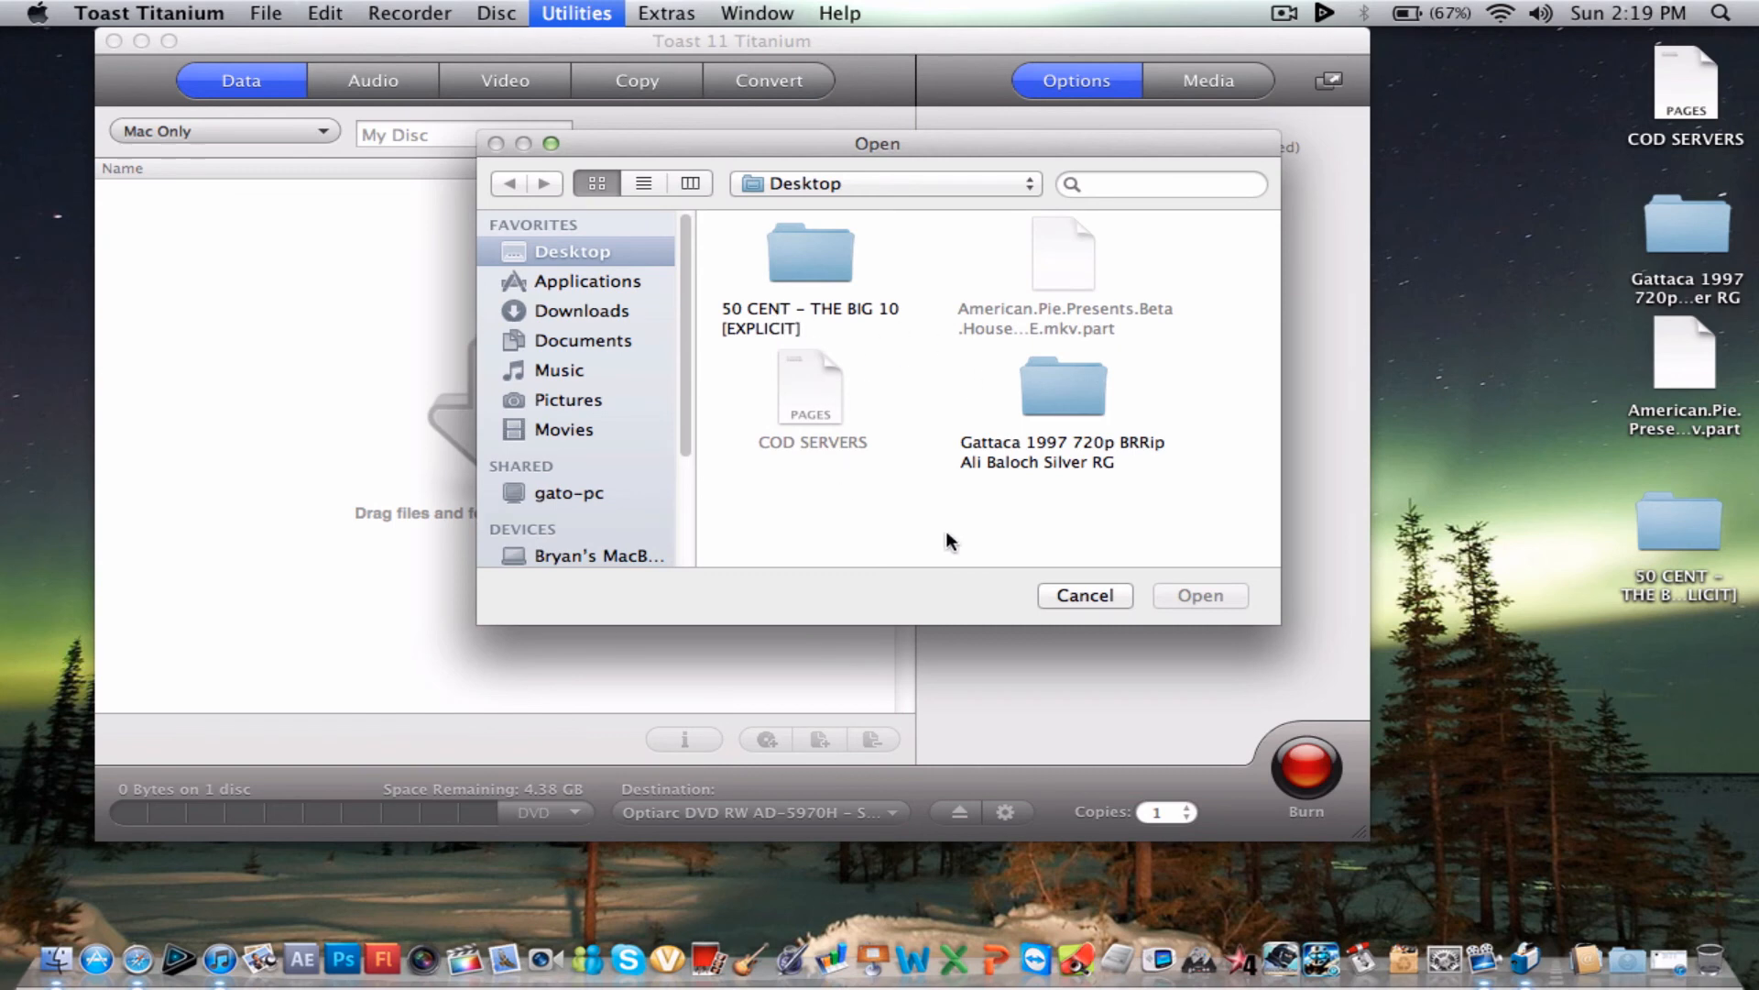
left_click(1083, 593)
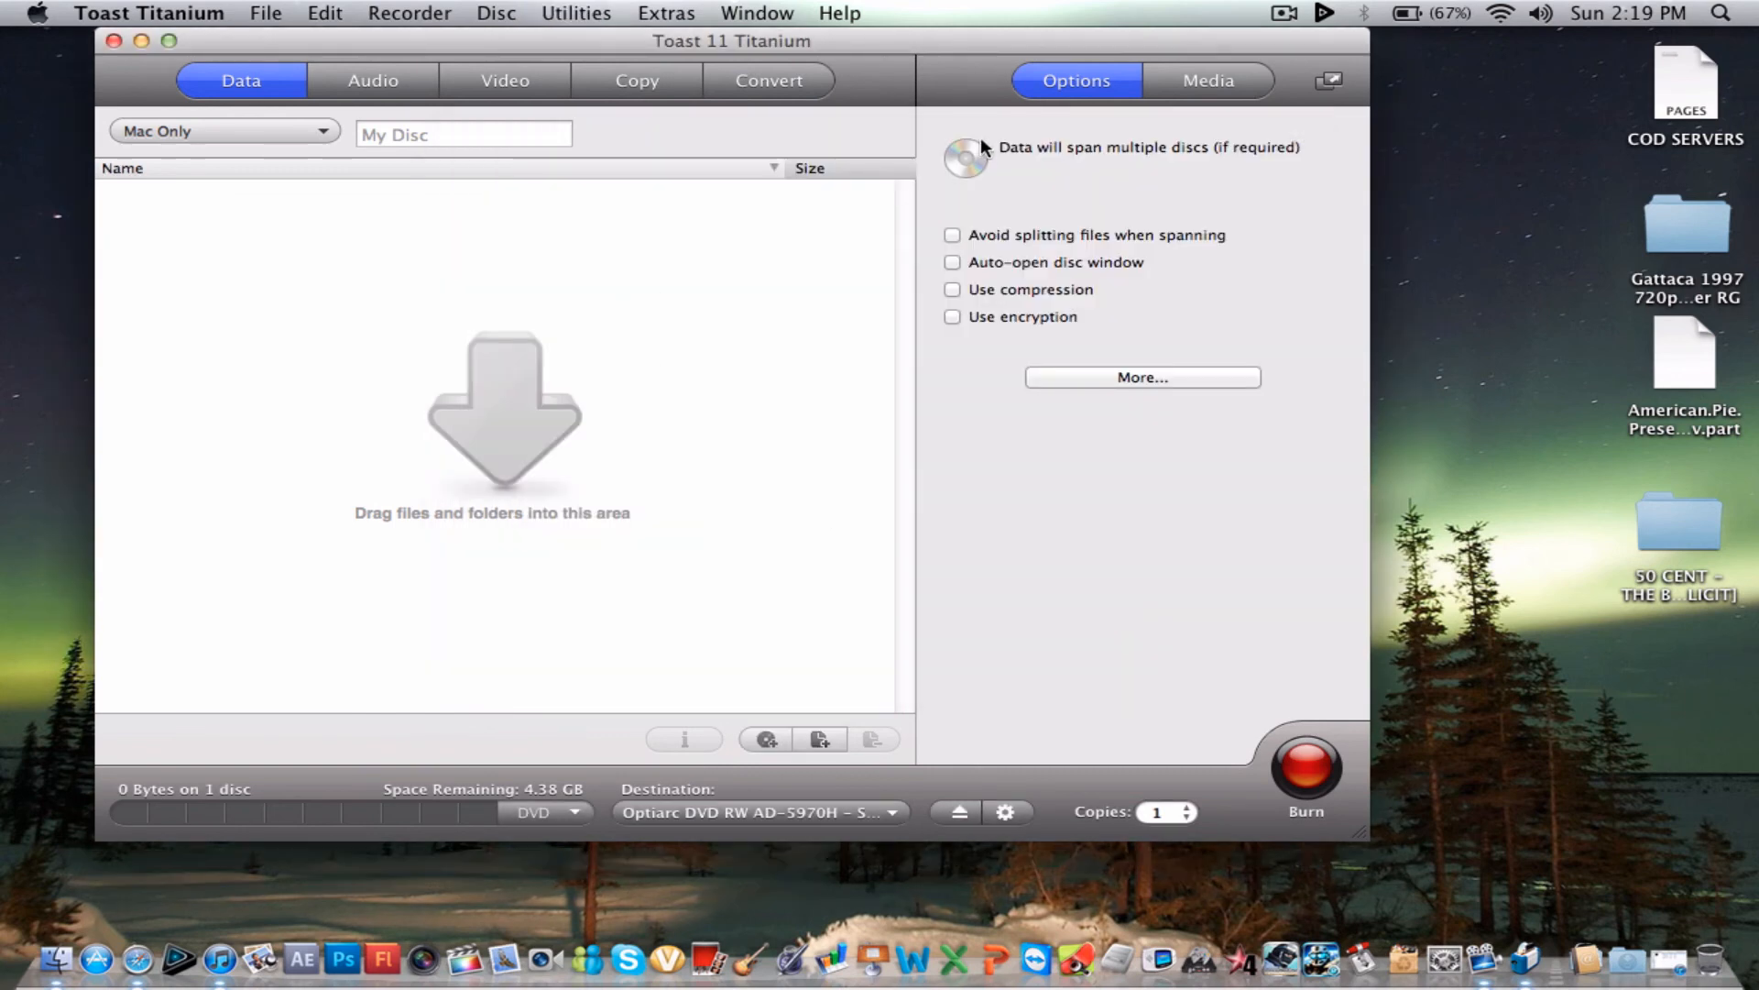
mouse_move(1726, 221)
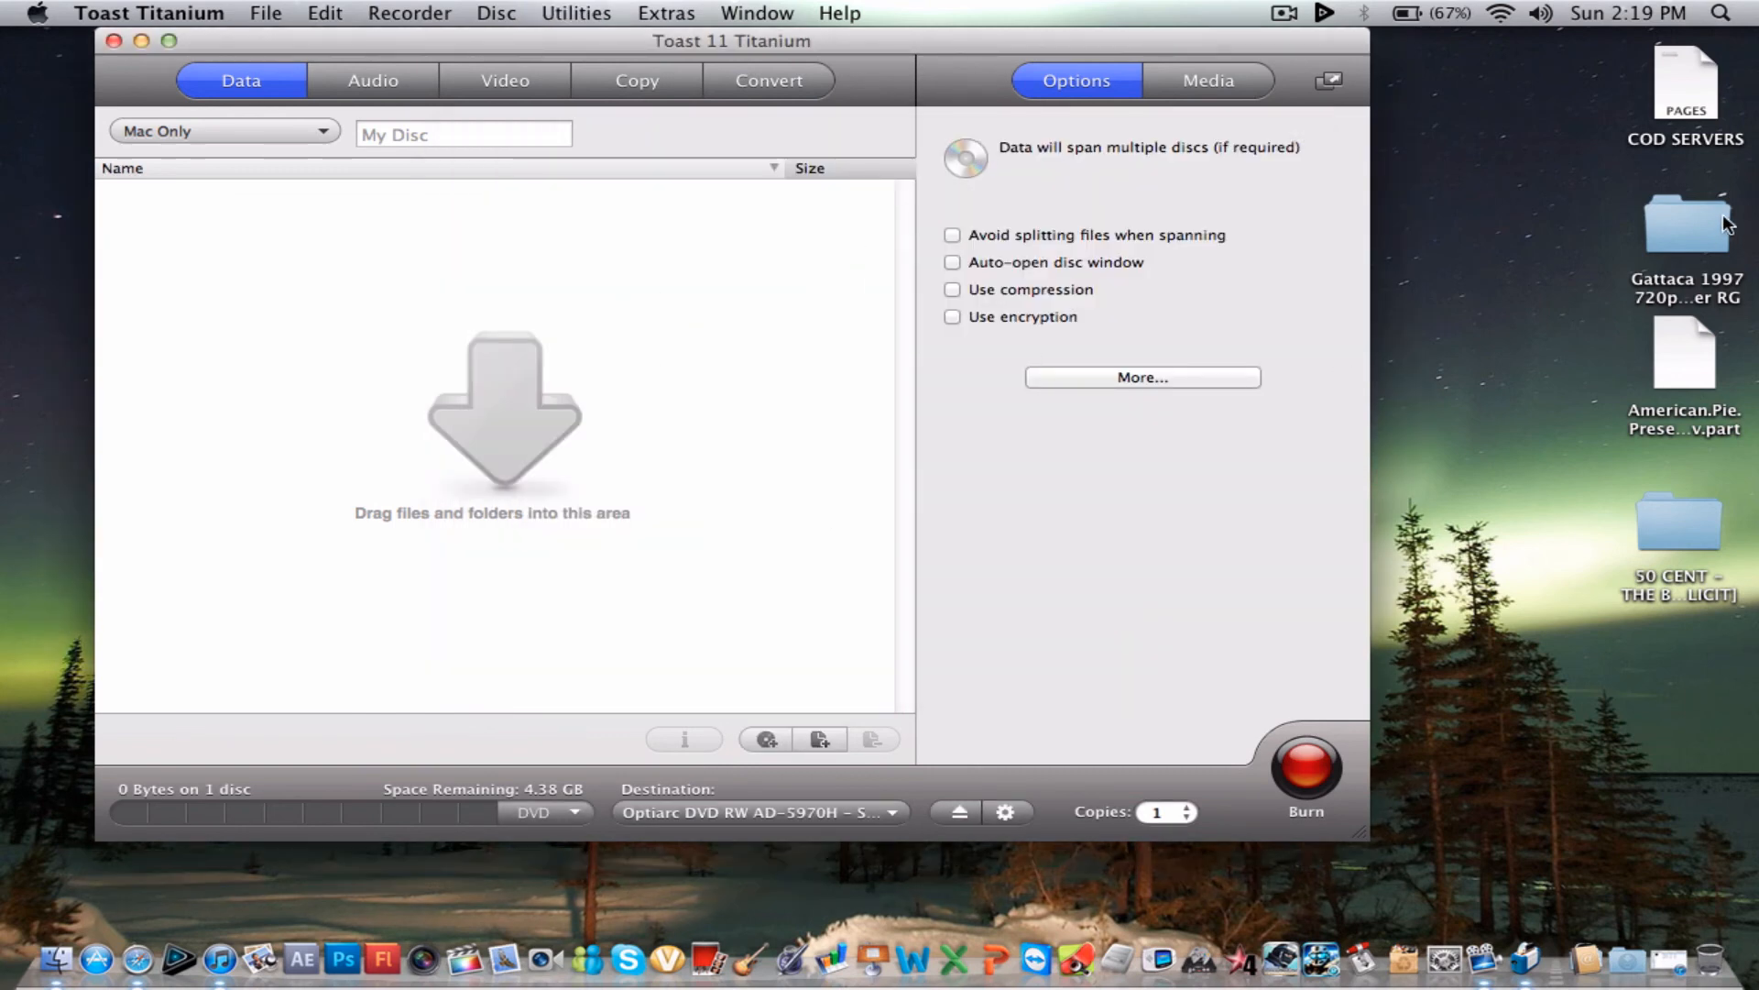
mouse_move(687, 244)
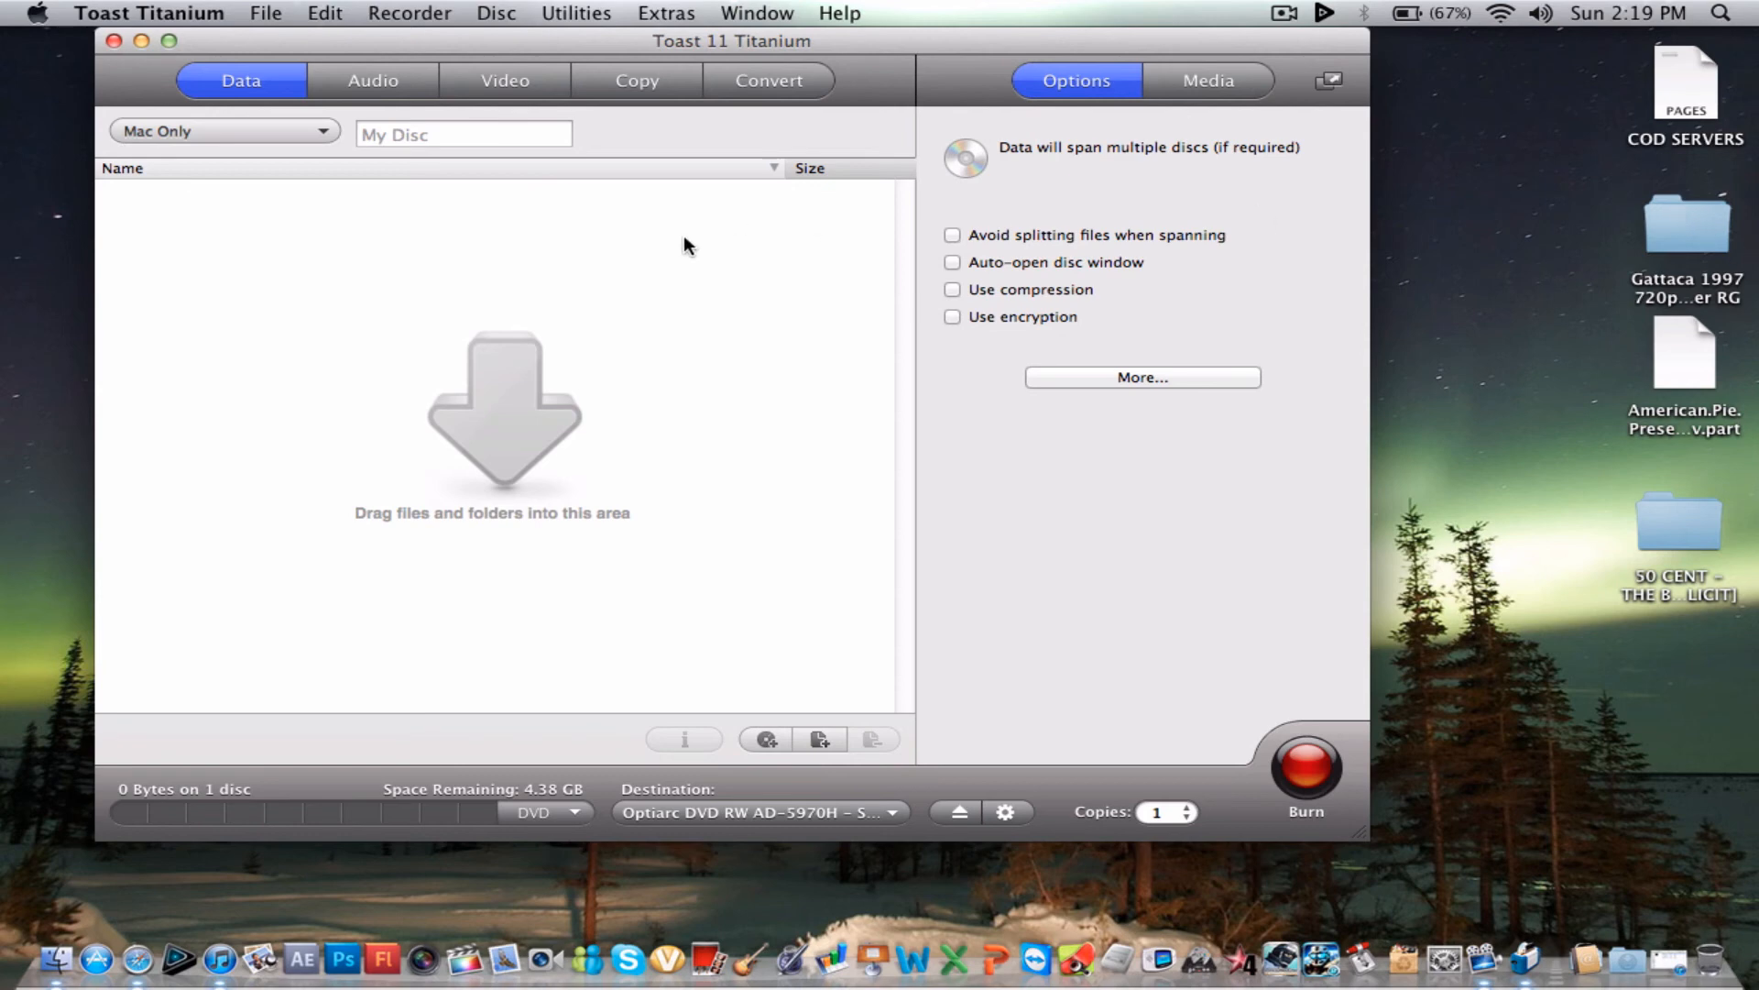
mouse_move(328, 342)
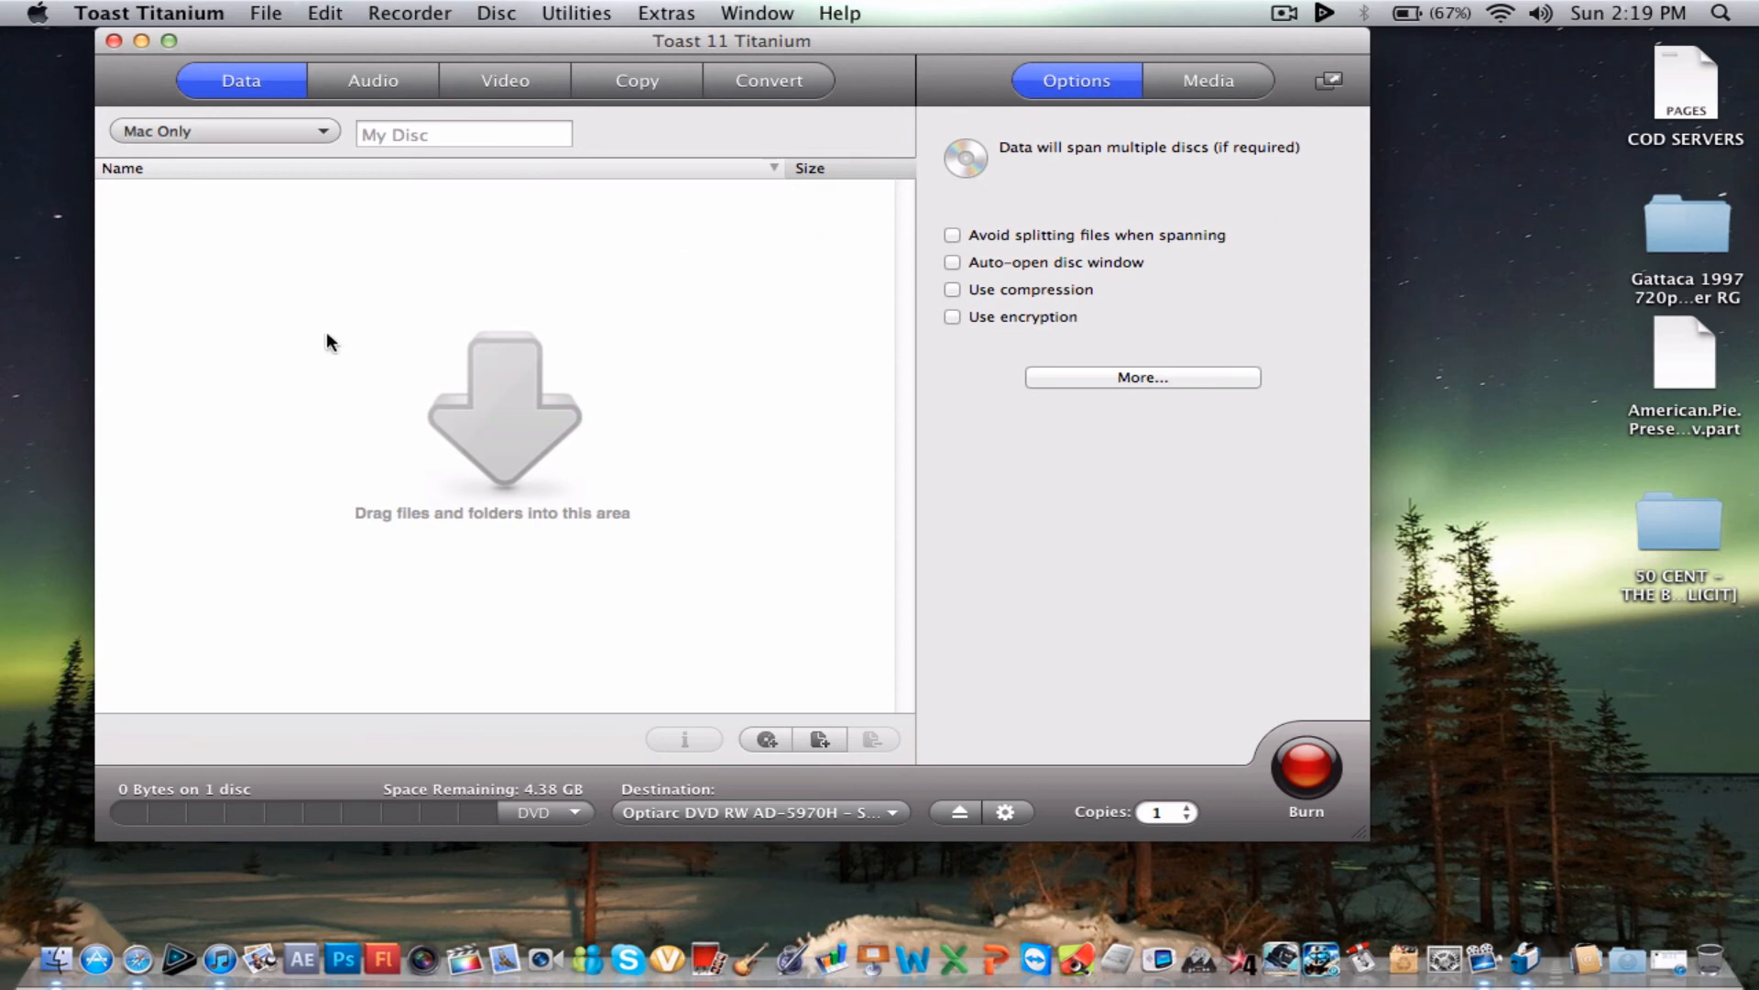
left_click(221, 132)
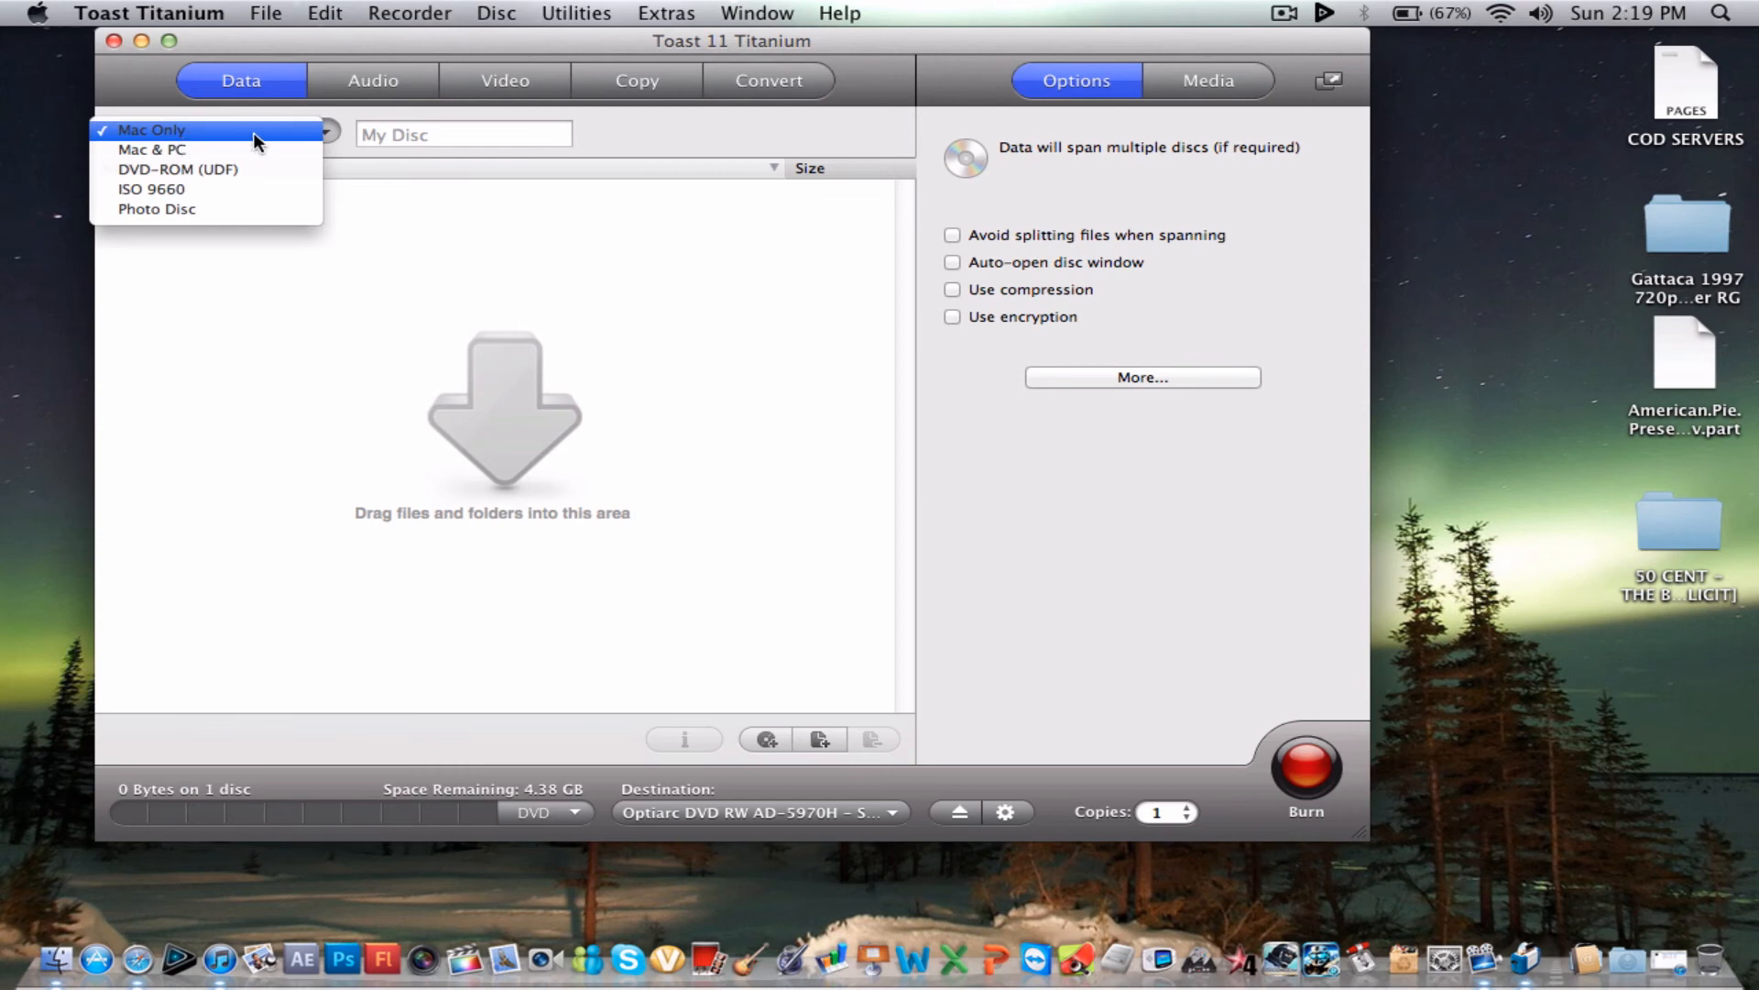
left_click(576, 13)
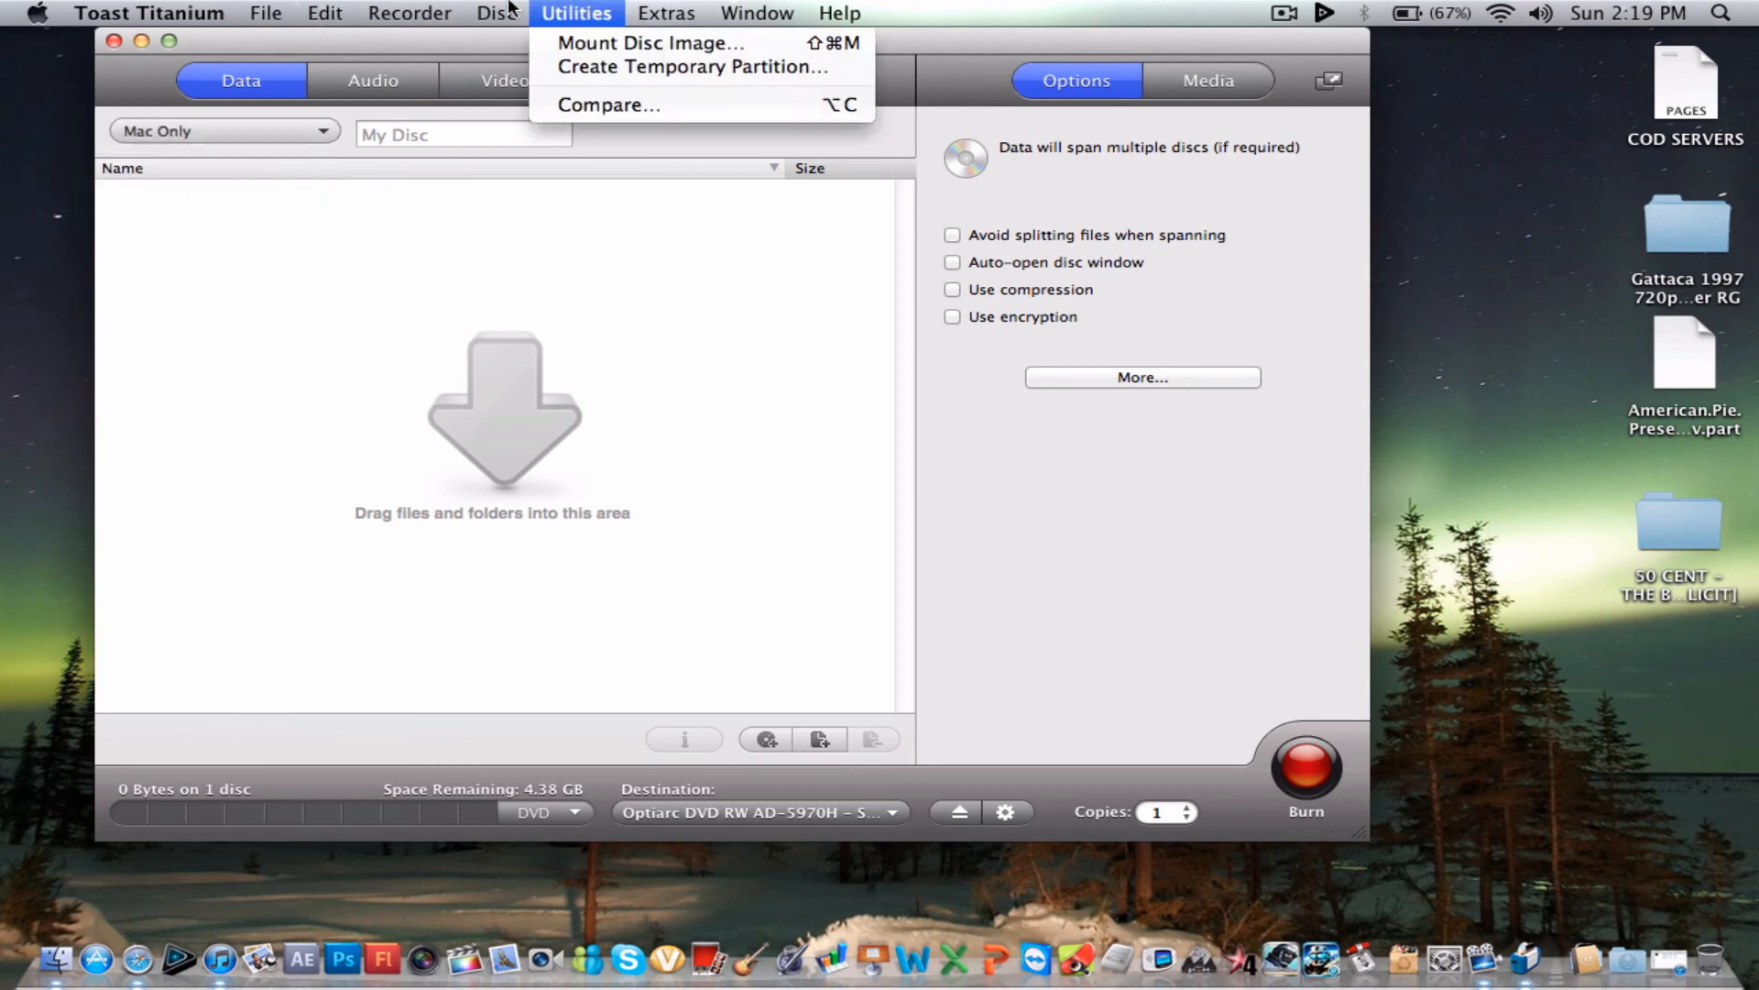
left_click(148, 12)
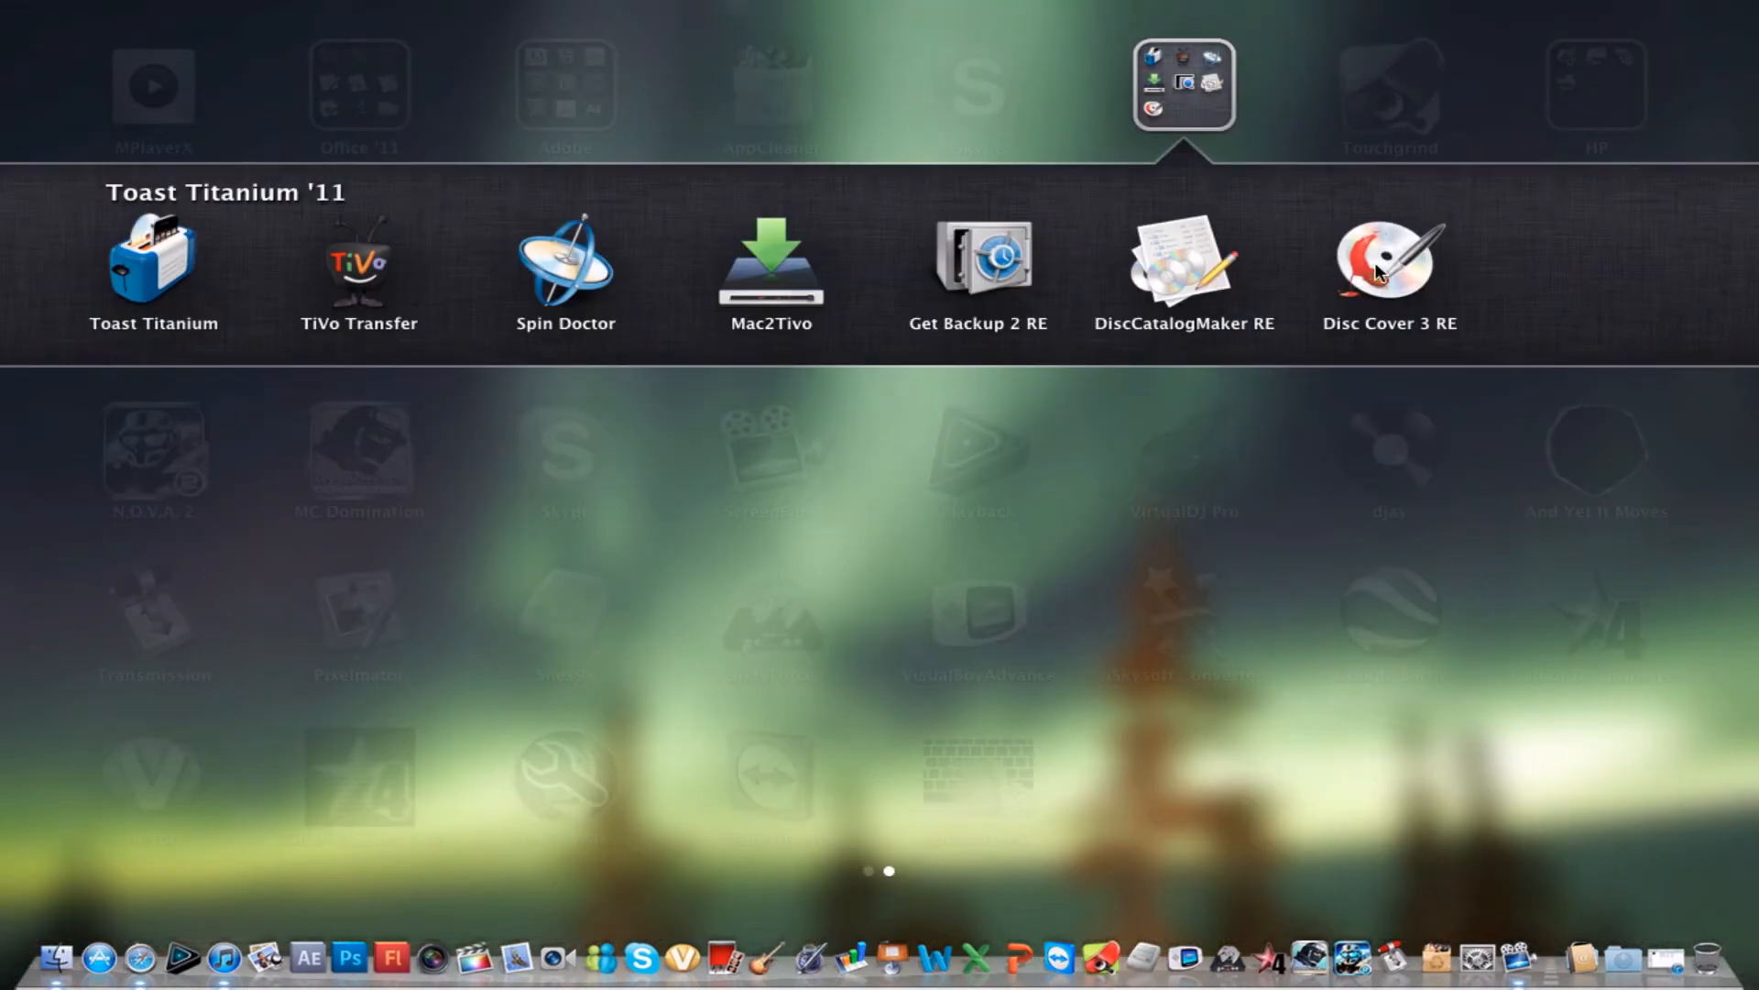
mouse_move(1201, 275)
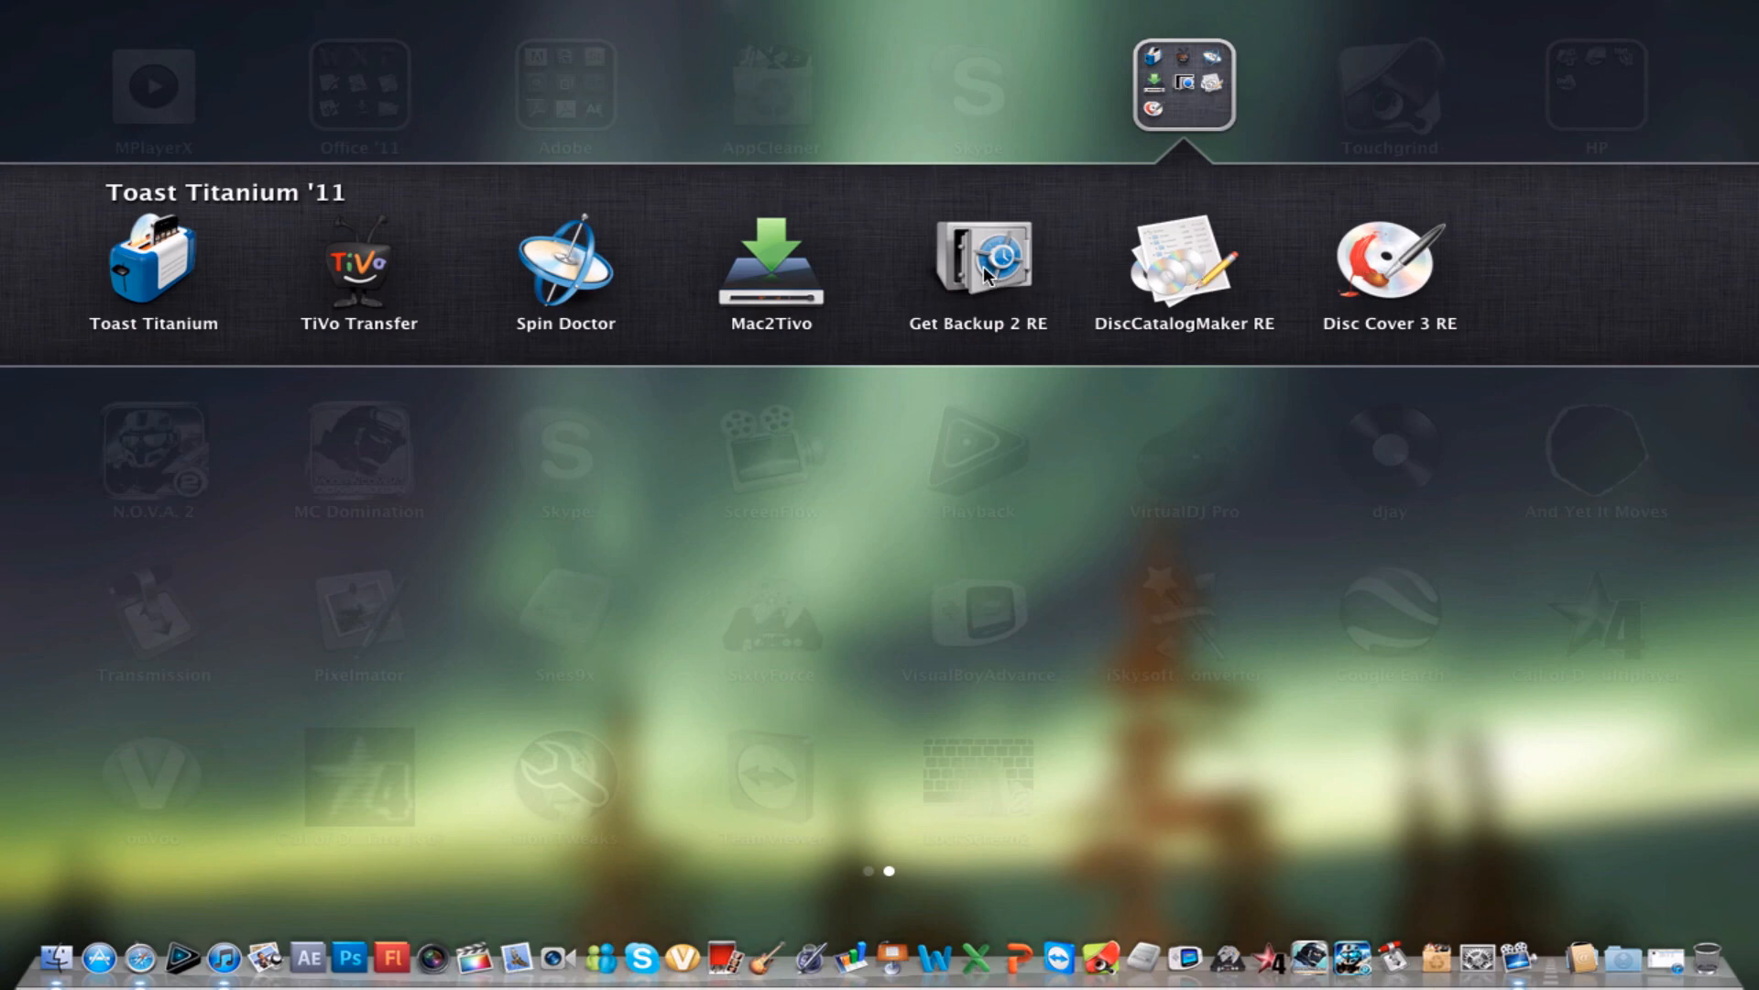
mouse_move(581, 273)
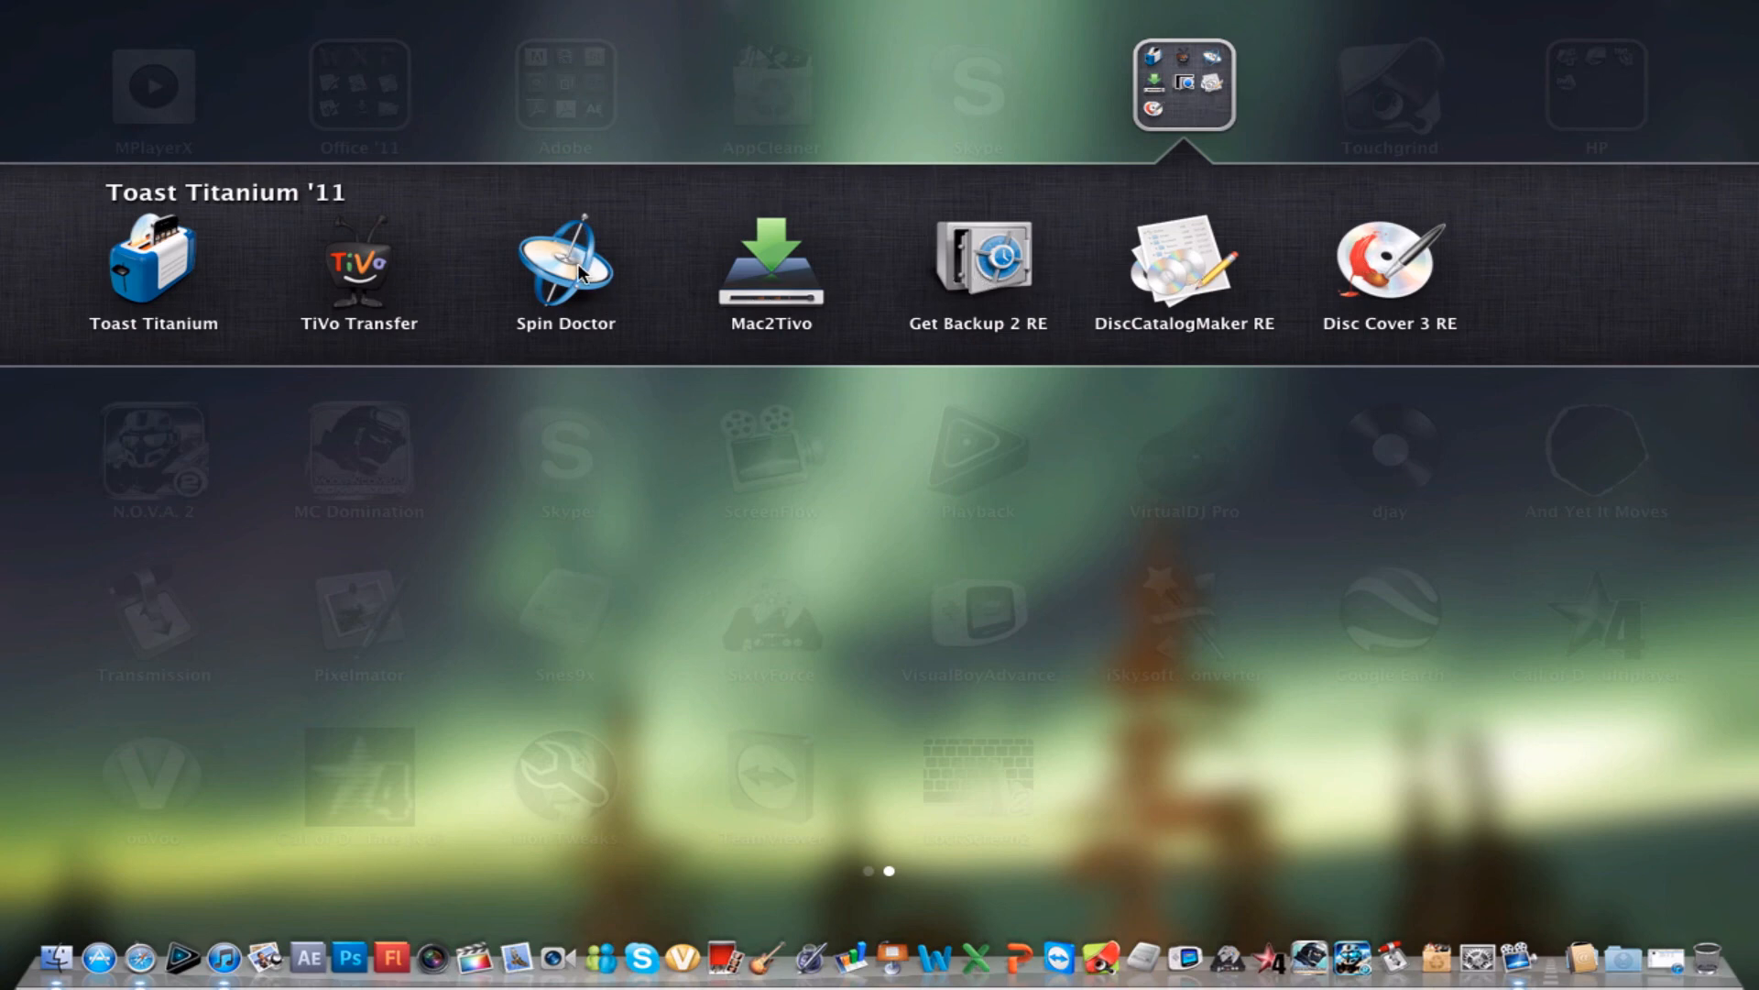
mouse_move(377, 266)
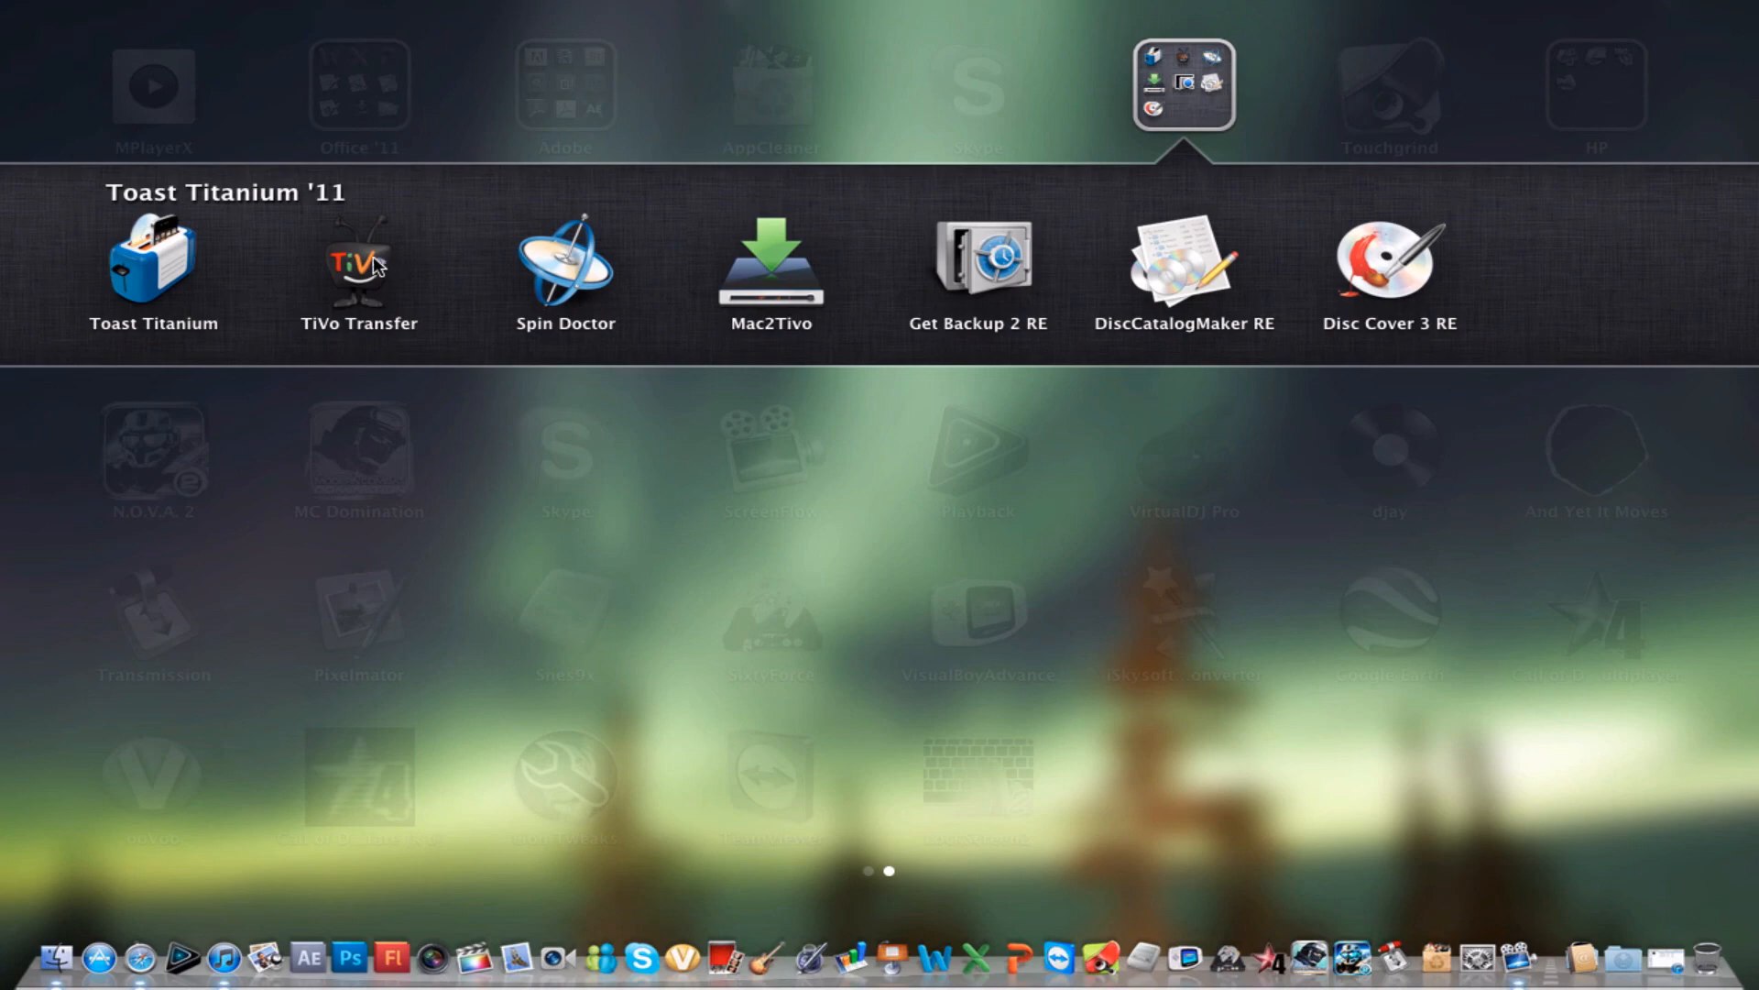
mouse_move(872, 294)
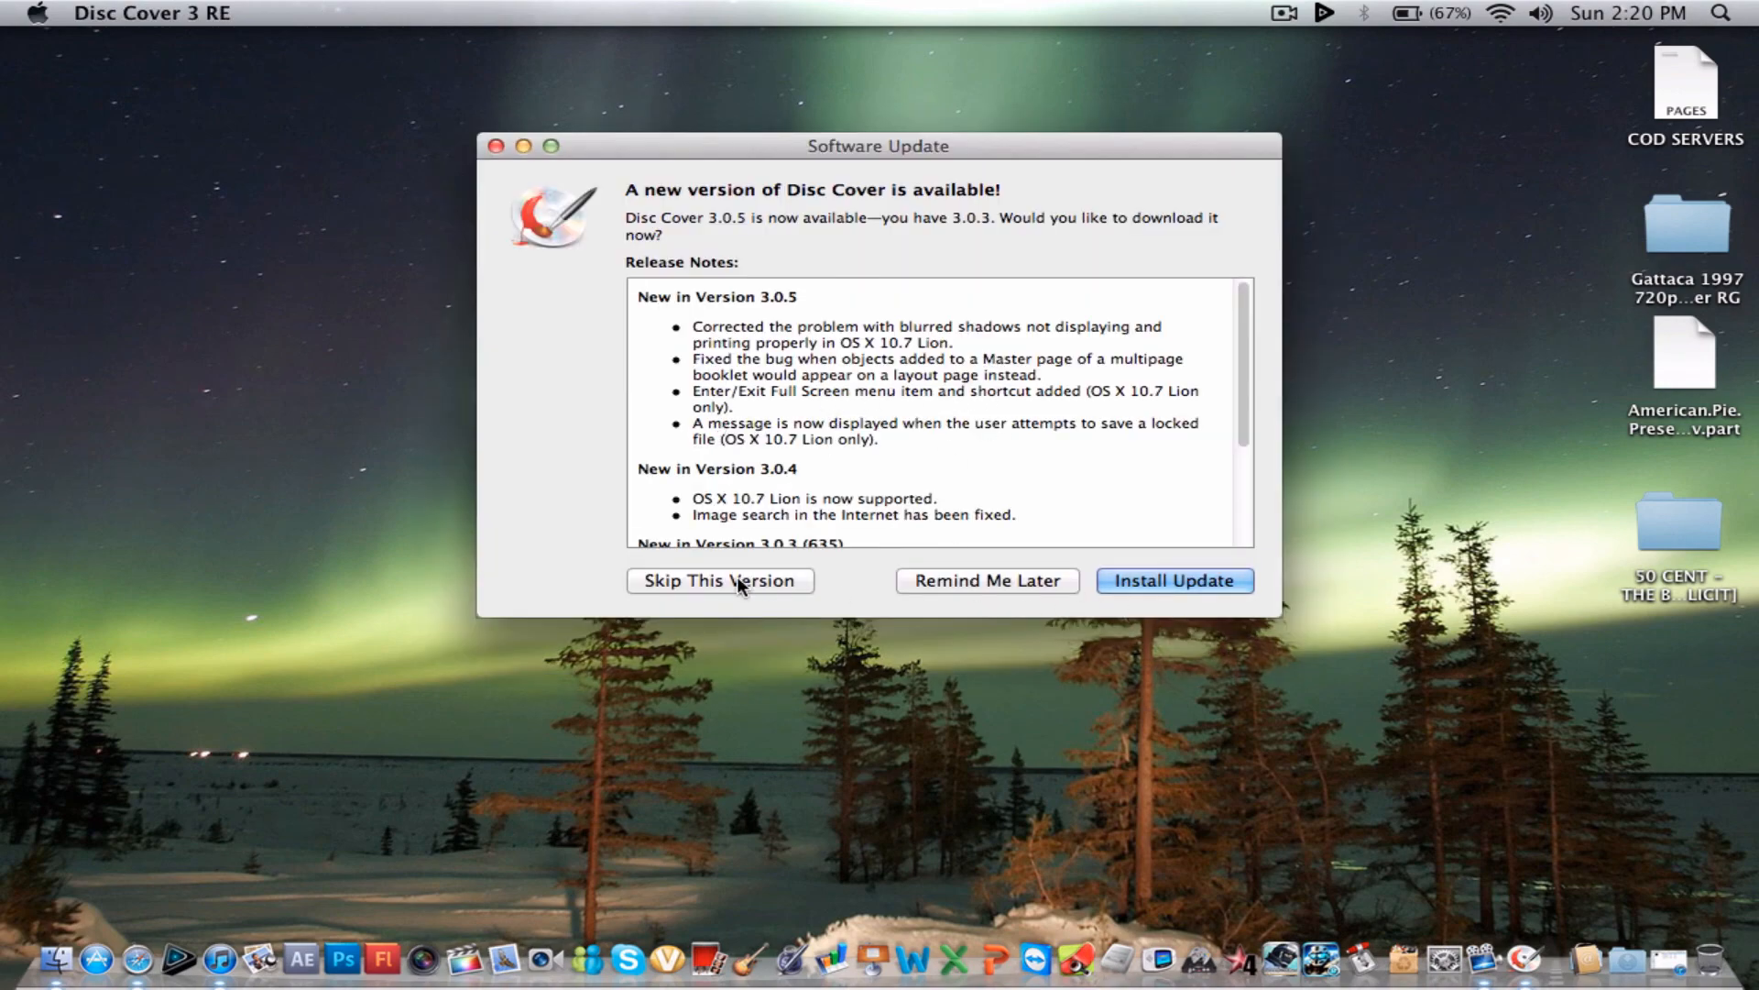
- Skip the Disc Cover 3.0.5 update, quit Disc Cover and reopen the Toast Titanium '11 group
left_click(718, 581)
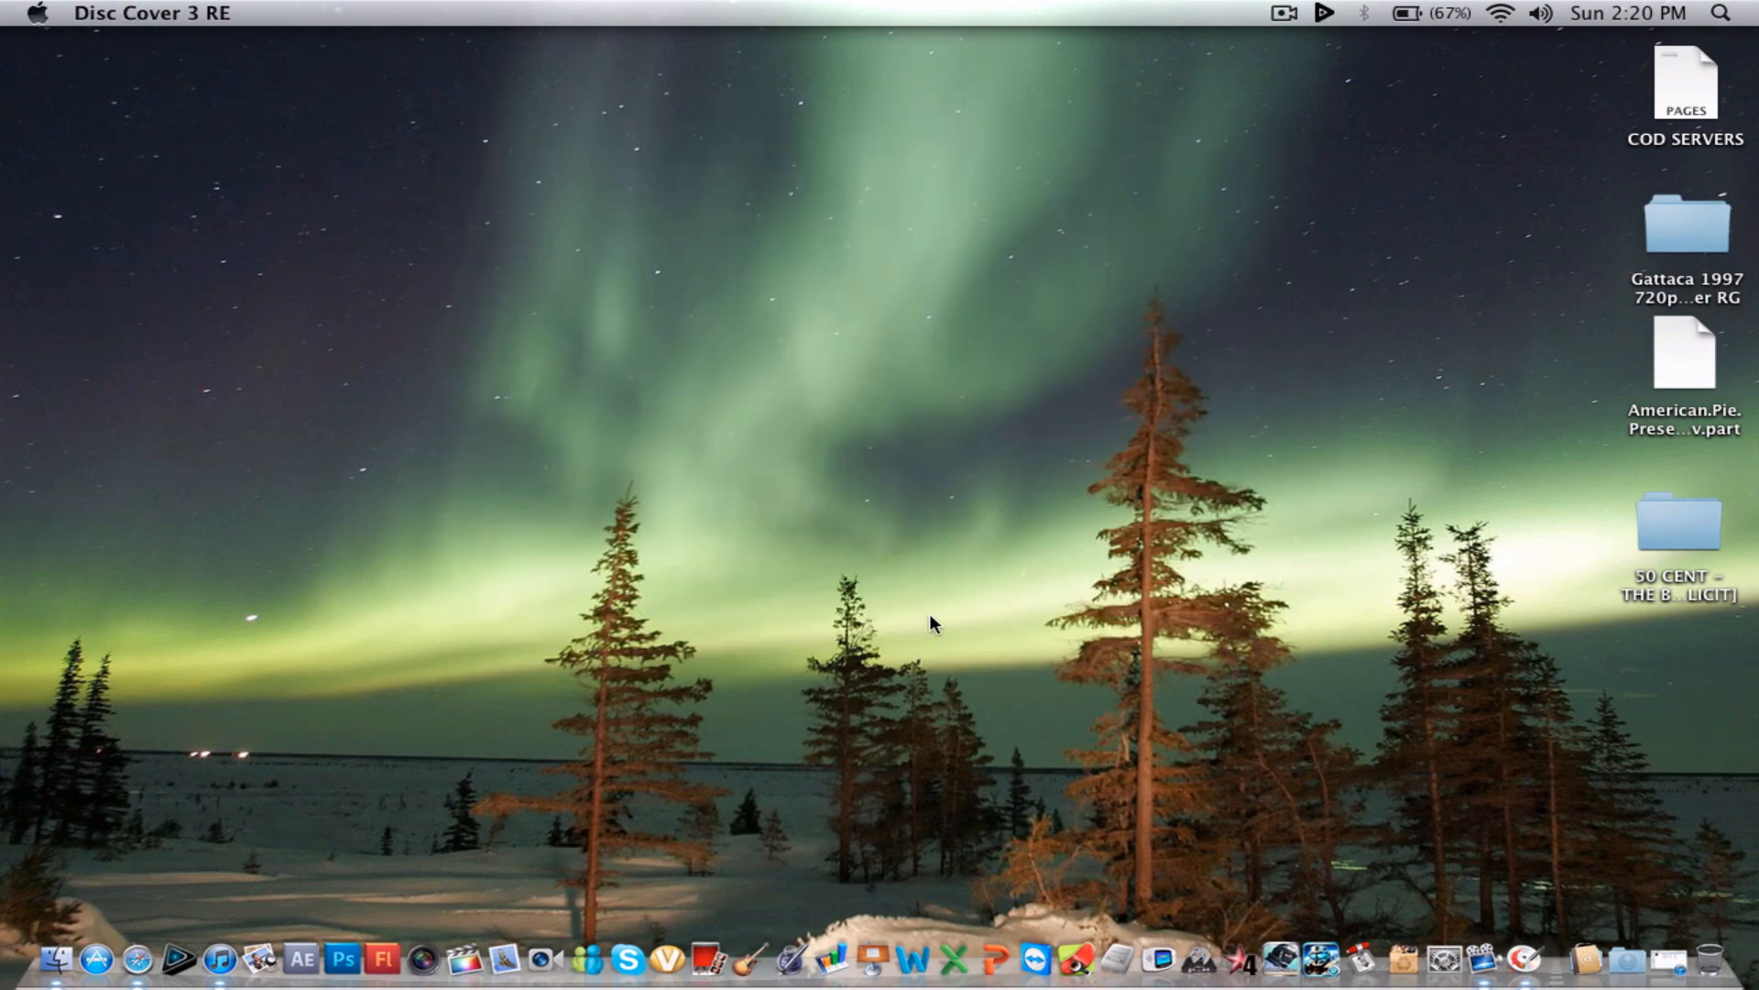
mouse_move(1307, 81)
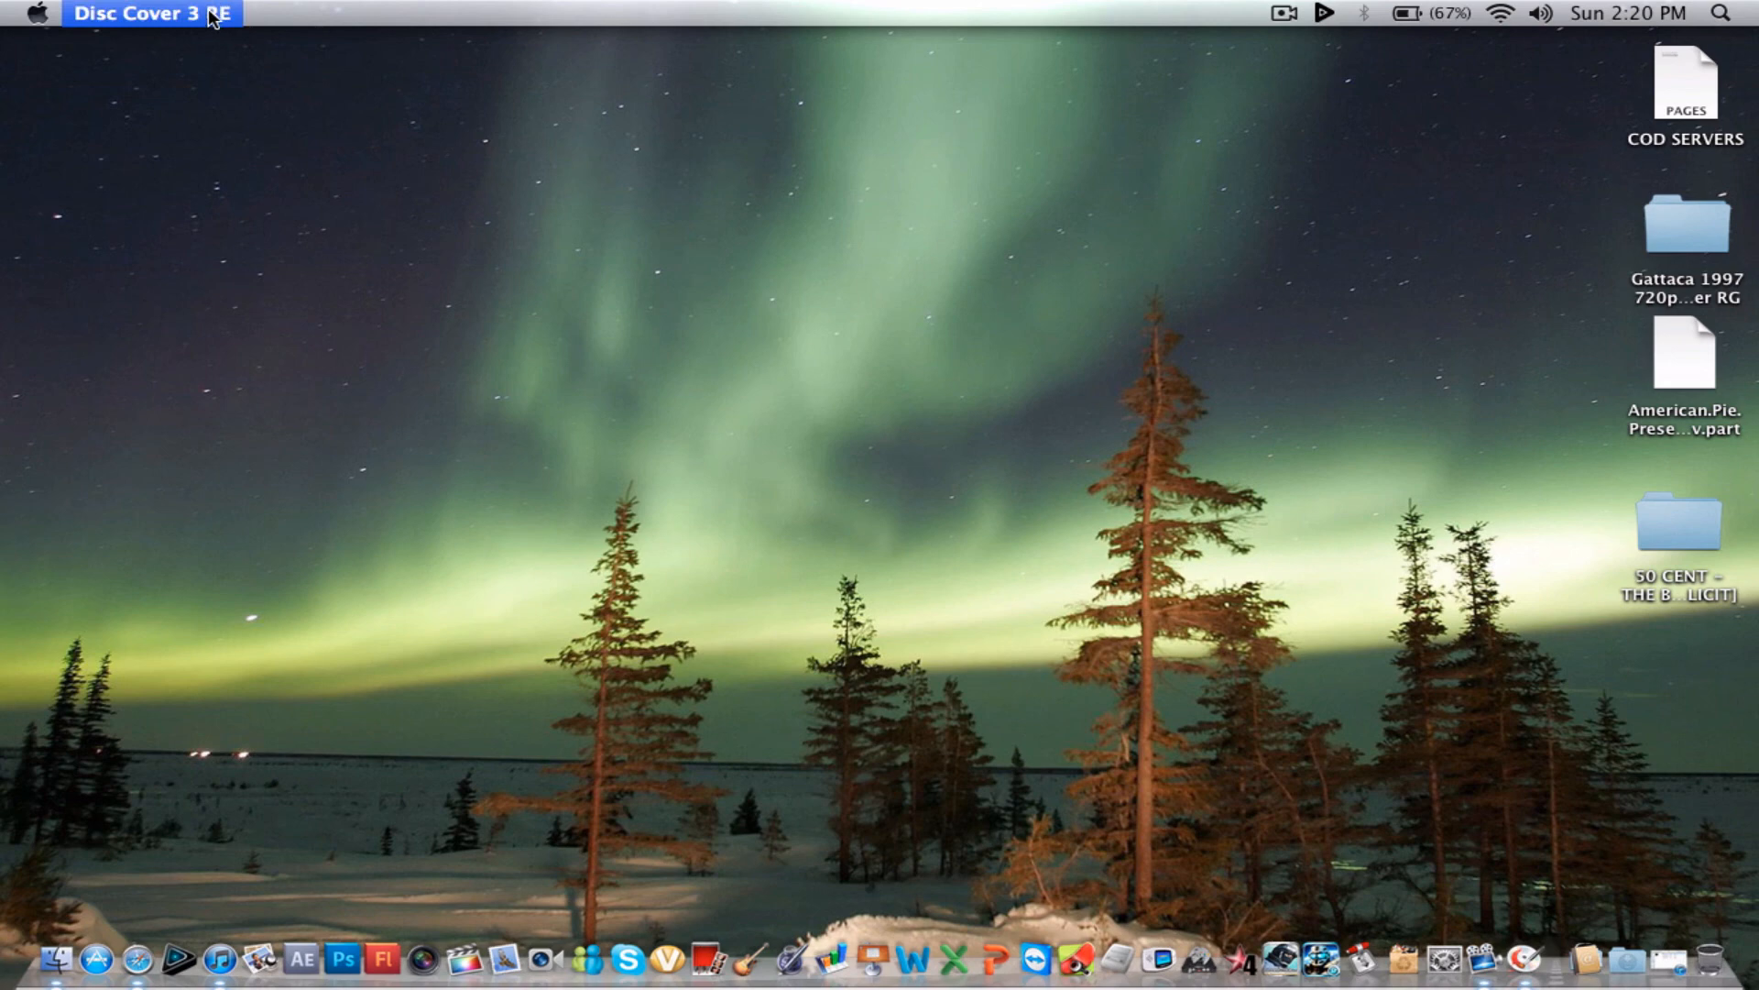
left_click(353, 152)
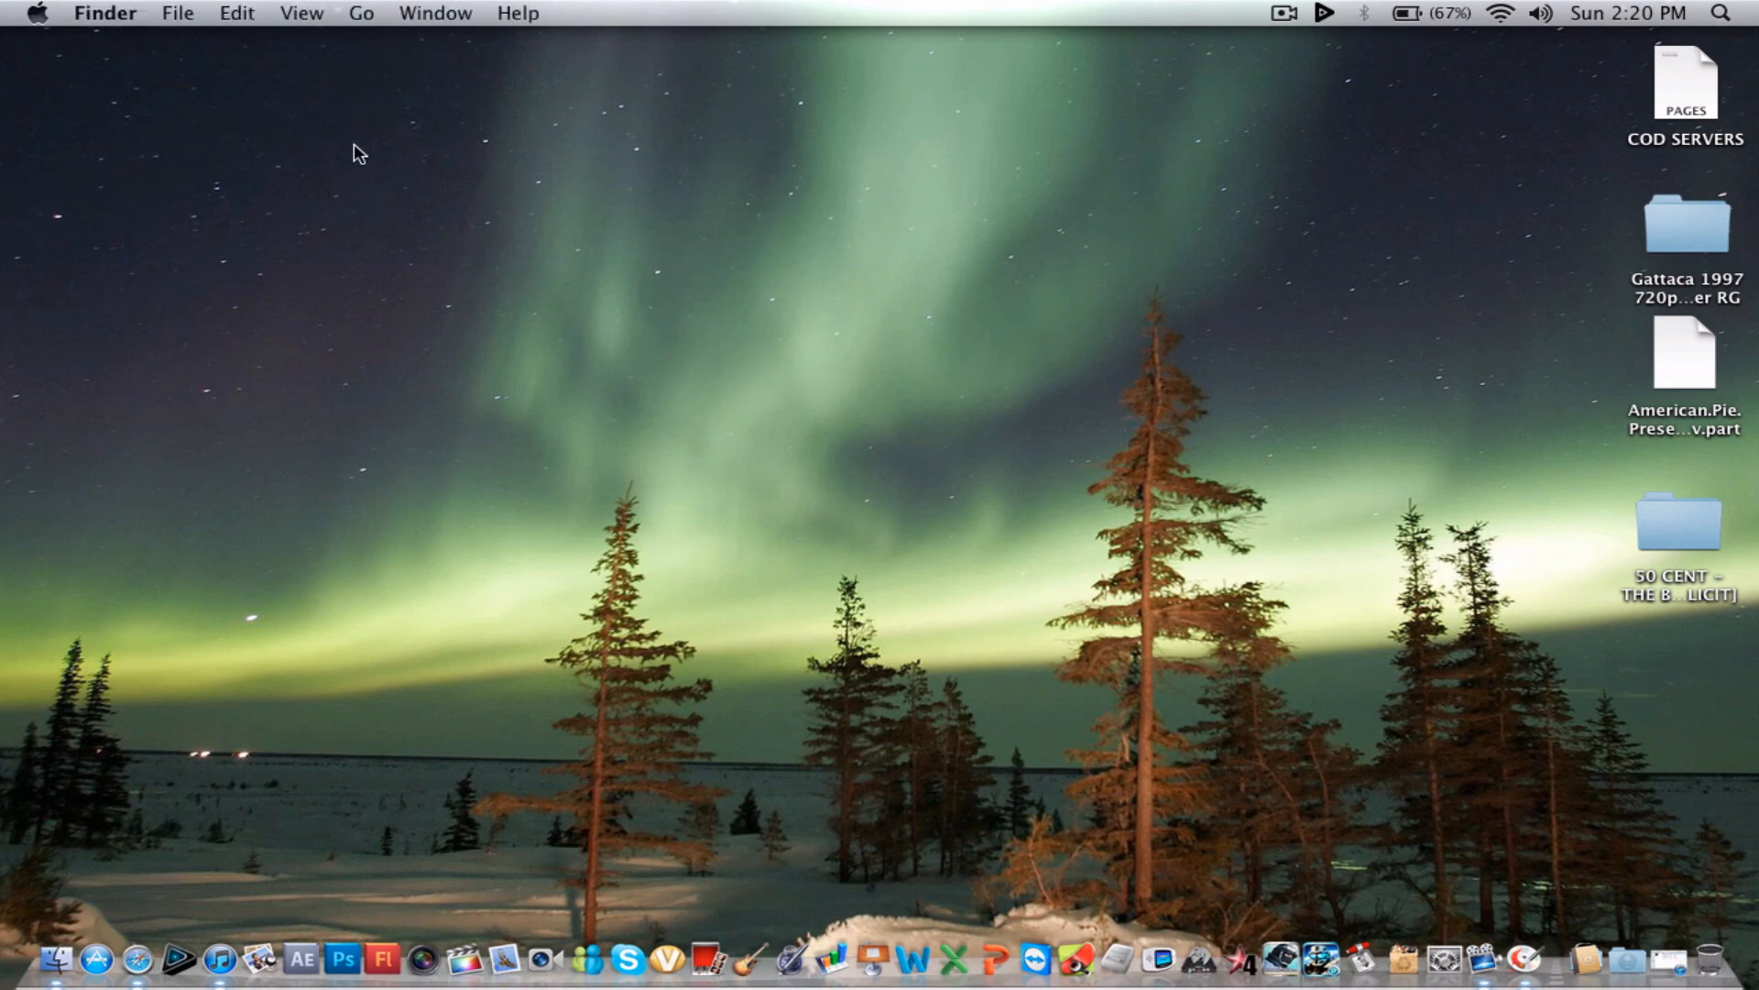
right_click(1518, 931)
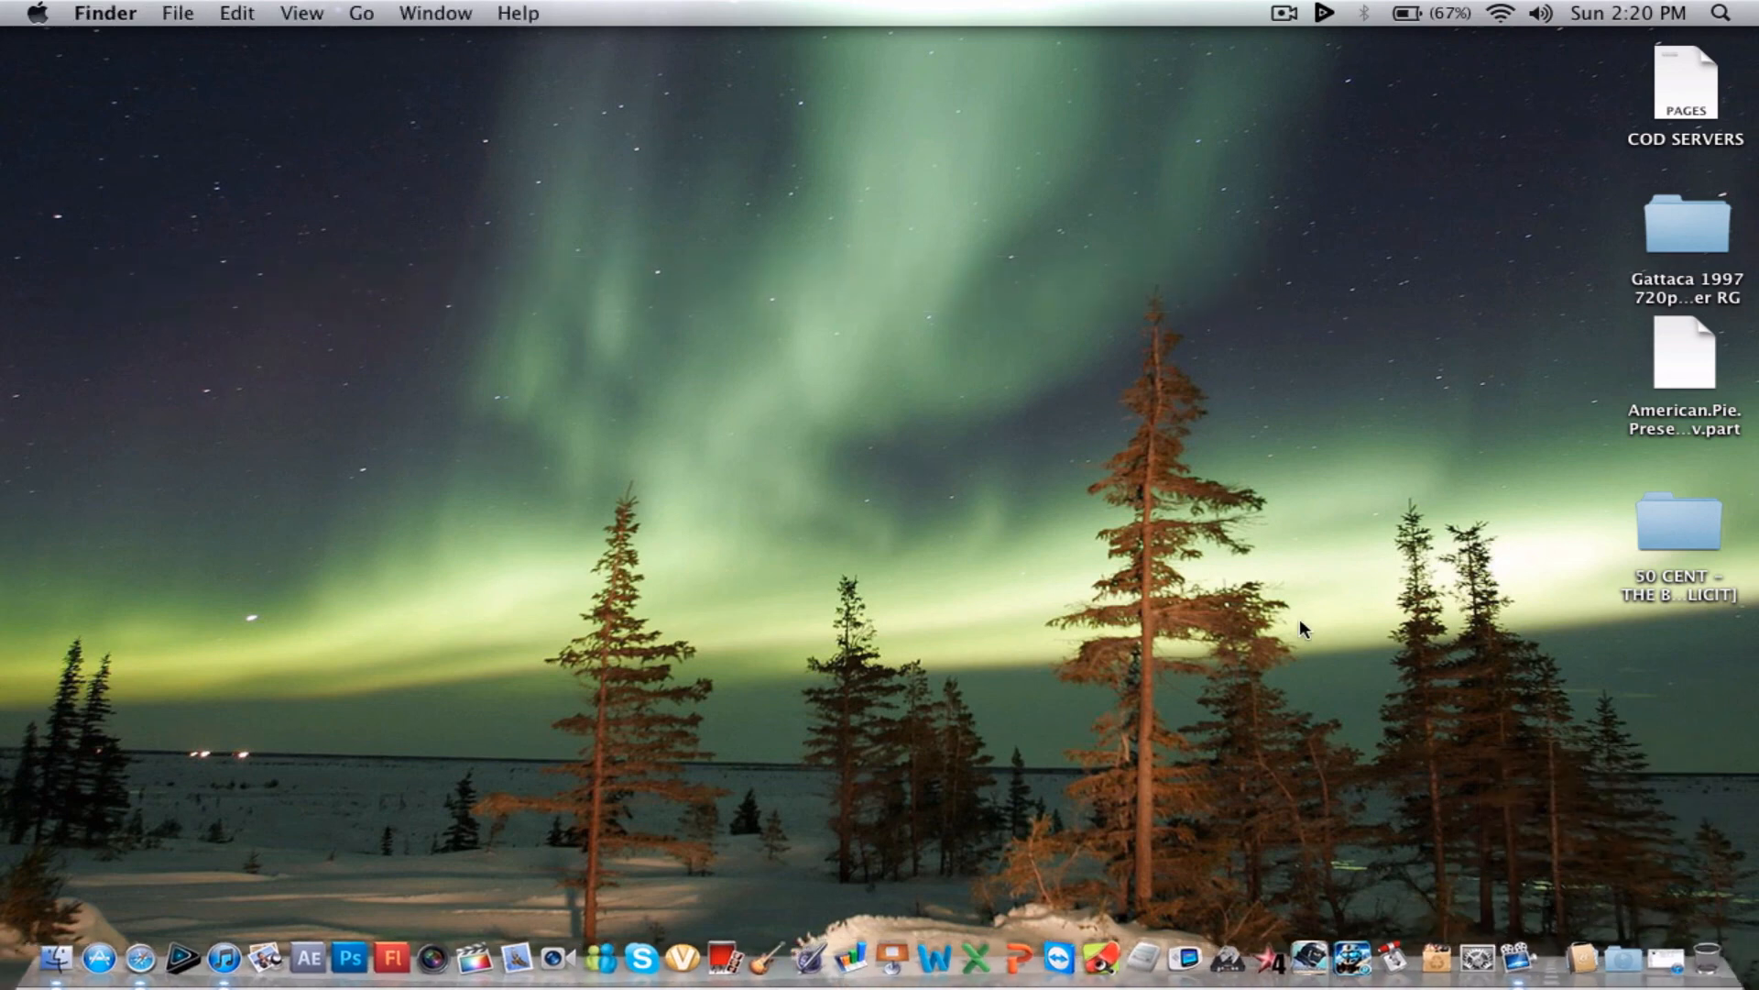
left_click(1185, 86)
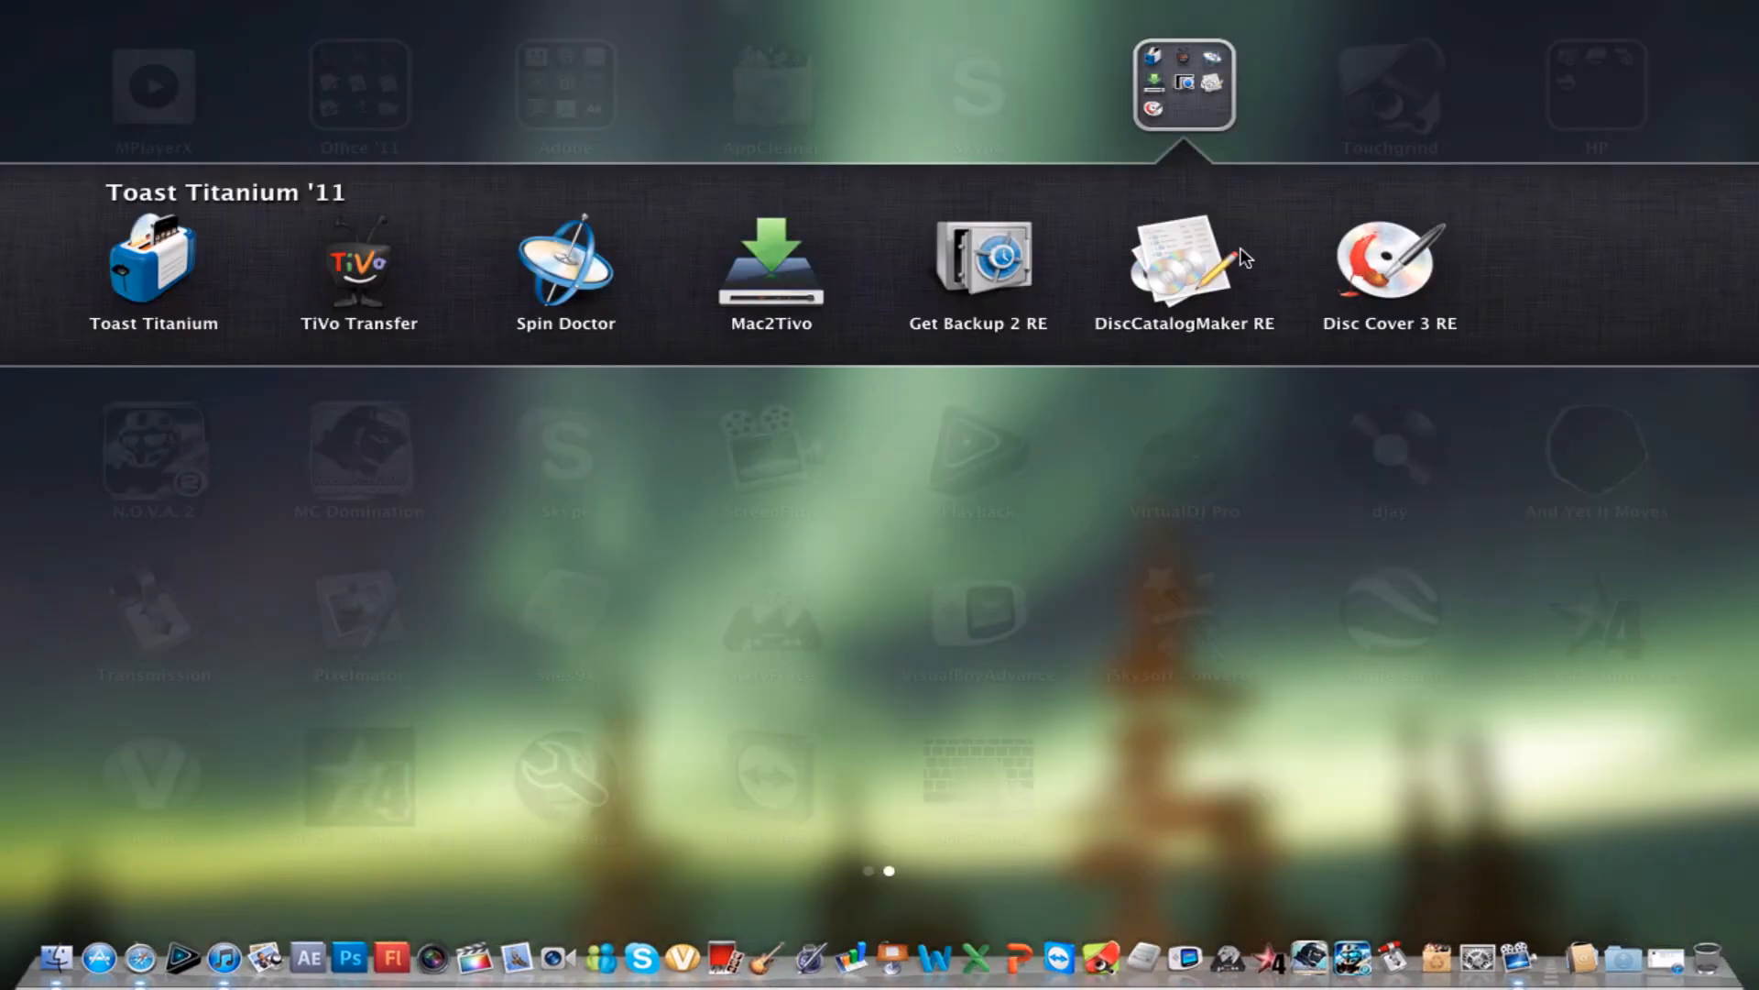
mouse_move(163, 266)
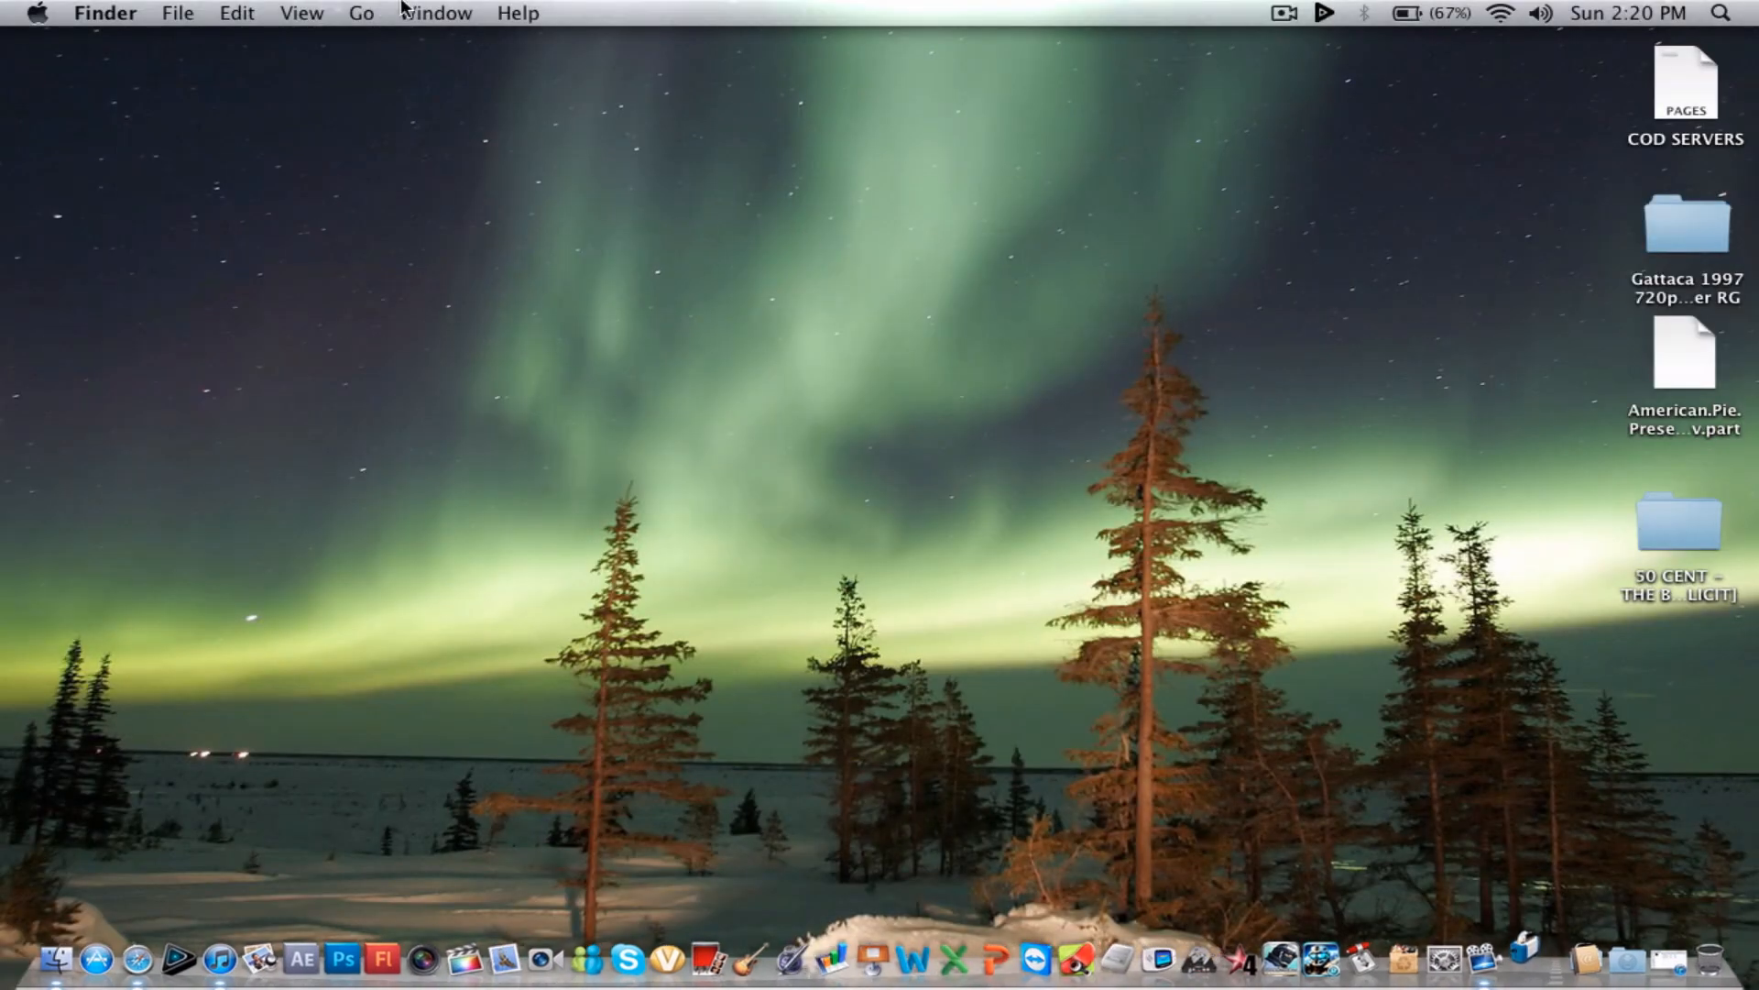
- Bring Toast back to the front and open its application menu to reach Quit
left_click(1551, 958)
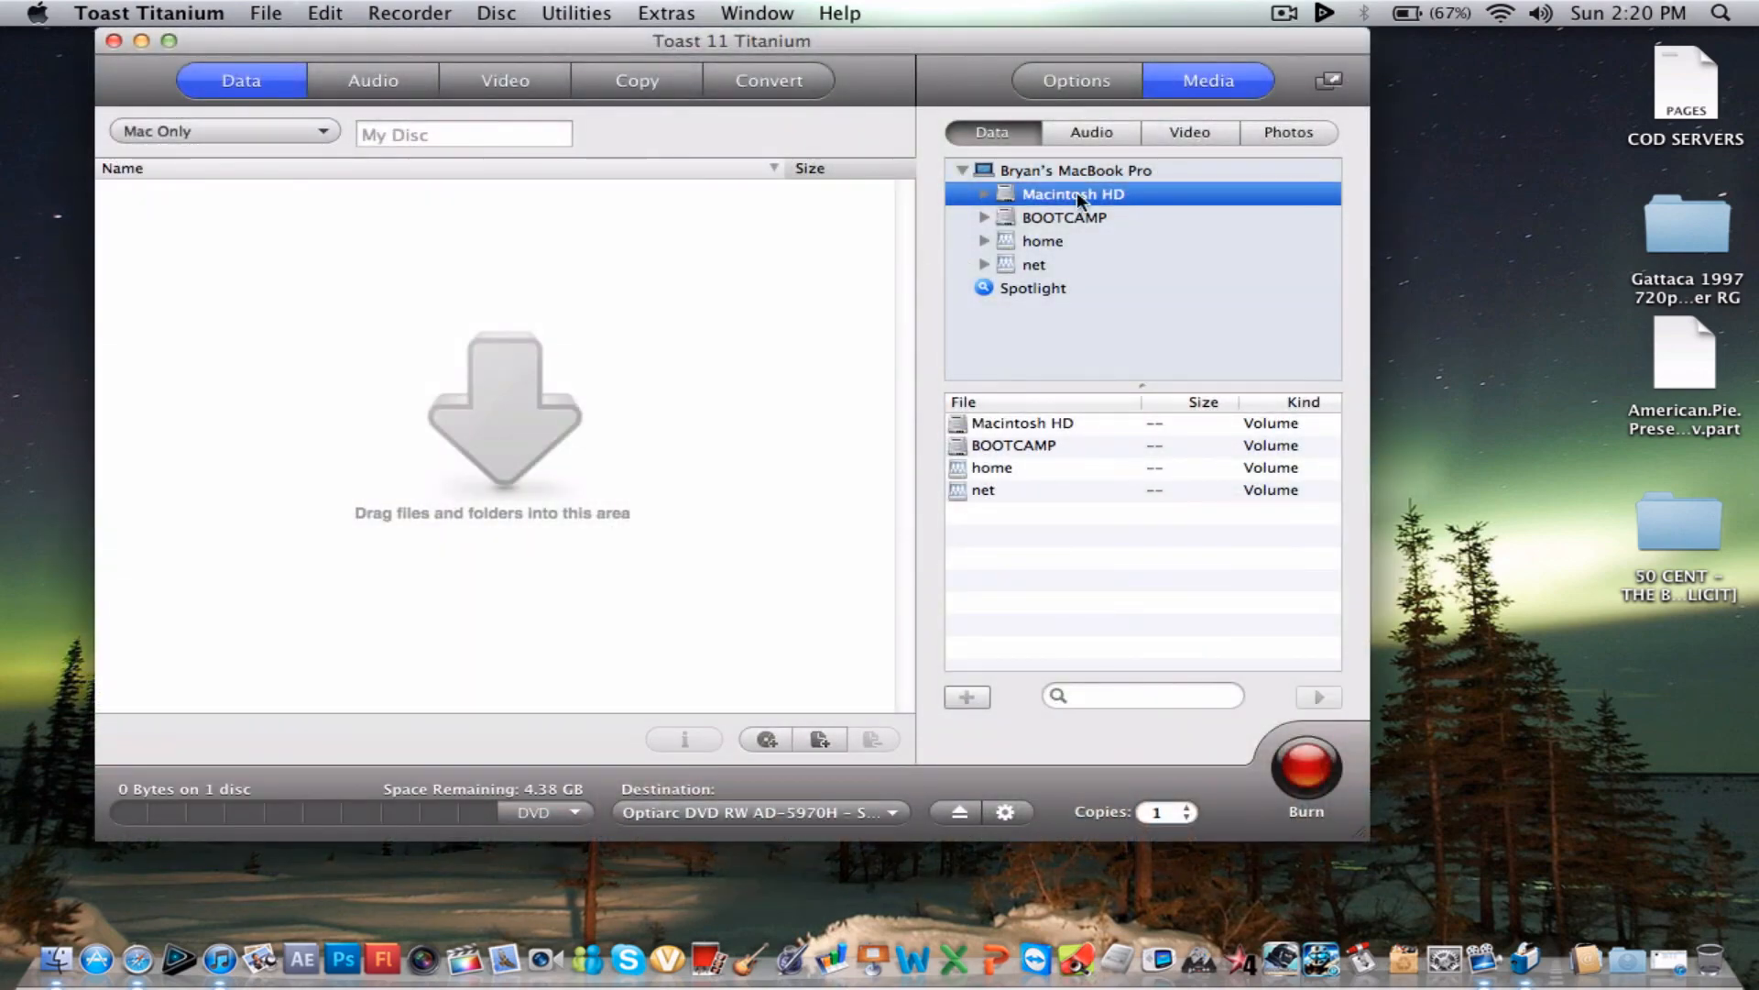
mouse_move(1186, 43)
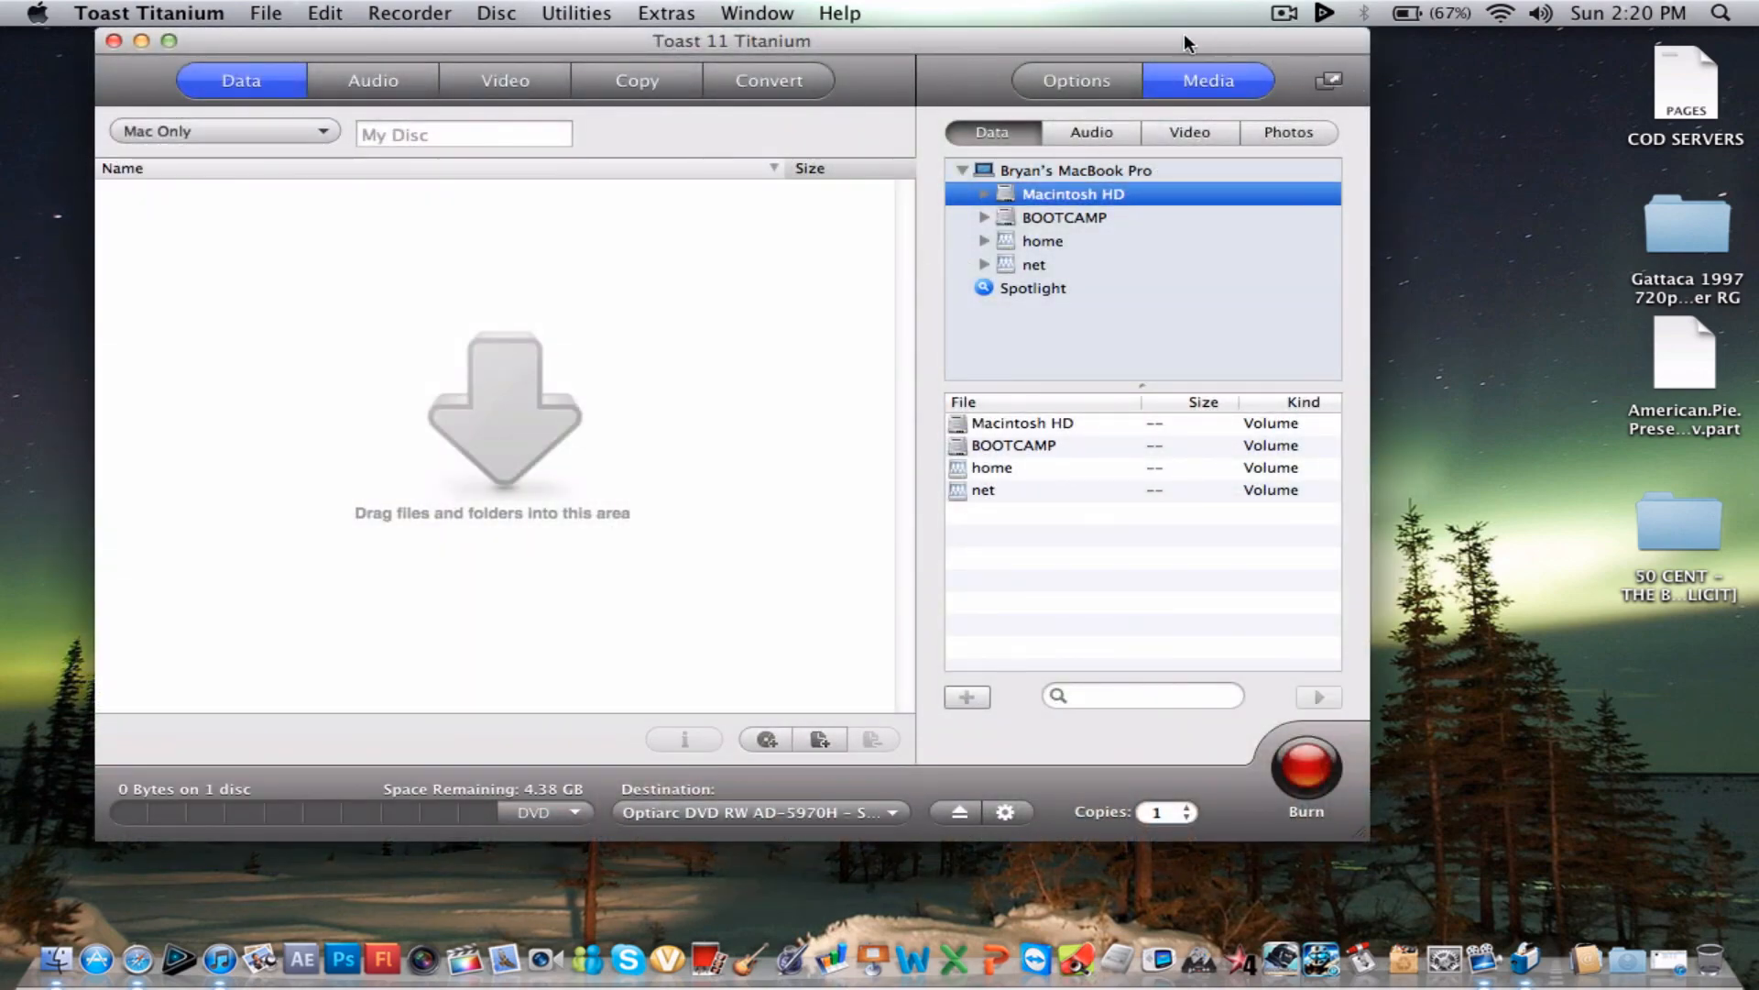
left_click(148, 13)
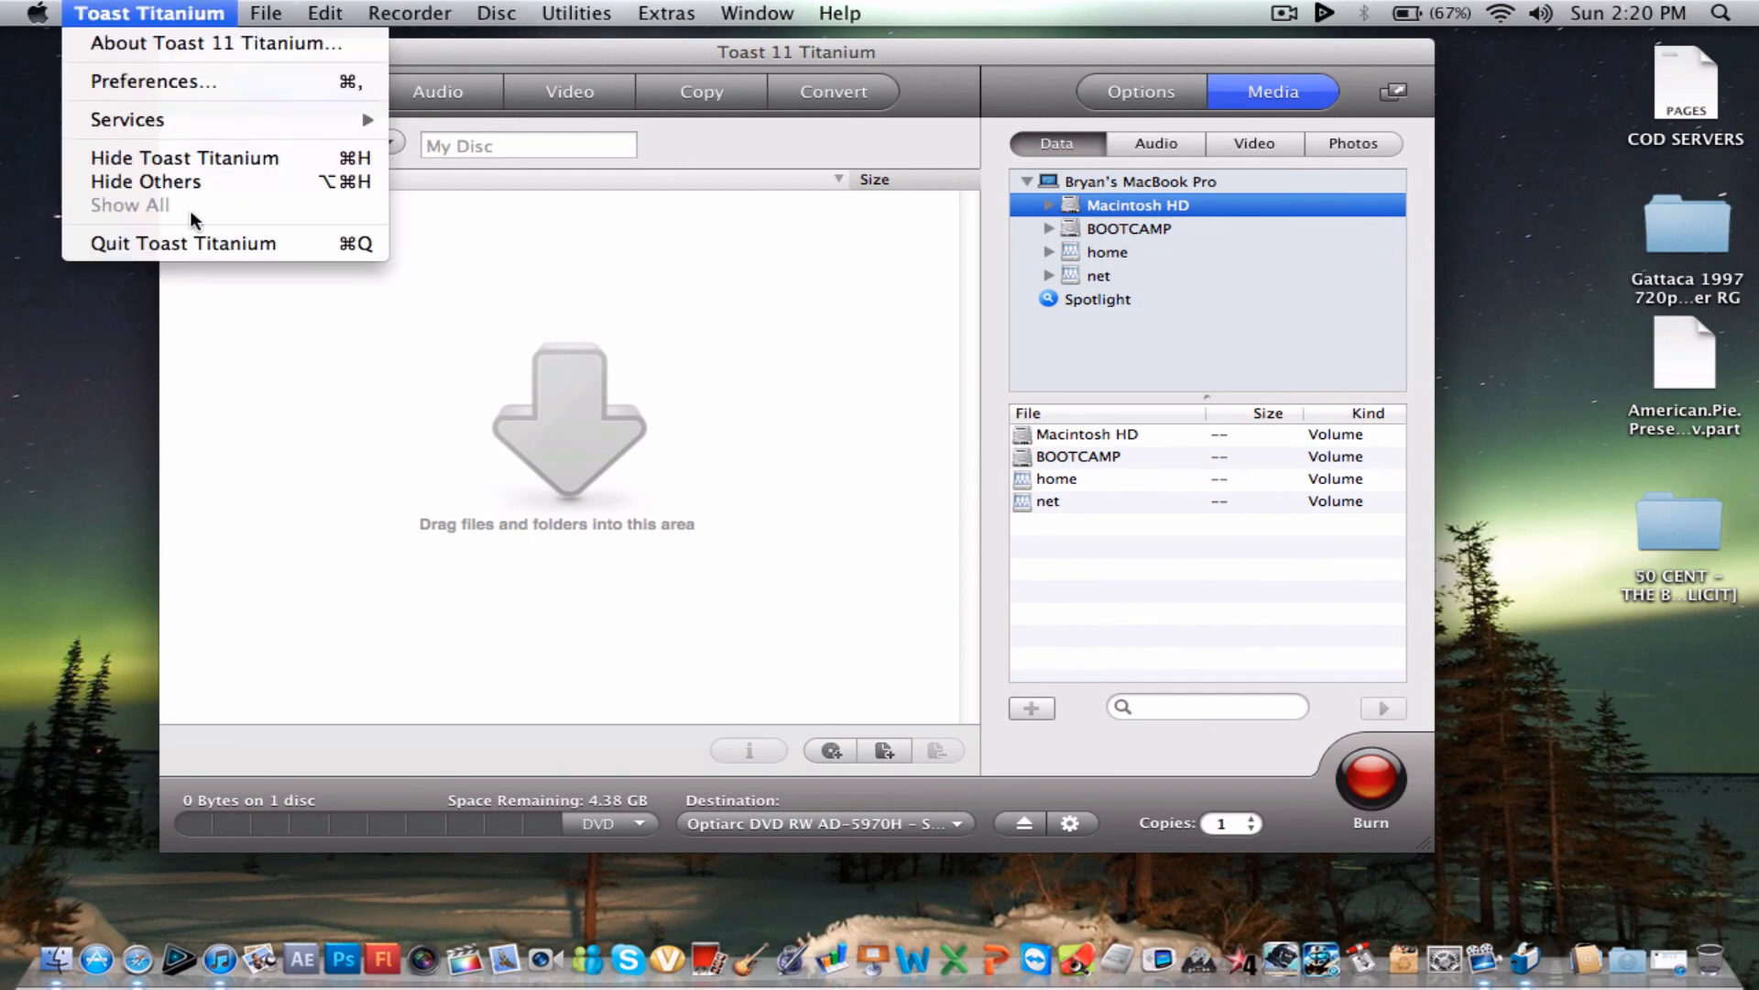